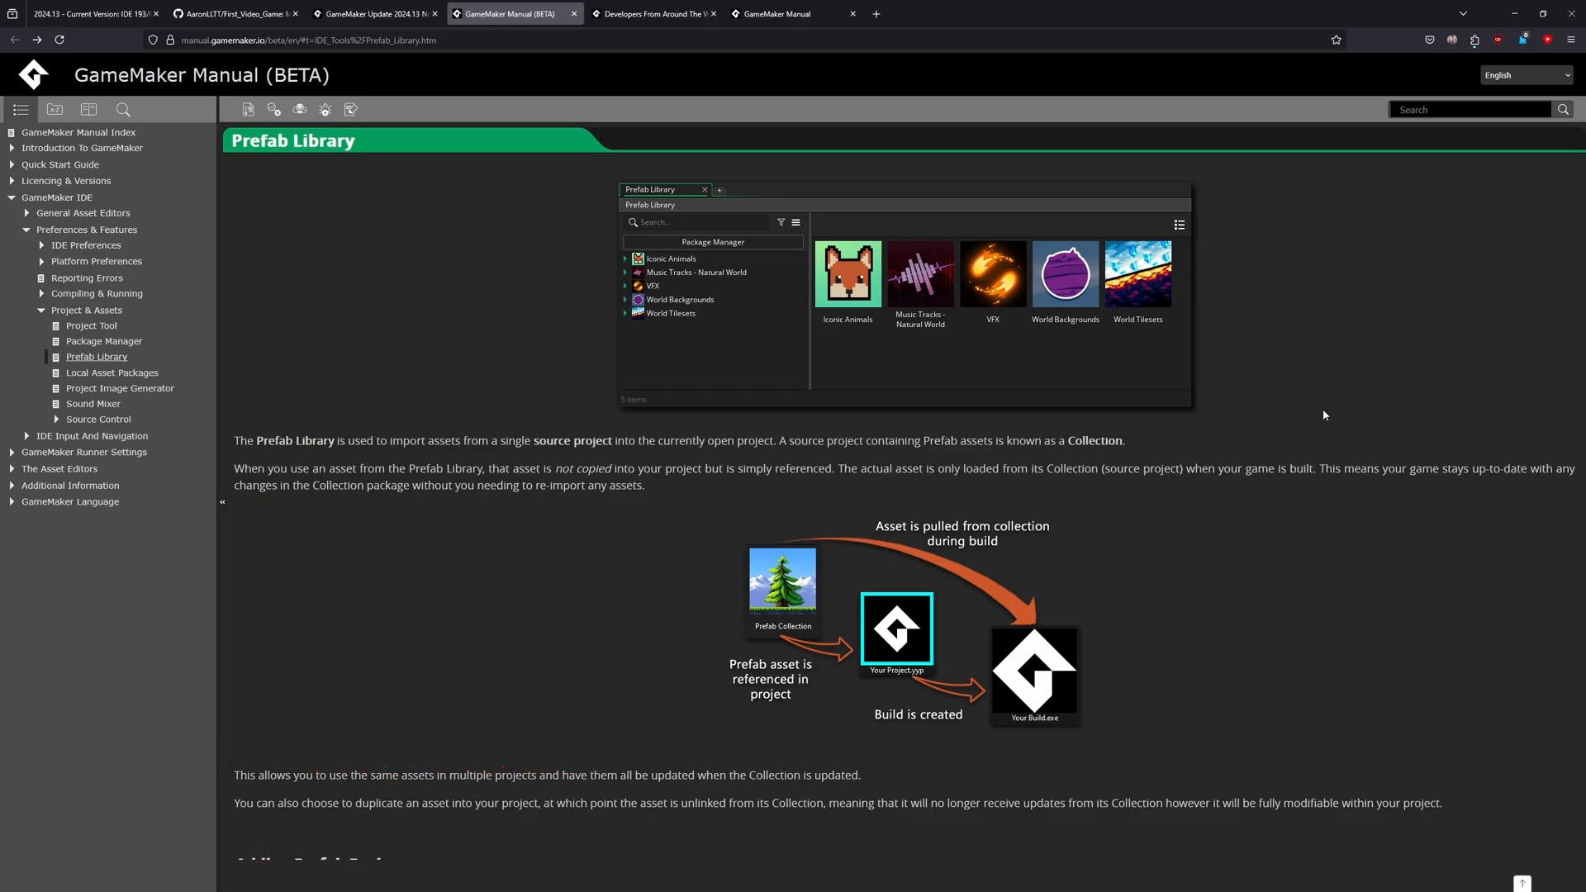
mouse_move(1292, 329)
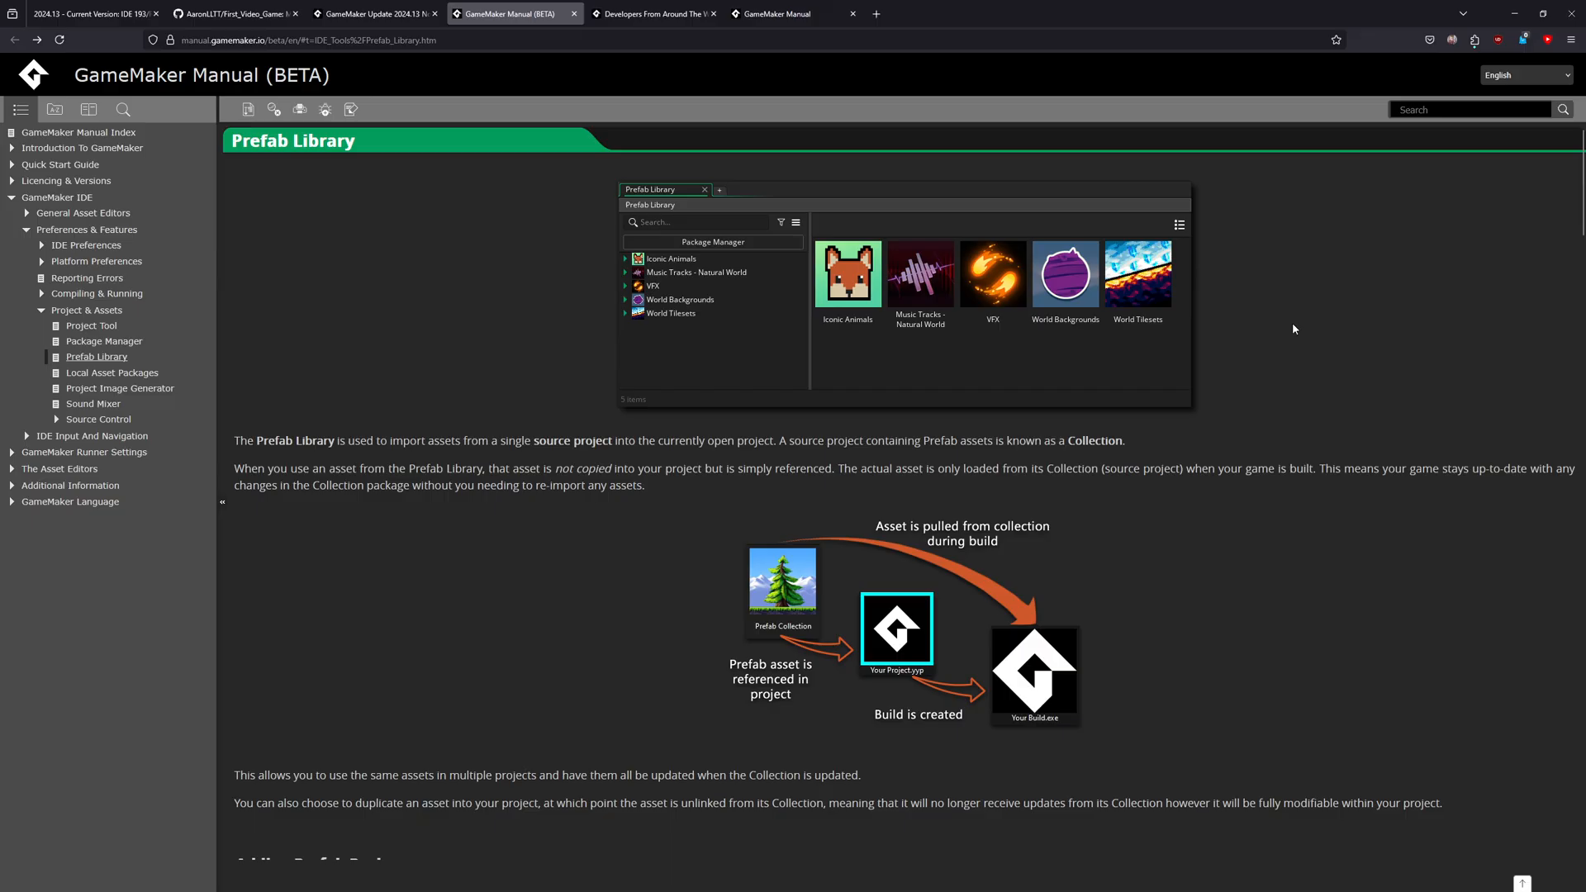
Step: Scroll through the Prefab Library manual page in the browser to read it
scroll(down, 3)
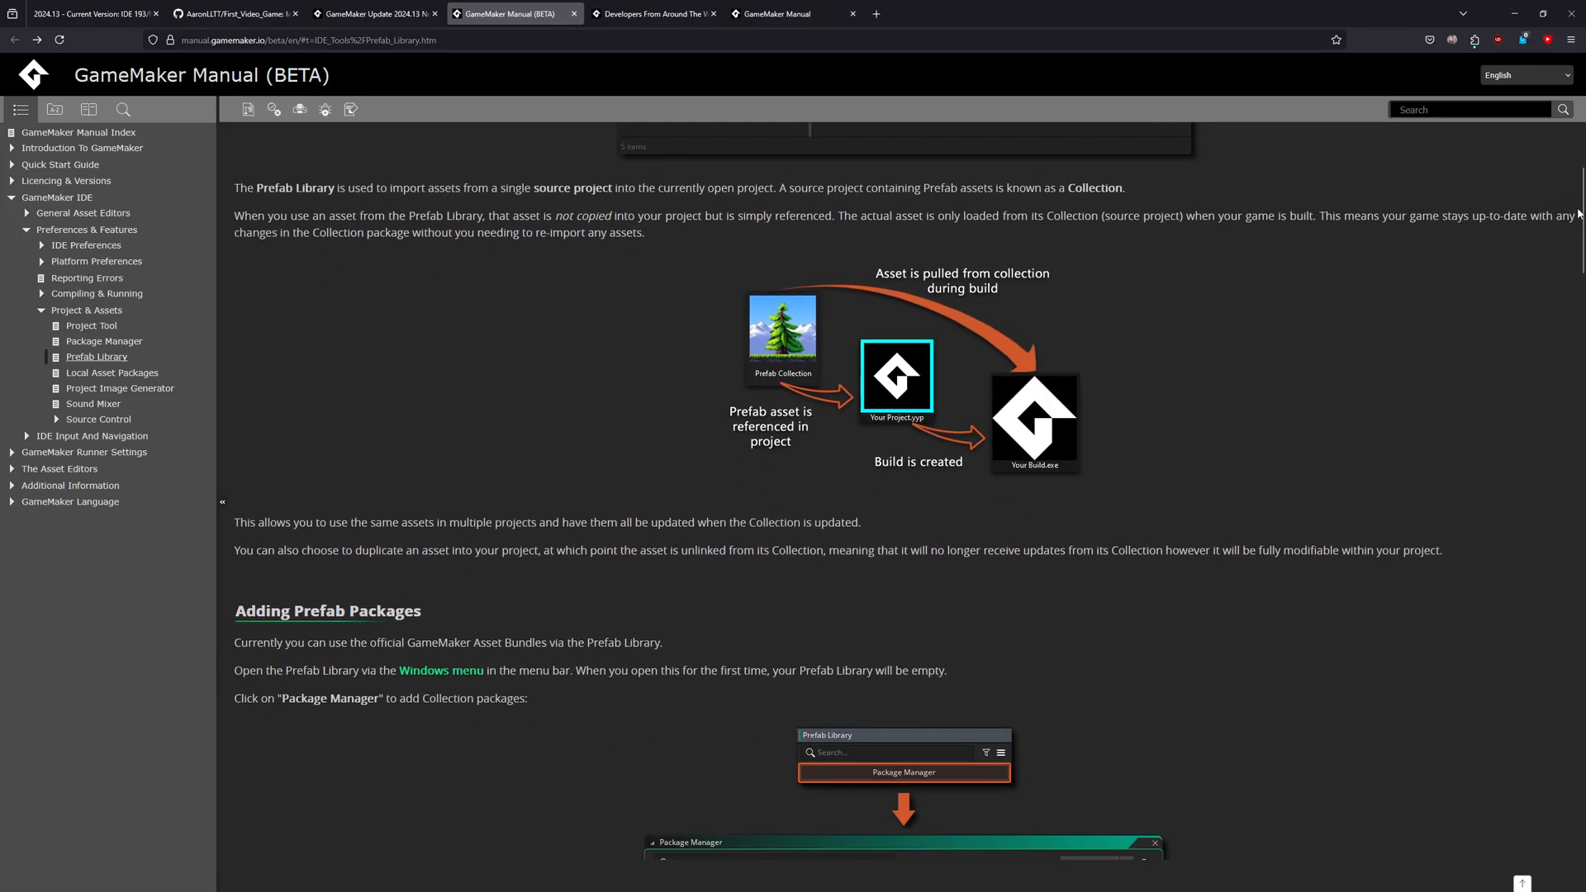
scroll(down, 3)
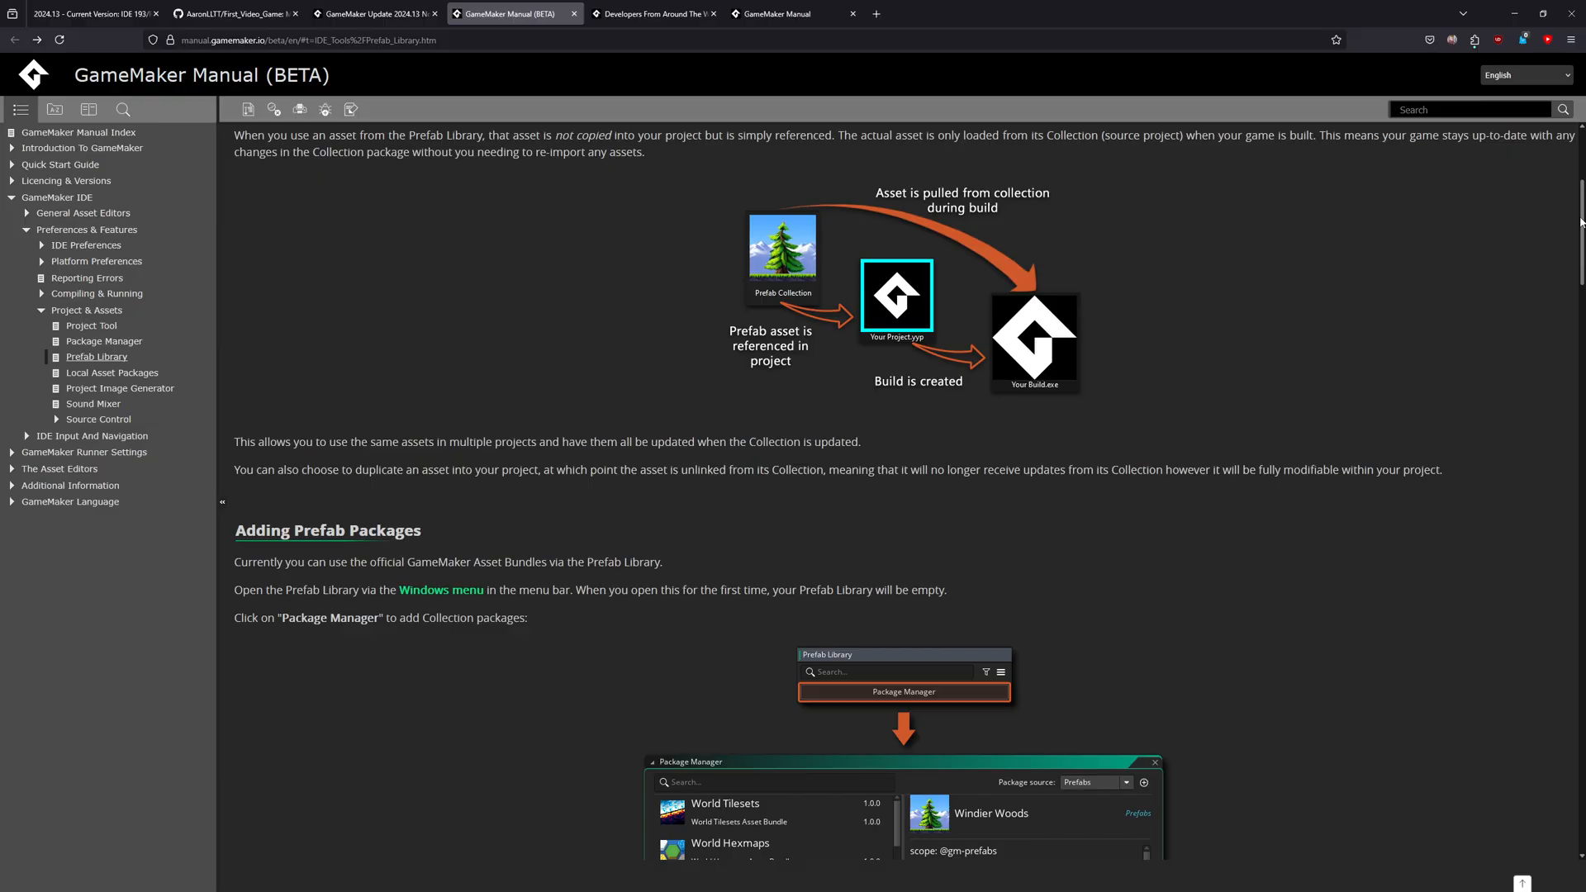
scroll(down, 3)
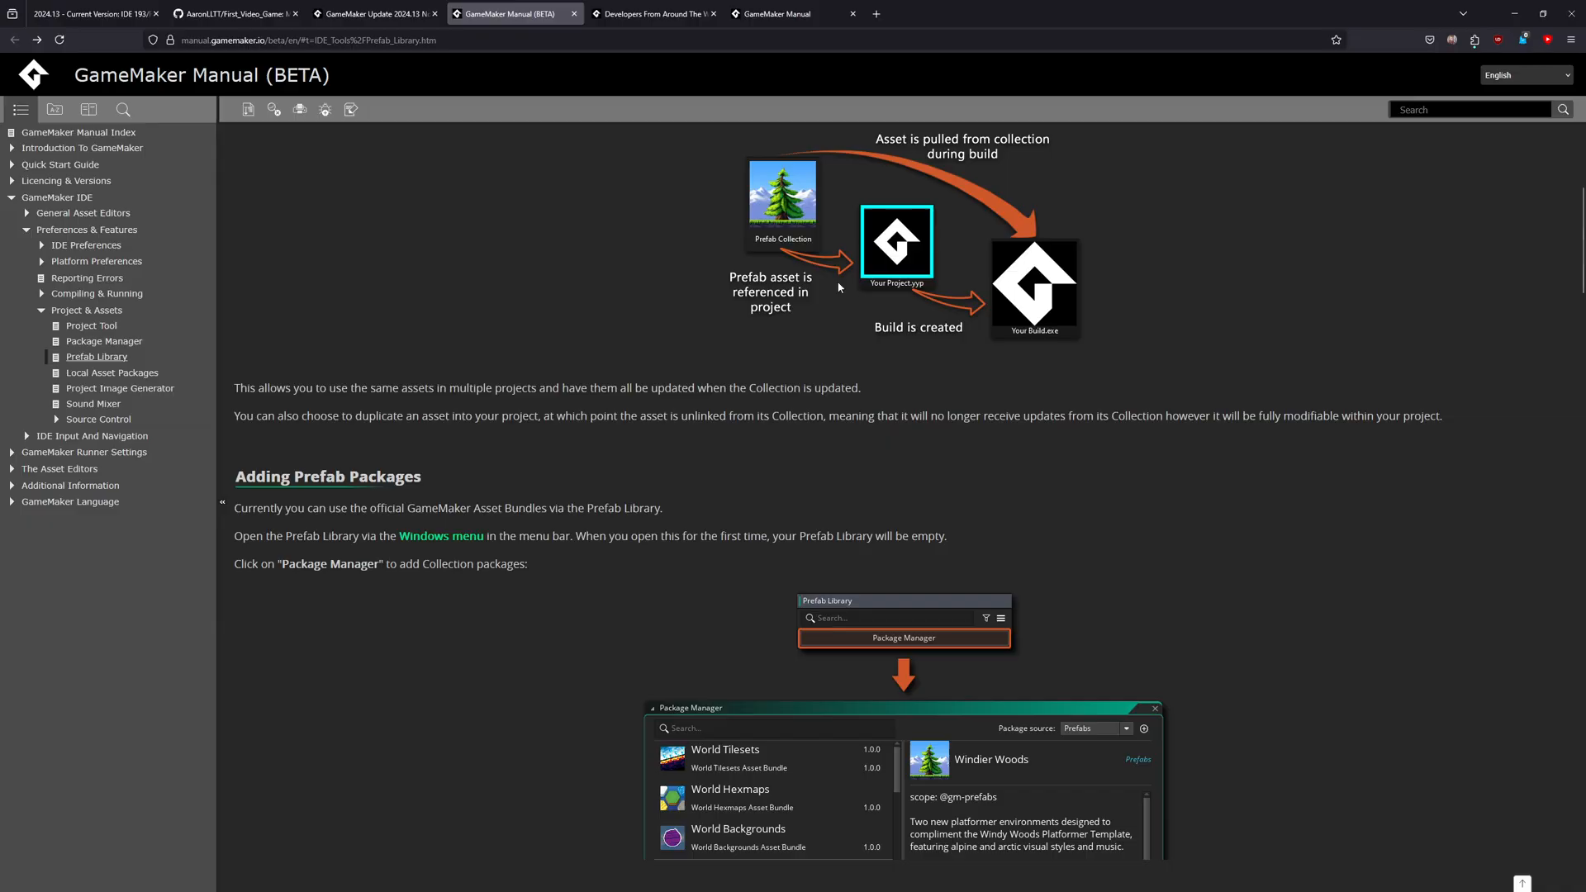
scroll(up, 3)
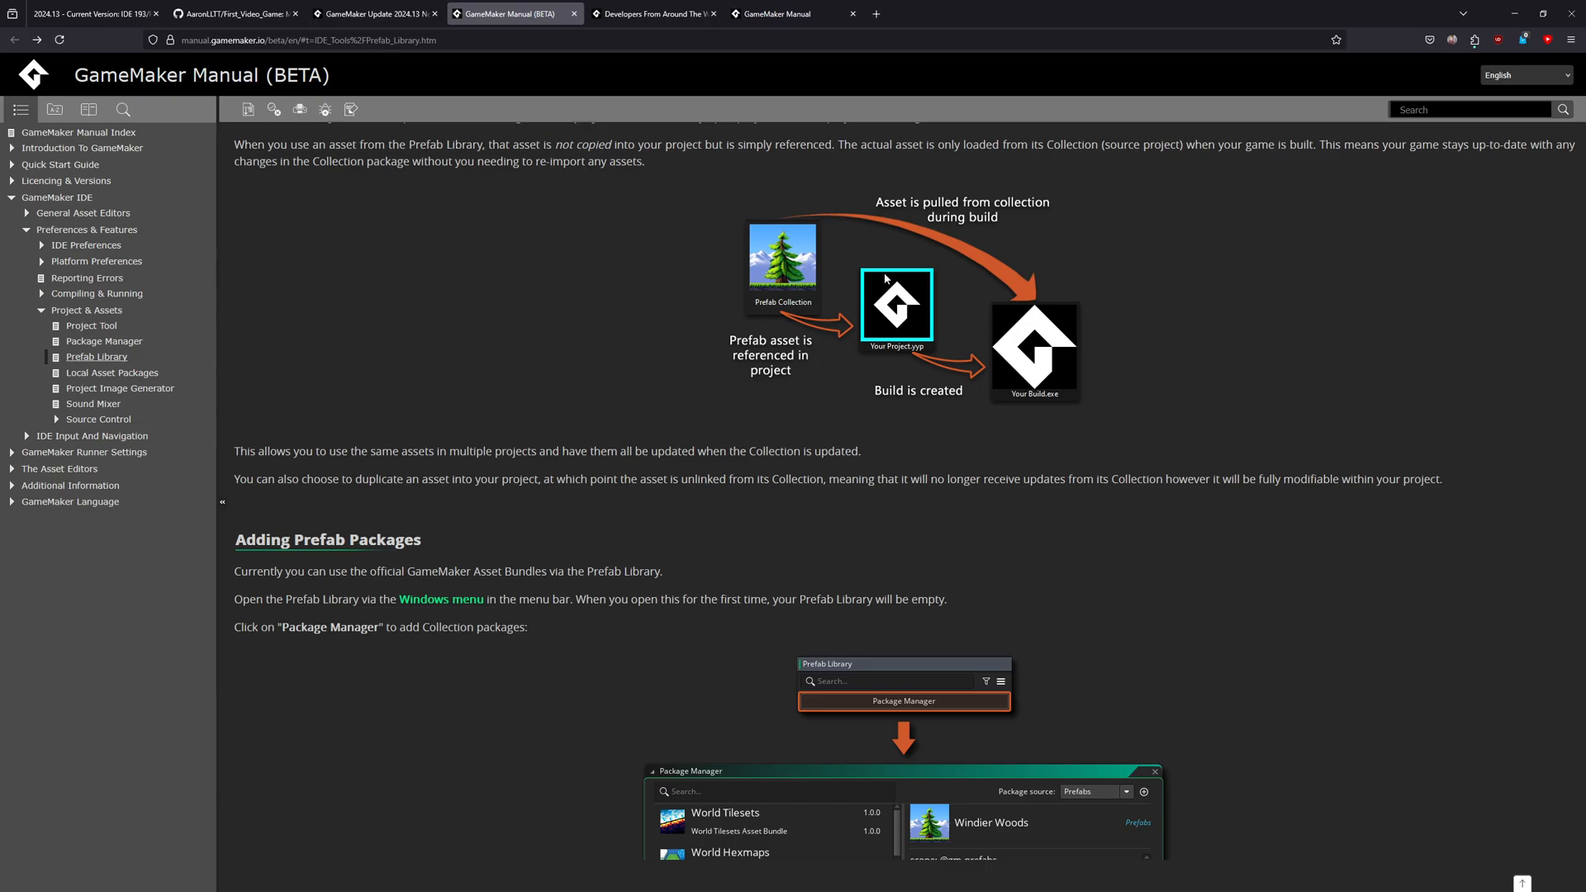
mouse_move(638, 364)
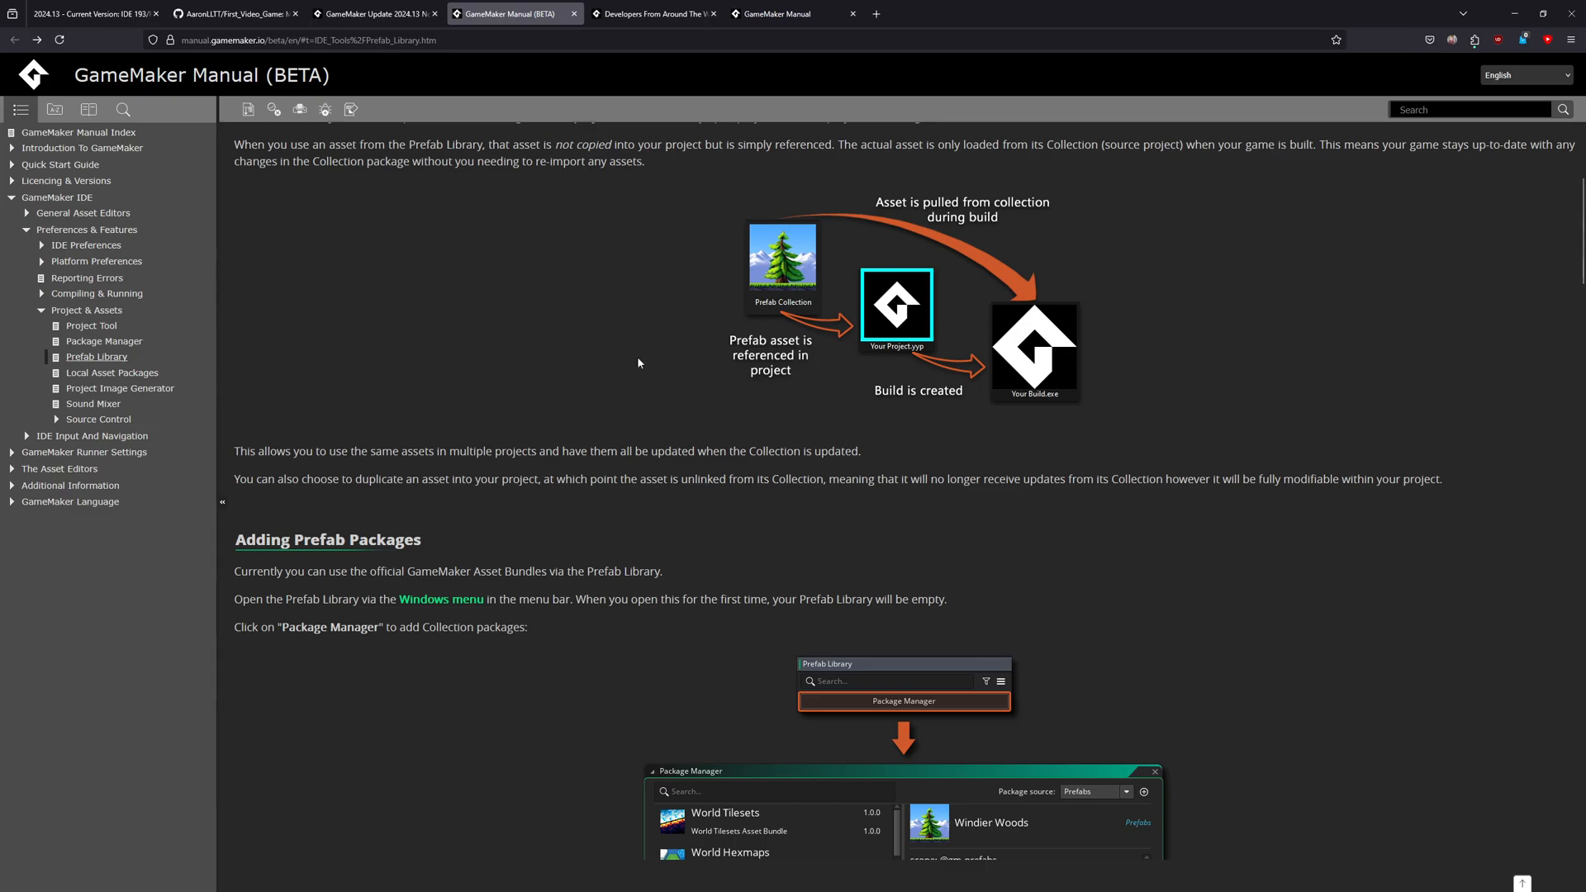
mouse_move(733, 273)
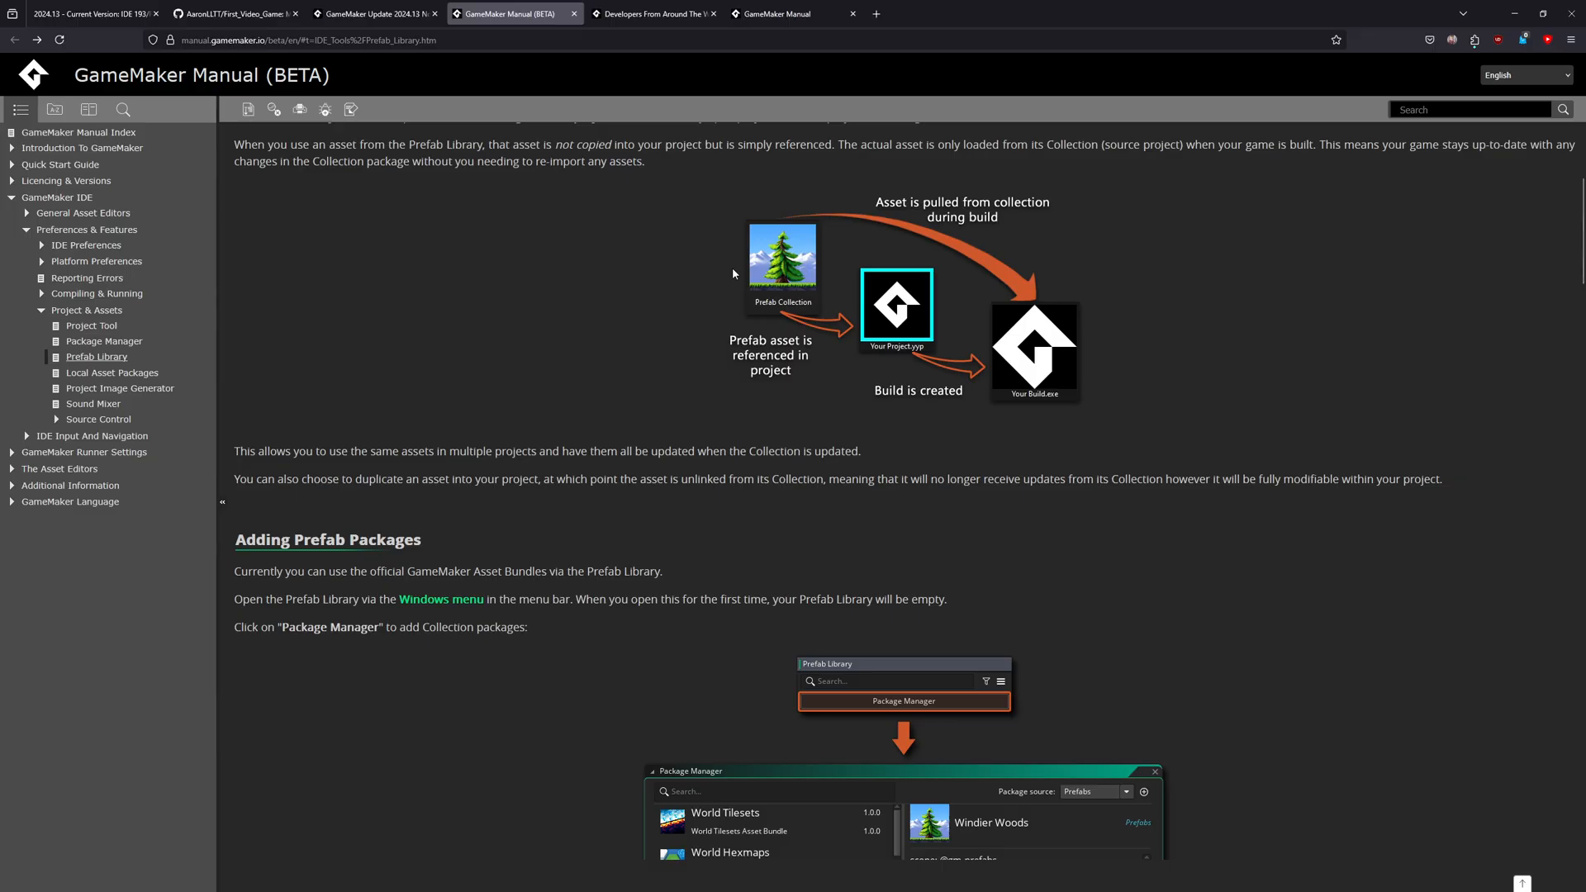
scroll(down, 3)
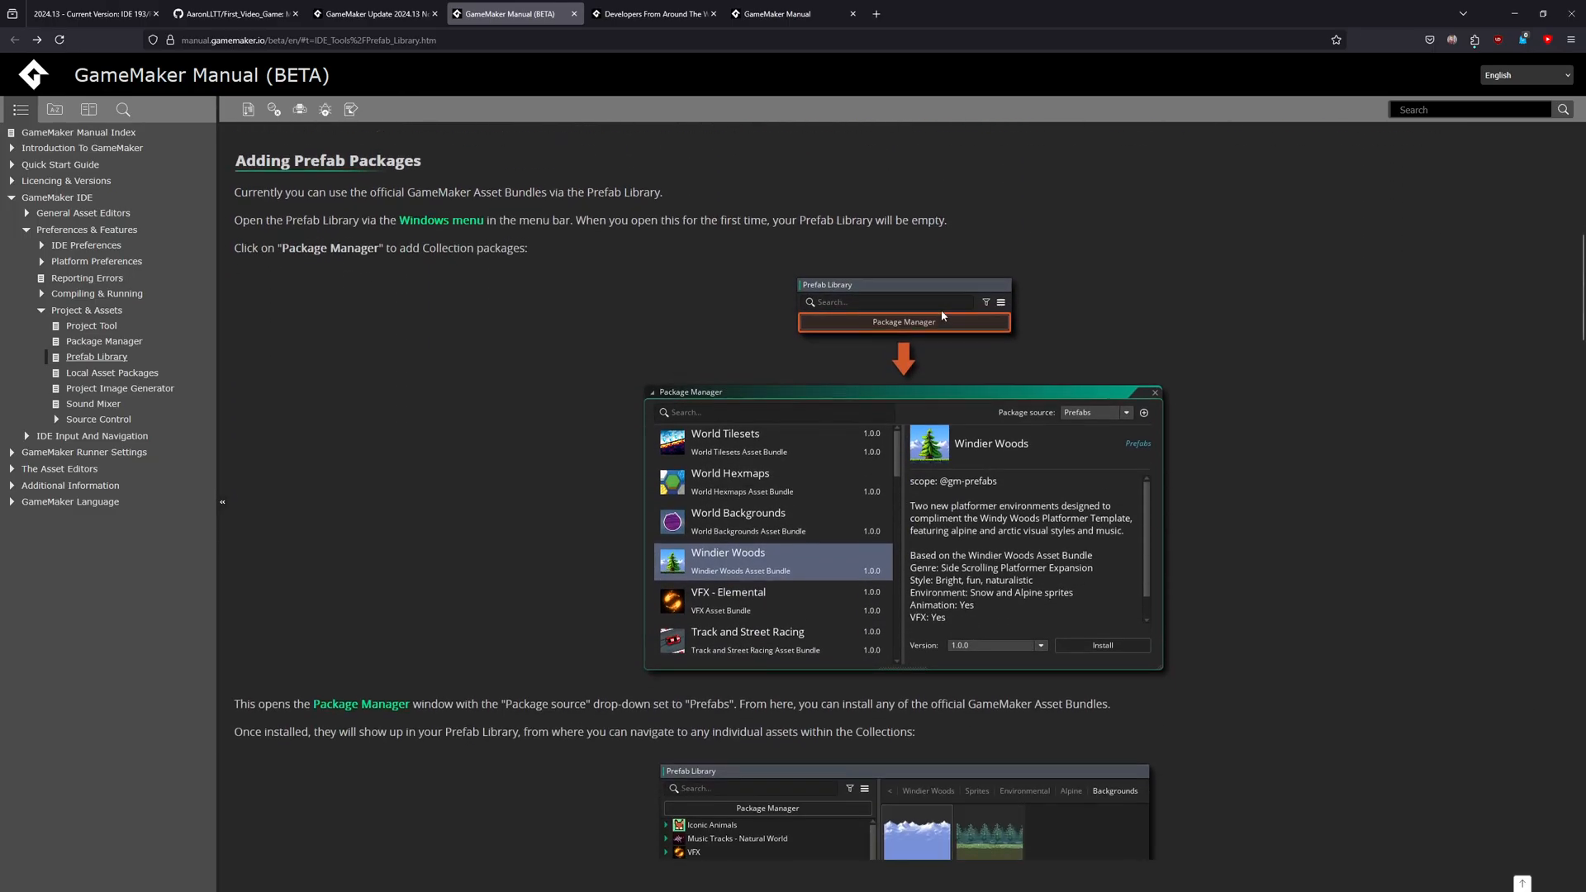
mouse_move(1128, 327)
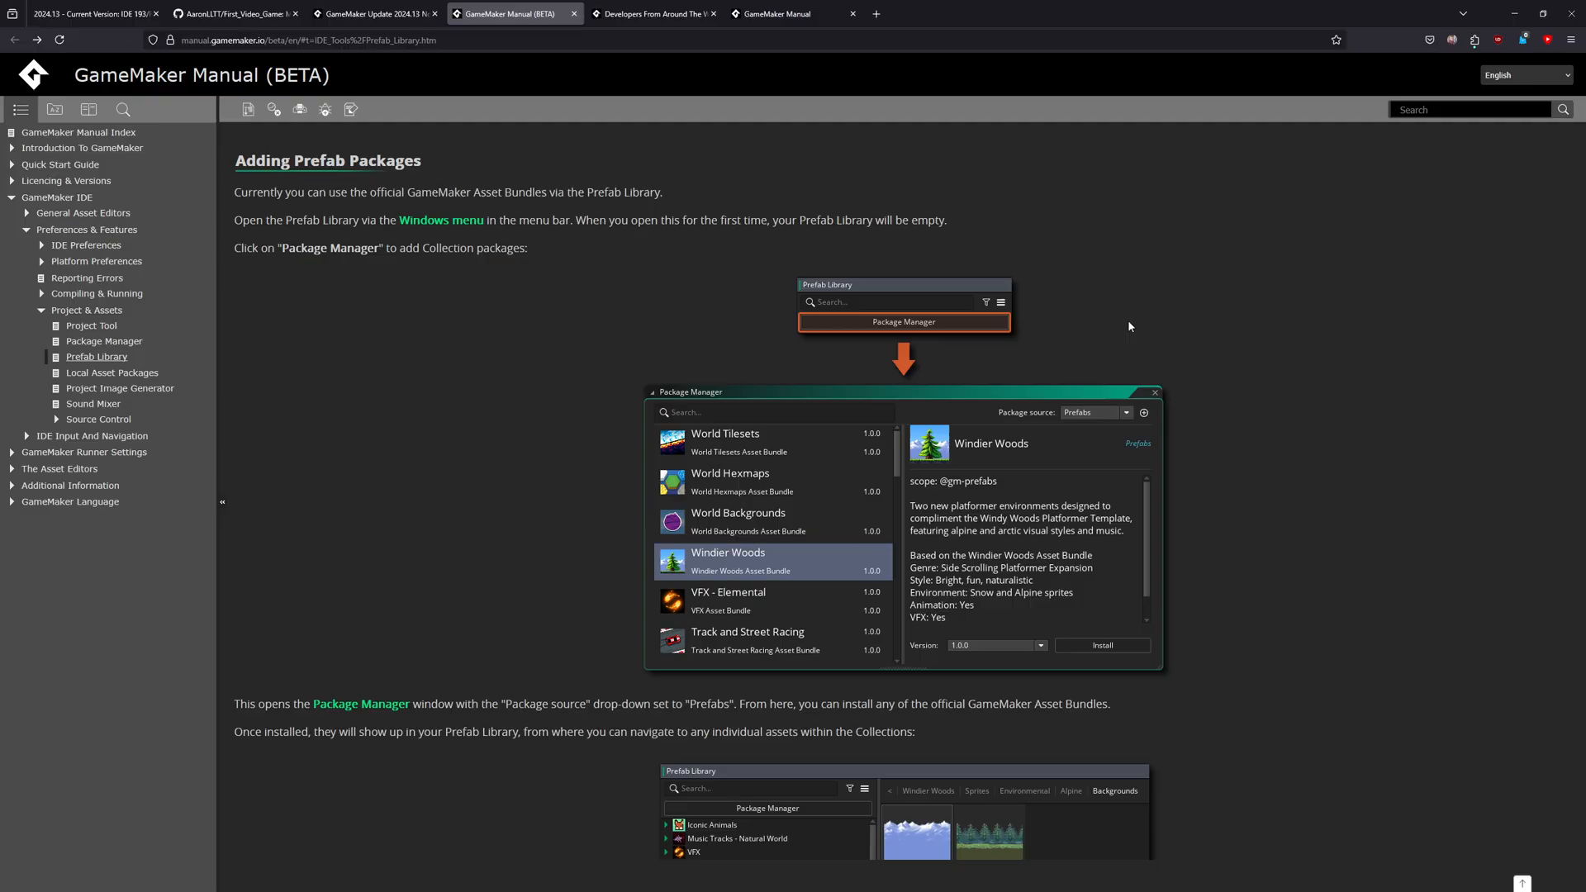
scroll(down, 3)
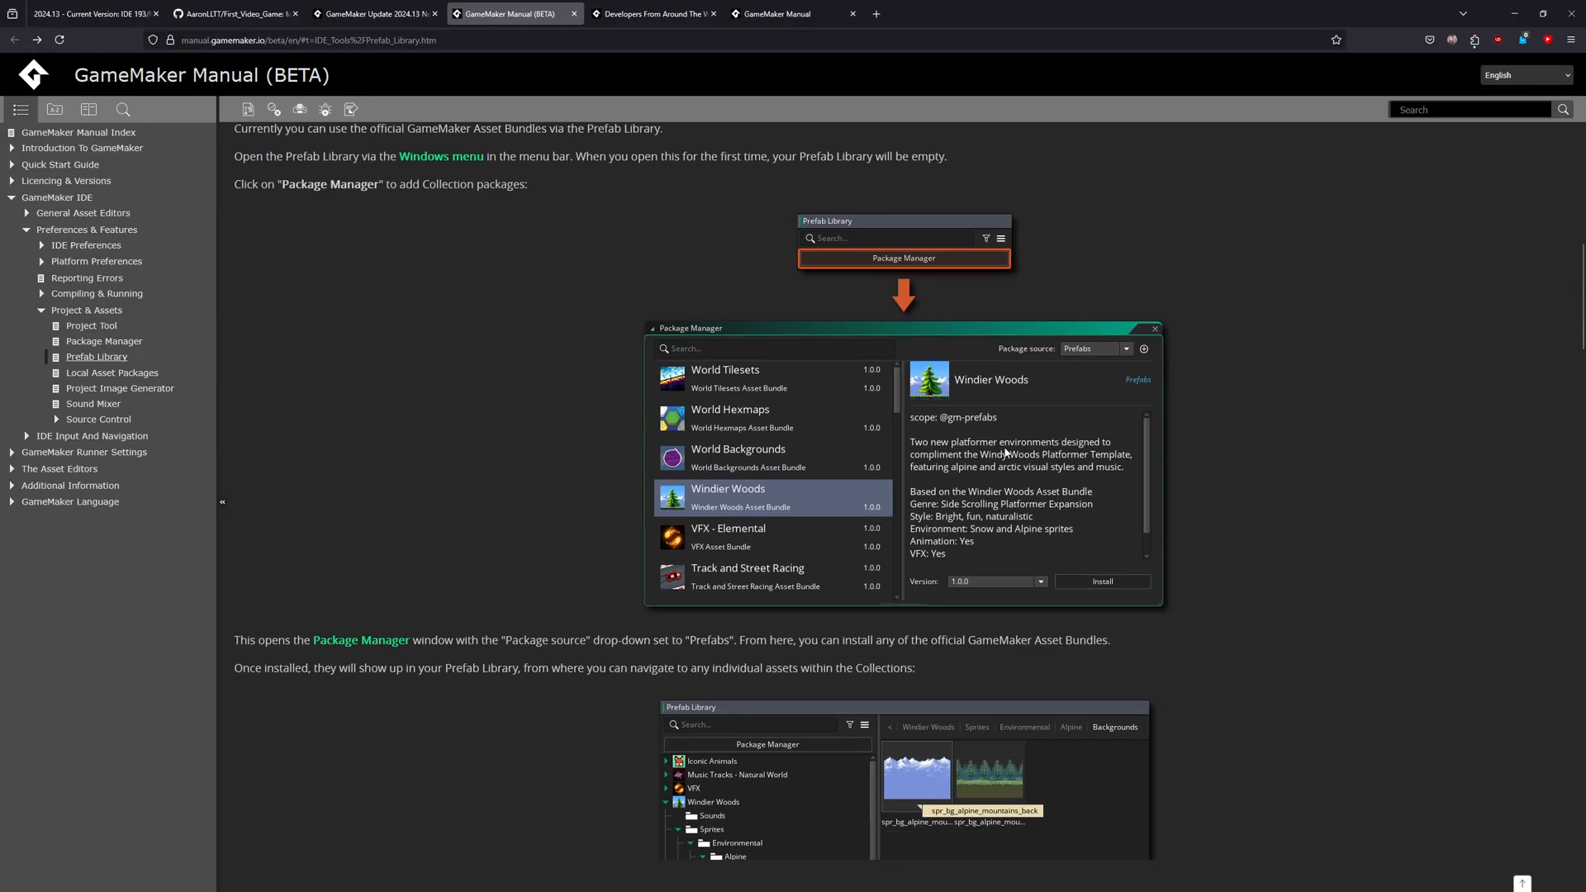
scroll(up, 3)
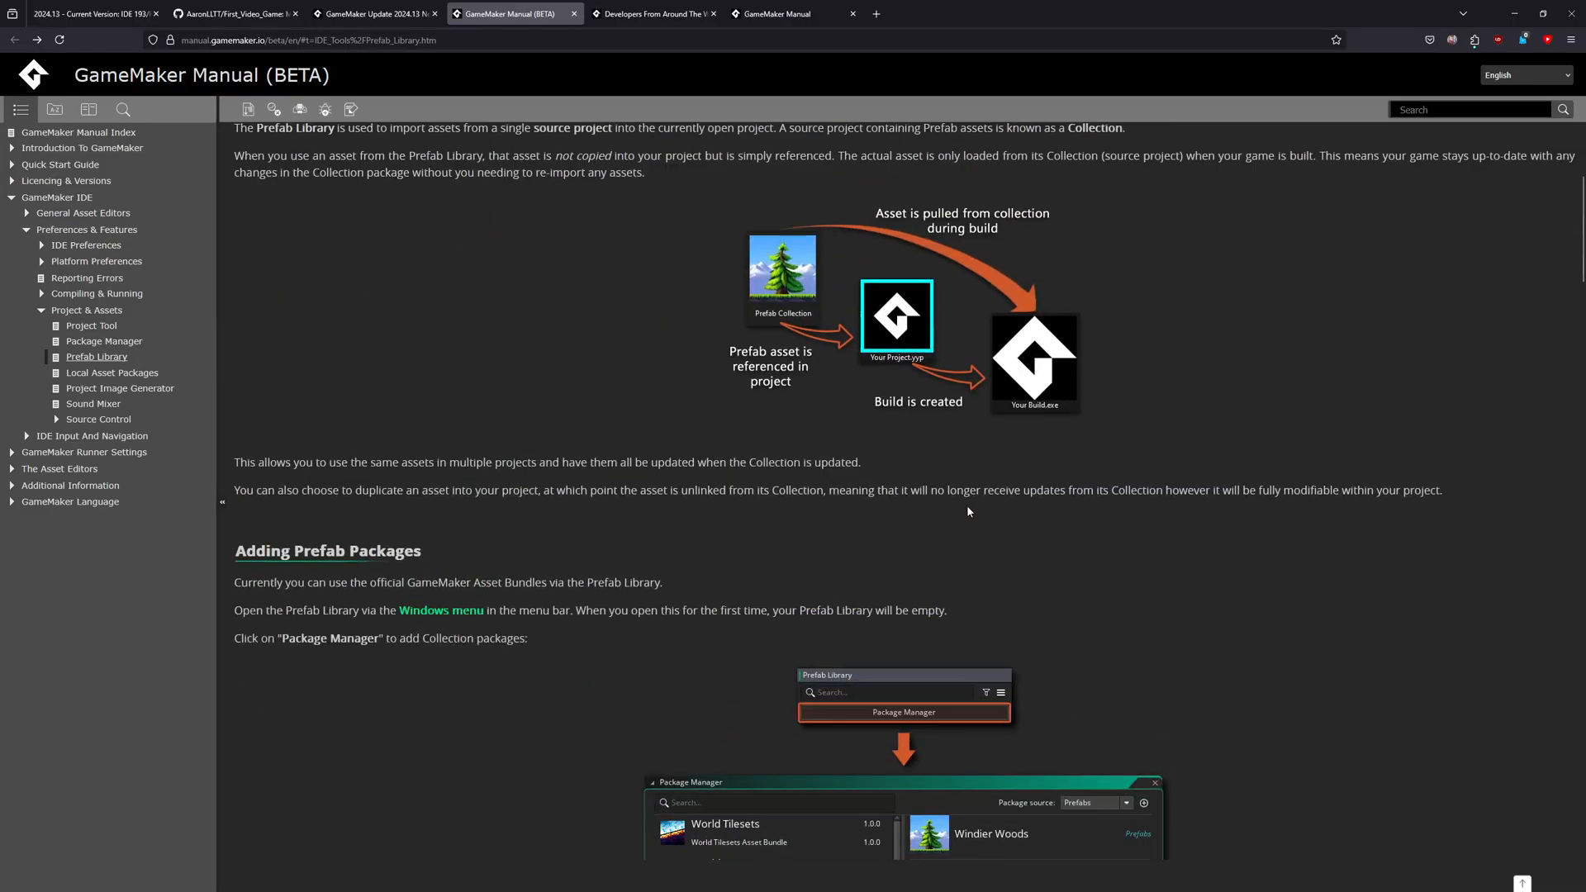
scroll(up, 3)
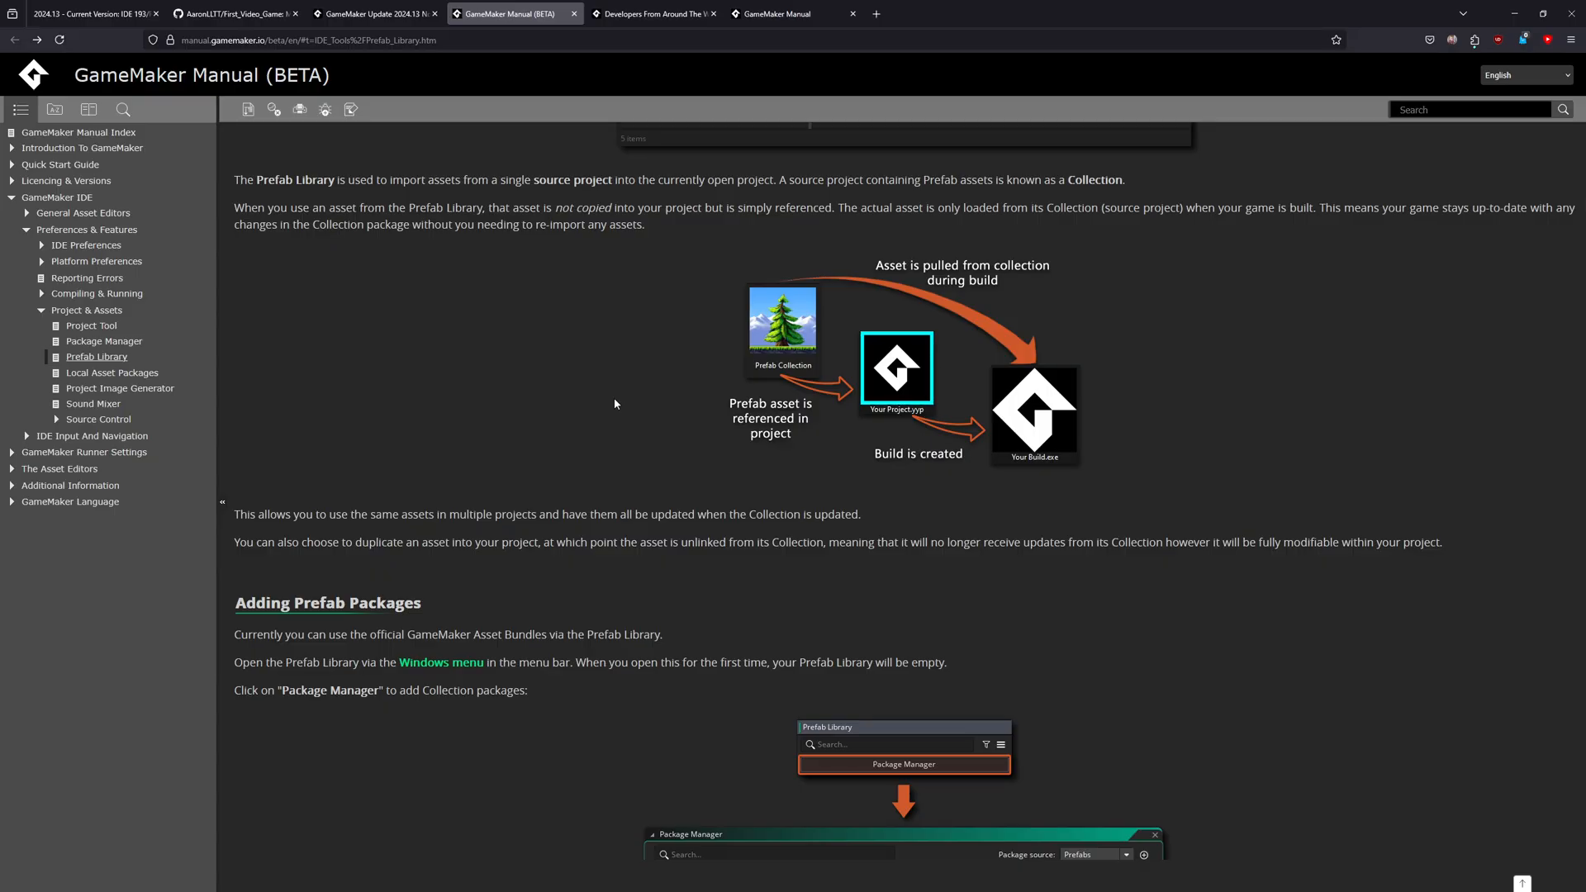
mouse_move(1111, 407)
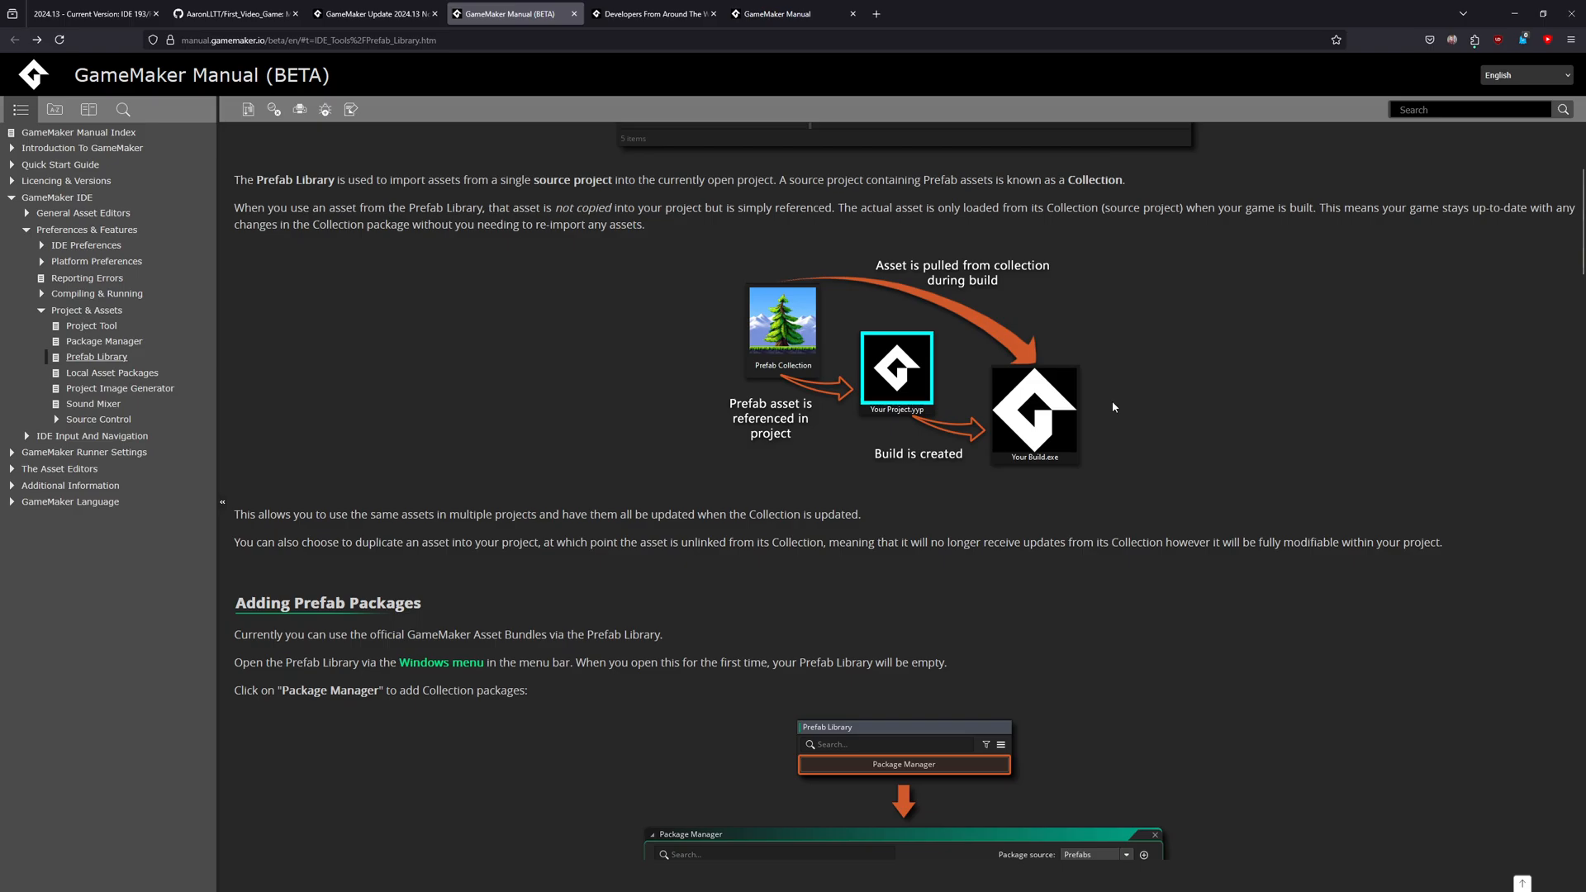
mouse_move(1130, 492)
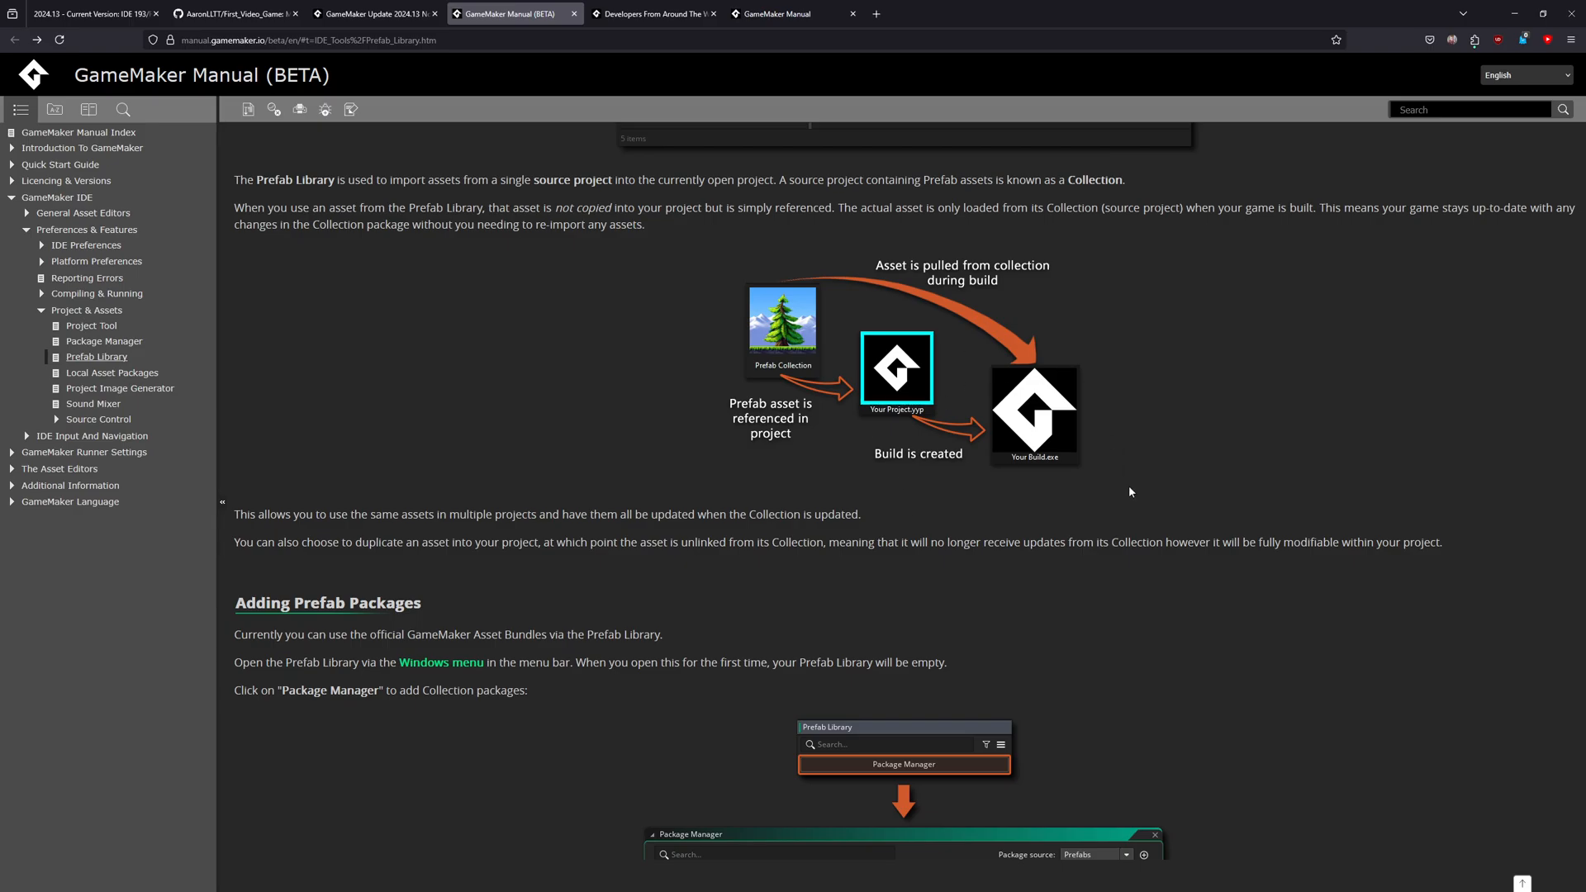
scroll(down, 3)
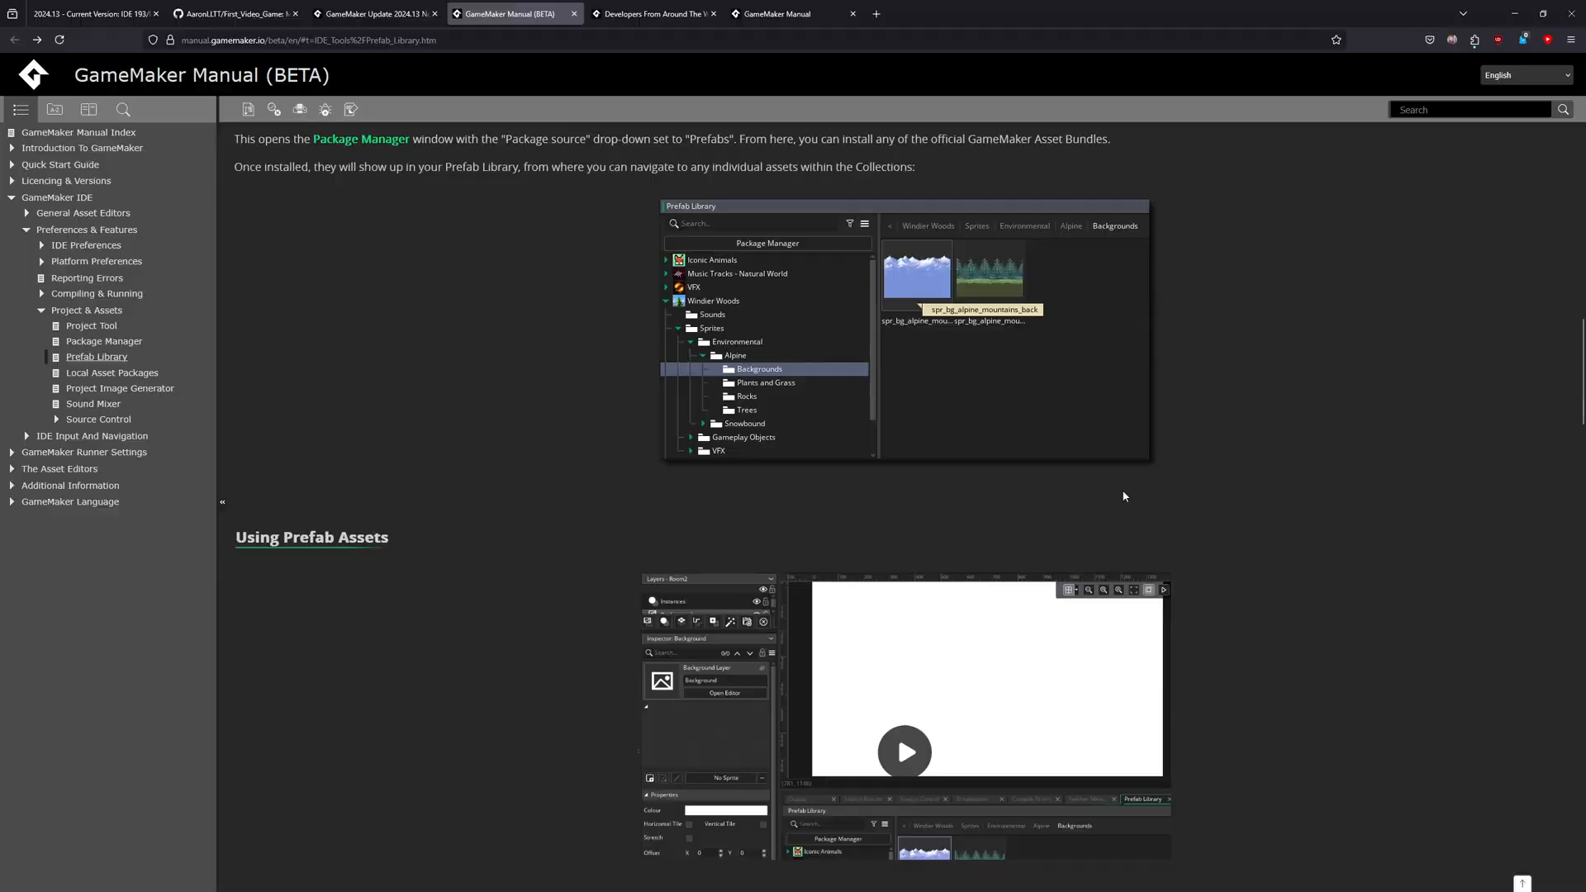
scroll(down, 3)
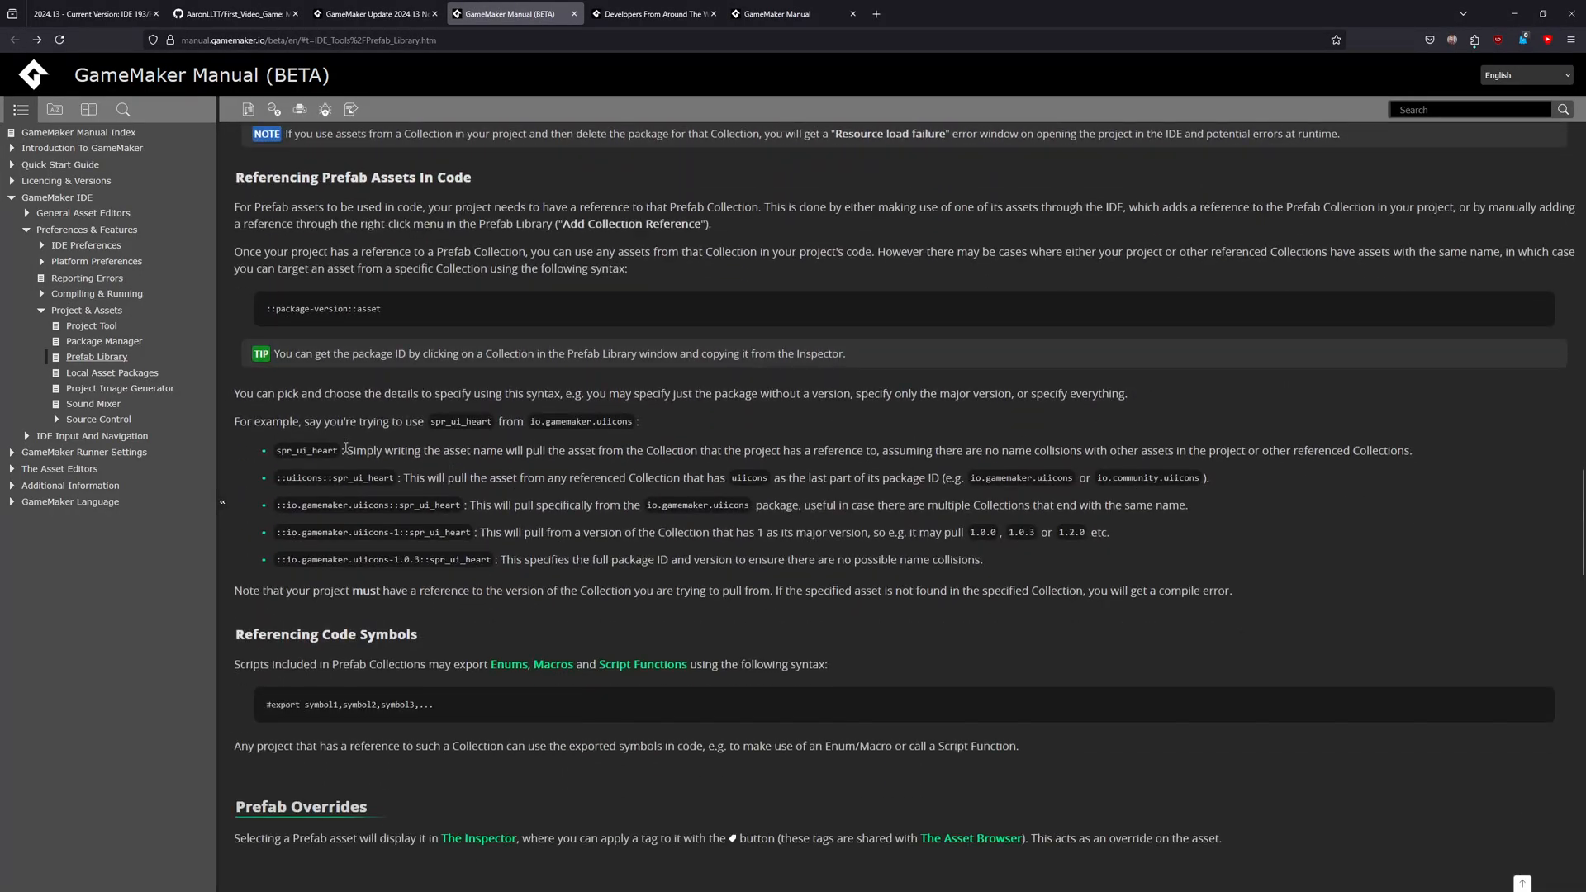
mouse_move(1217, 580)
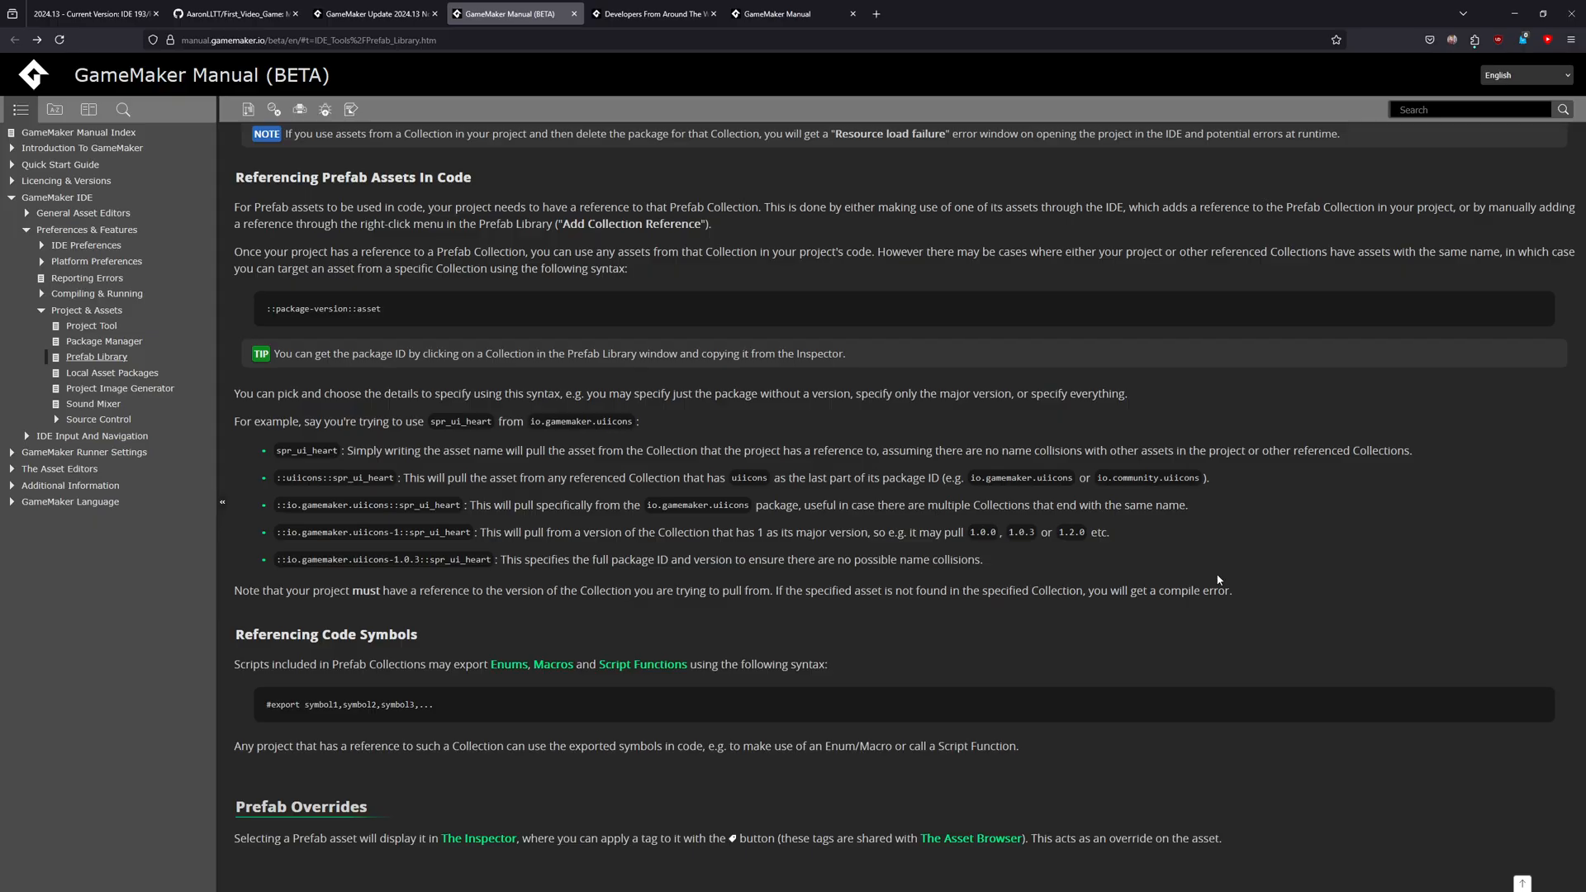
scroll(down, 3)
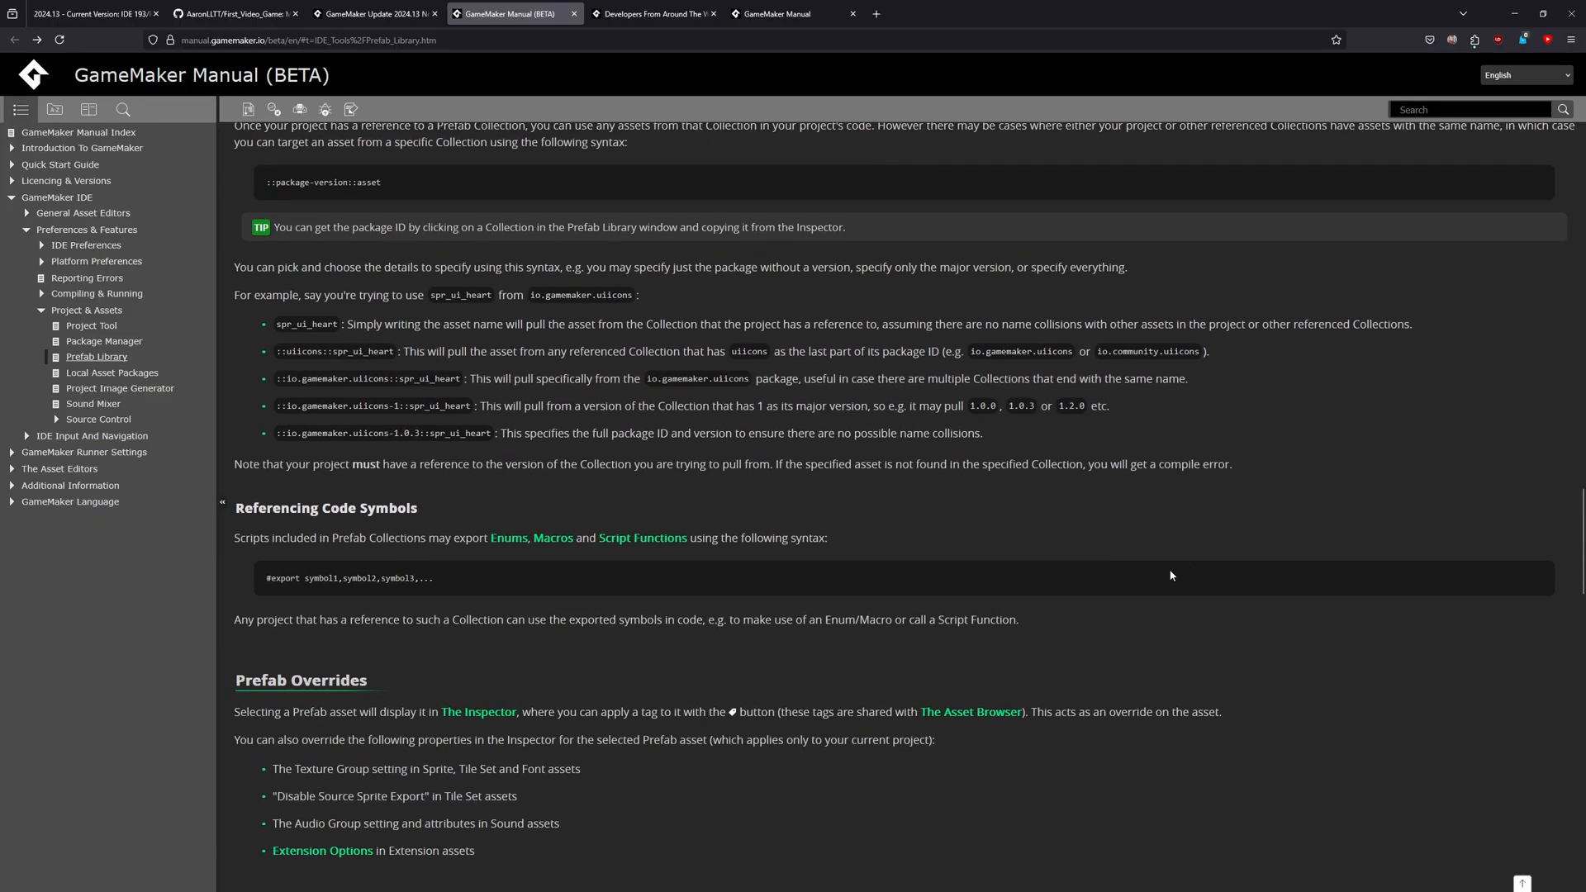
scroll(down, 3)
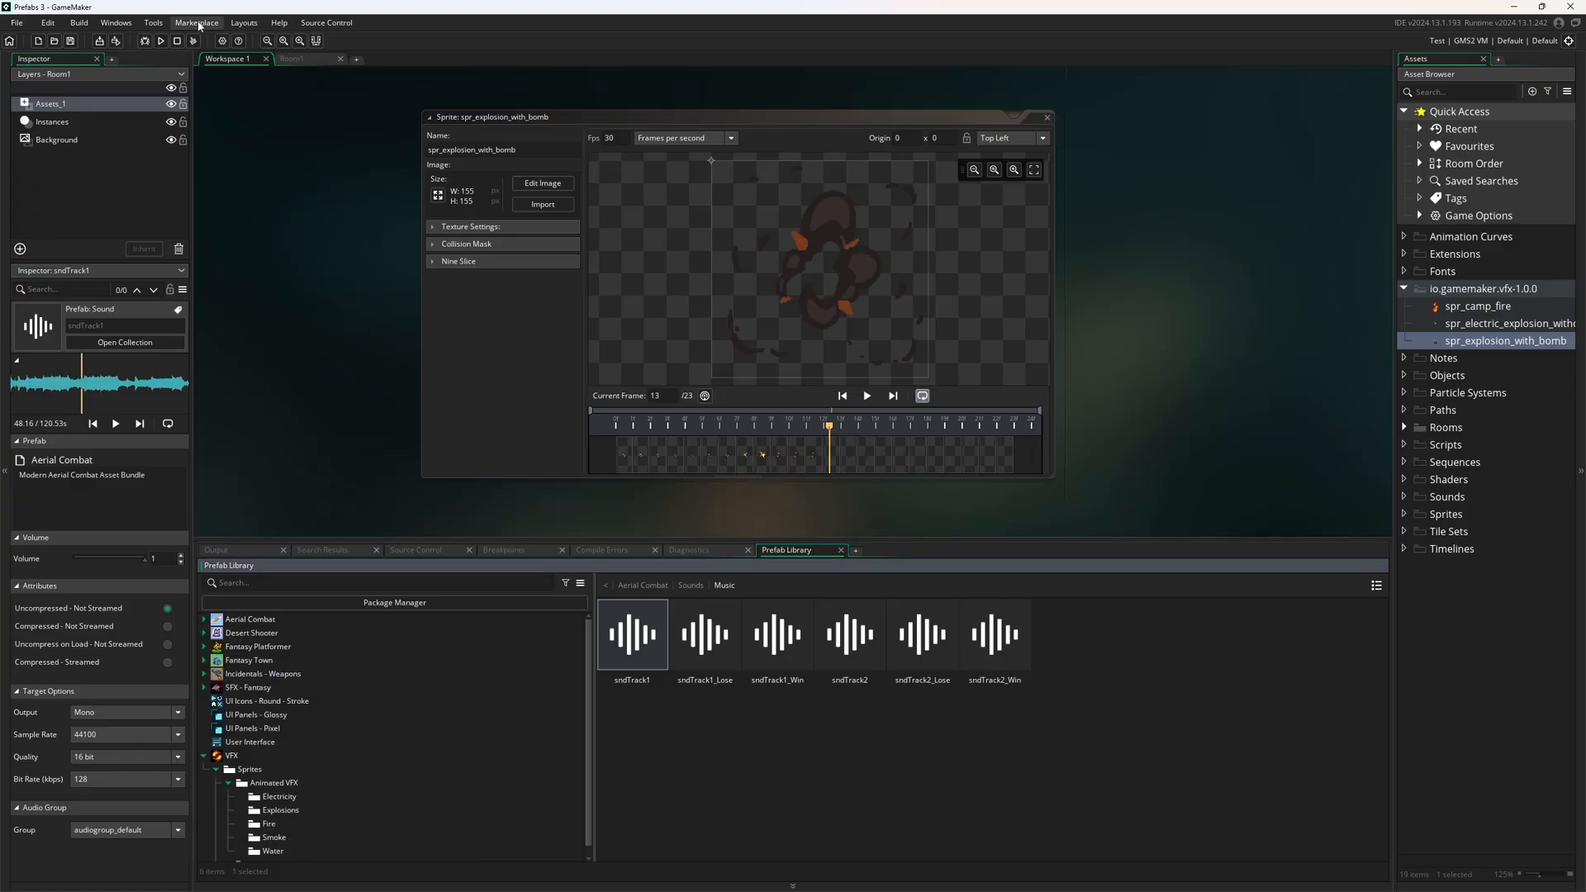
click(116, 22)
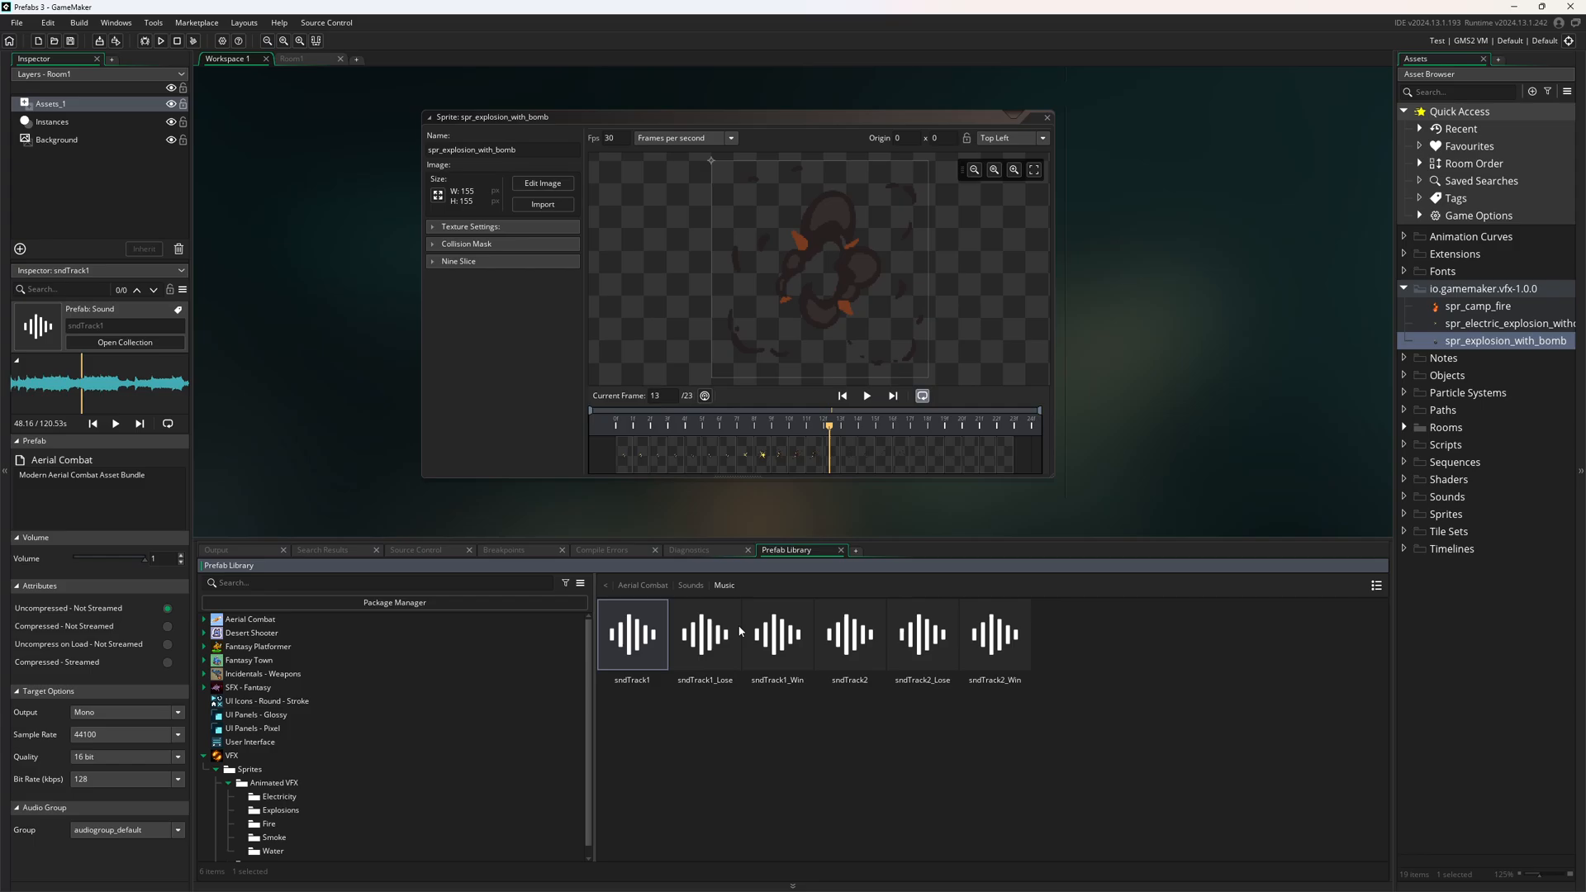
mouse_move(840, 539)
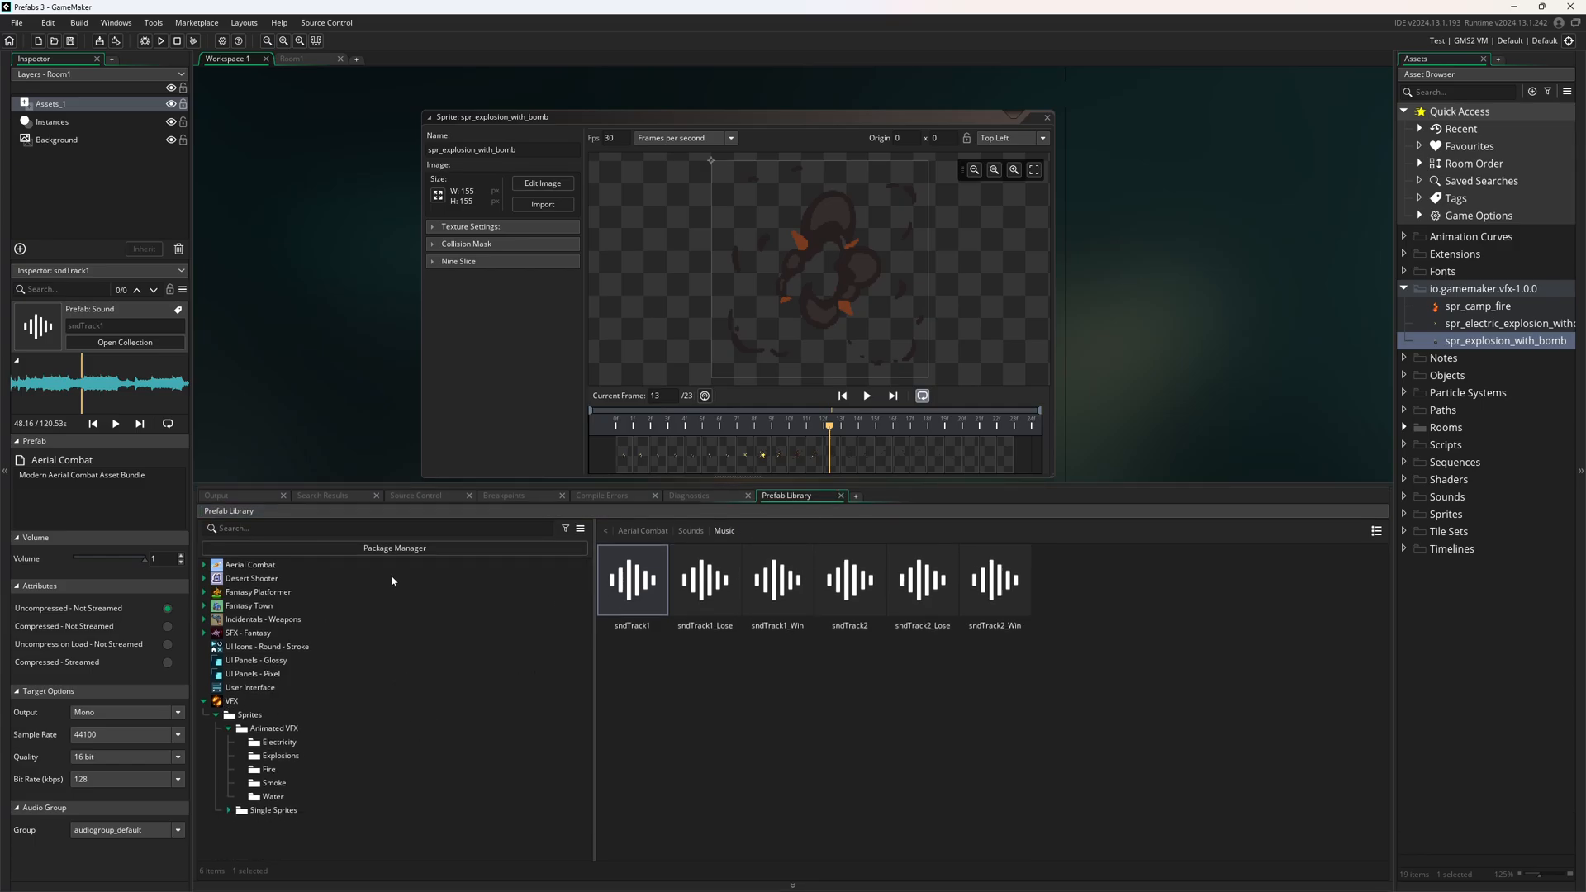
Step: Install the Sci-Fi Space Shooter bundle from the Package Manager and close the package list
click(395, 547)
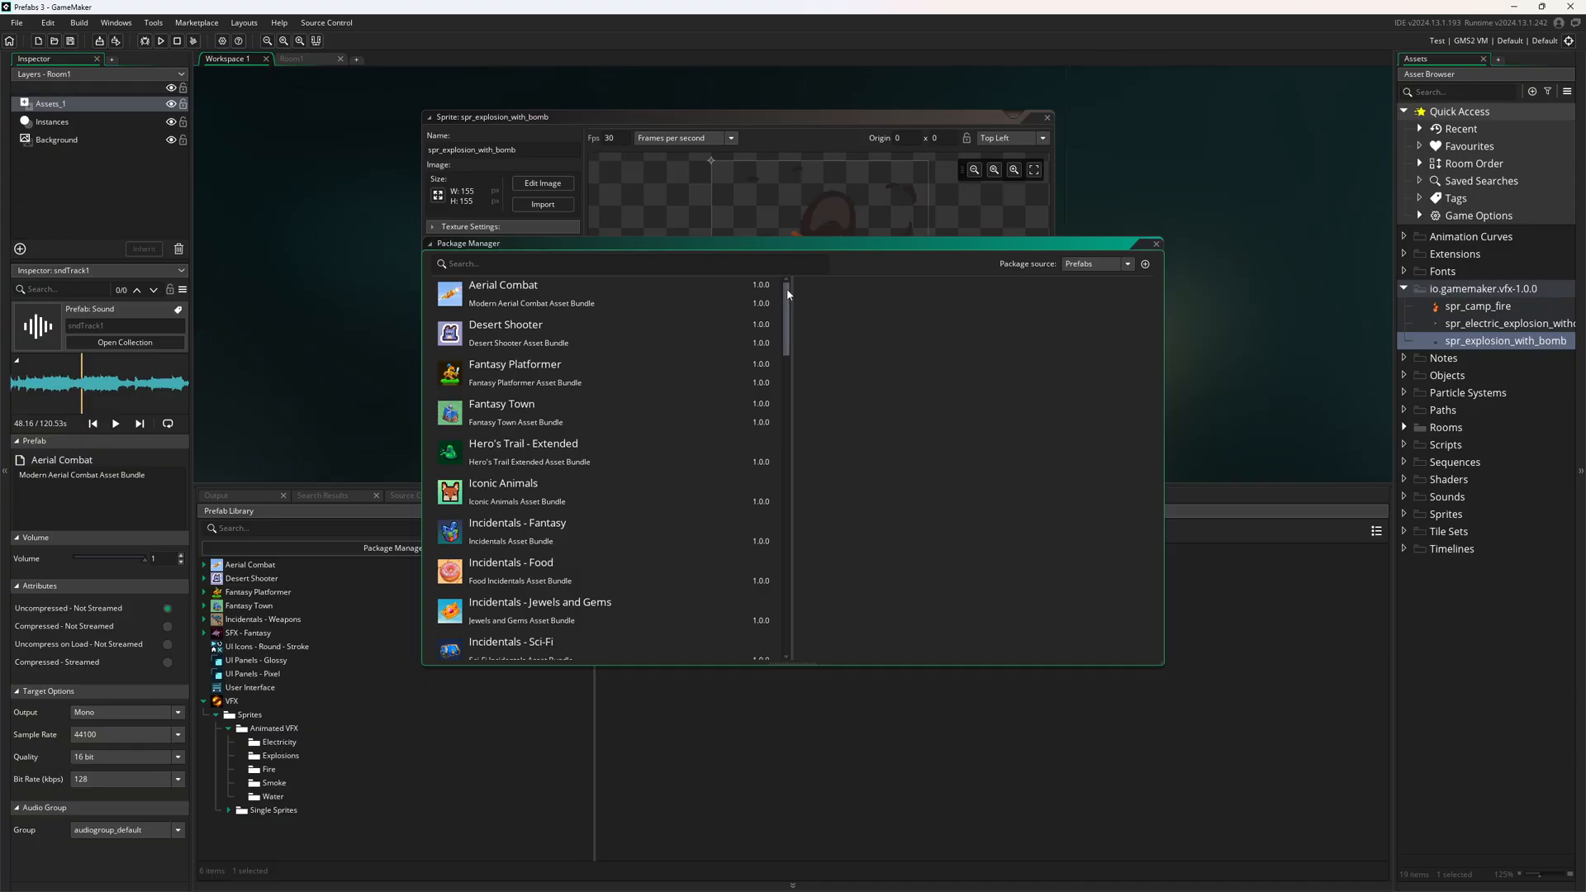
mouse_move(787, 337)
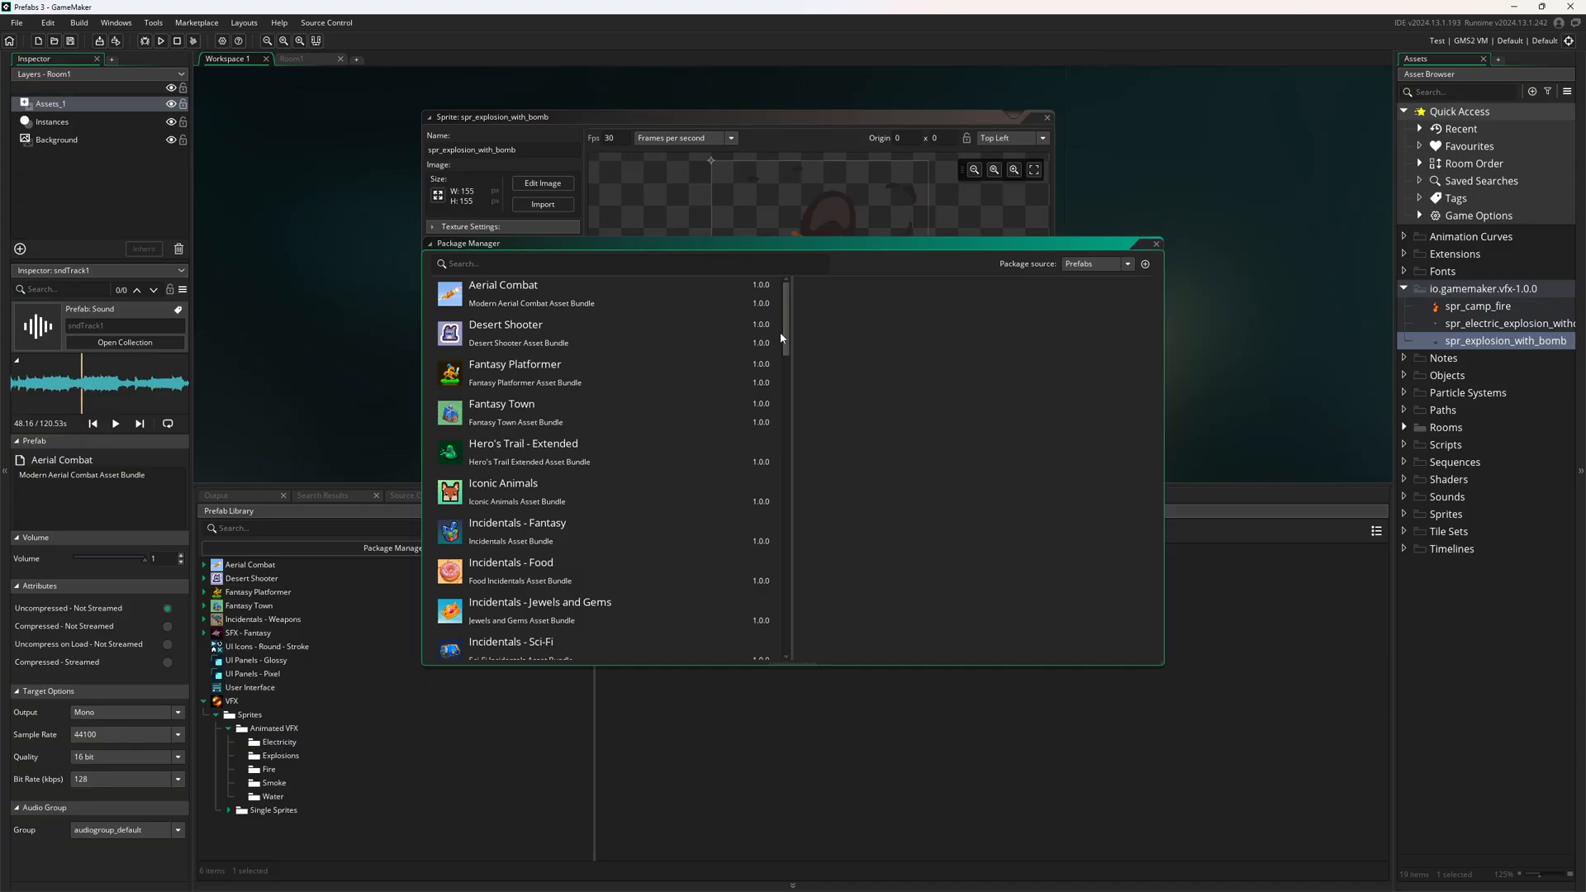
scroll(down, 3)
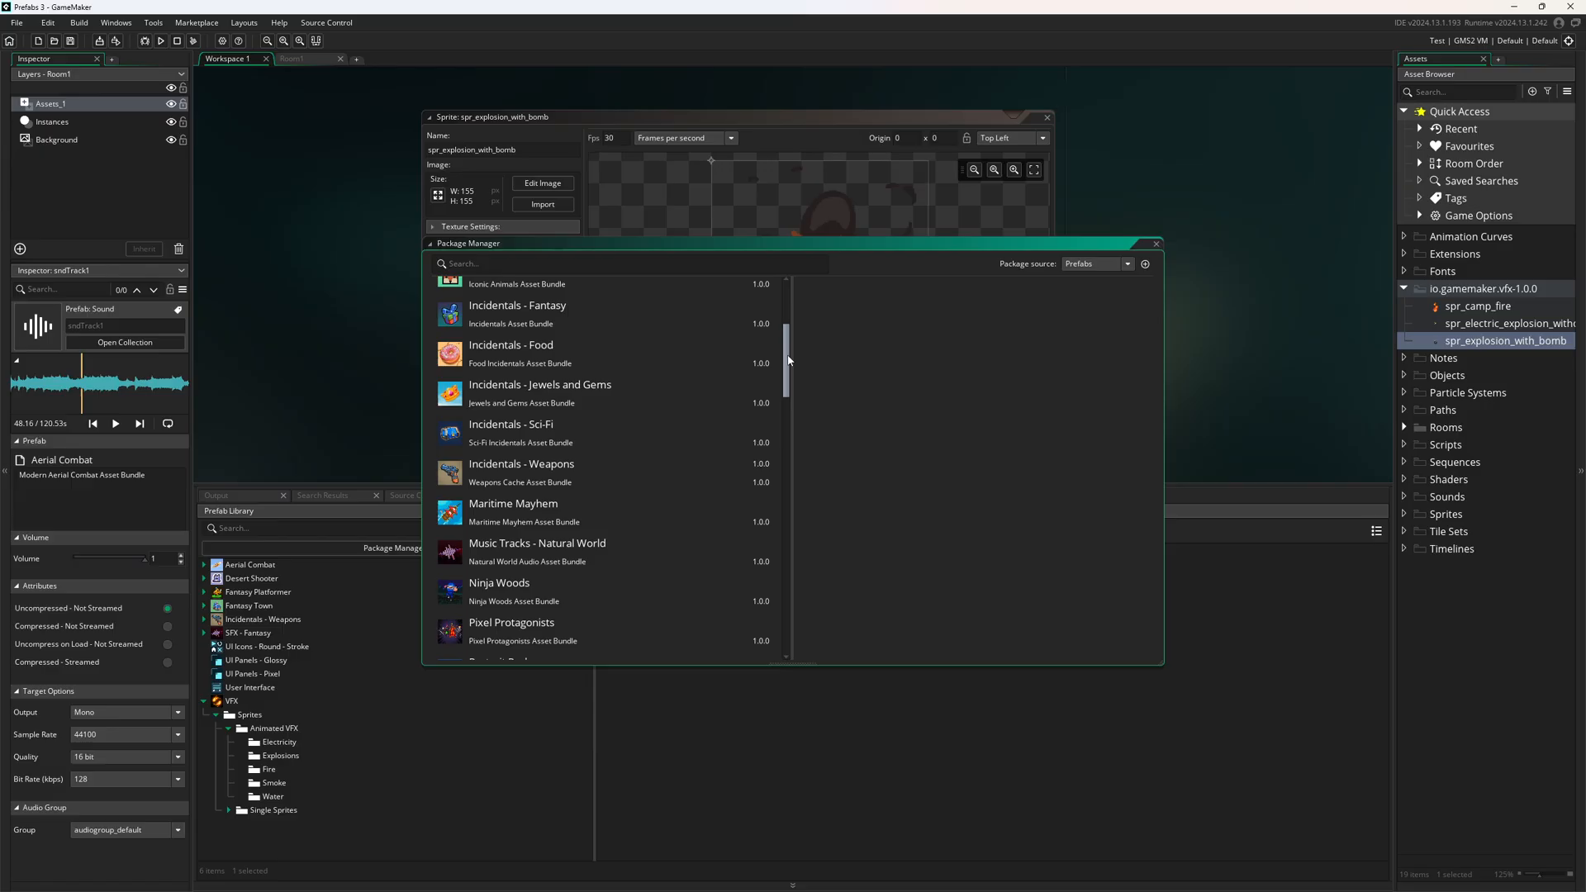
scroll(down, 3)
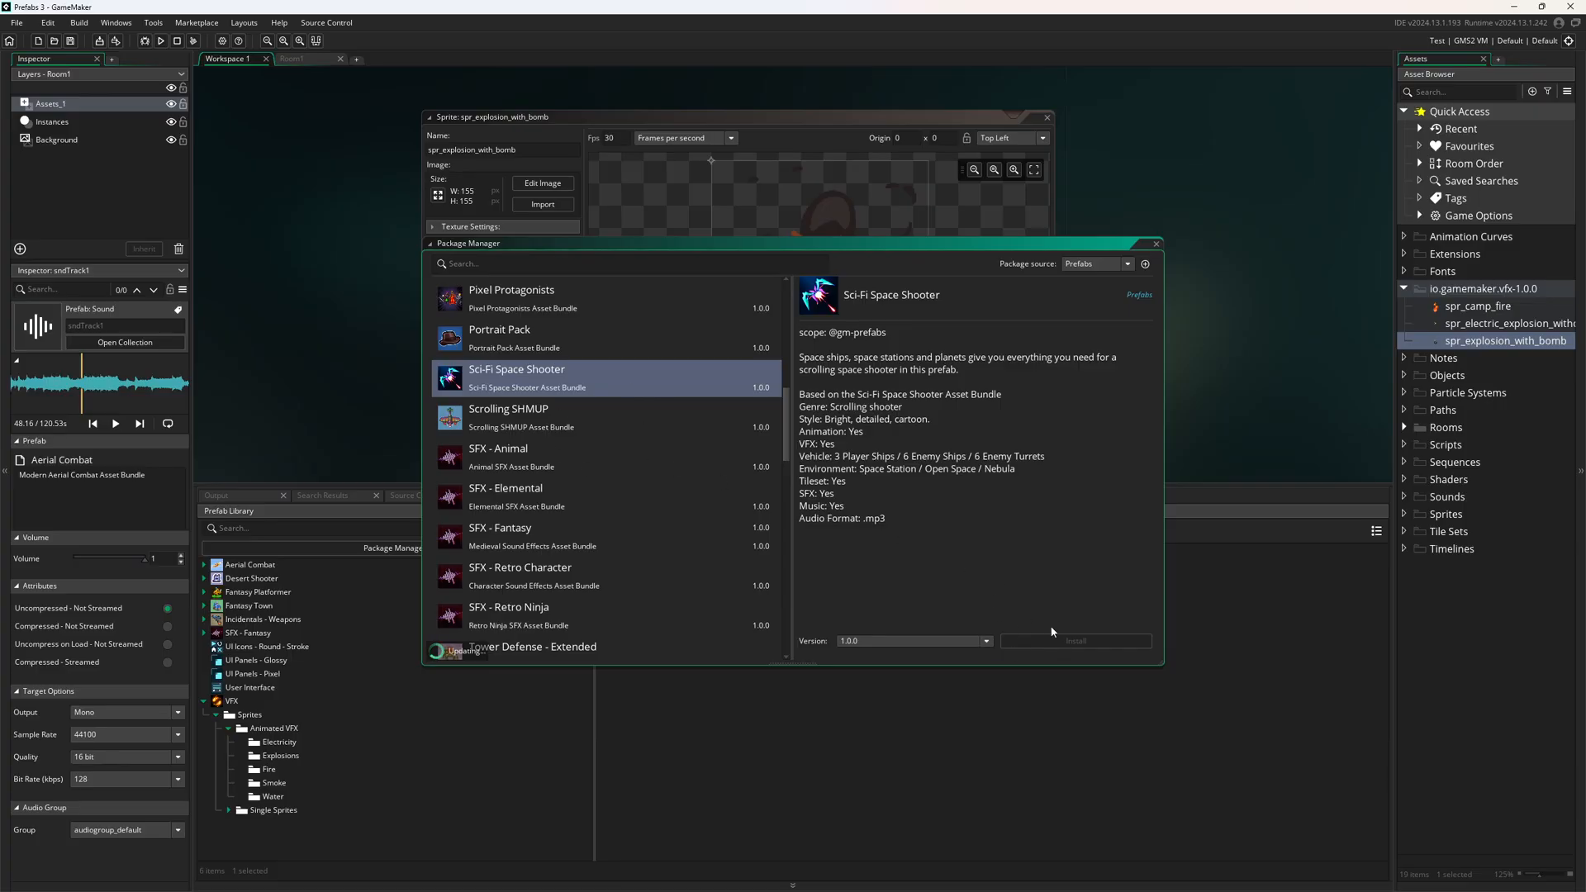
click(1074, 640)
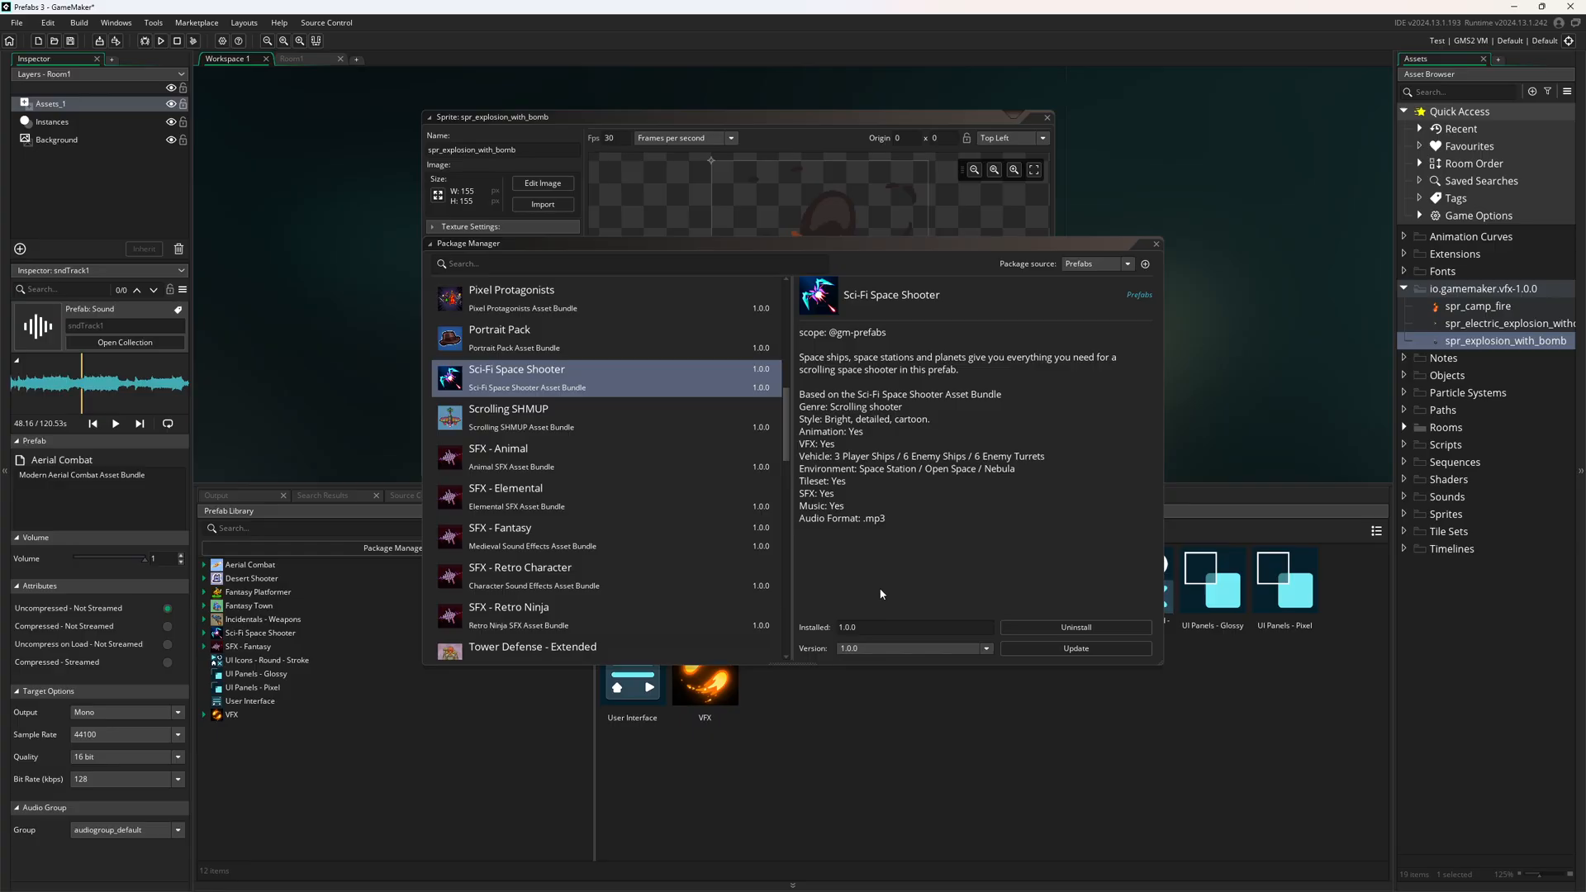
mouse_move(1062, 337)
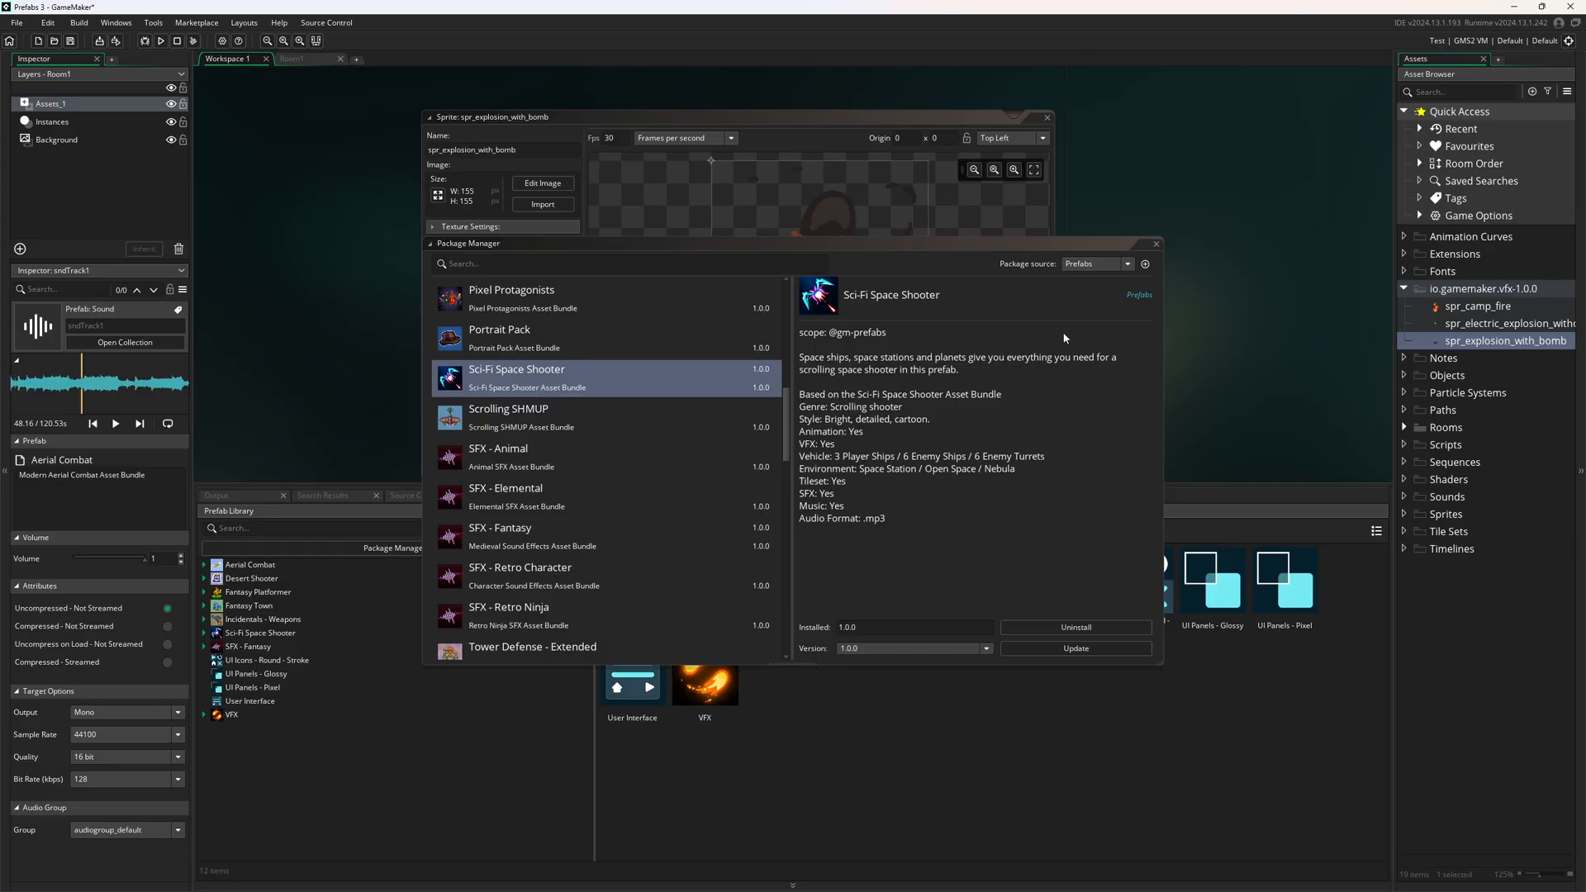
click(1154, 243)
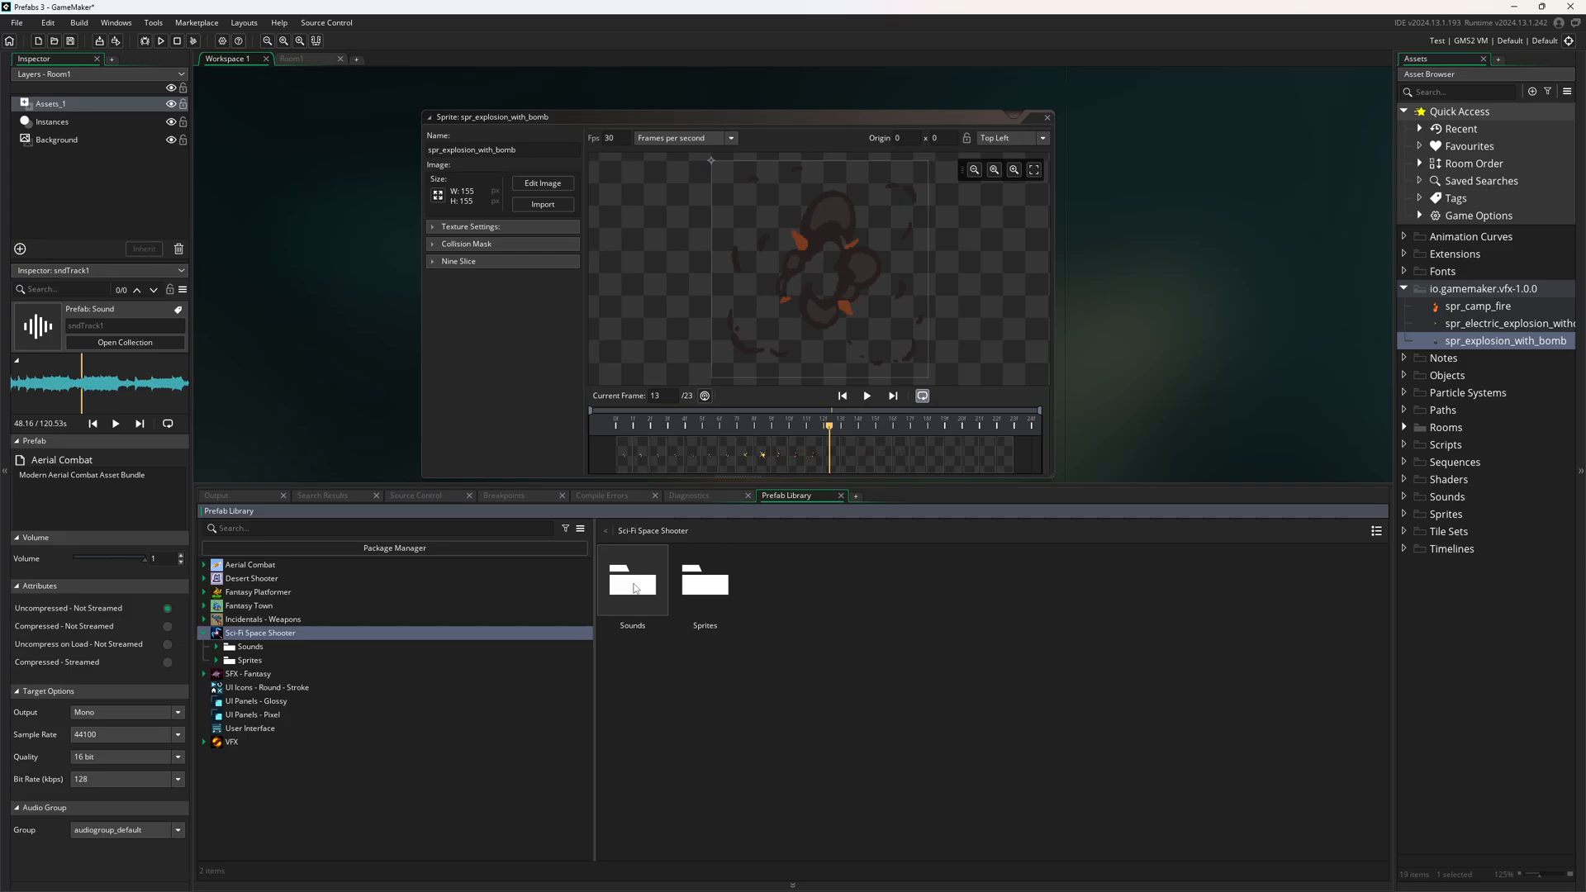
Step: Place sprEnemy_Tank_Base from the Sci-Fi Space Shooter enemy sprites into Room1 and remove it
double_click(703, 581)
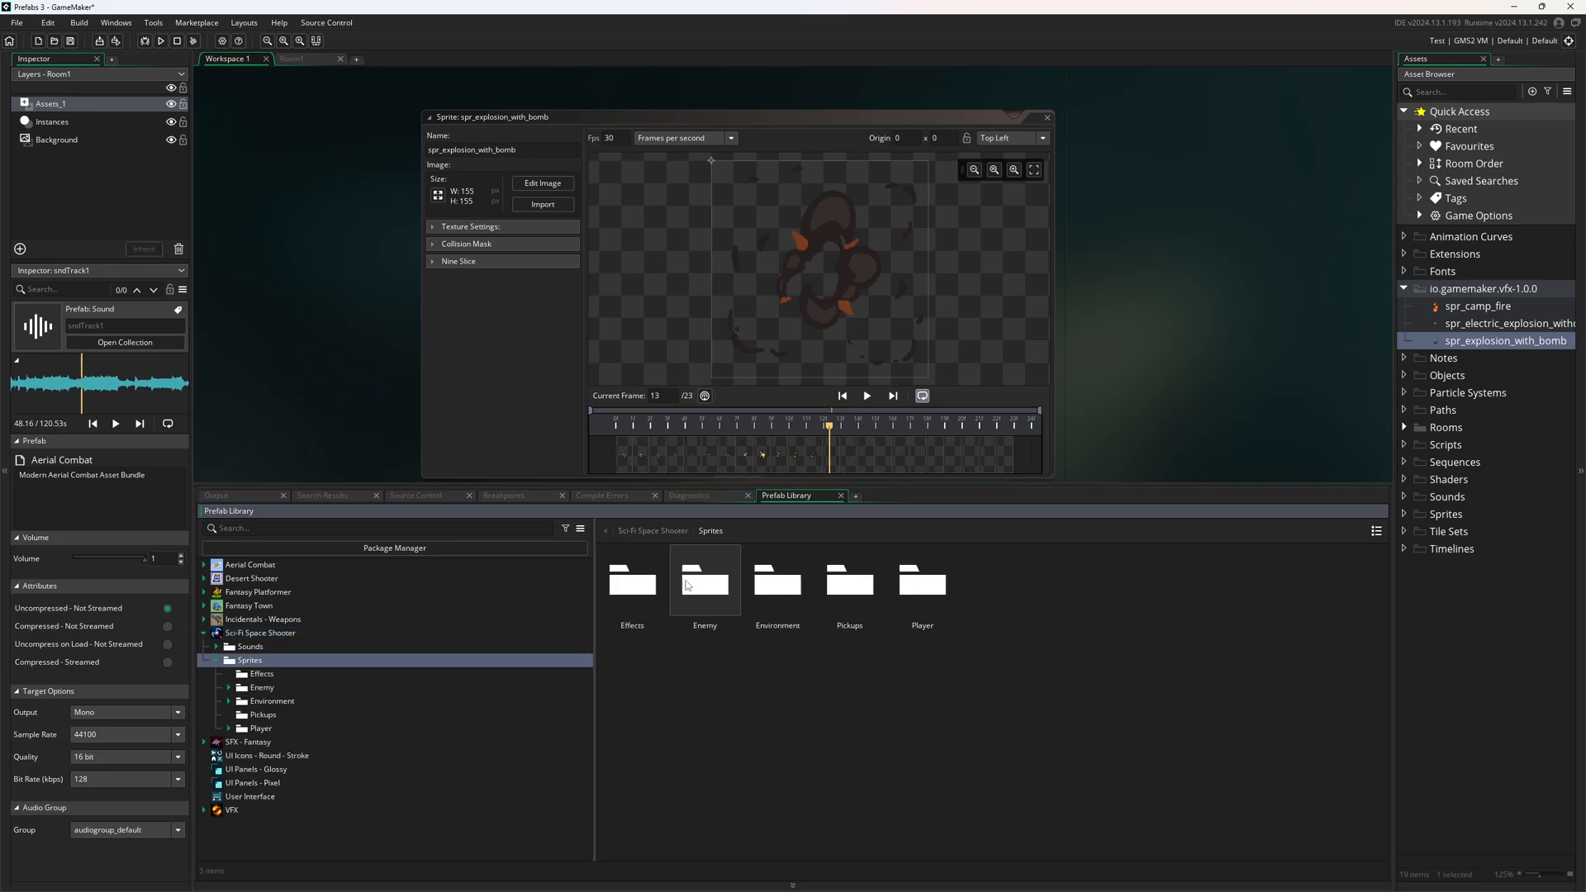
double_click(704, 581)
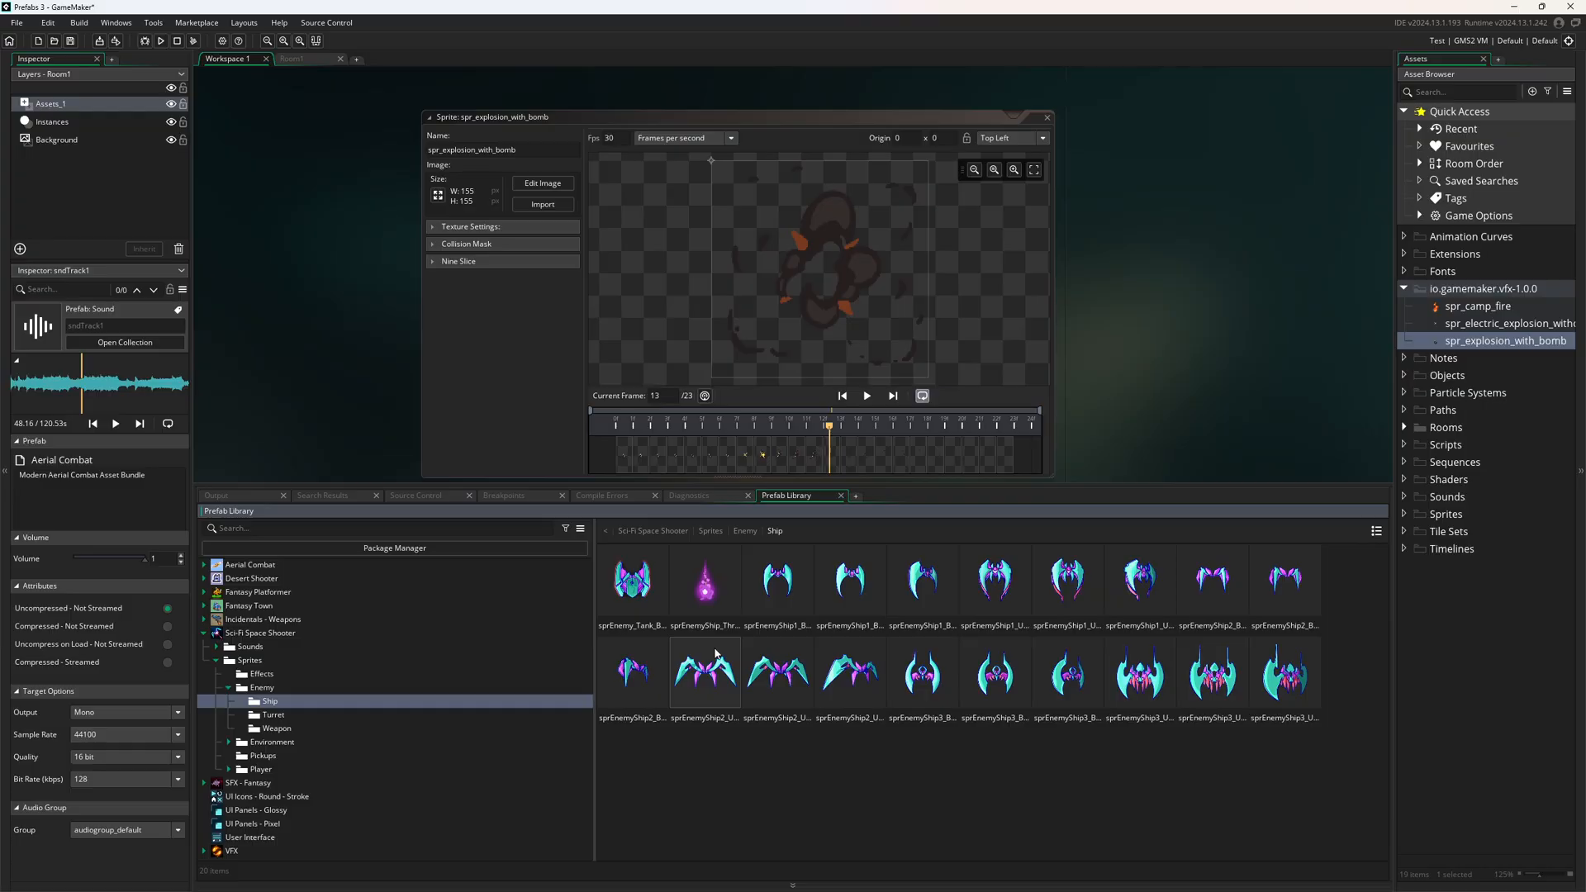
mouse_move(714, 672)
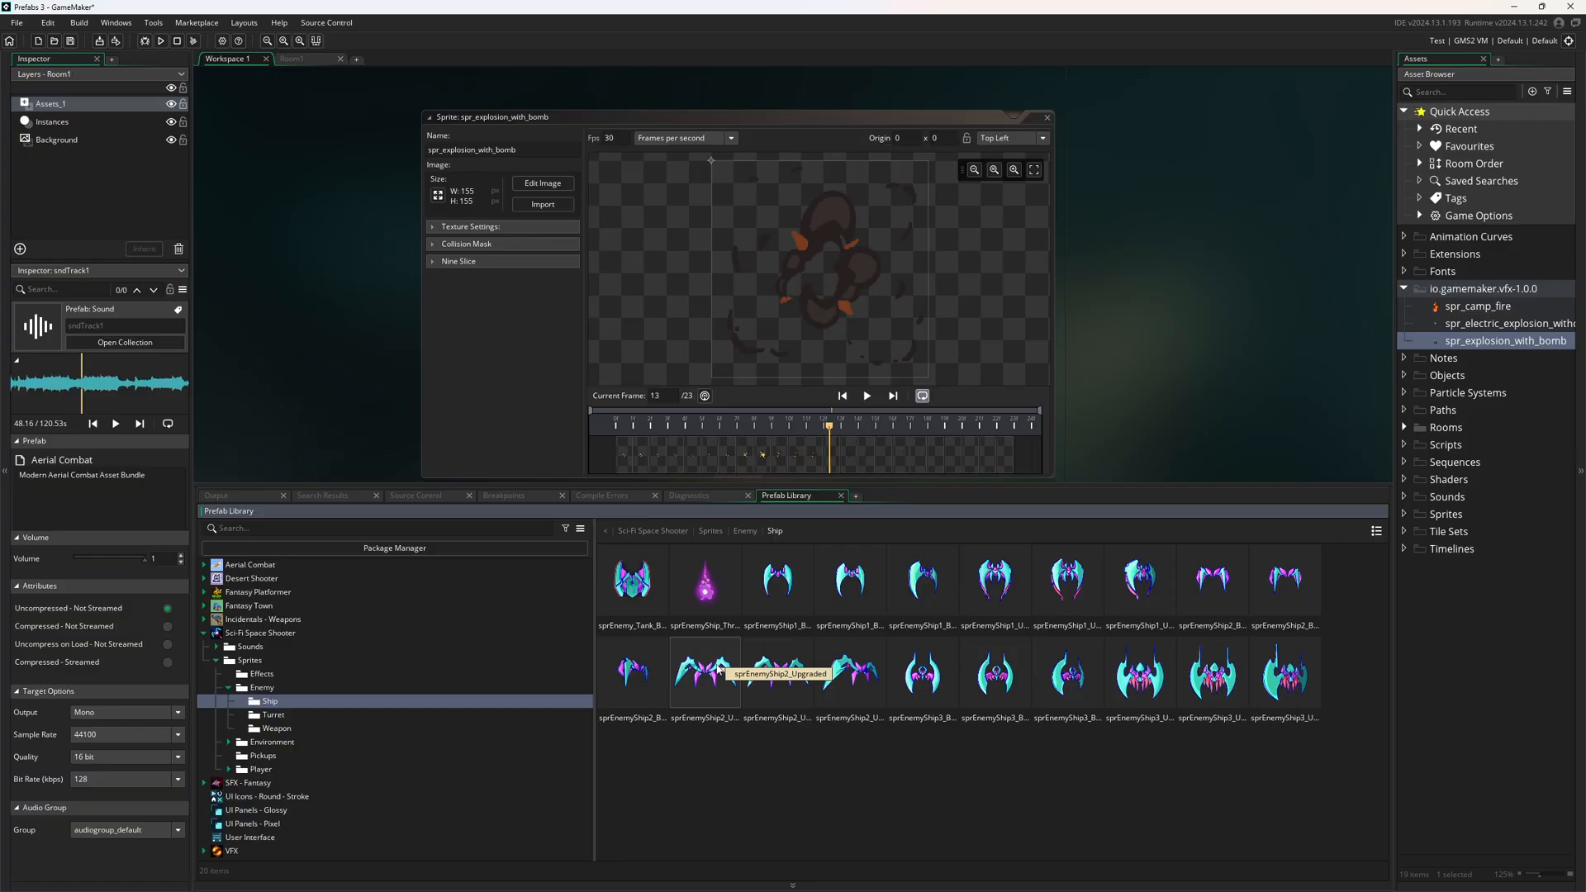
mouse_move(1121, 259)
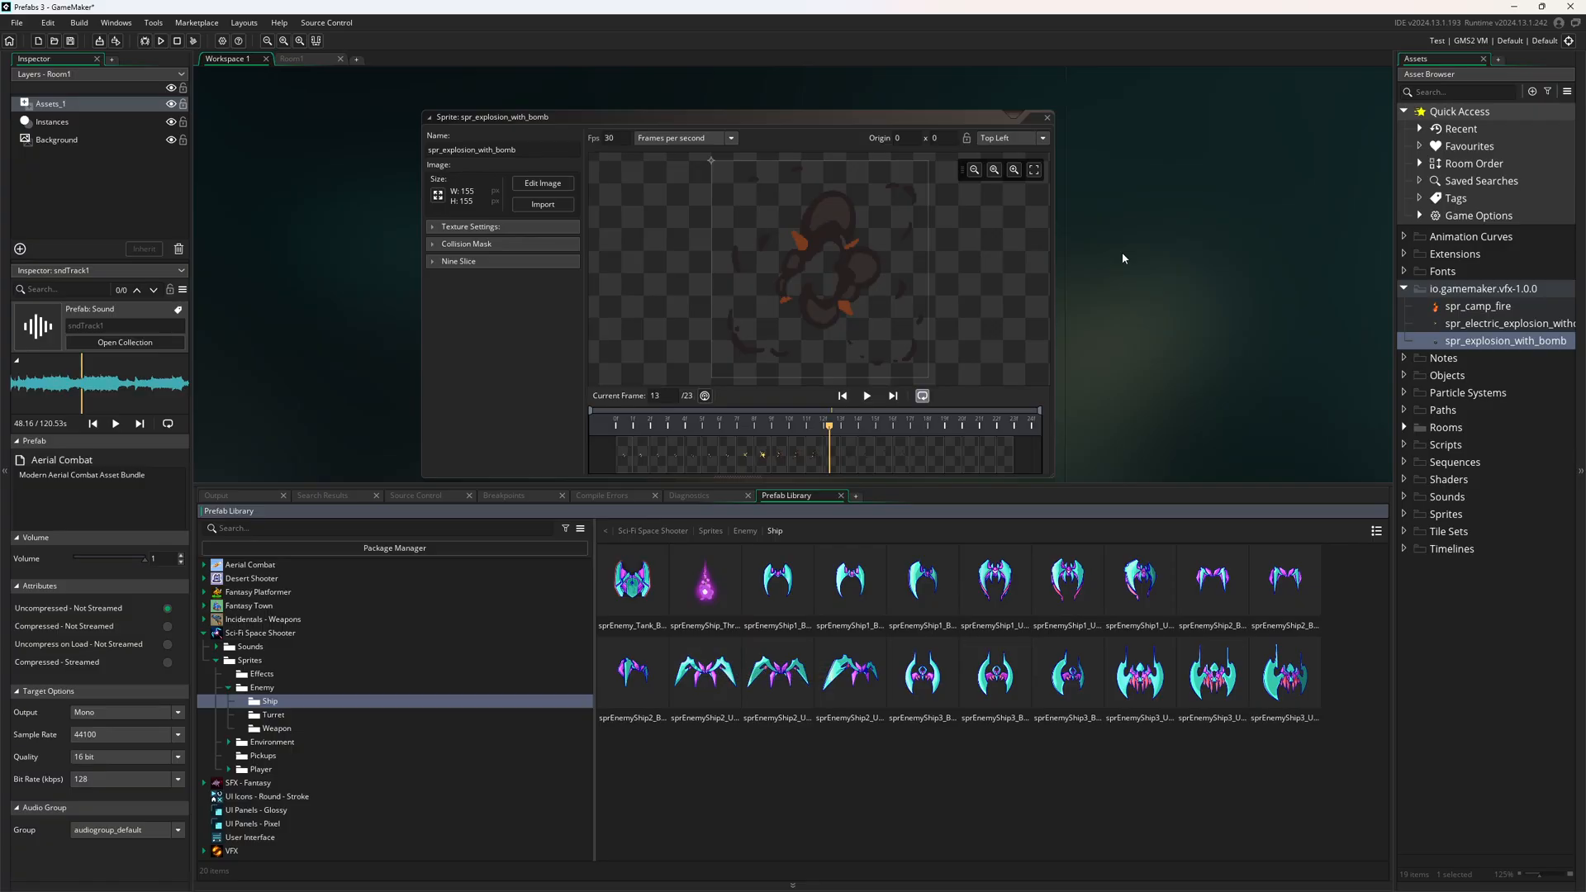
mouse_move(1487, 354)
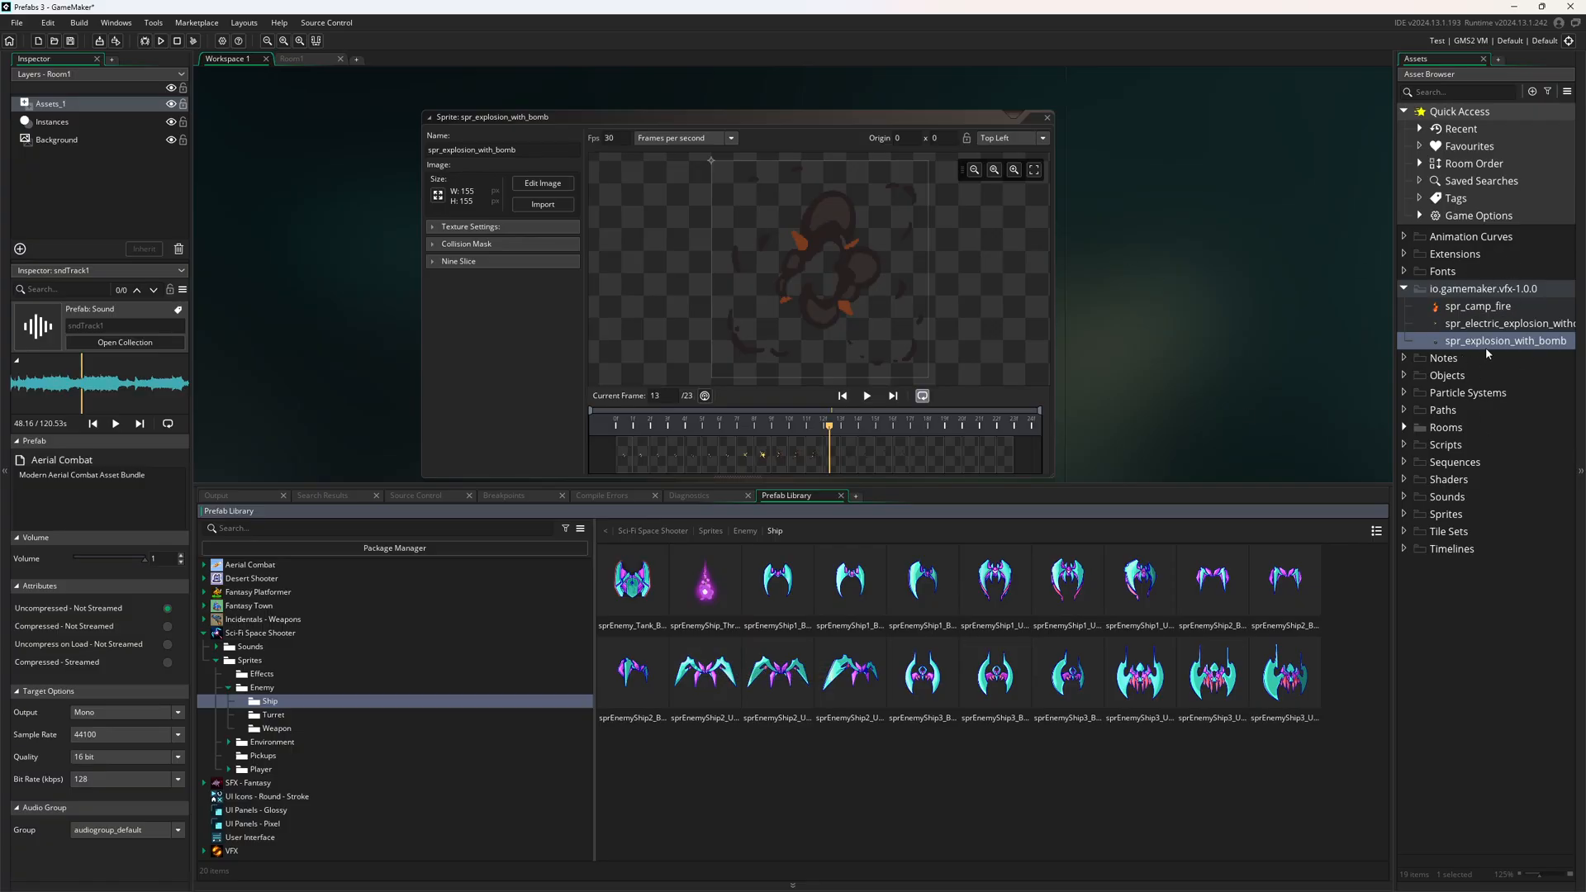
mouse_move(1447, 356)
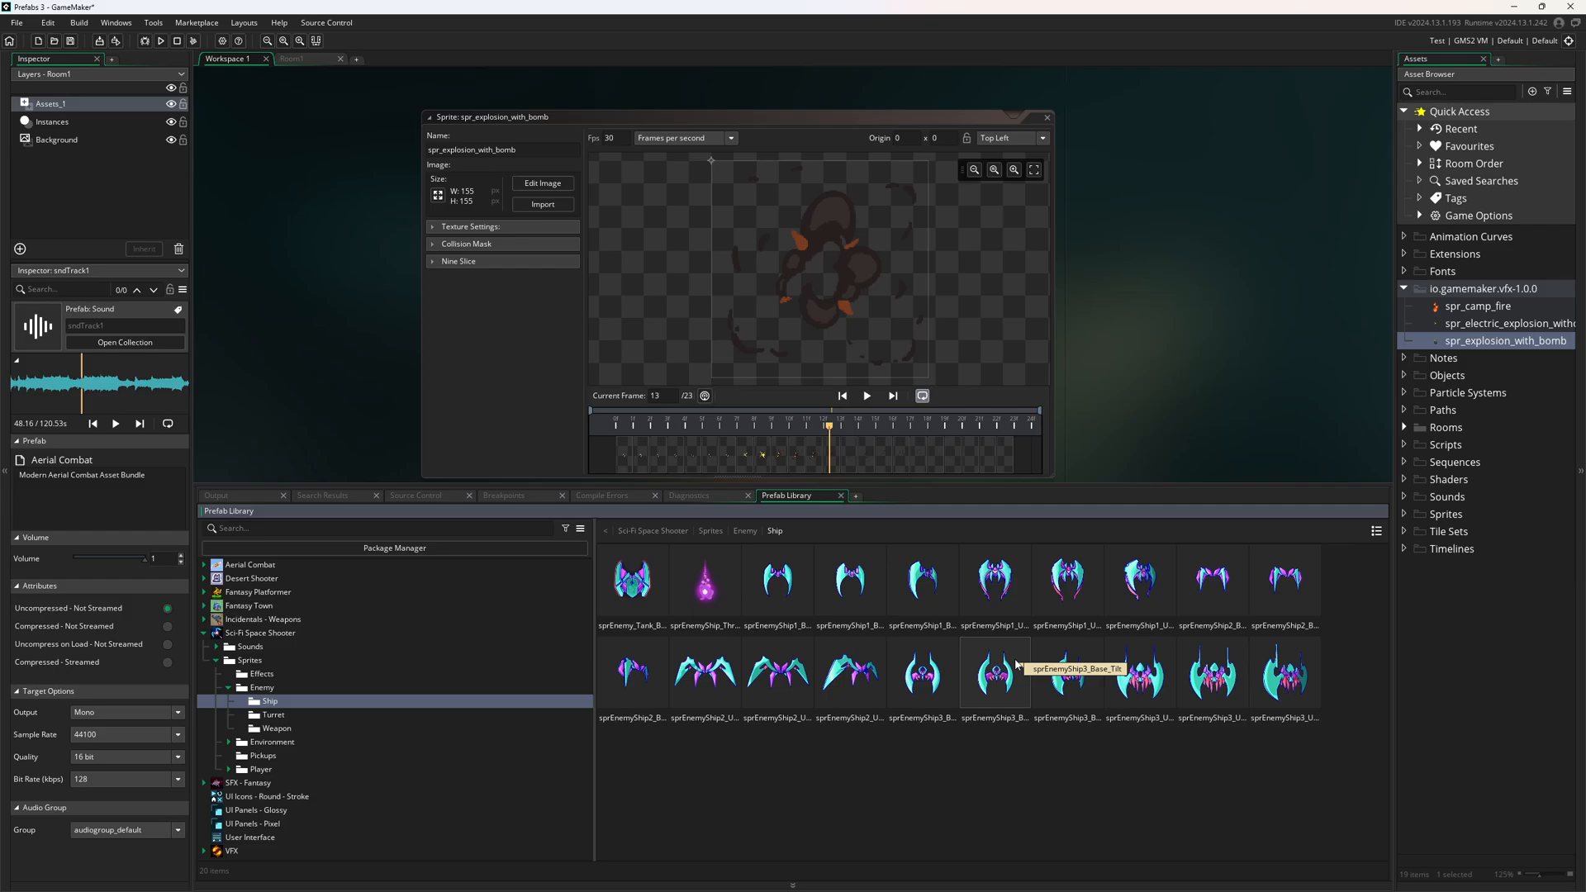
mouse_move(1366, 333)
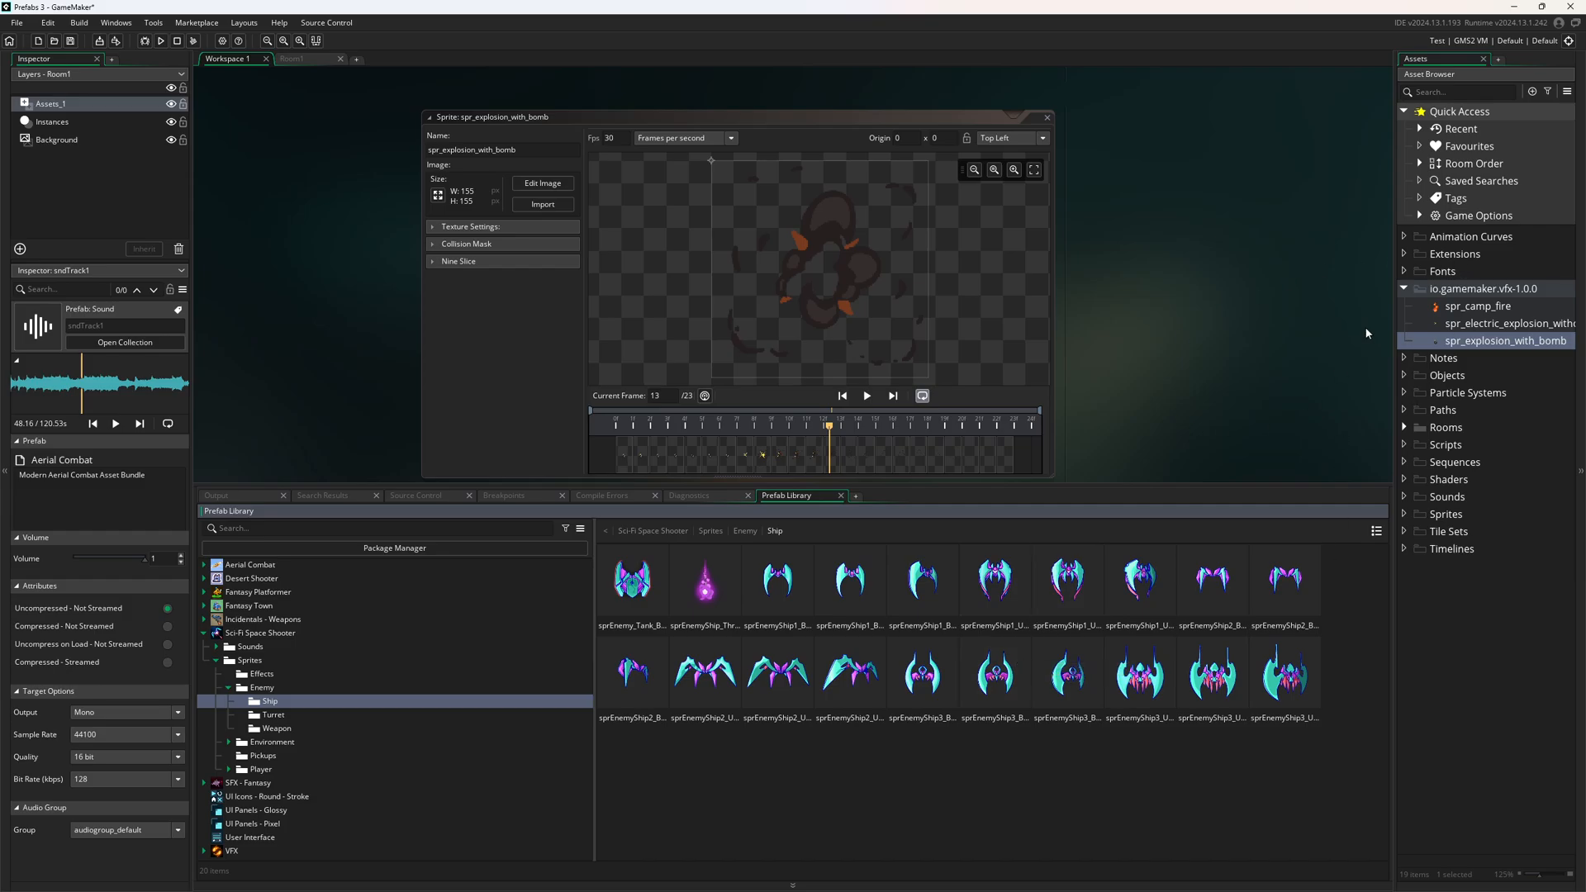
mouse_move(906, 294)
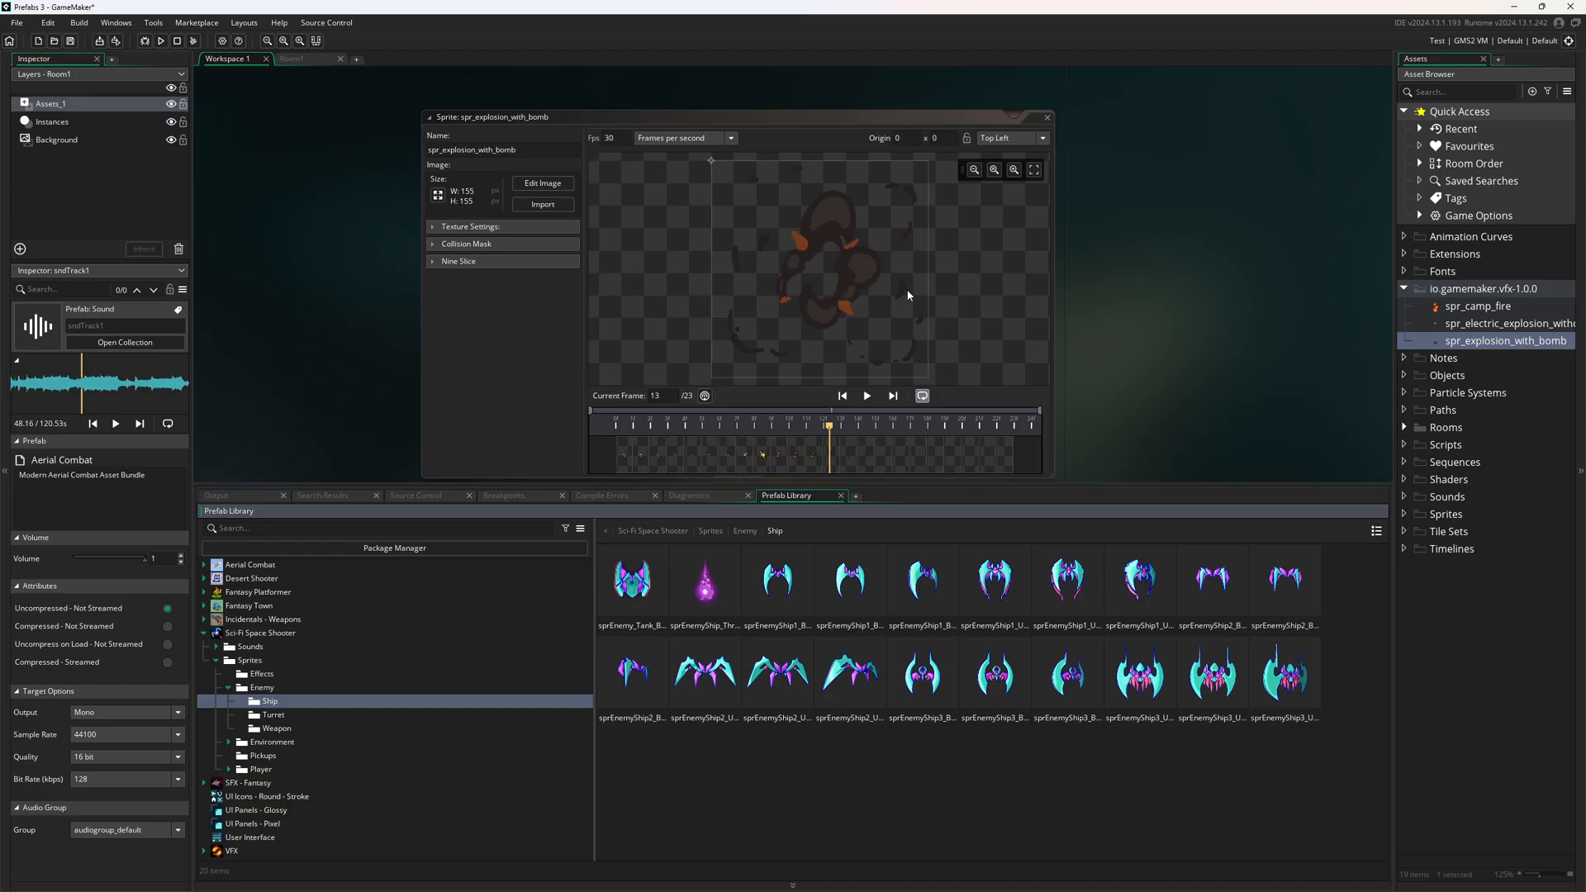
mouse_move(917, 334)
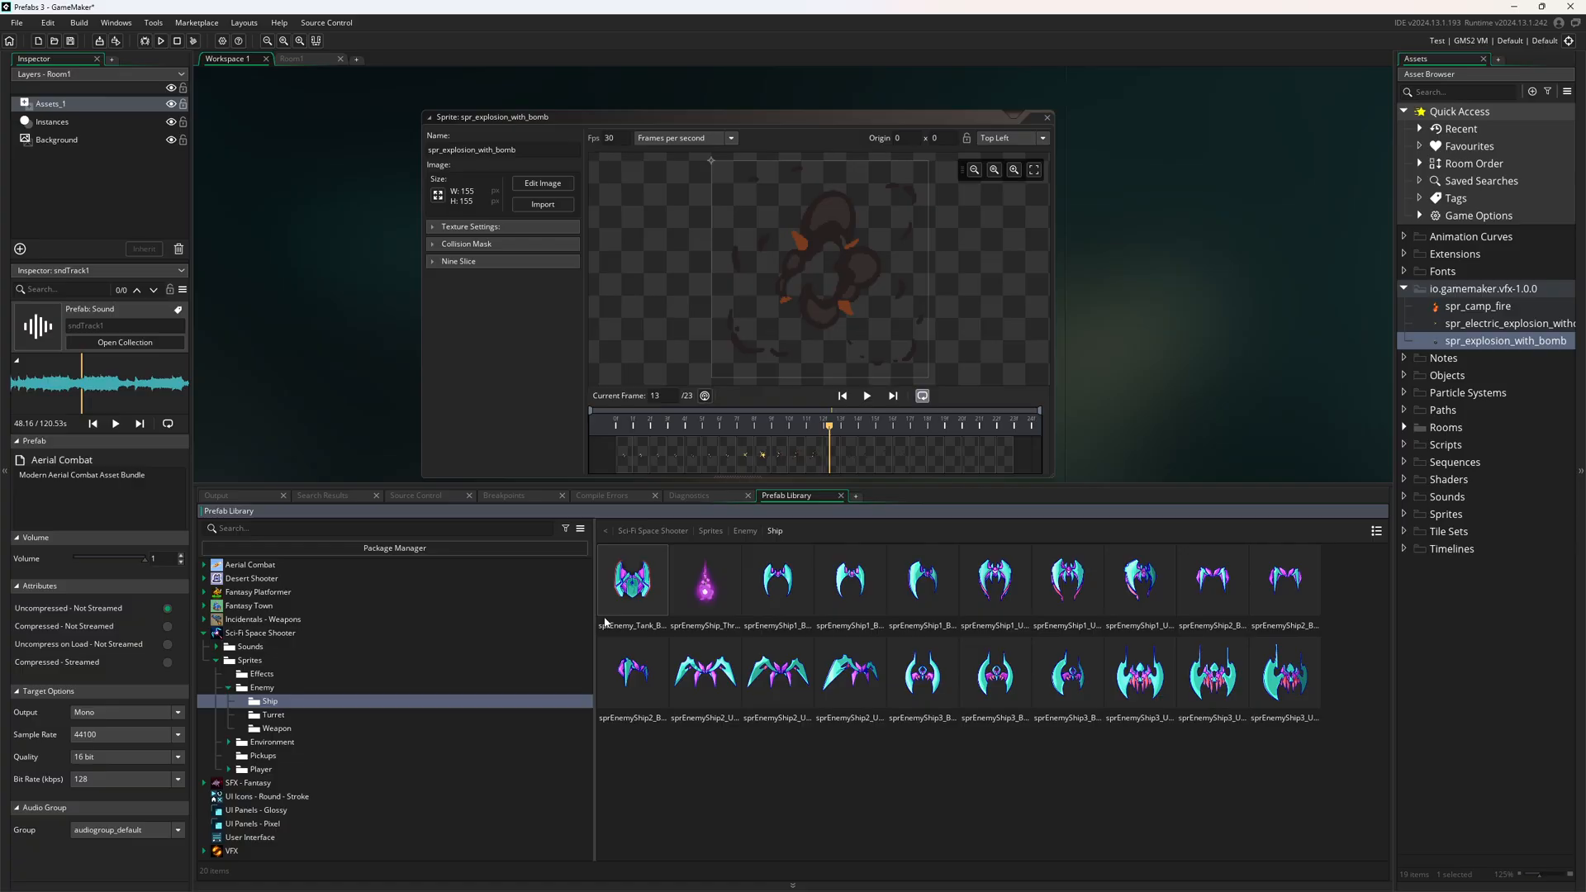
click(631, 578)
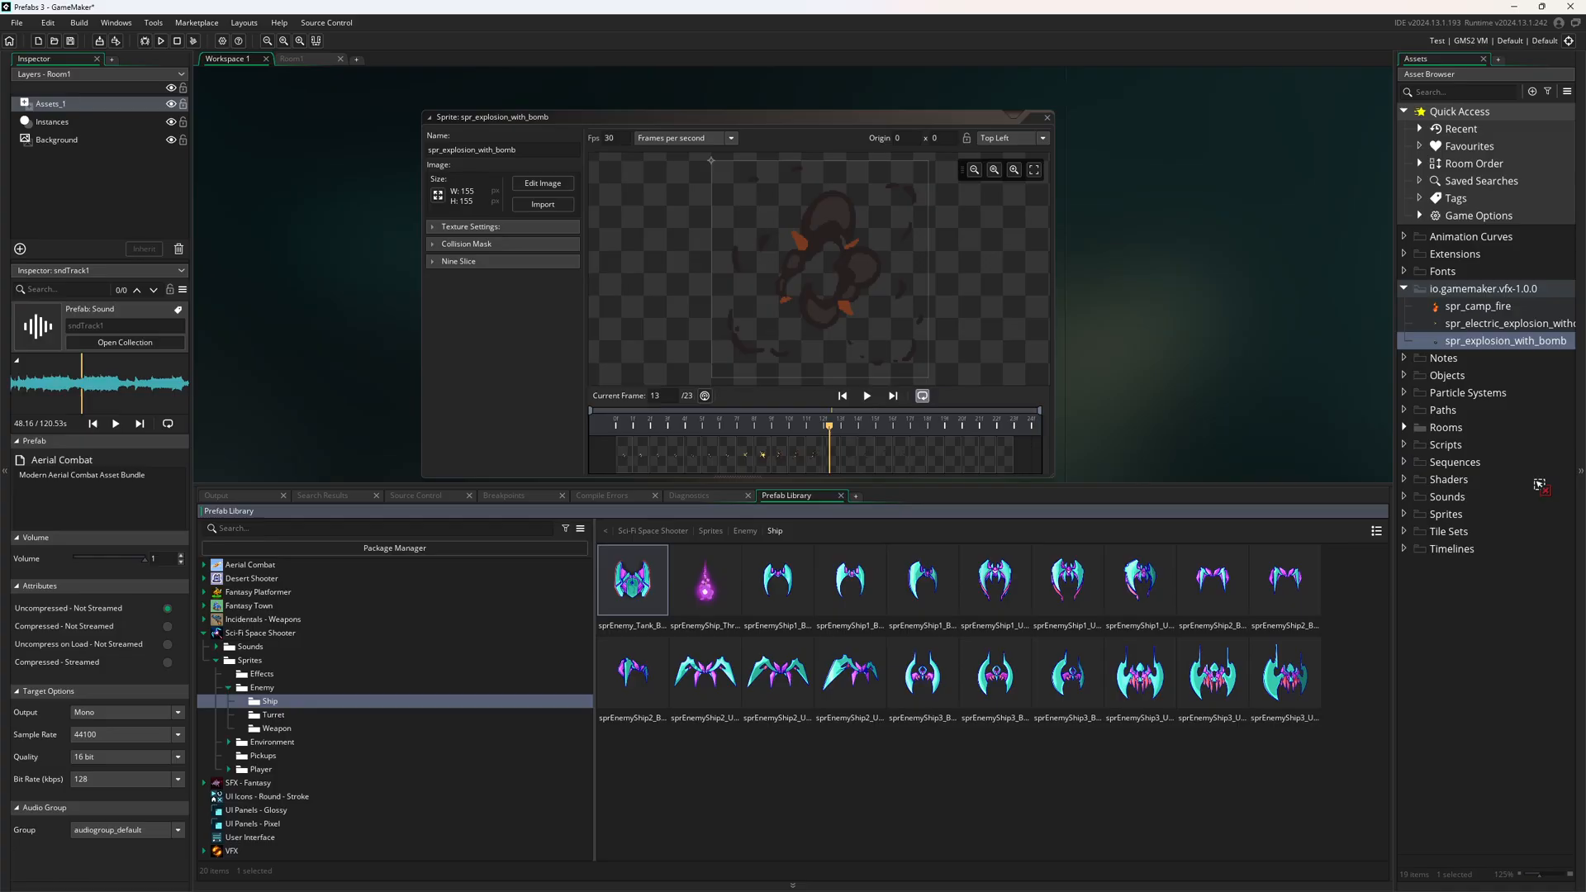
click(1447, 426)
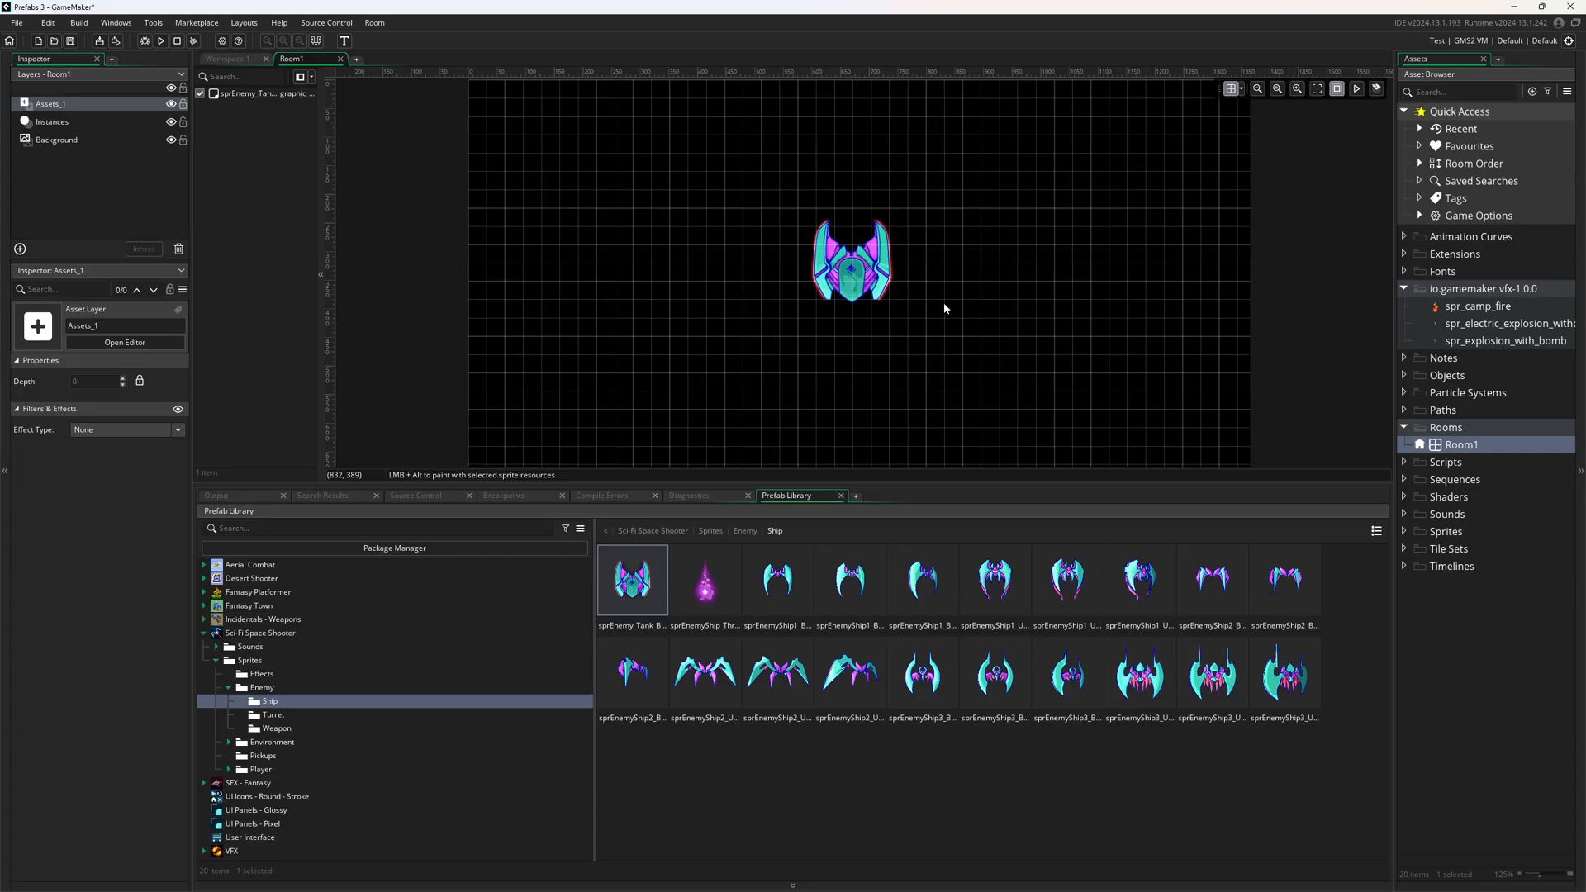
click(853, 259)
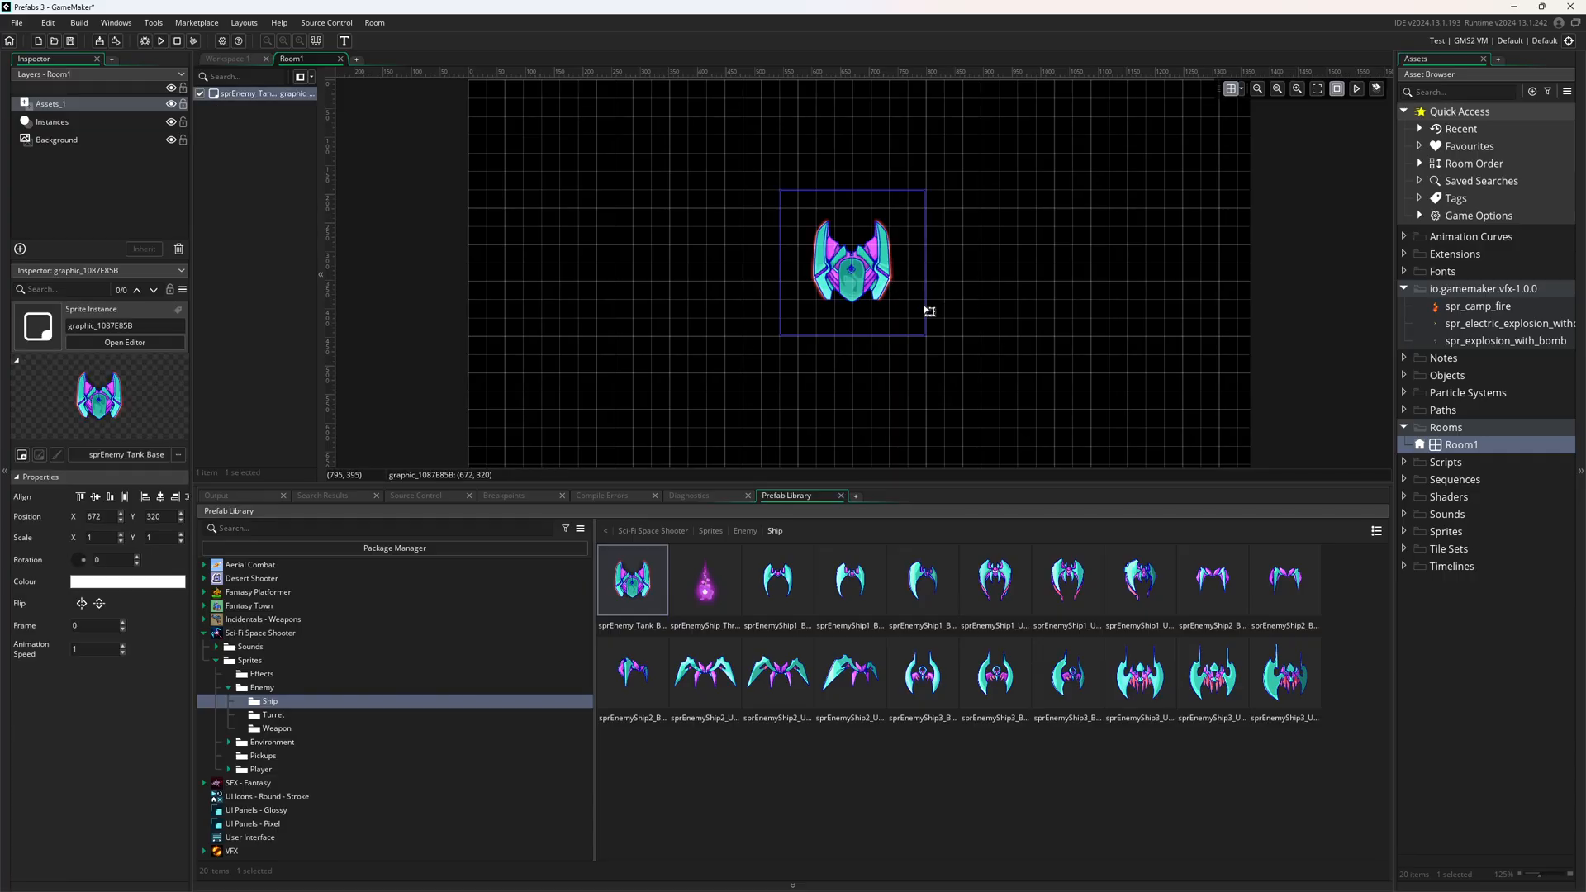
Step: Reselect the enemy tank sprite in the library and bring up the Objects group's options
click(705, 579)
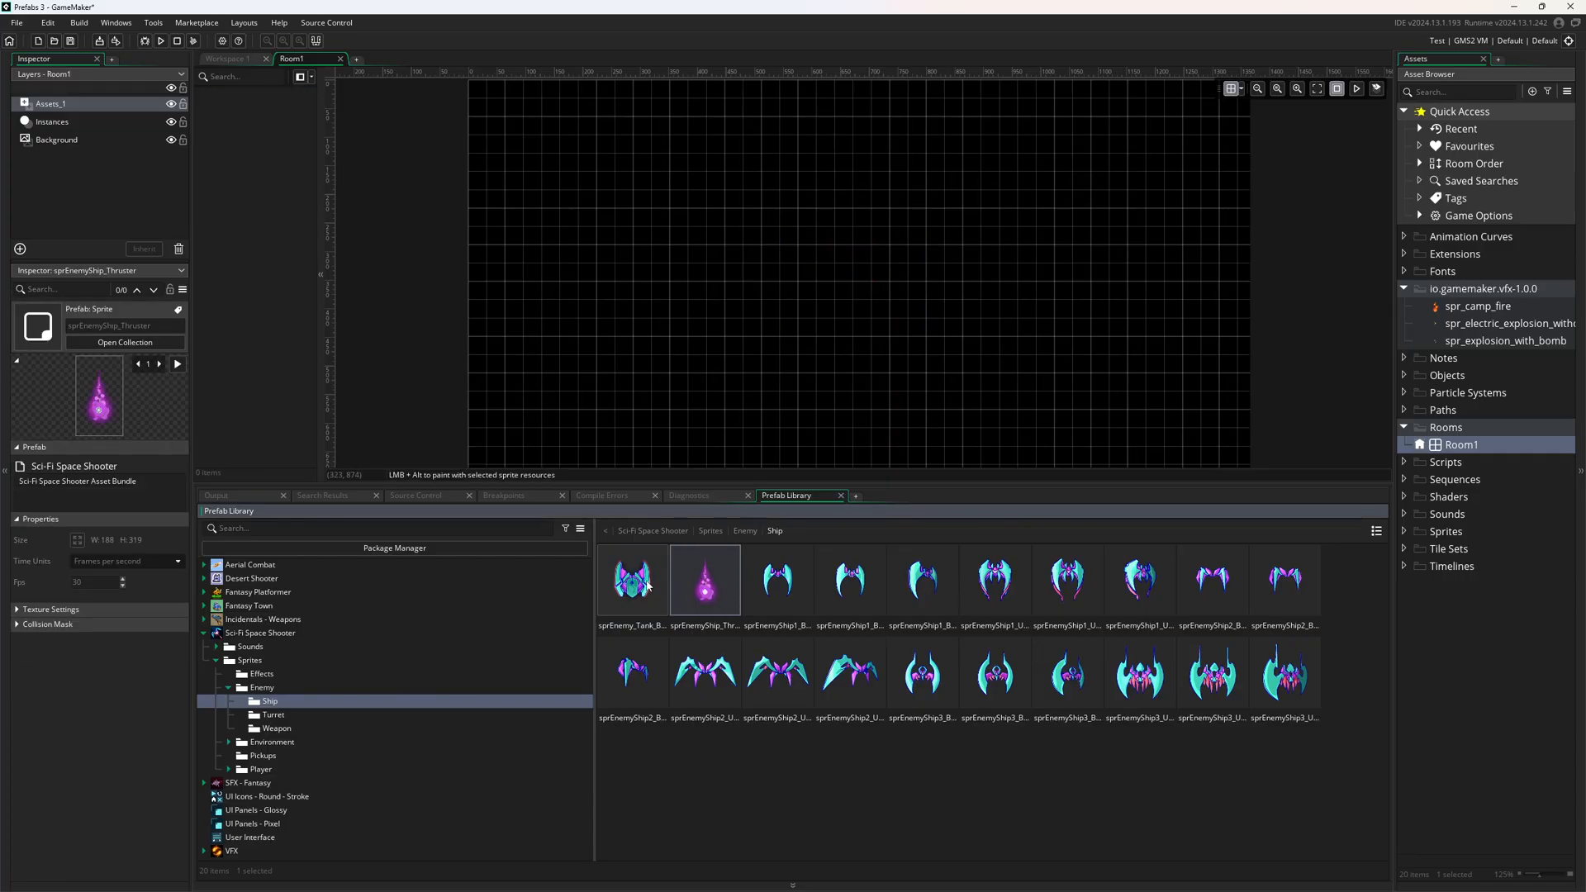
click(631, 579)
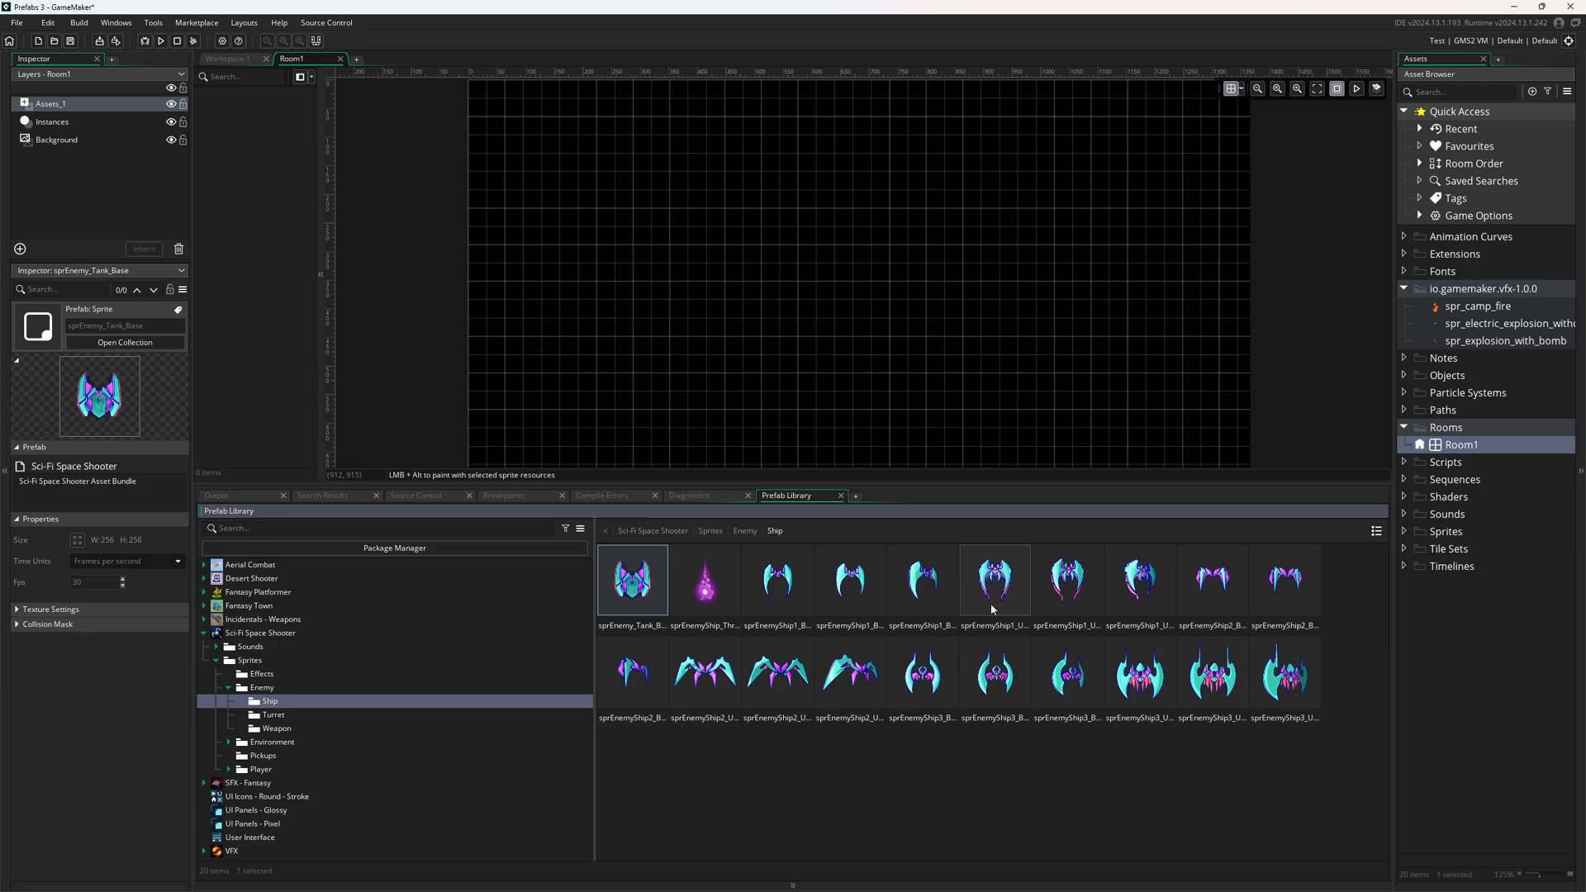
right_click(1446, 375)
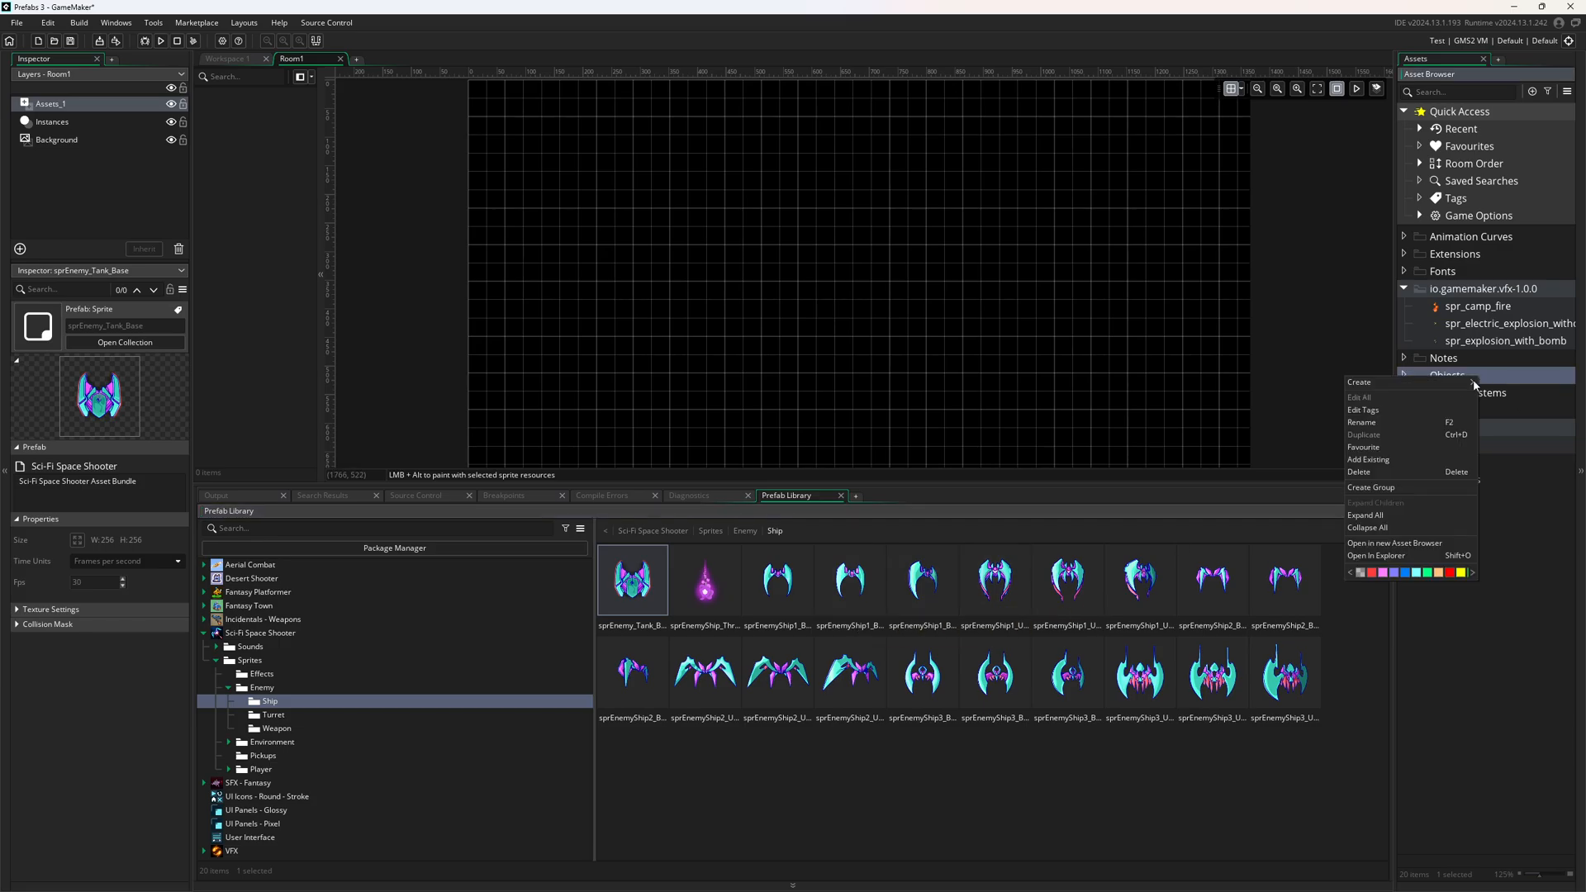
Step: Create a new object objEnemy and give it the sprEnemy_Tank_Base sprite
click(1357, 381)
text(objEnemy)
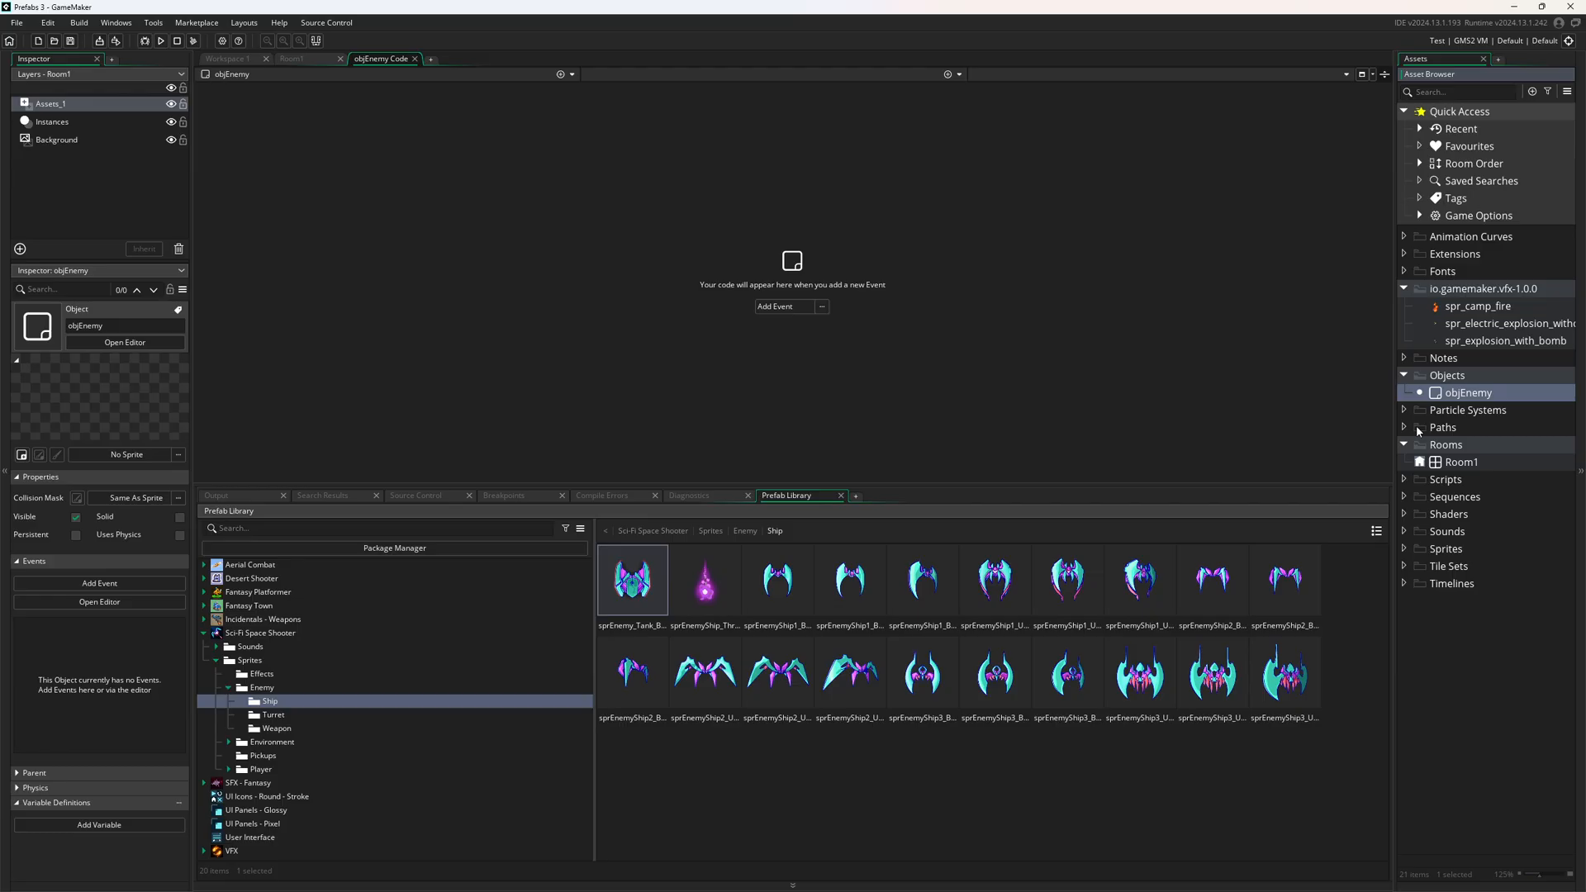
double_click(1506, 340)
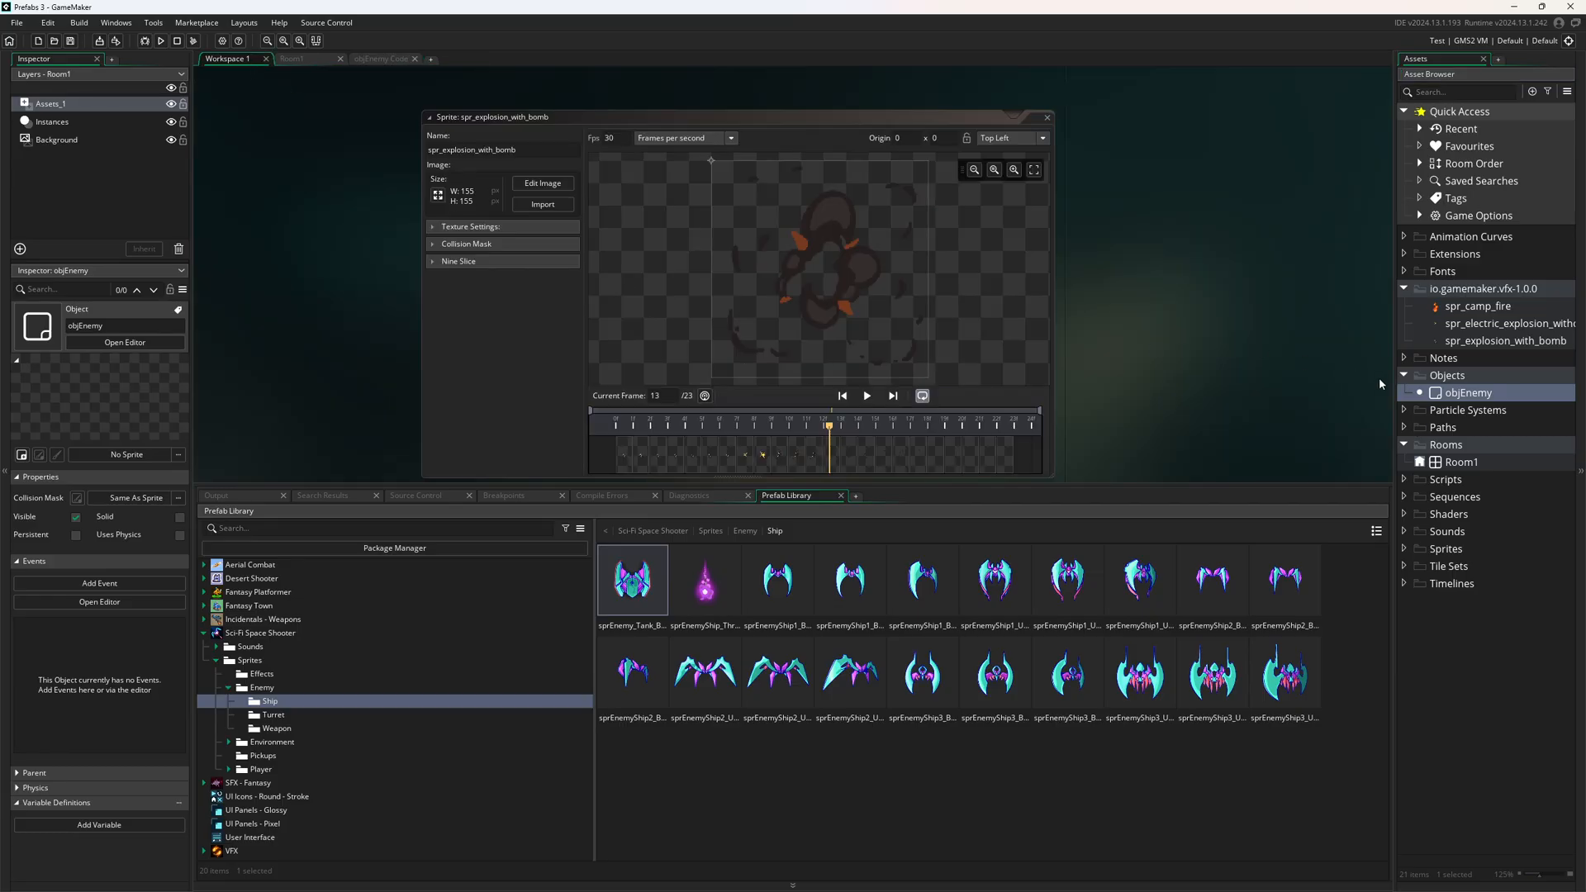
click(415, 60)
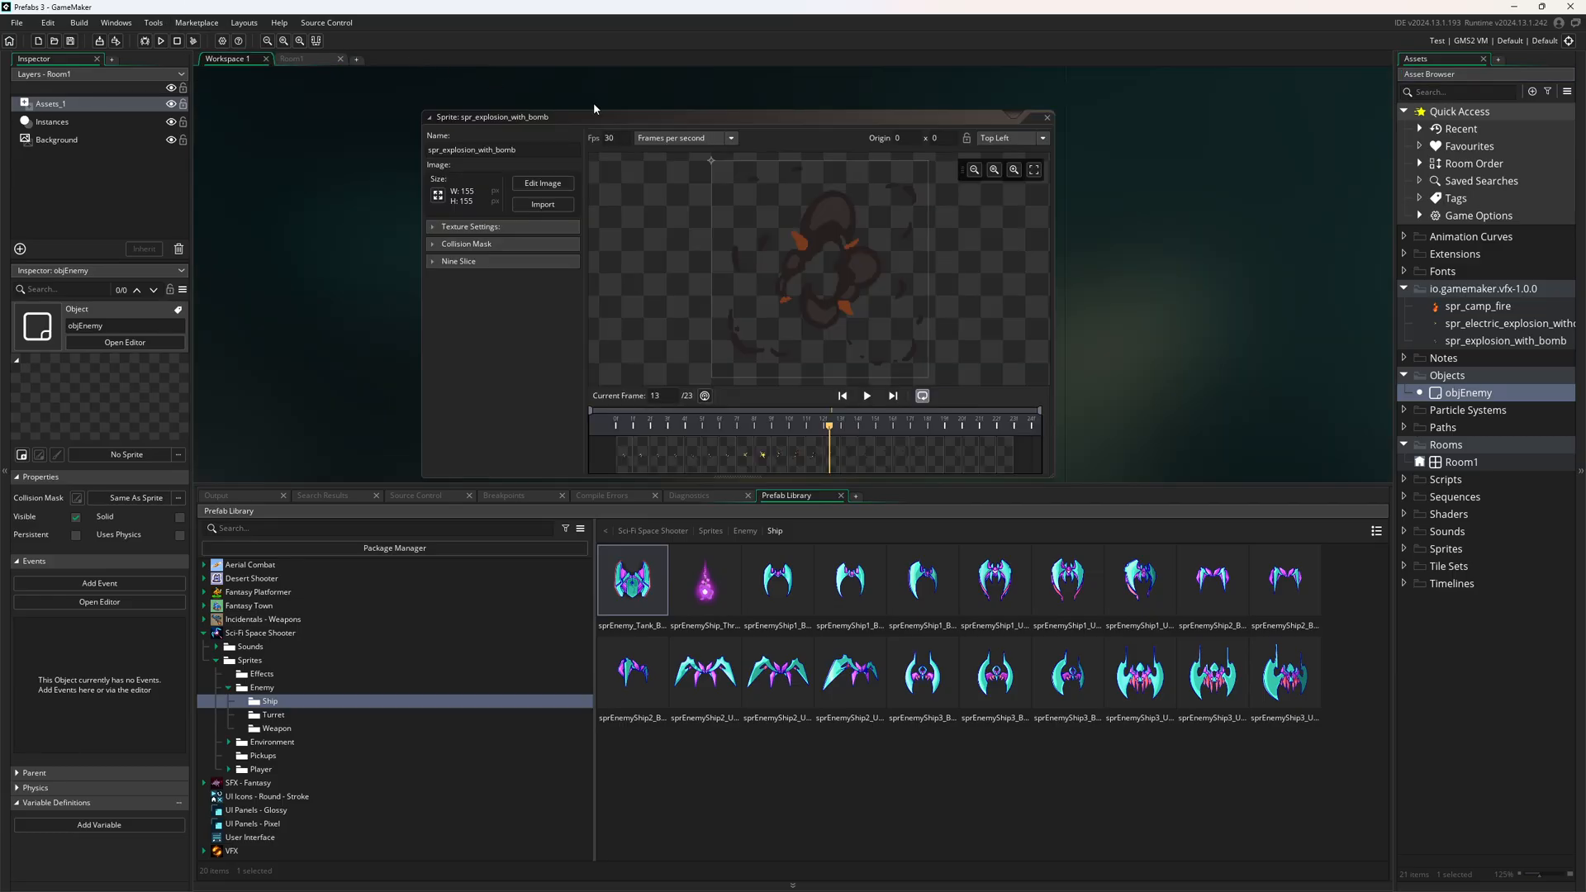
click(124, 342)
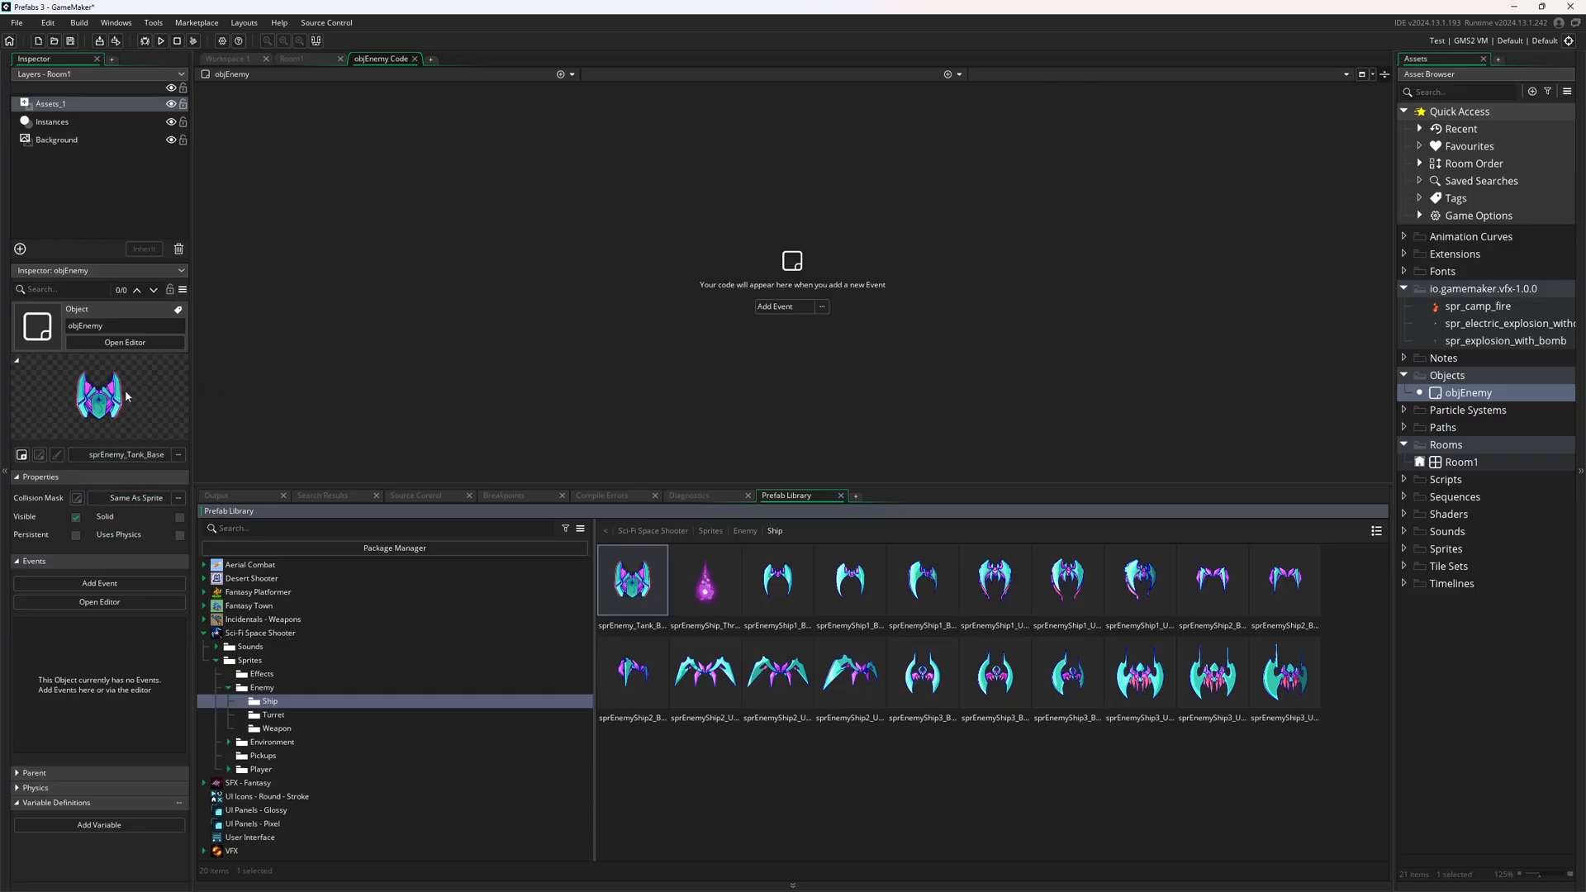
mouse_move(1211, 385)
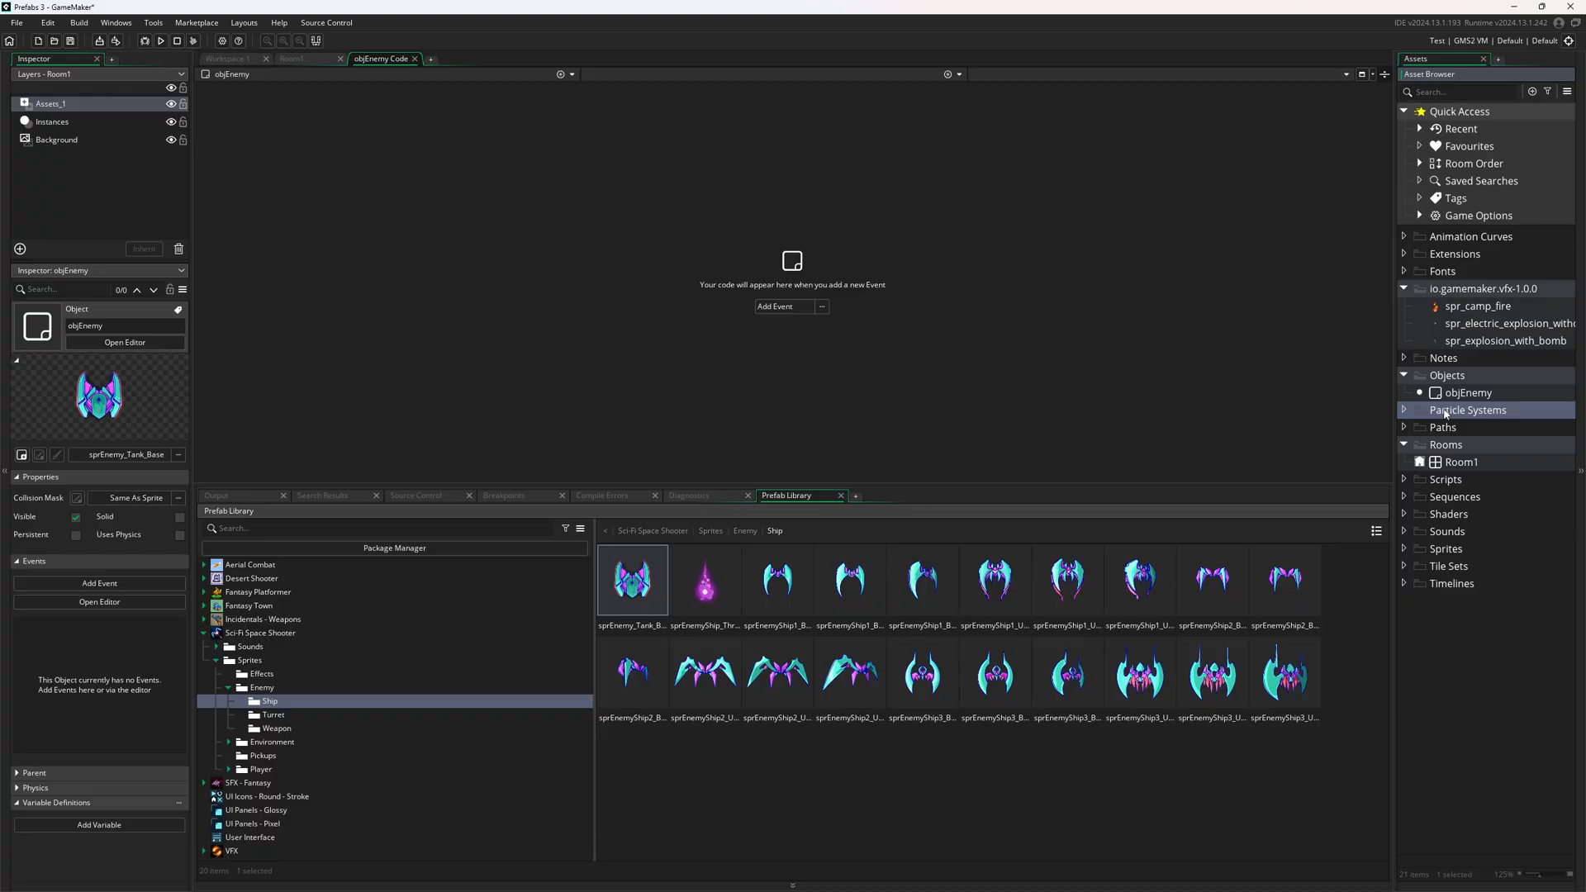
Step: Place an objEnemy instance on Room1's Instances layer, then remove it again
click(1468, 393)
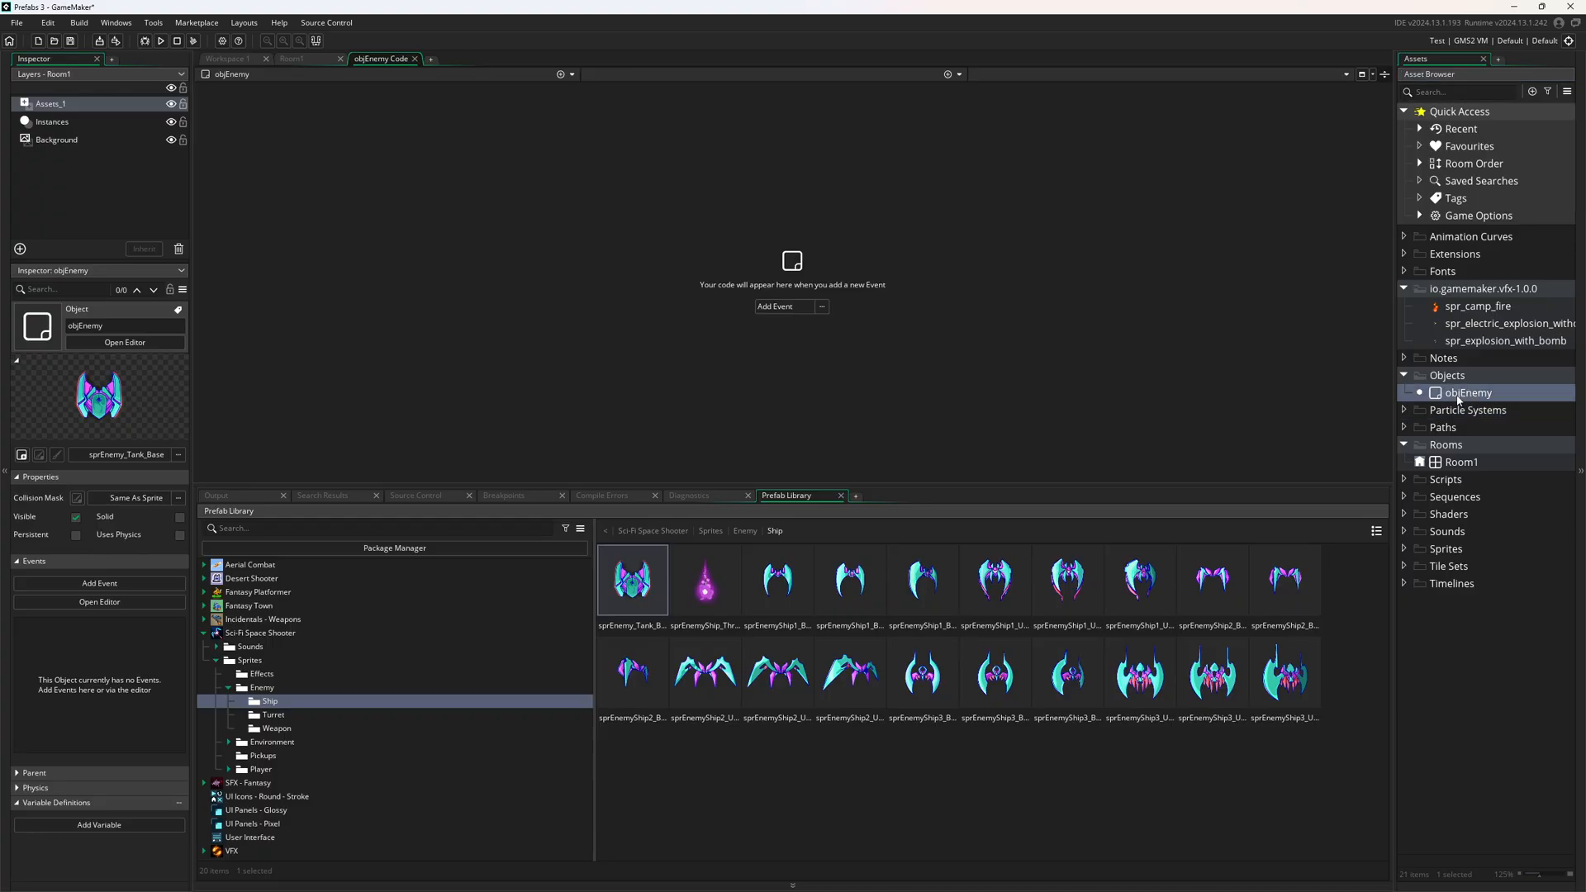
mouse_move(1452, 426)
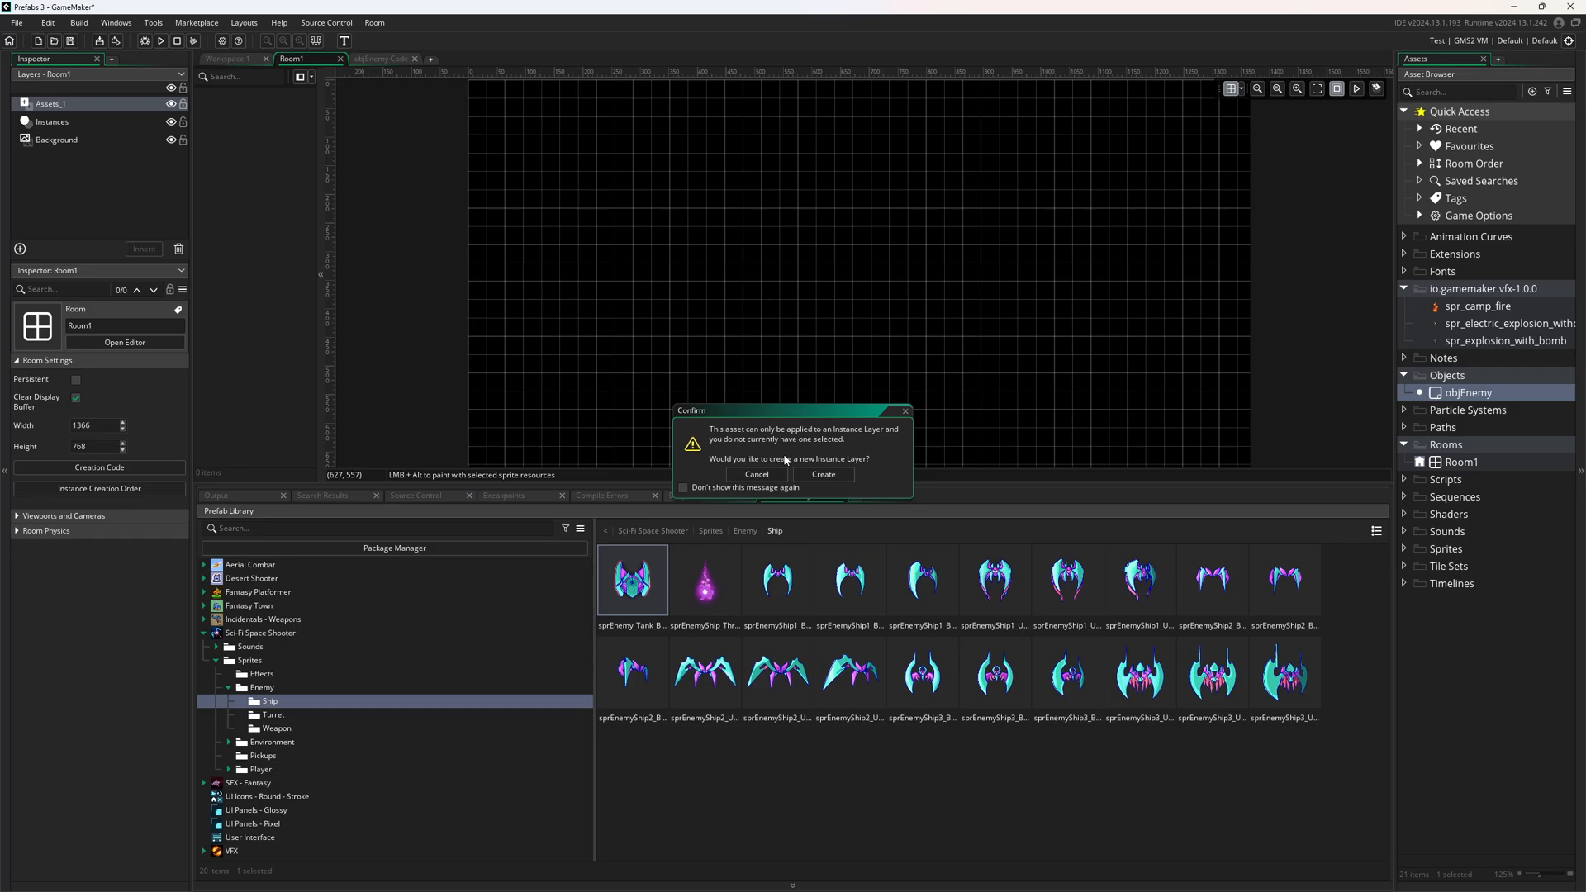
click(823, 474)
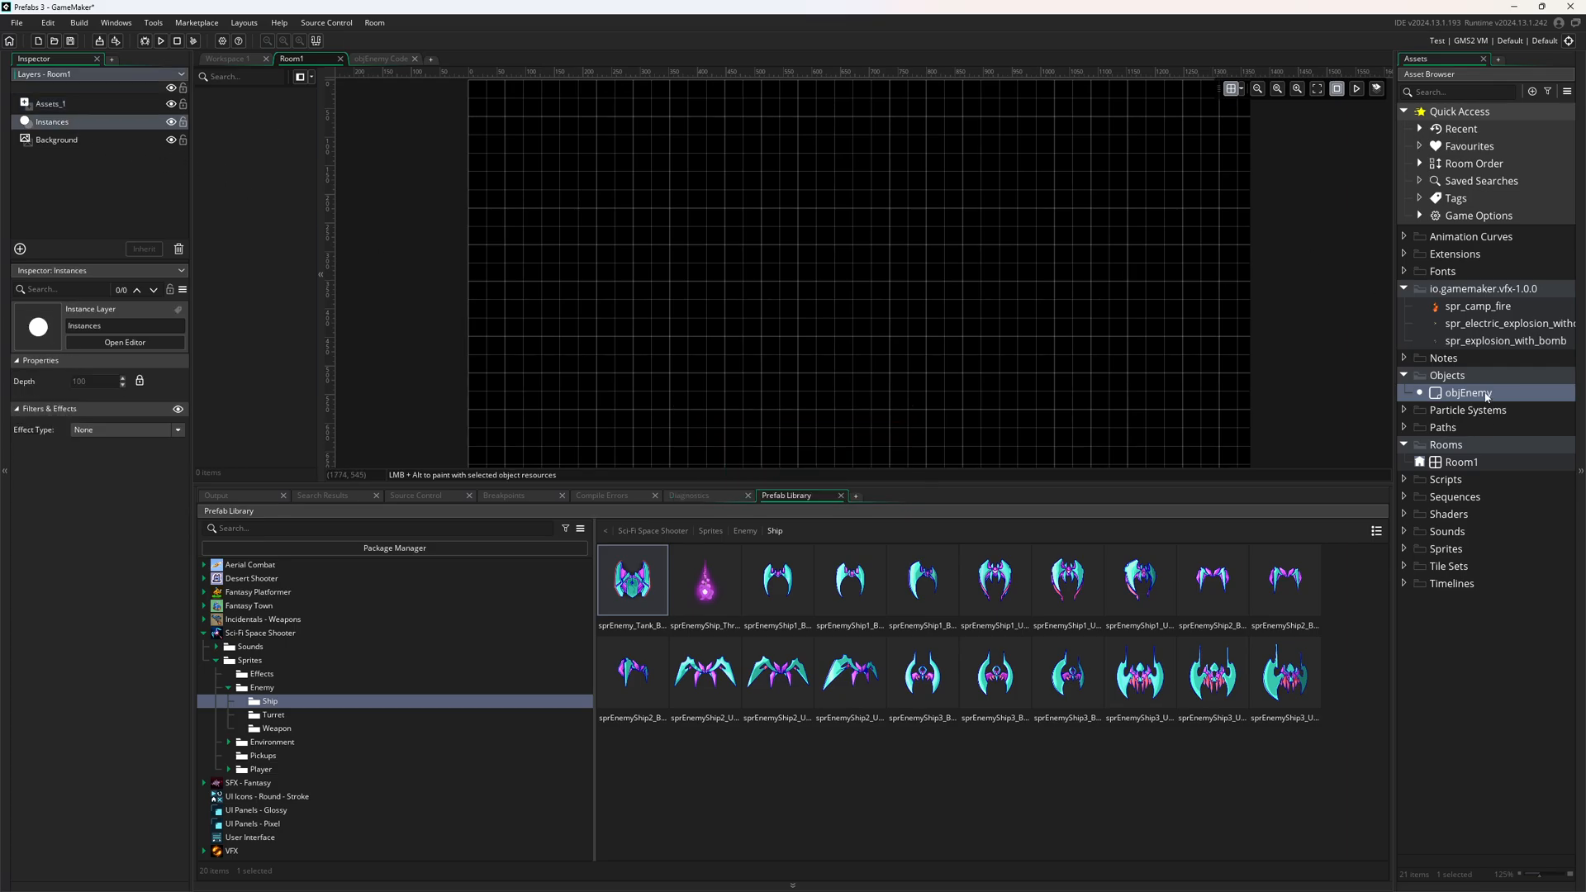
click(853, 261)
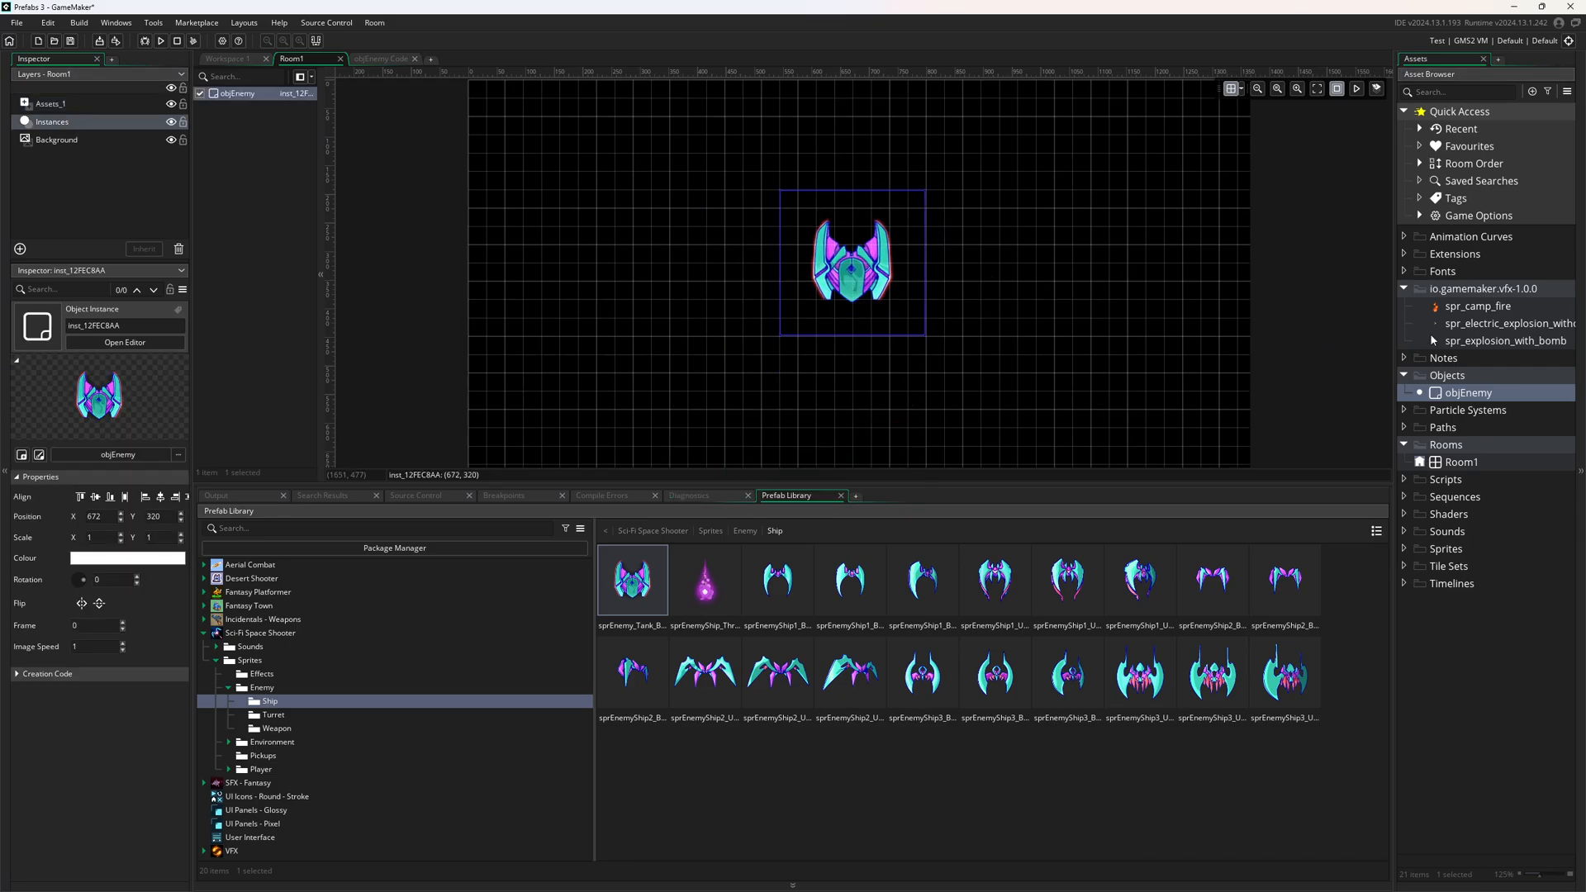
click(1467, 394)
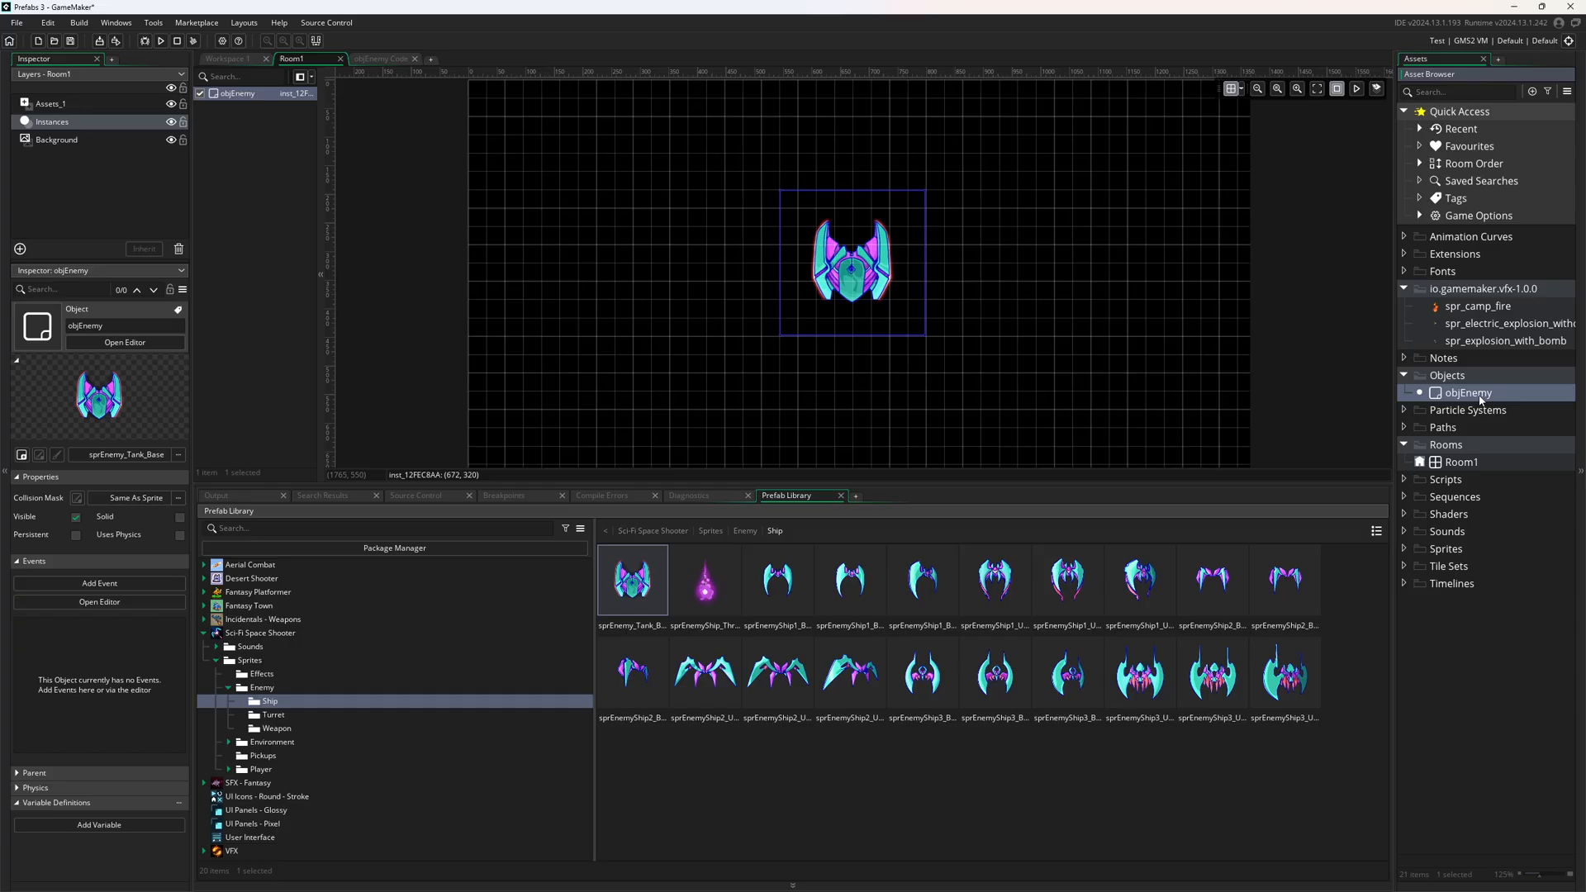
mouse_move(1466, 466)
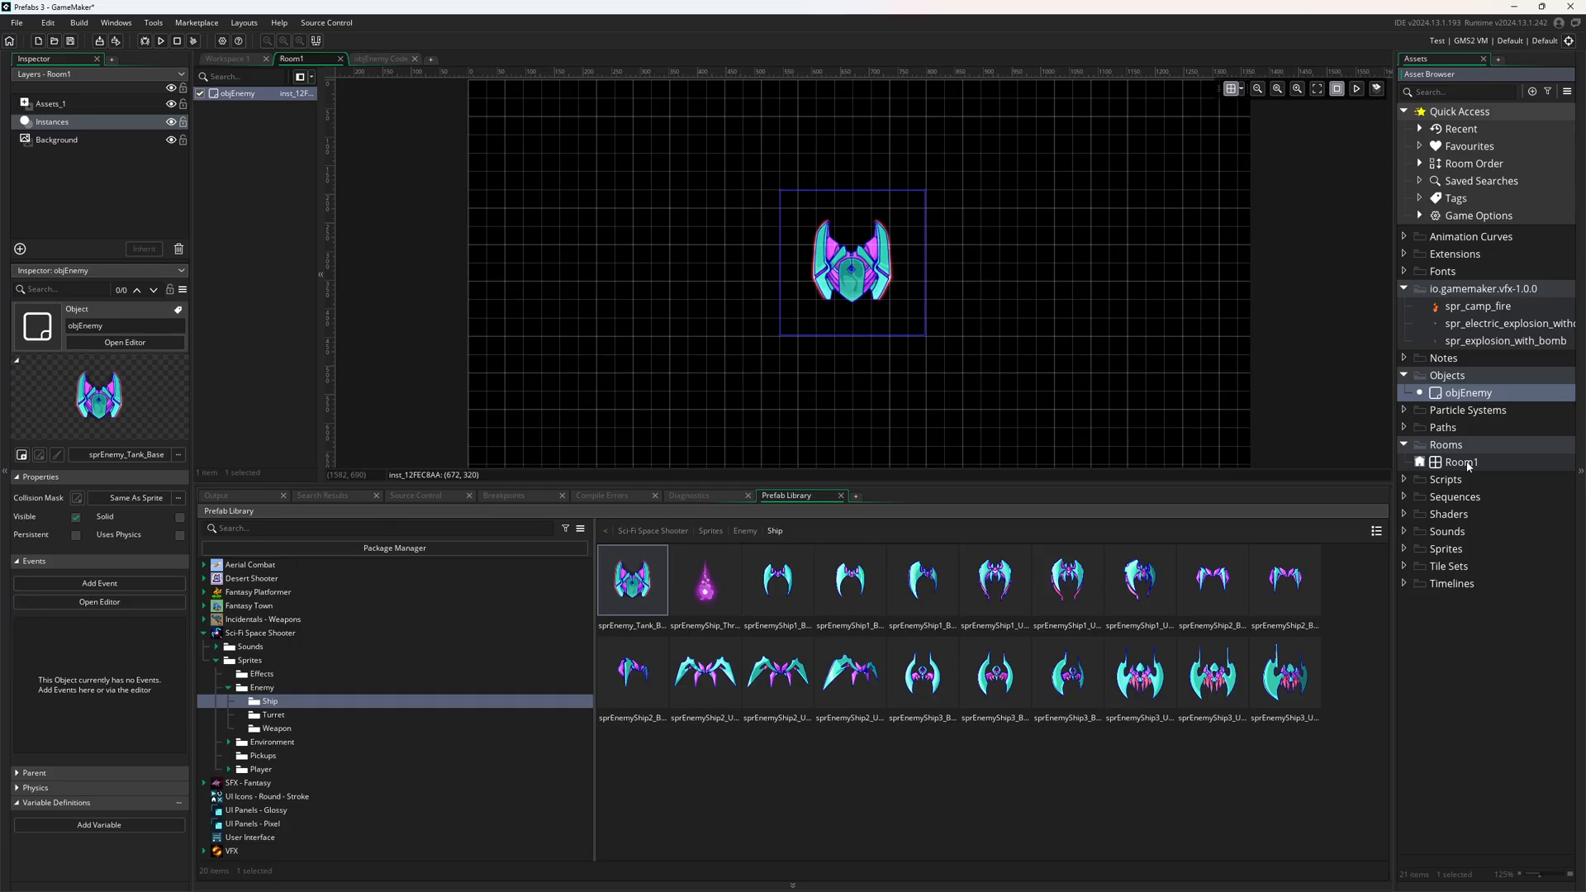
click(853, 263)
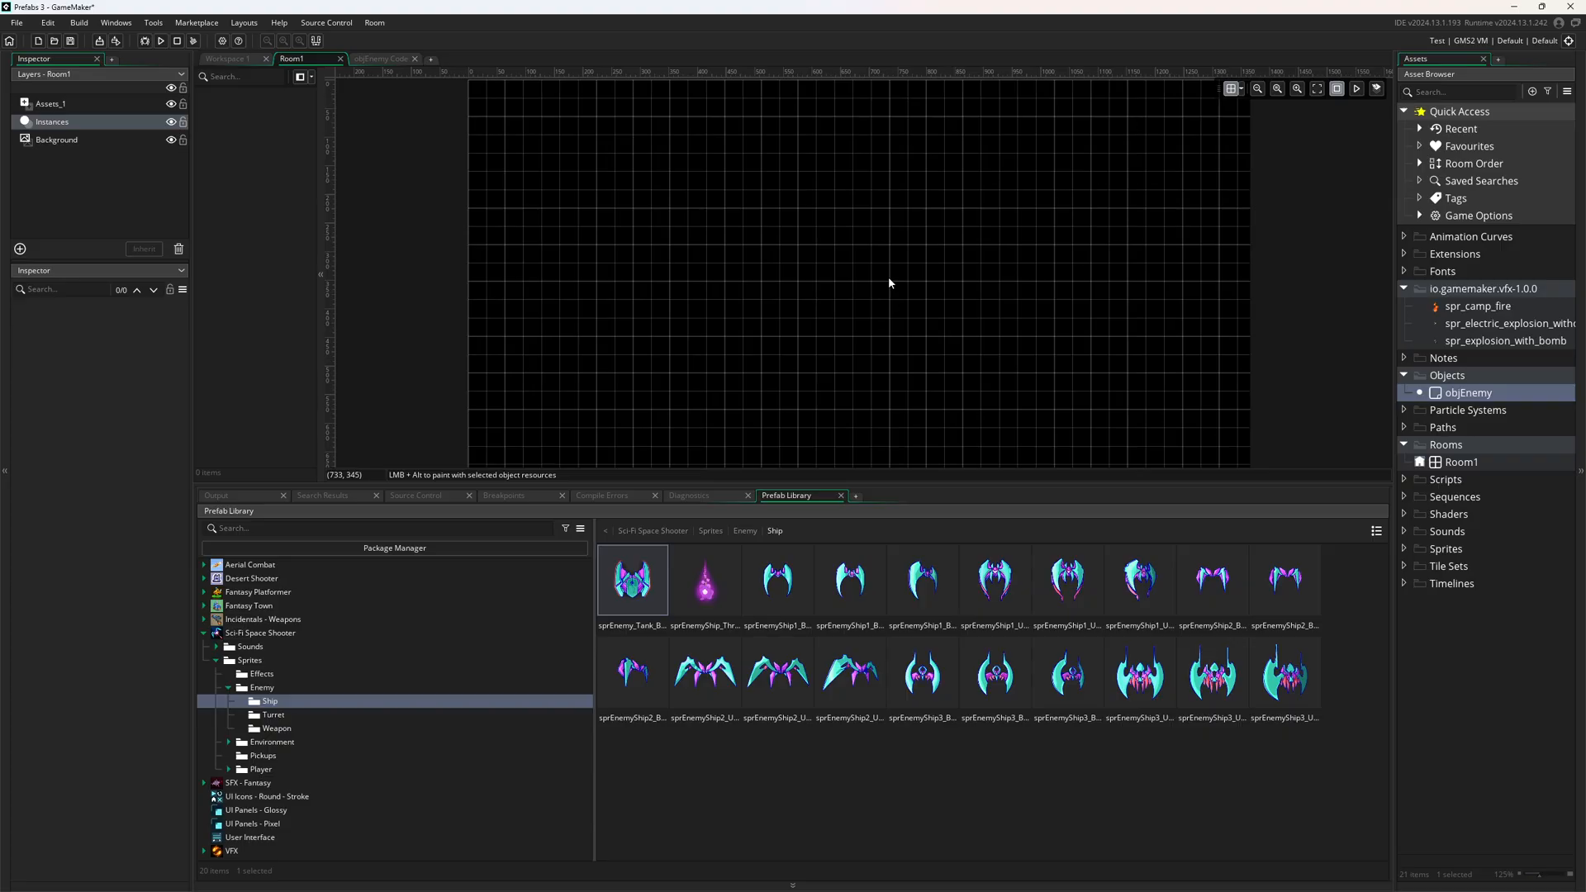
Step: Drop sprEnemyShip_Thruster into Room1 on a newly created asset layer Assets_2
click(705, 579)
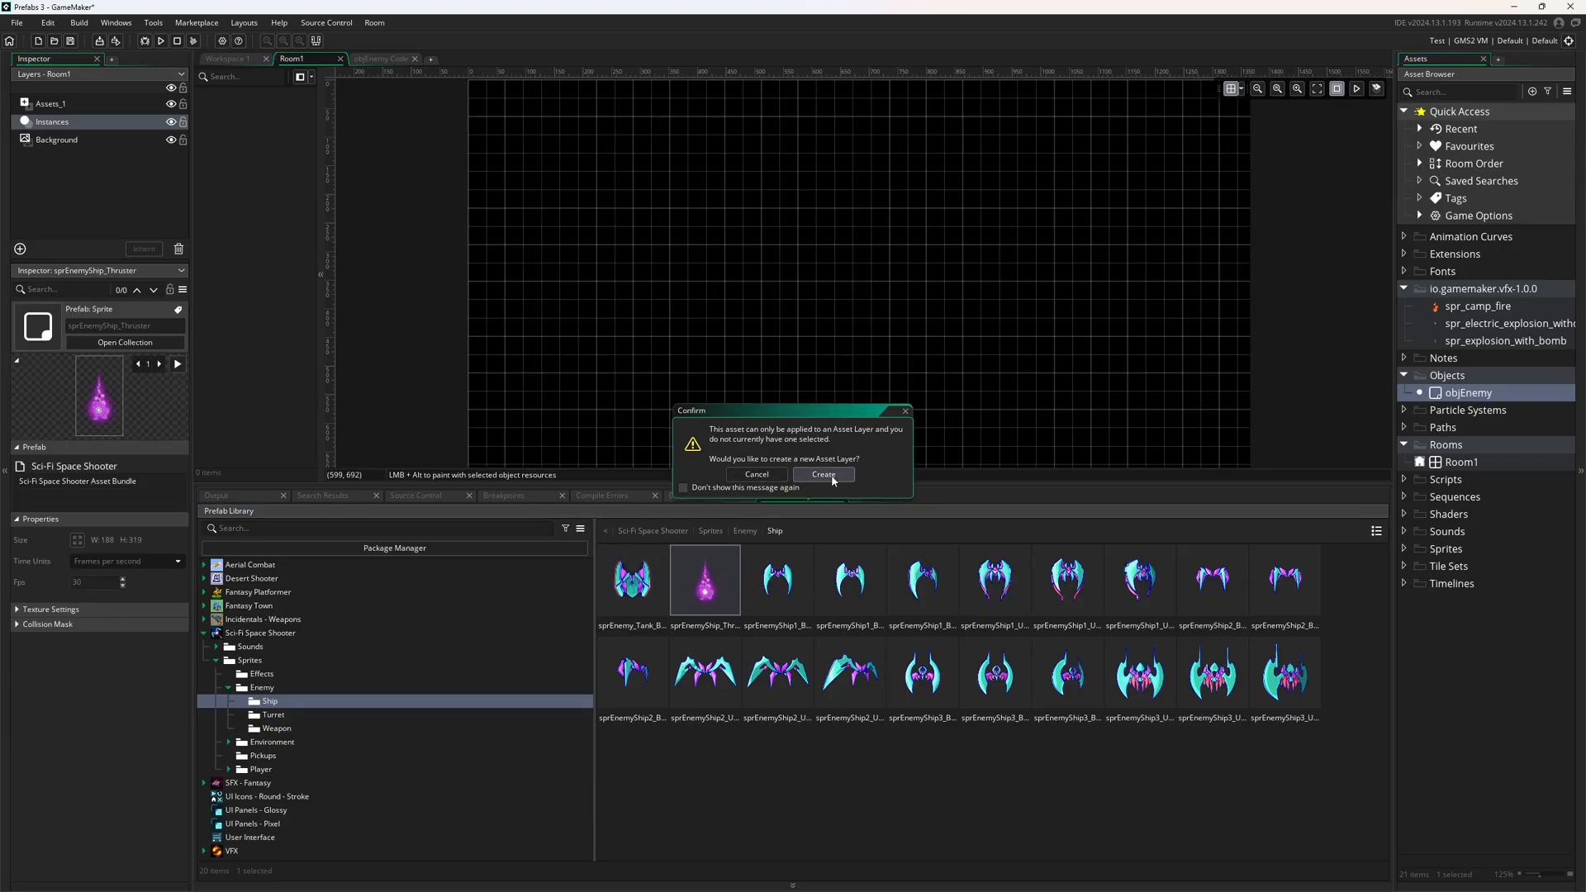
click(823, 476)
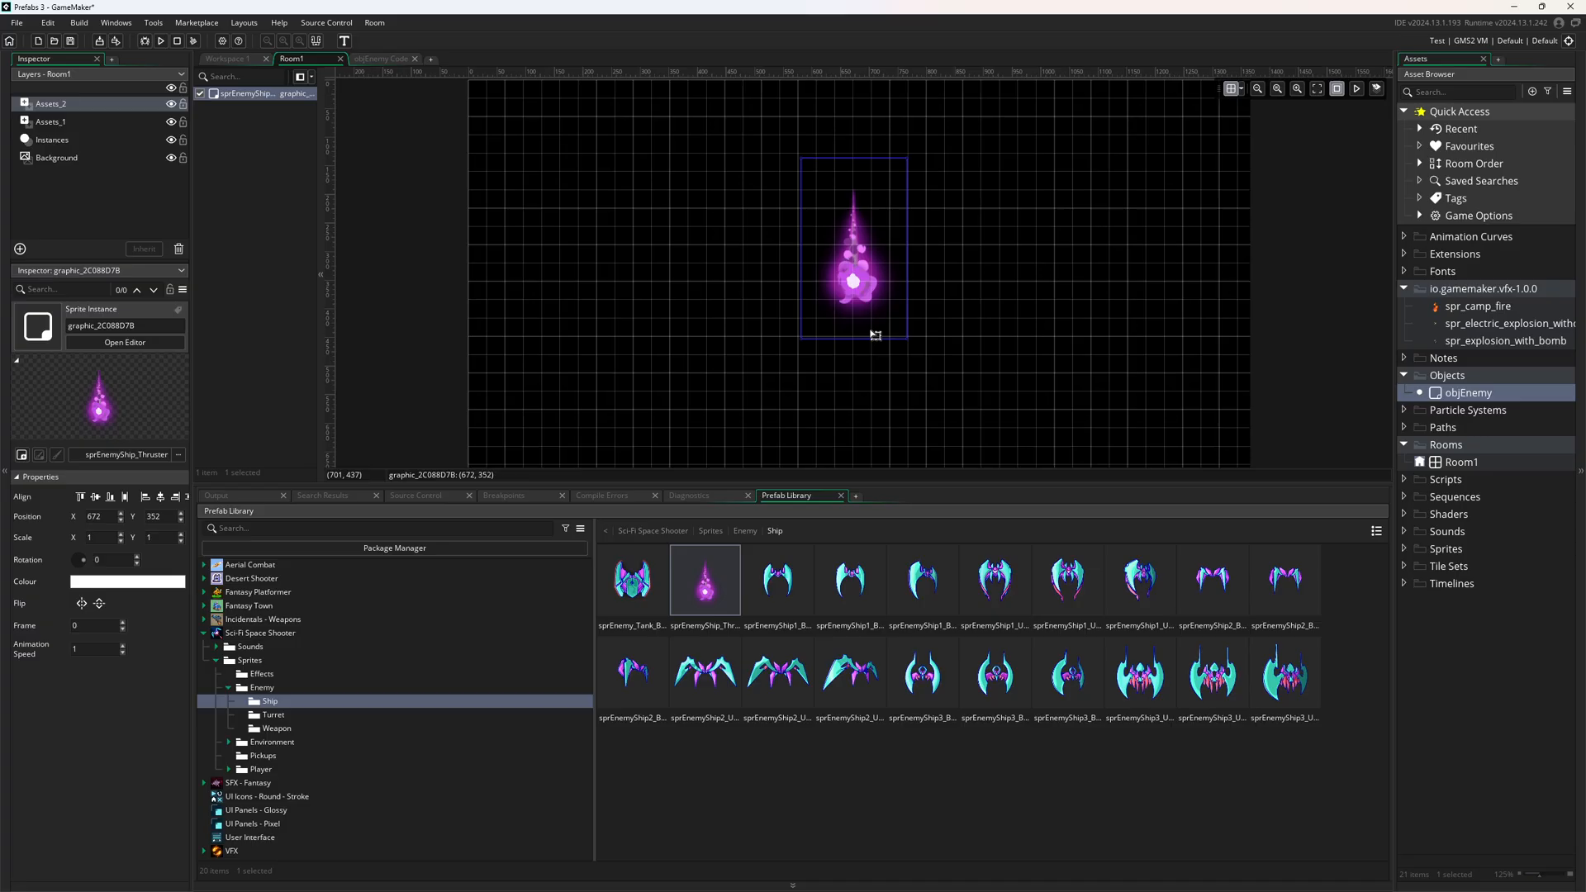
mouse_move(1360, 90)
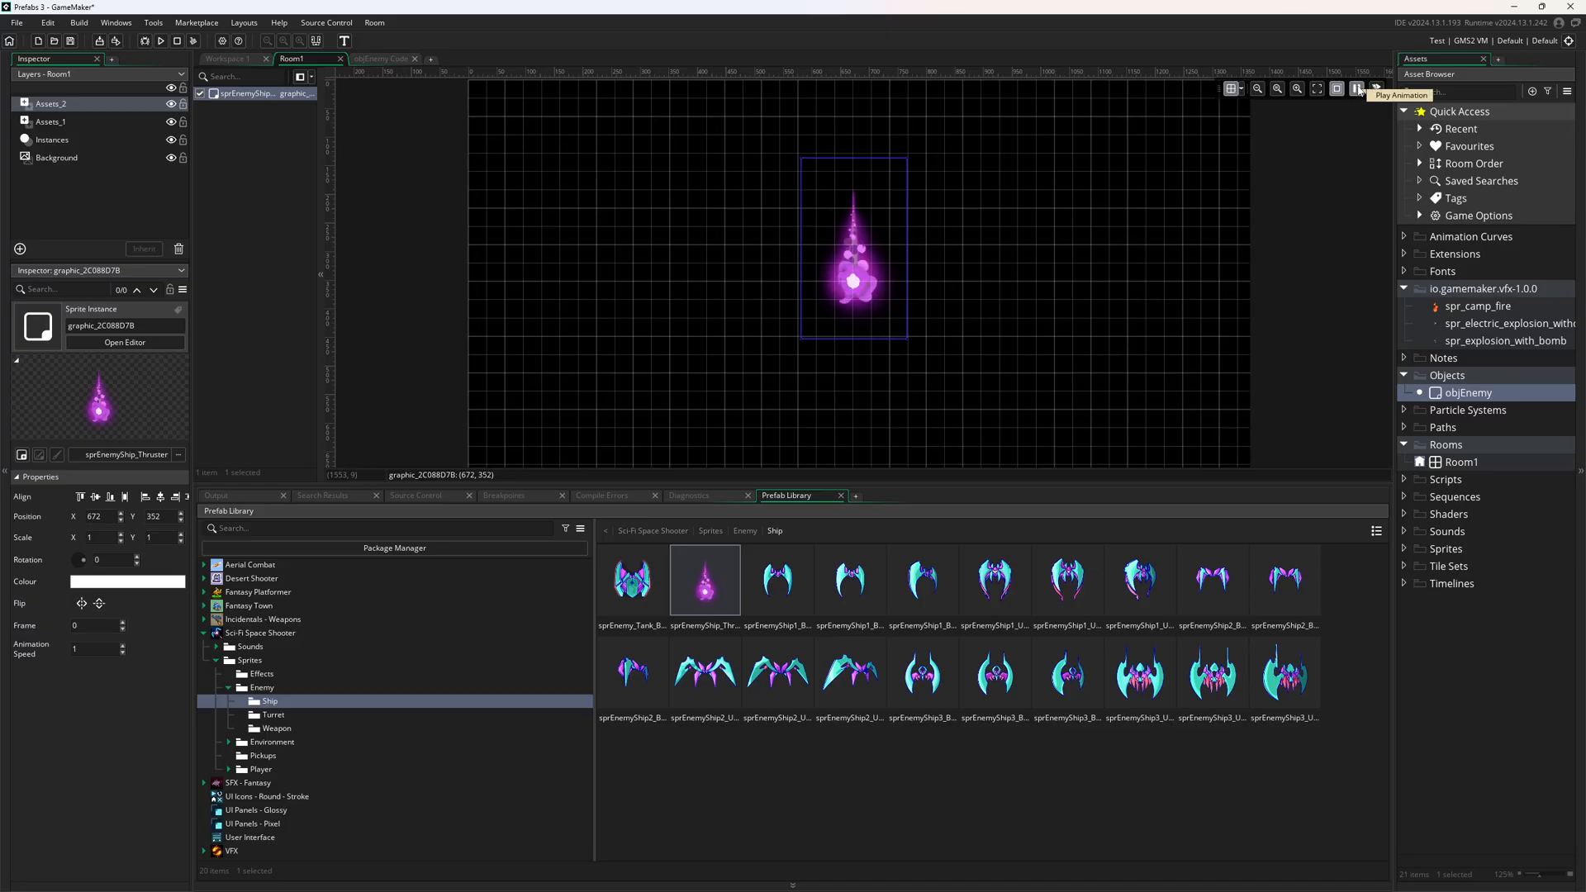
mouse_move(872, 294)
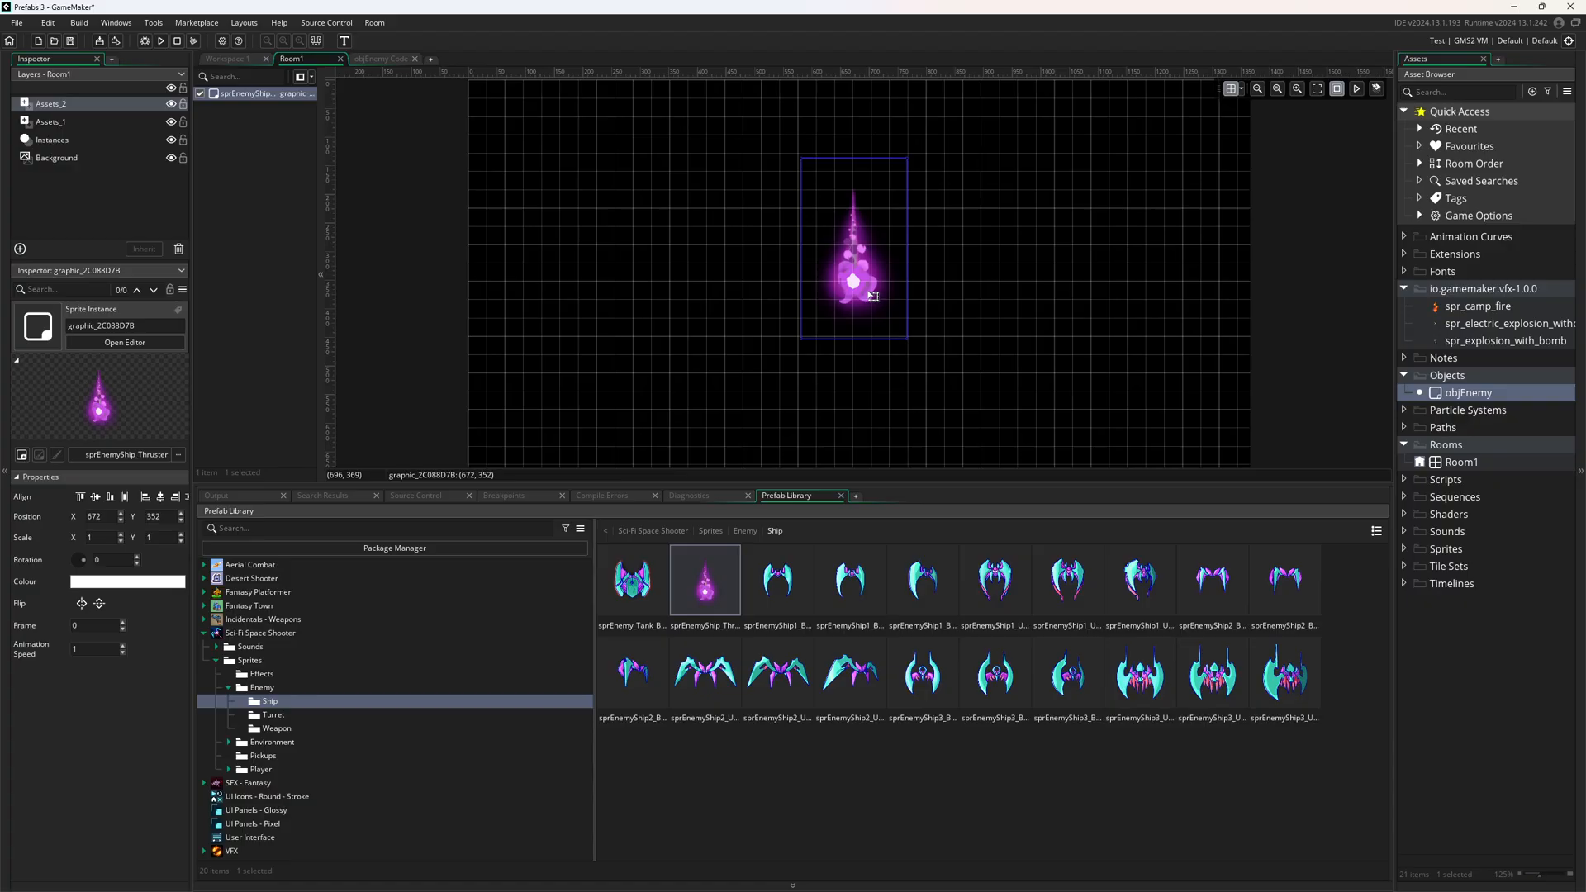
Step: Bring up the options for the thruster sprite in the Prefab Library
right_click(705, 579)
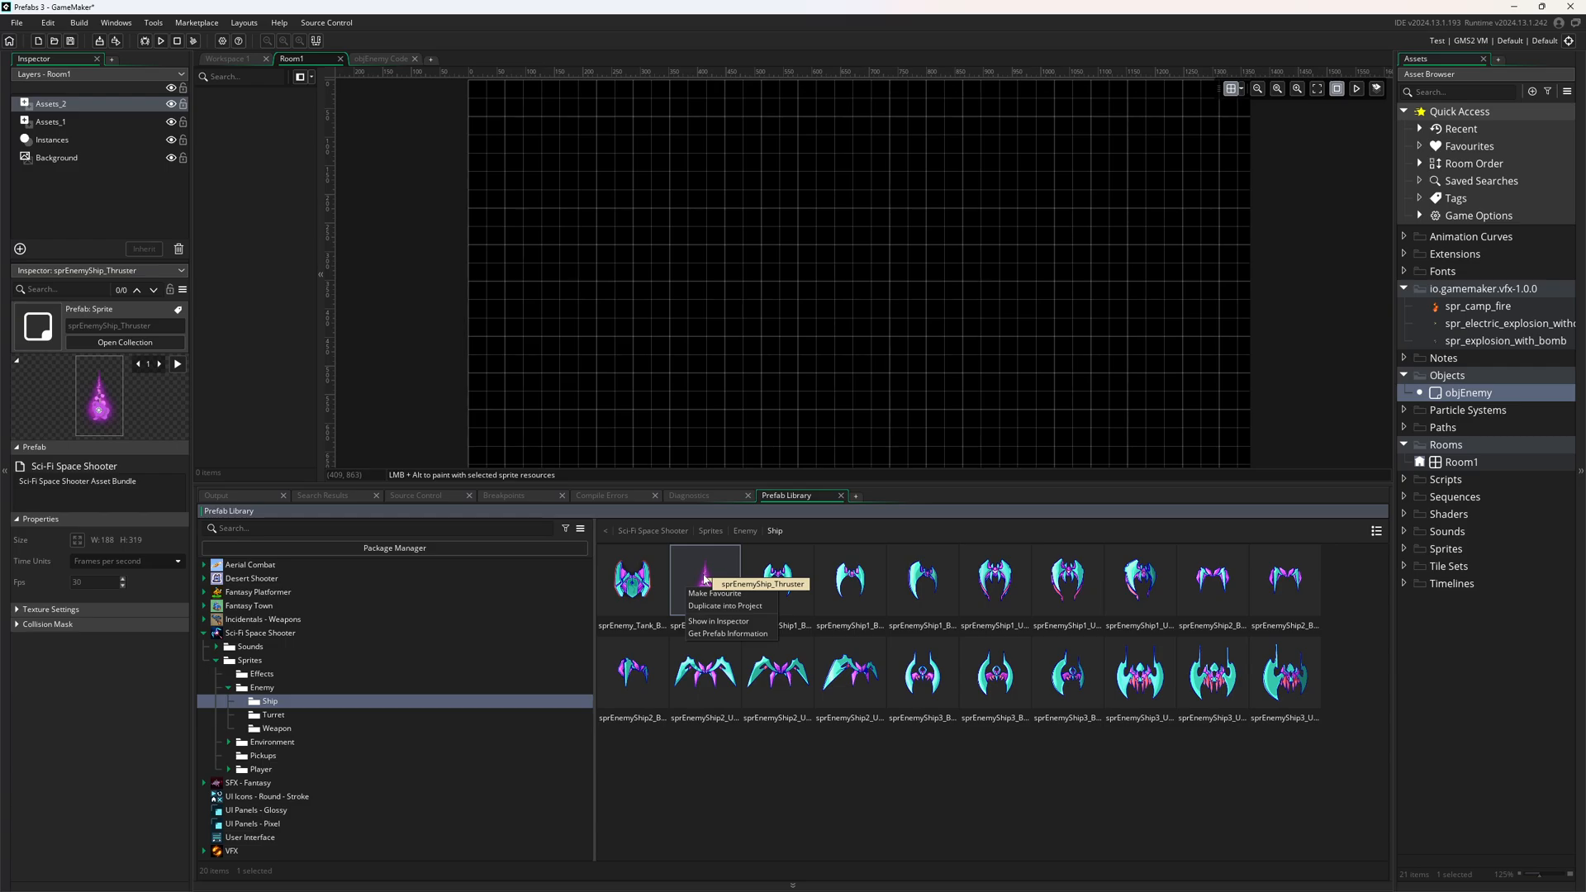
mouse_move(705, 575)
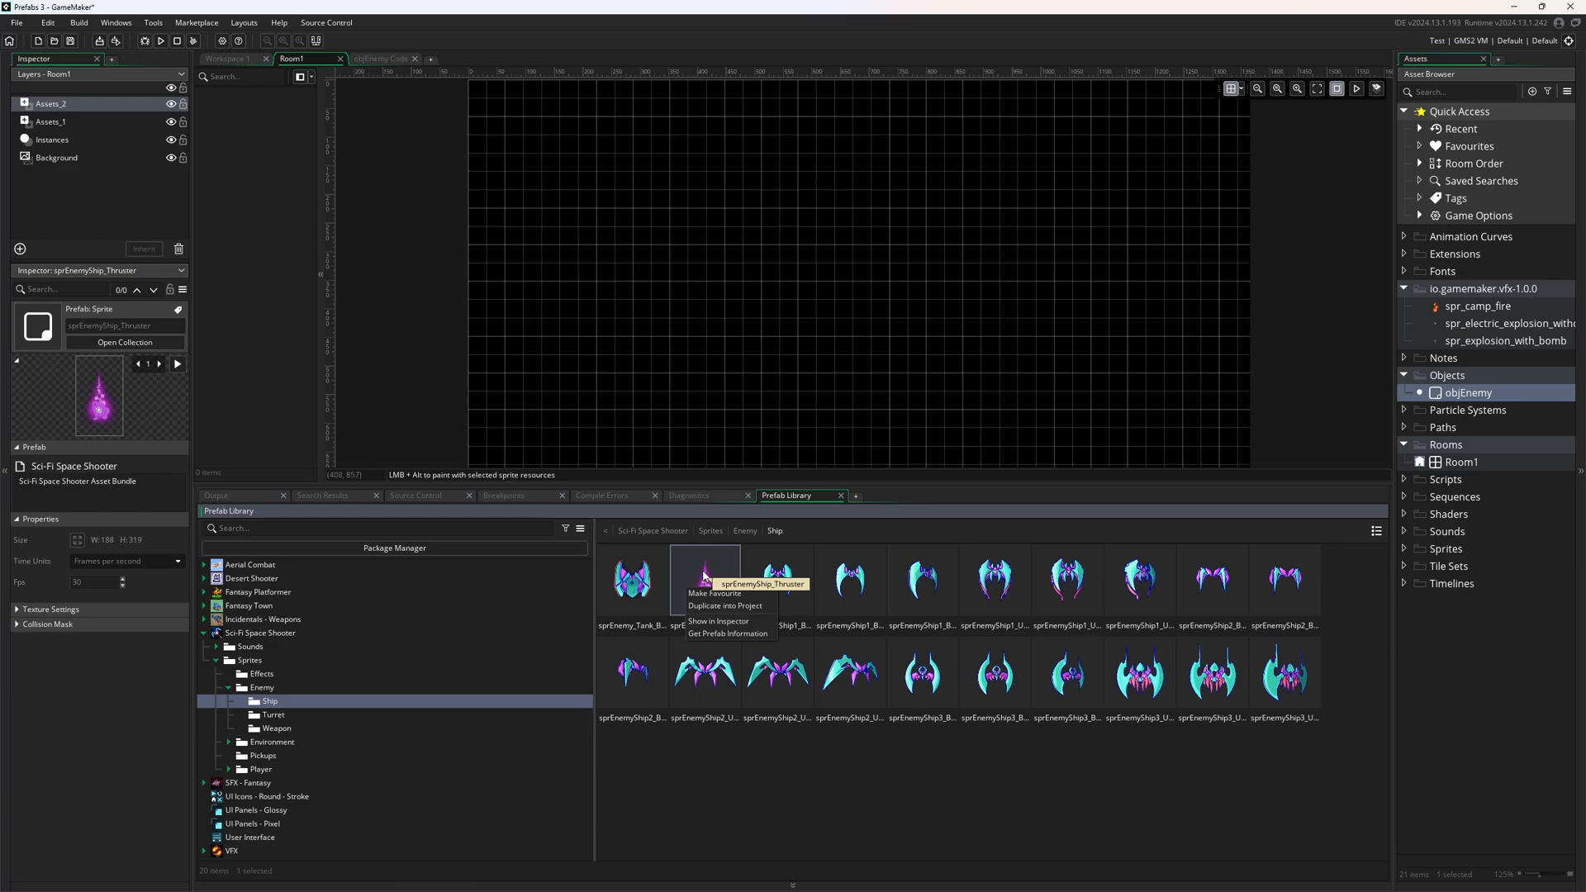
mouse_move(882, 520)
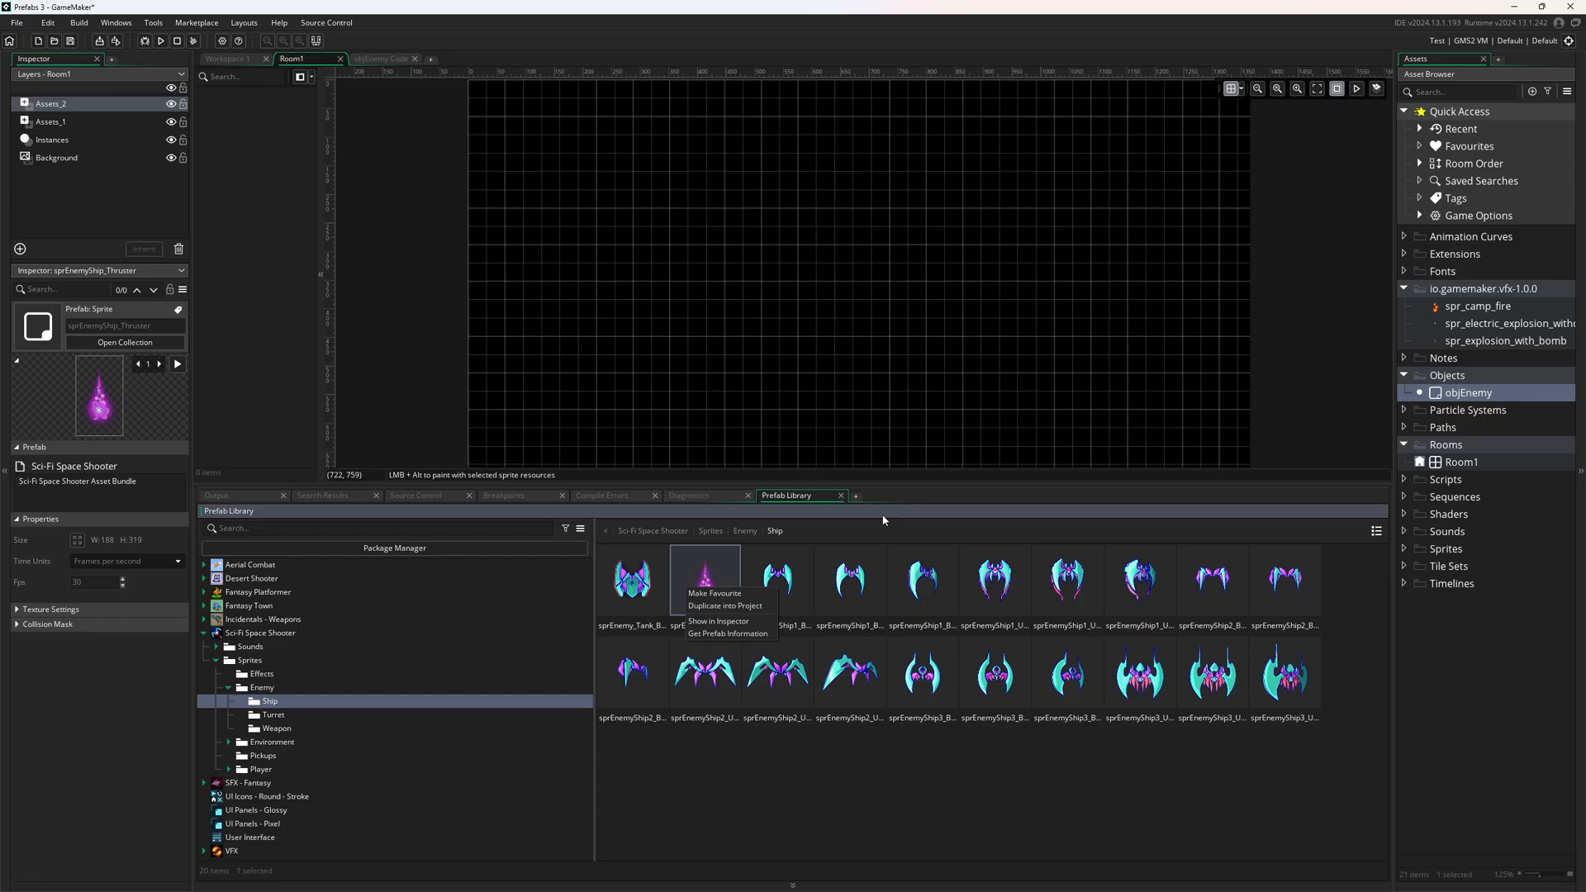
mouse_move(723, 604)
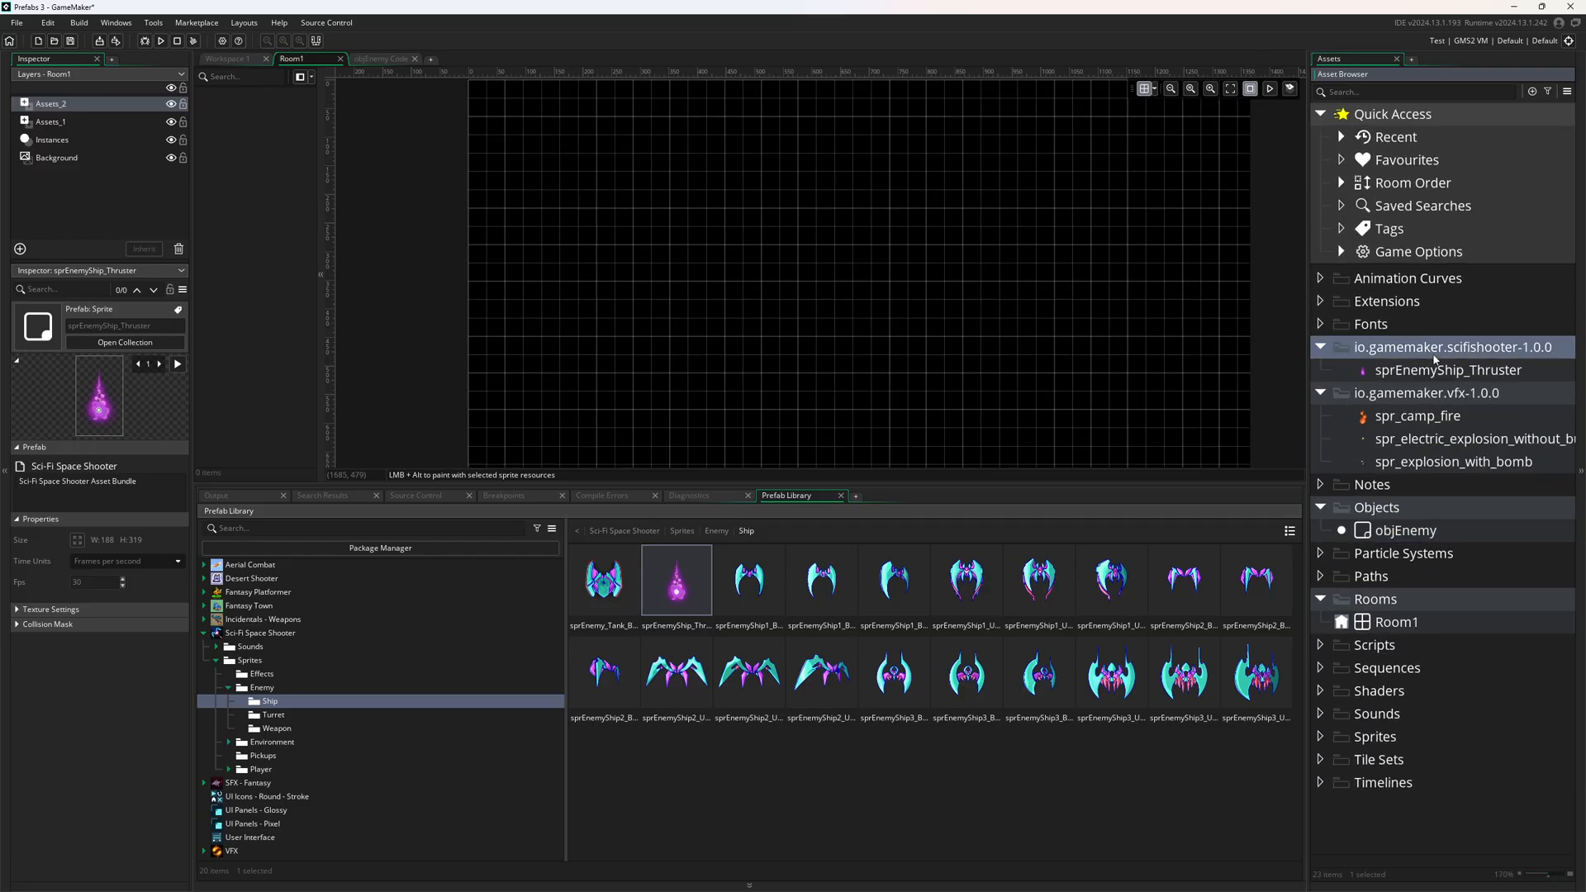
mouse_move(1508, 359)
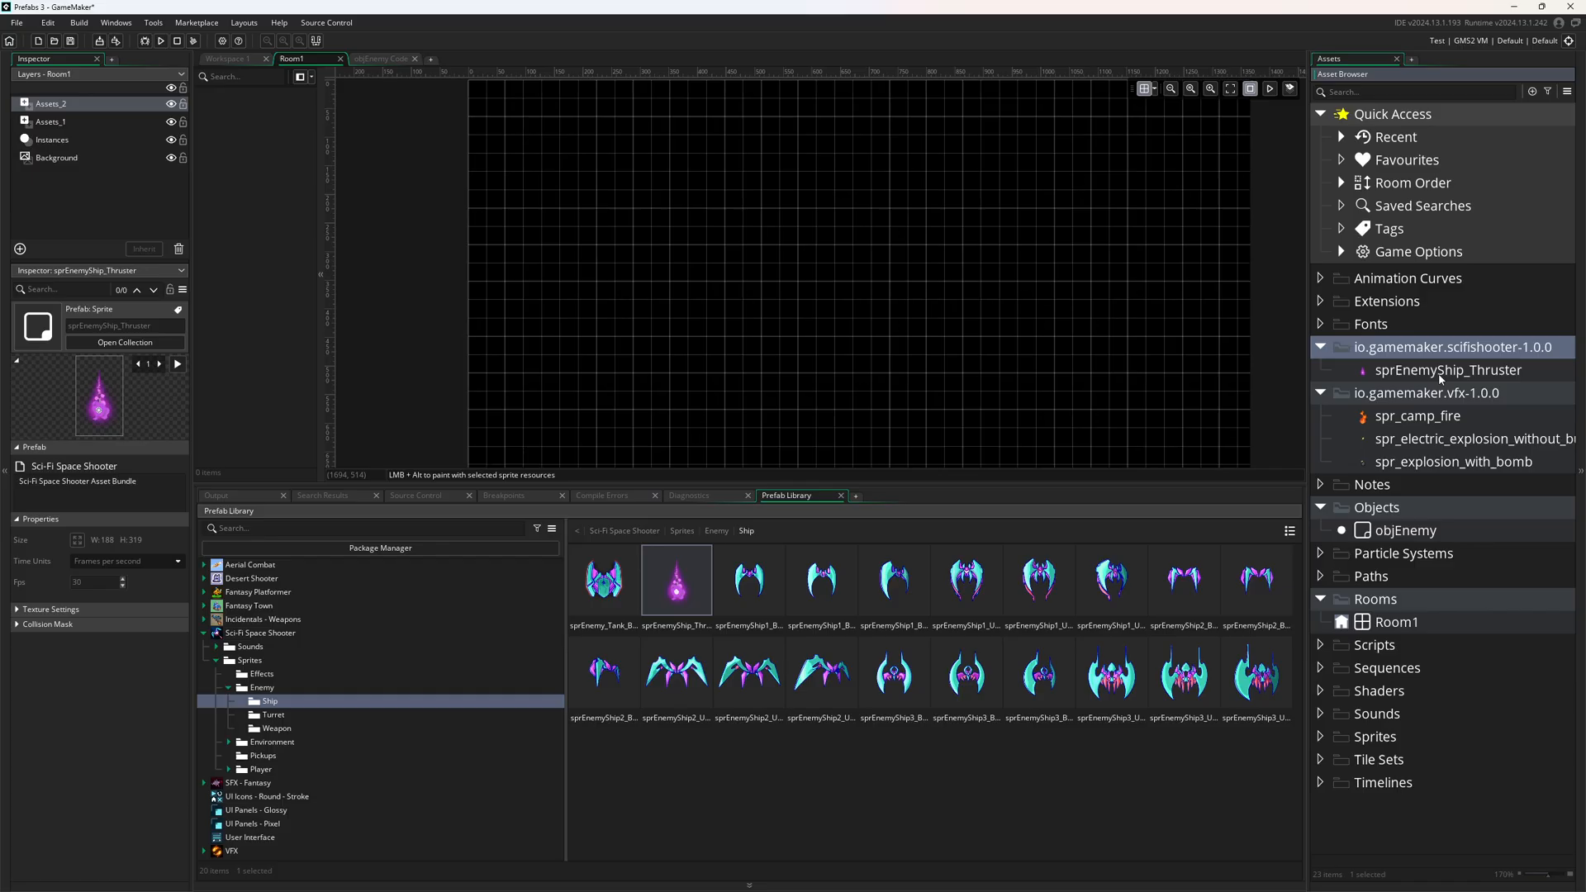
Step: Open sprEnemyShip_Thruster from the scifishooter group in the sprite editor
double_click(1447, 370)
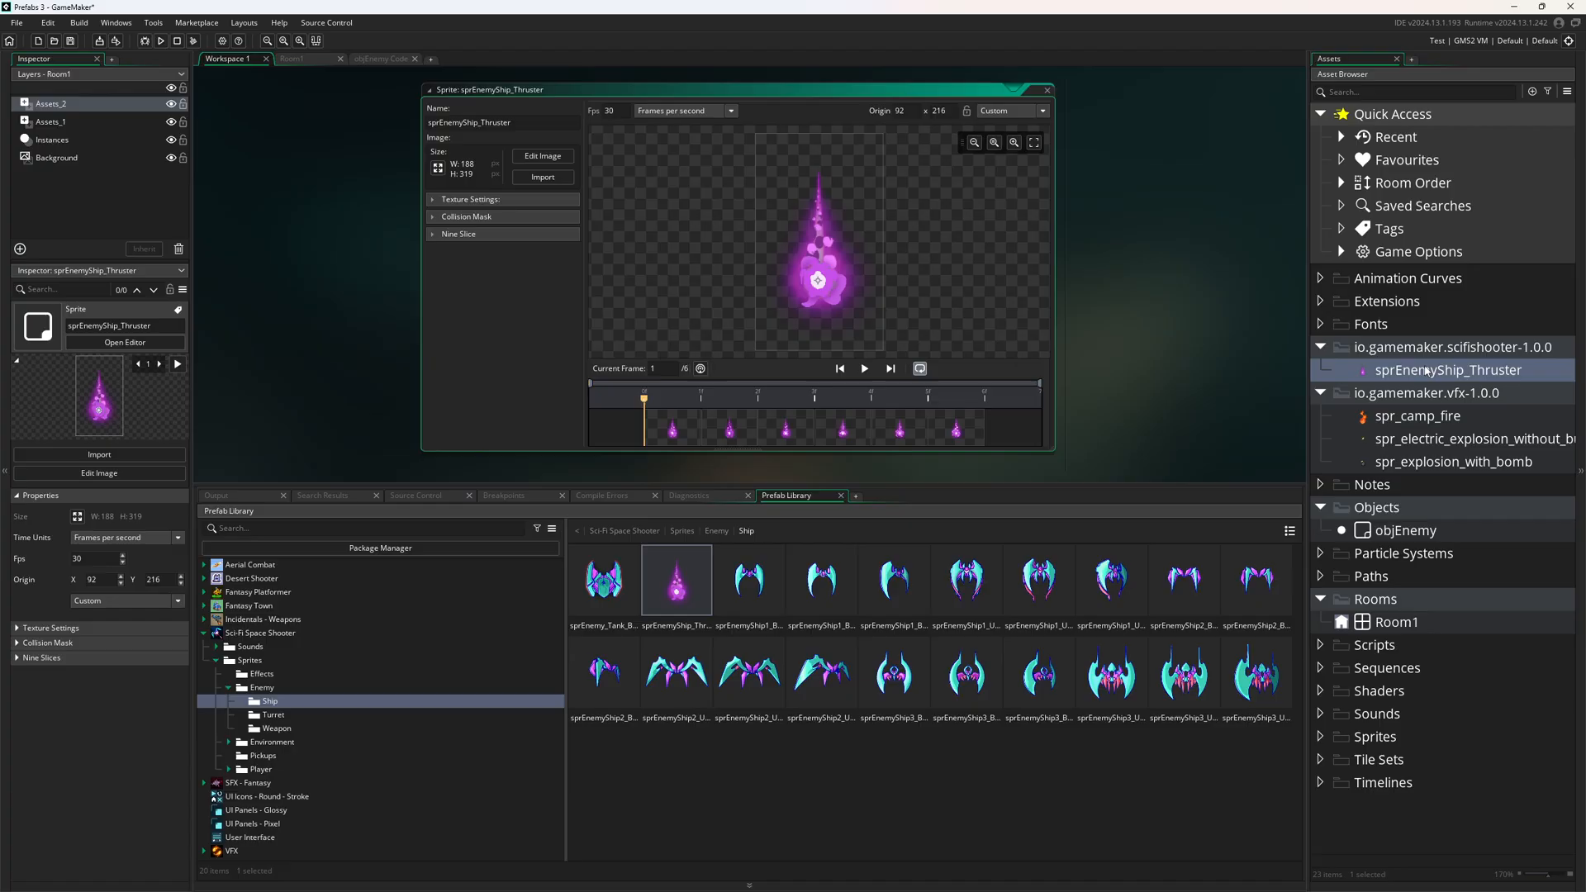
mouse_move(294, 661)
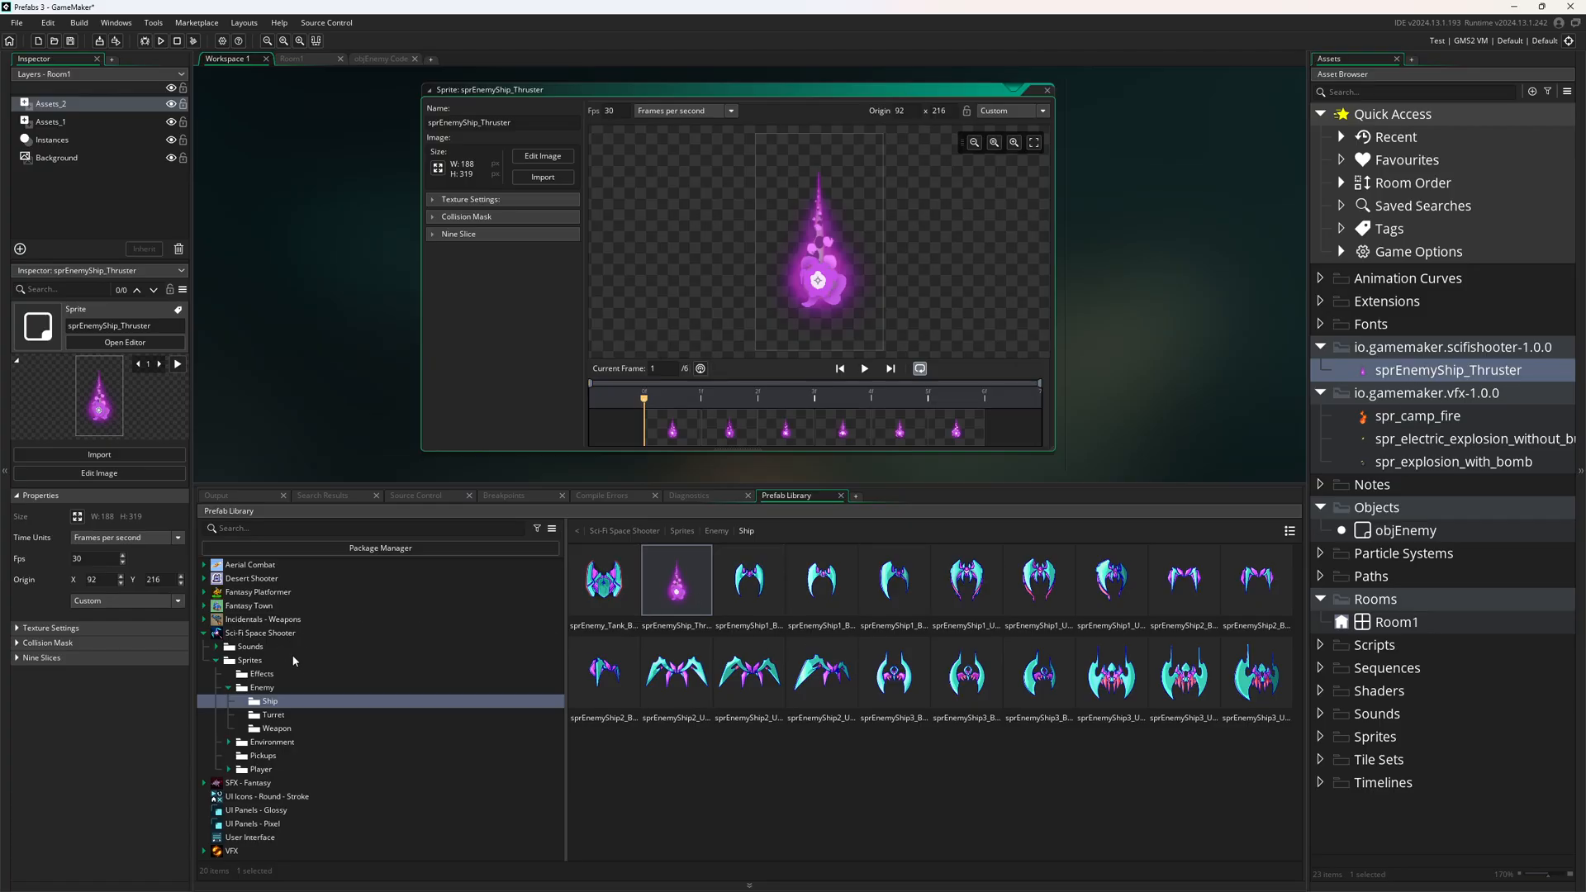
click(259, 633)
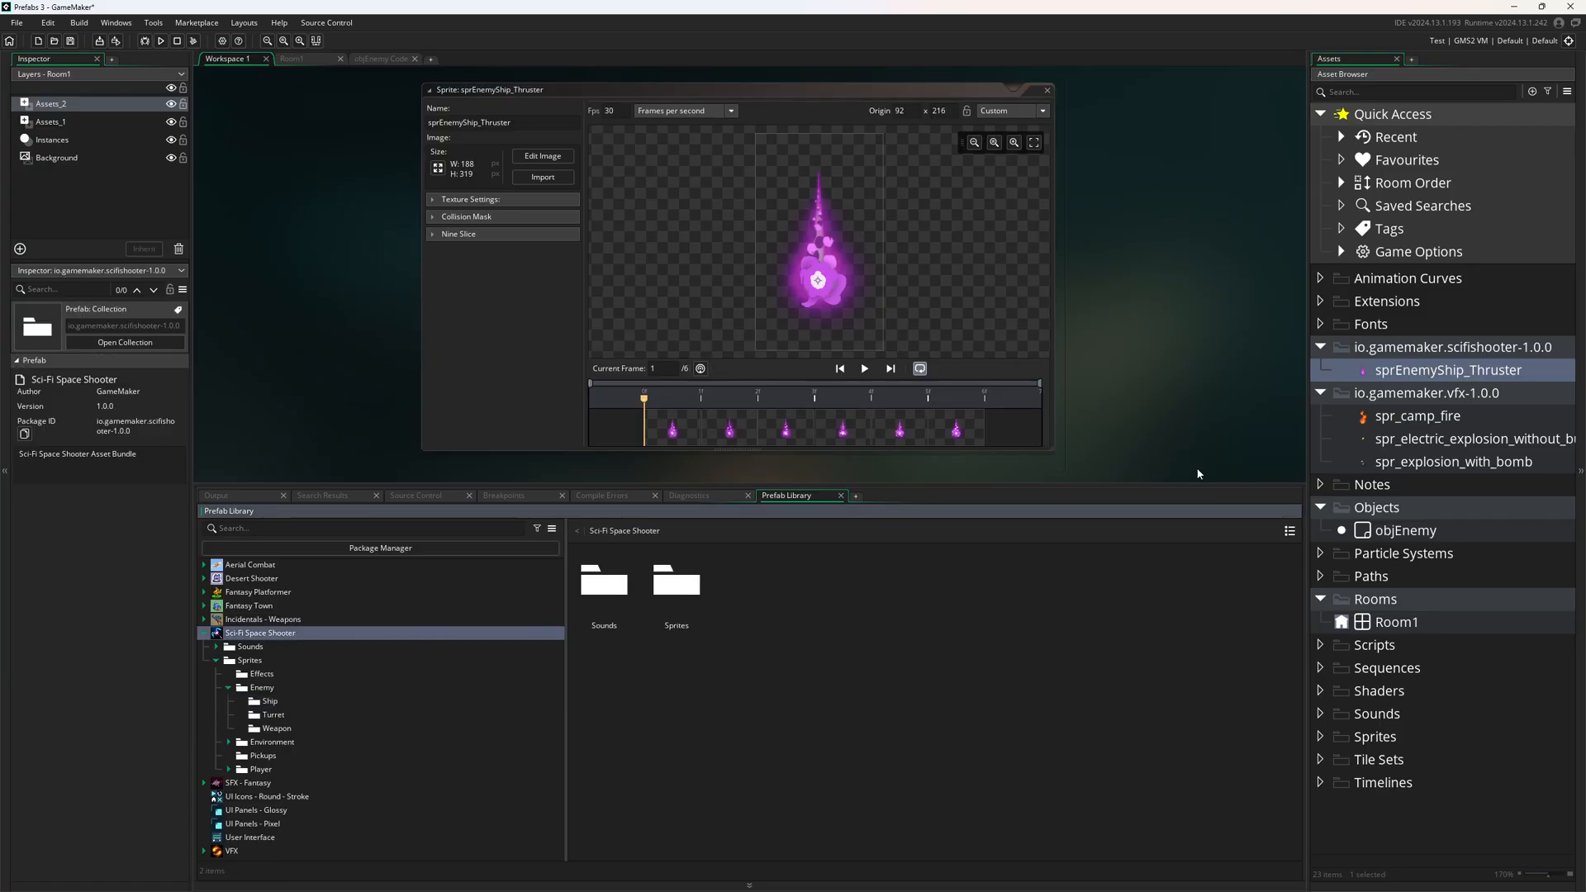
click(1448, 368)
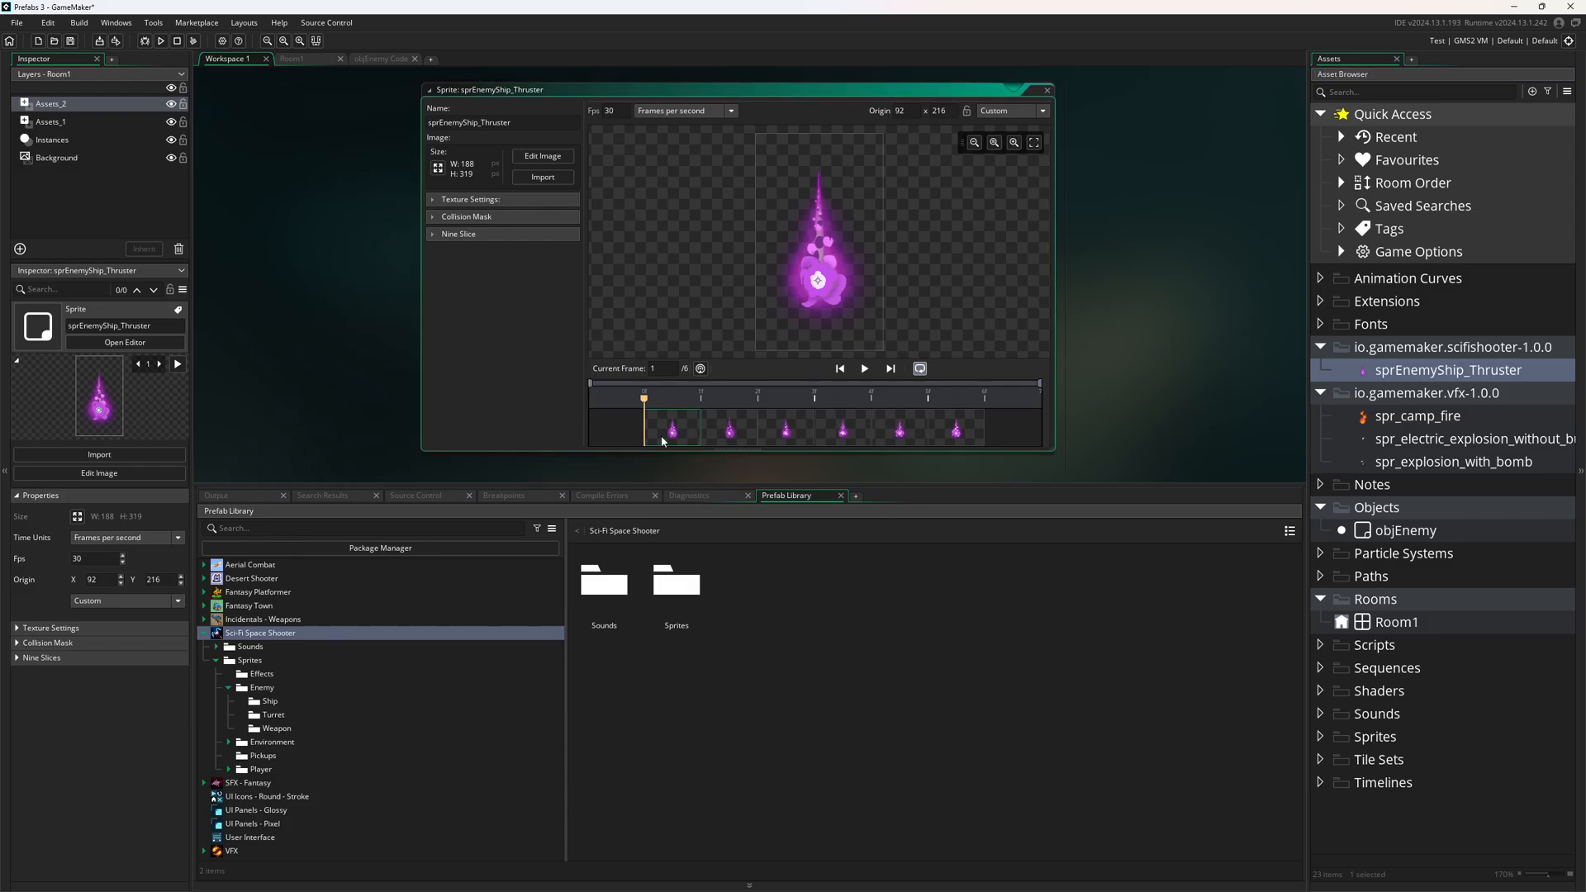
Step: View the thruster frames in Edit Image, return, and play the animation preview
click(542, 155)
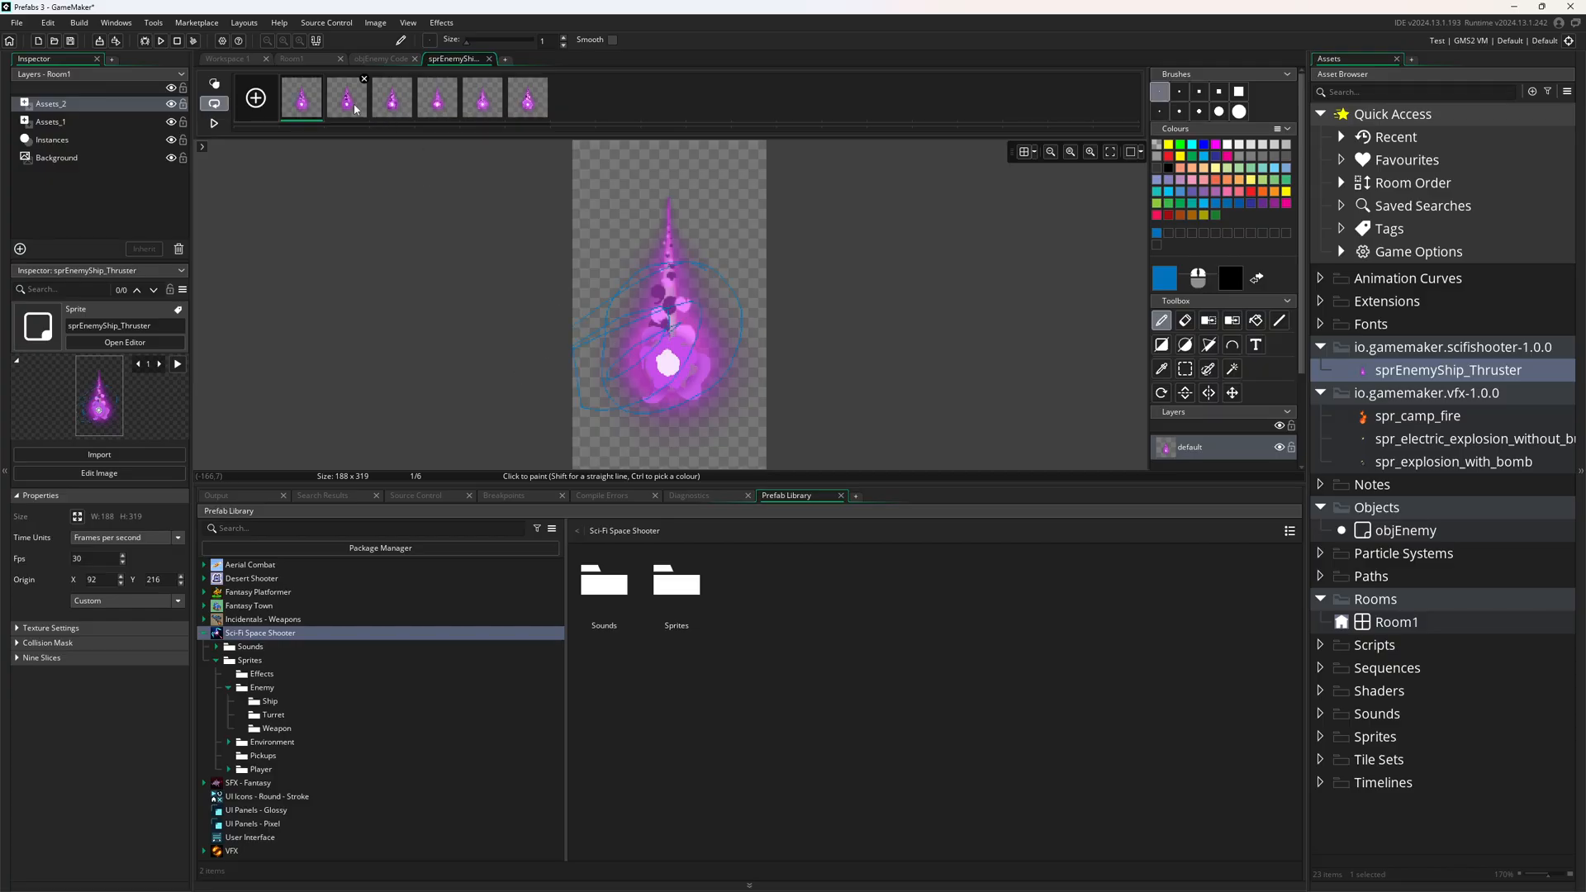
click(393, 98)
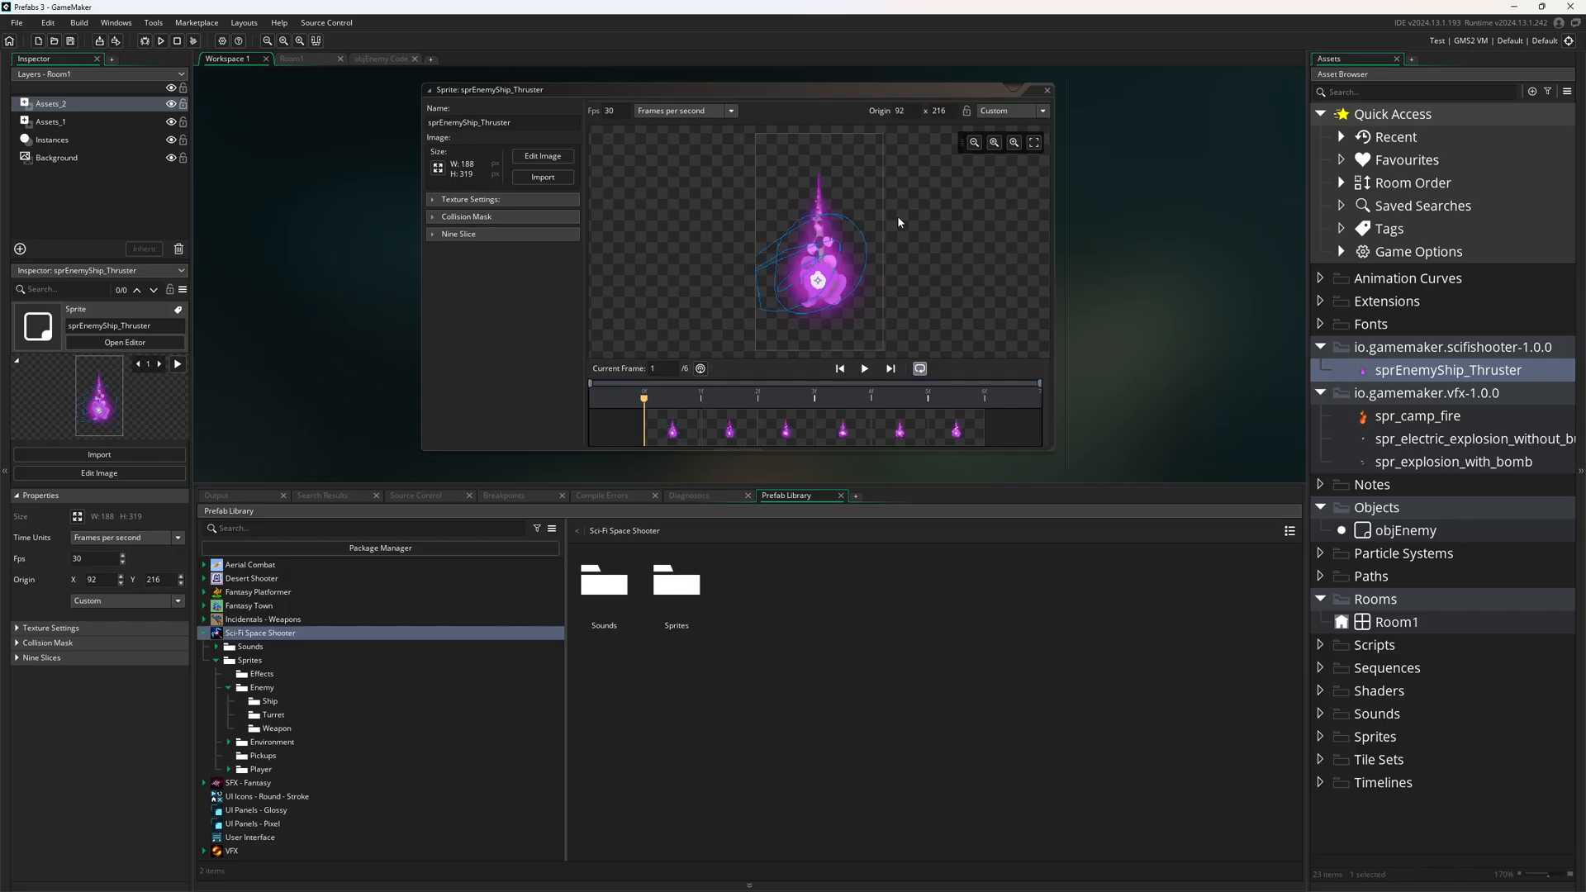
click(864, 368)
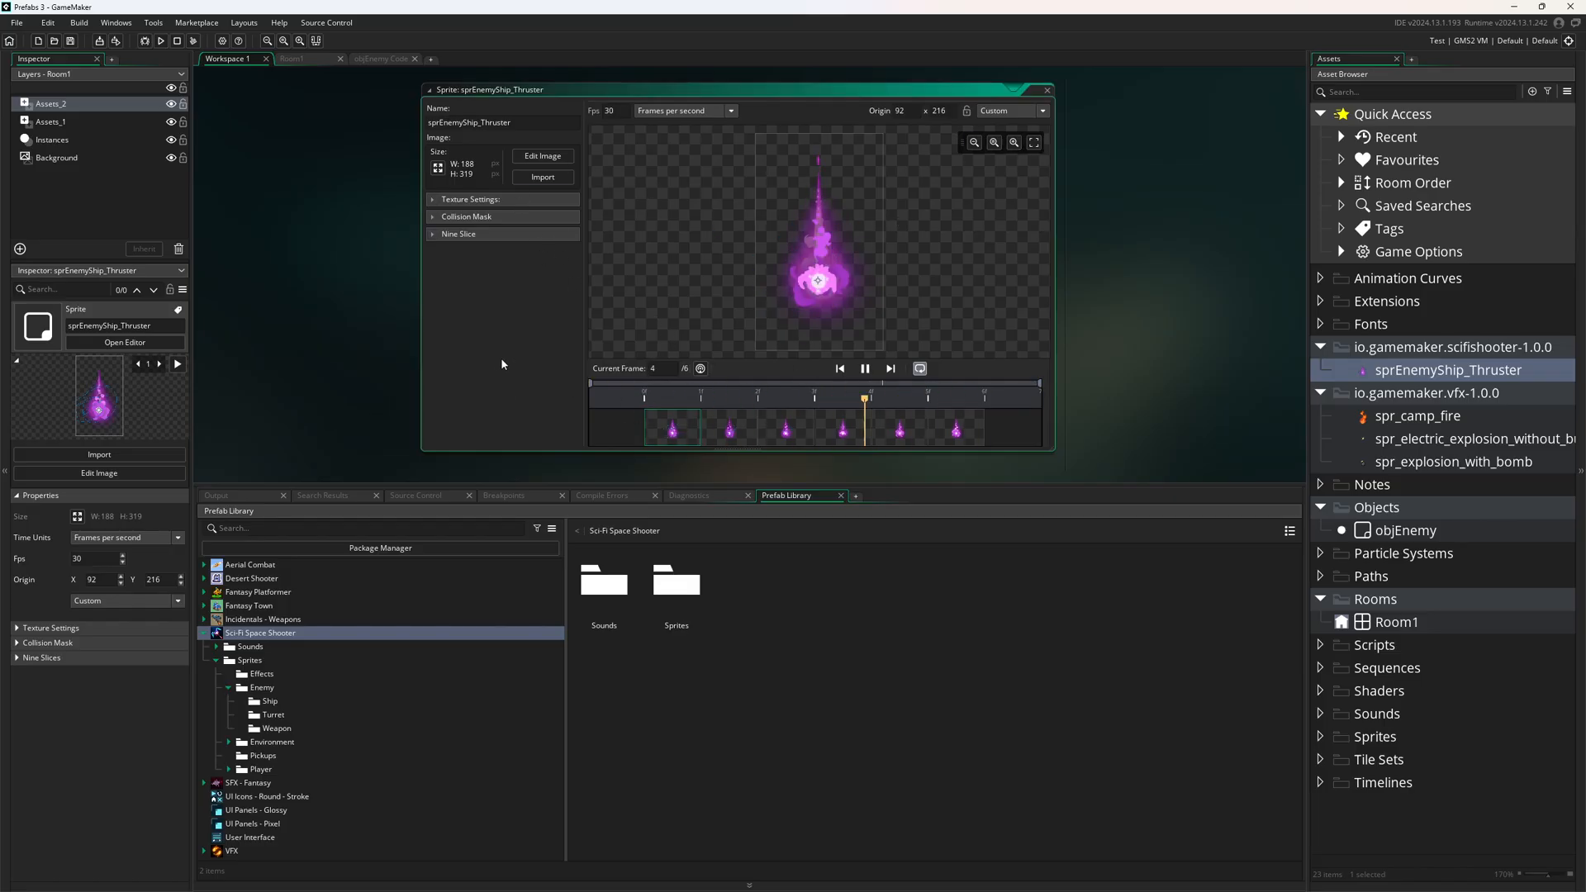
click(864, 368)
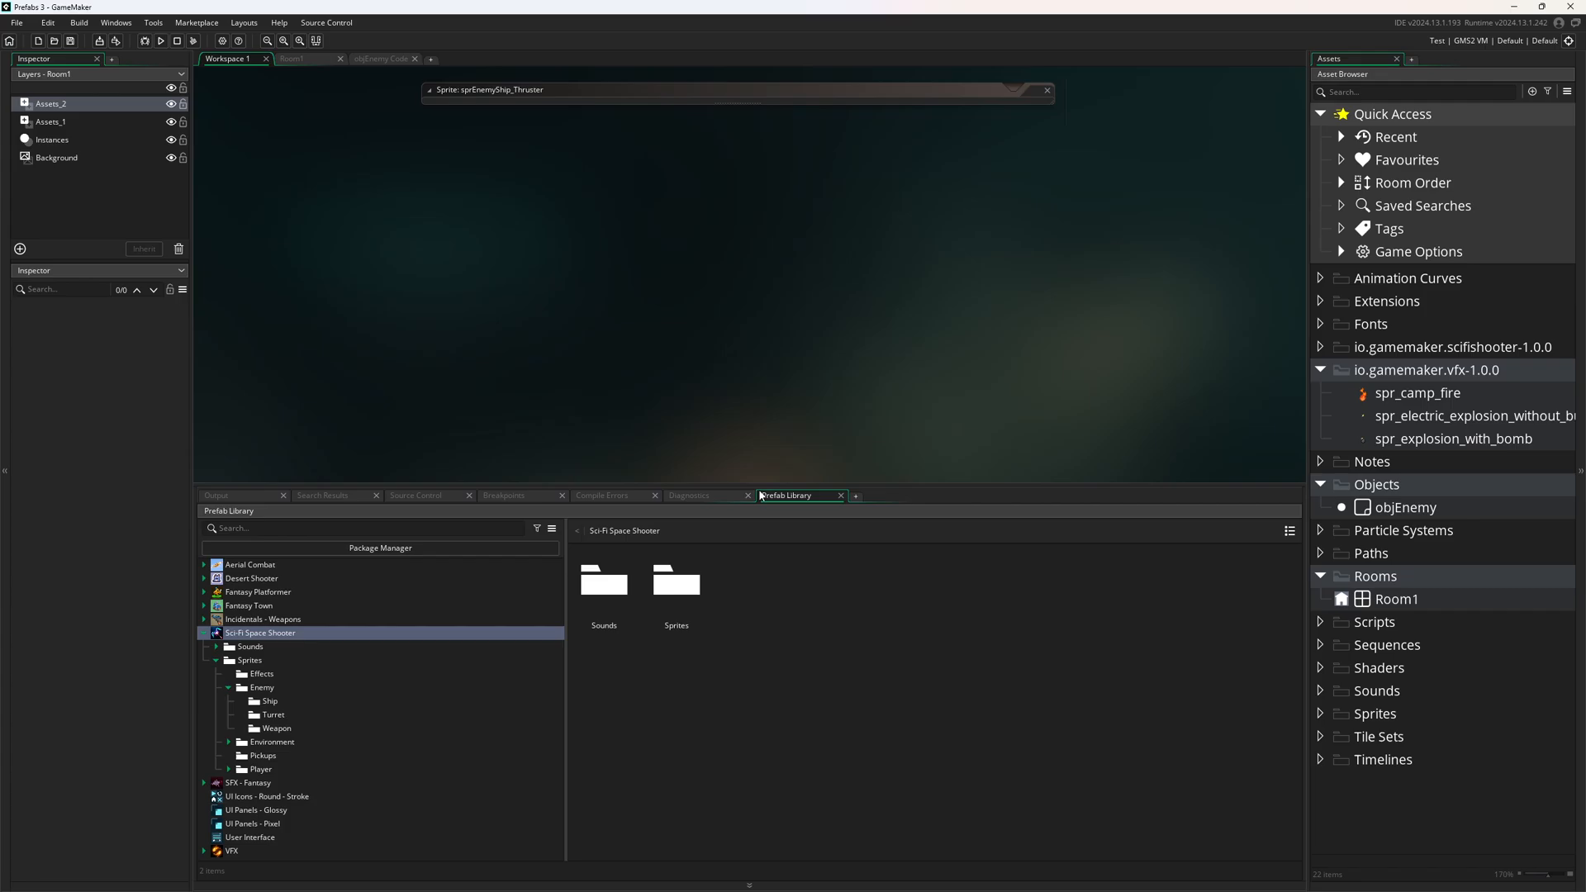
Step: Show objEnemy's code view and browse the Sci-Fi Space Shooter enemy turret and ship sprites
click(1047, 89)
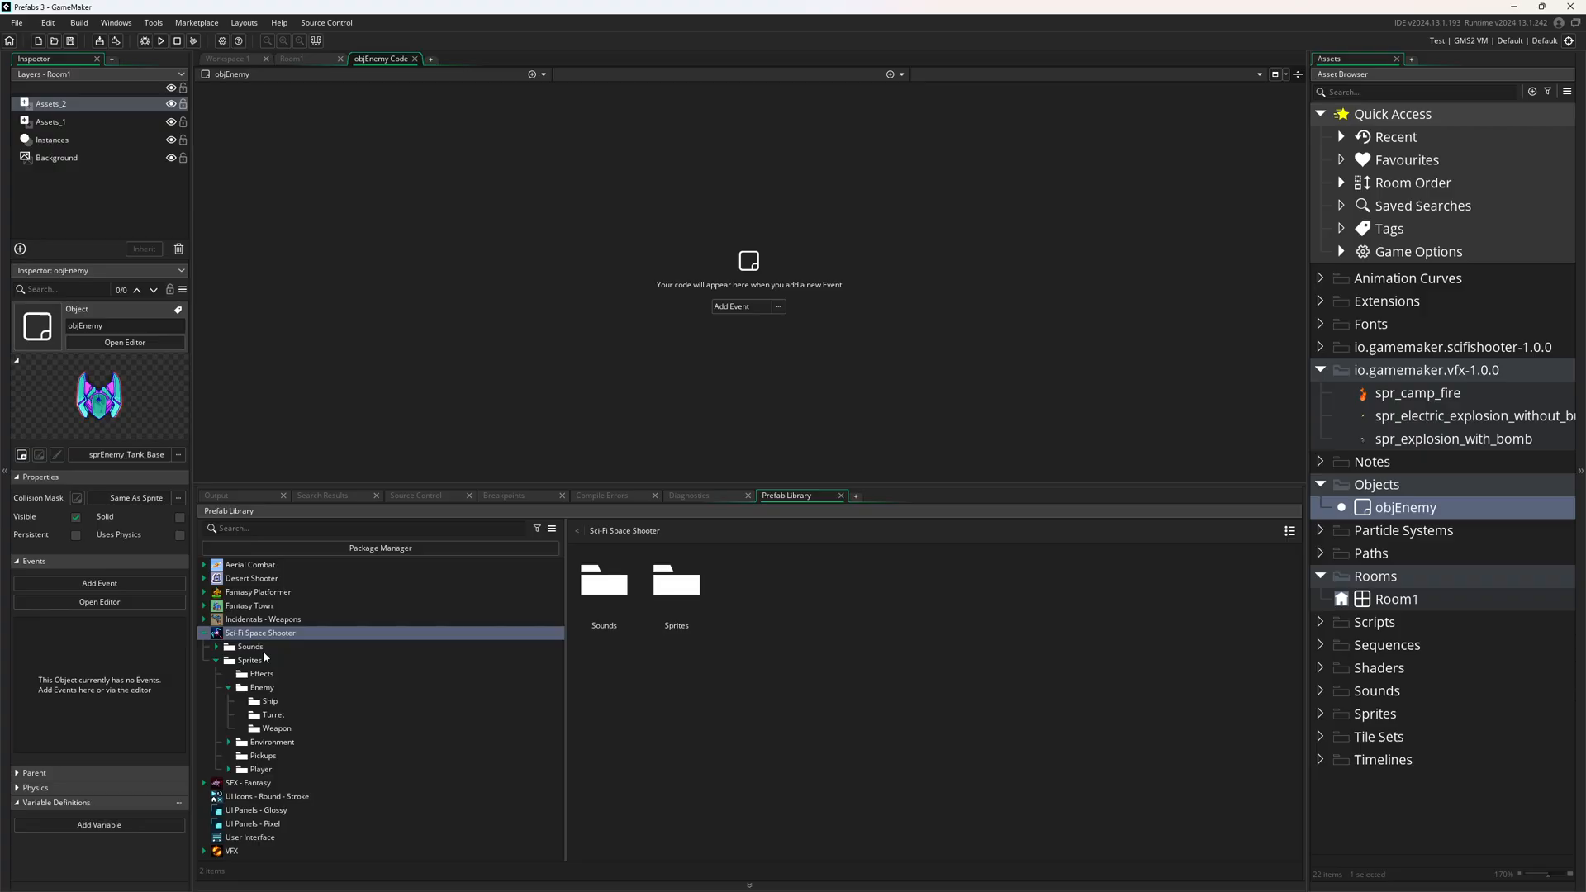
click(259, 633)
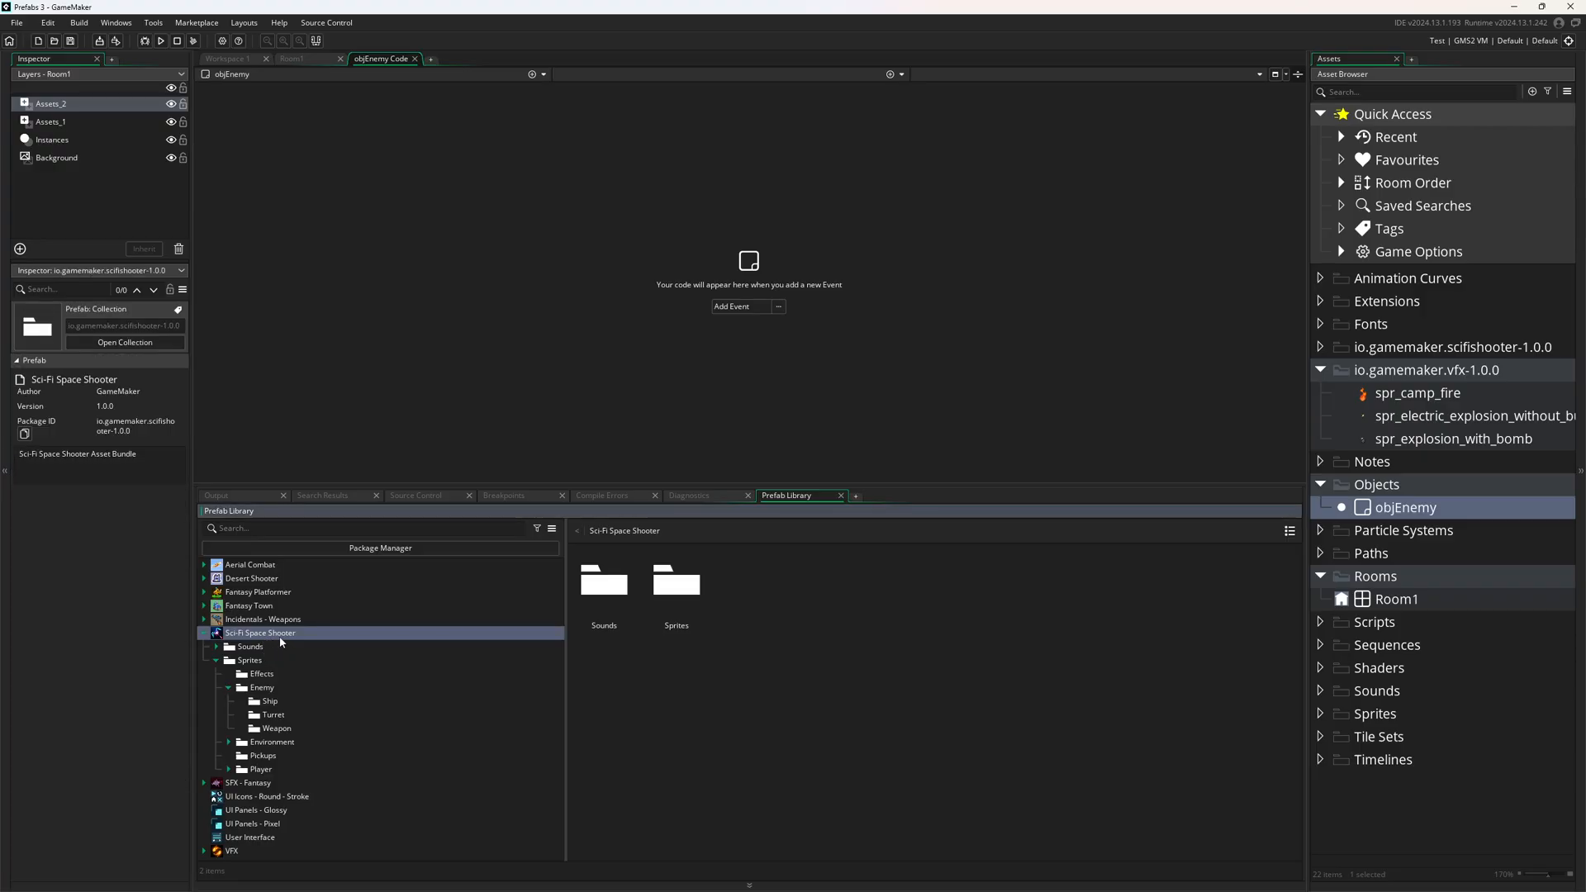
mouse_move(299, 695)
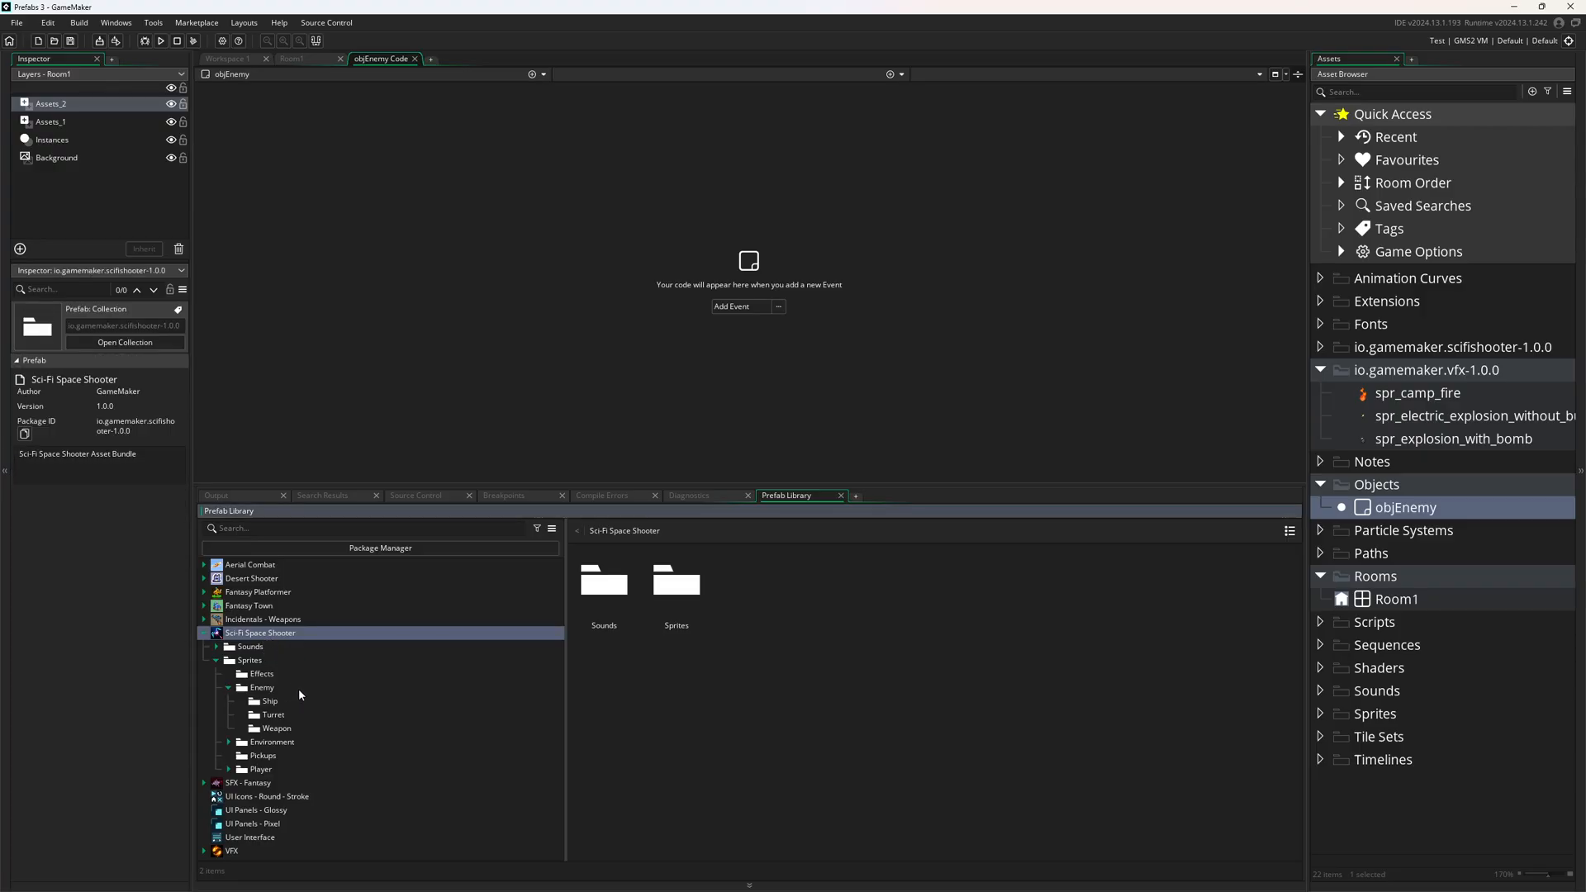
click(272, 714)
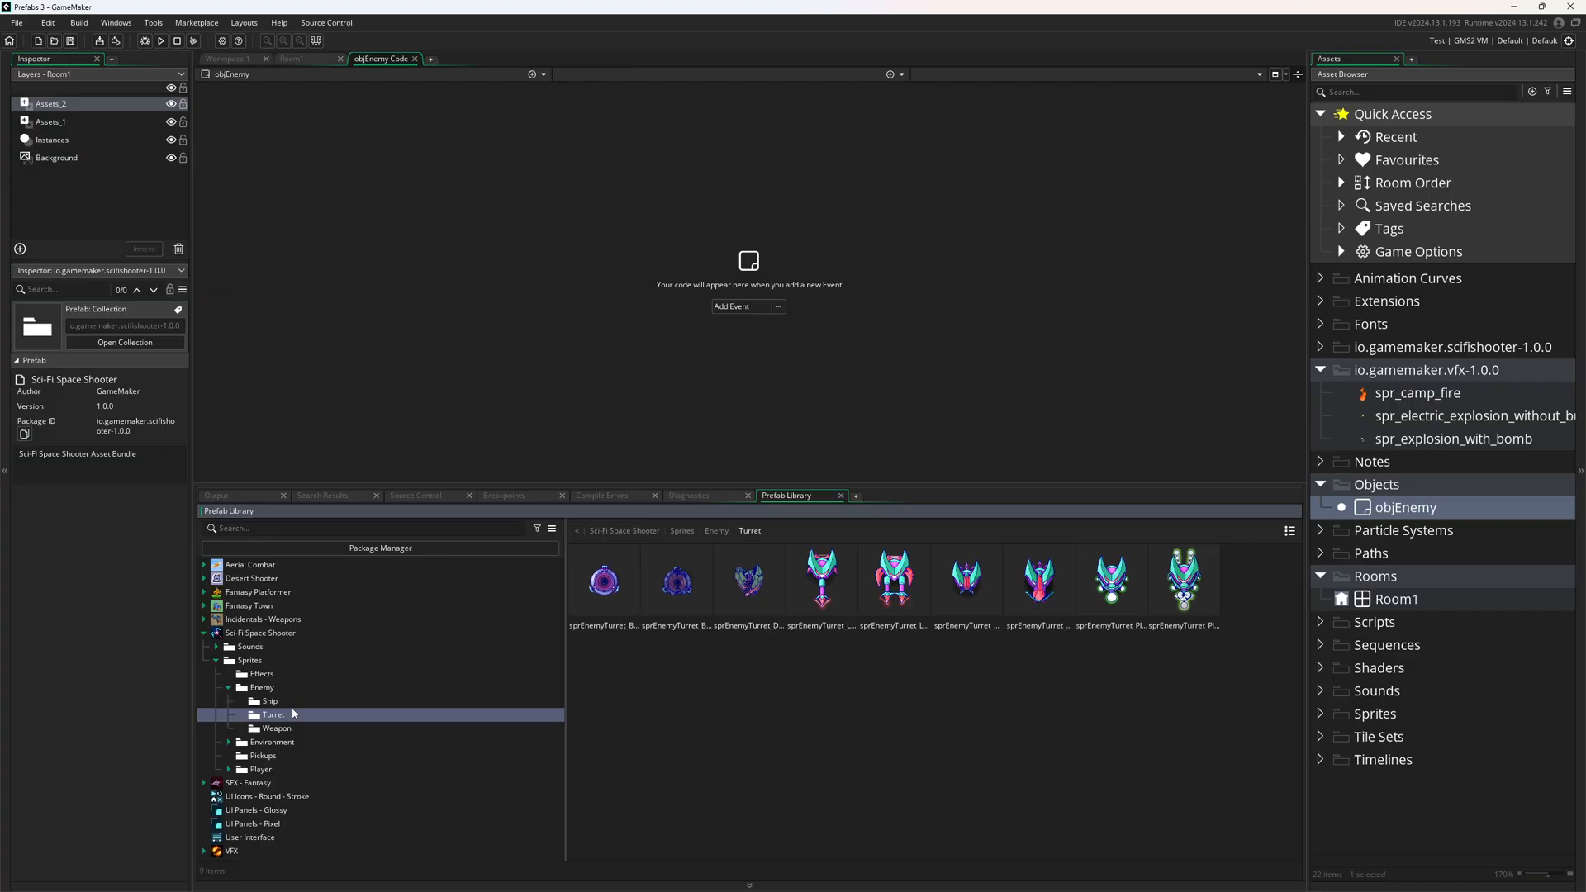
click(269, 700)
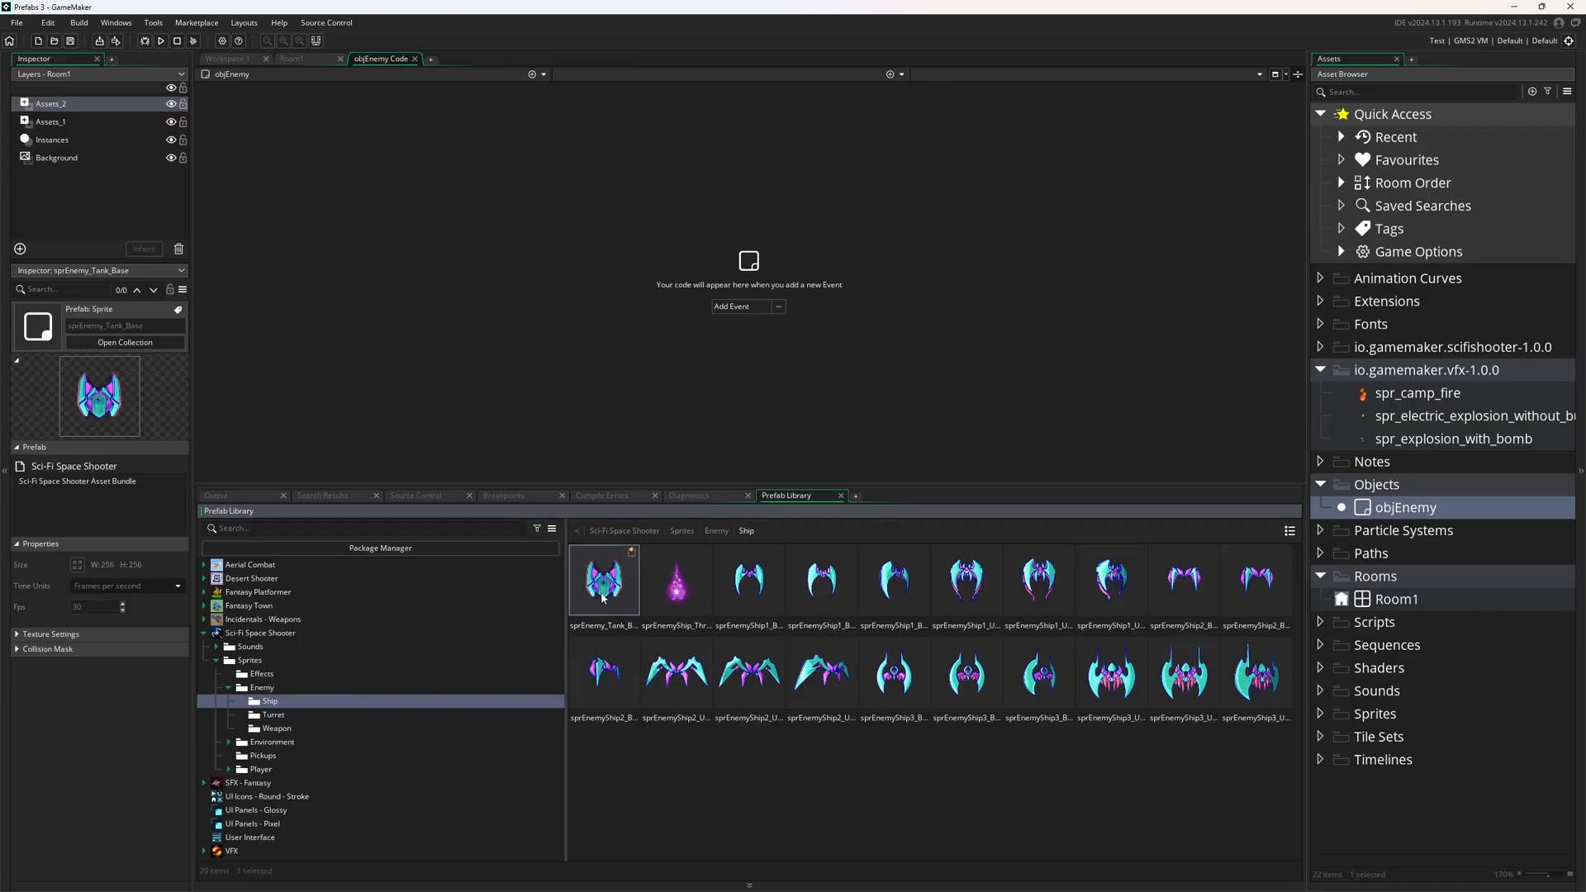
mouse_move(632, 557)
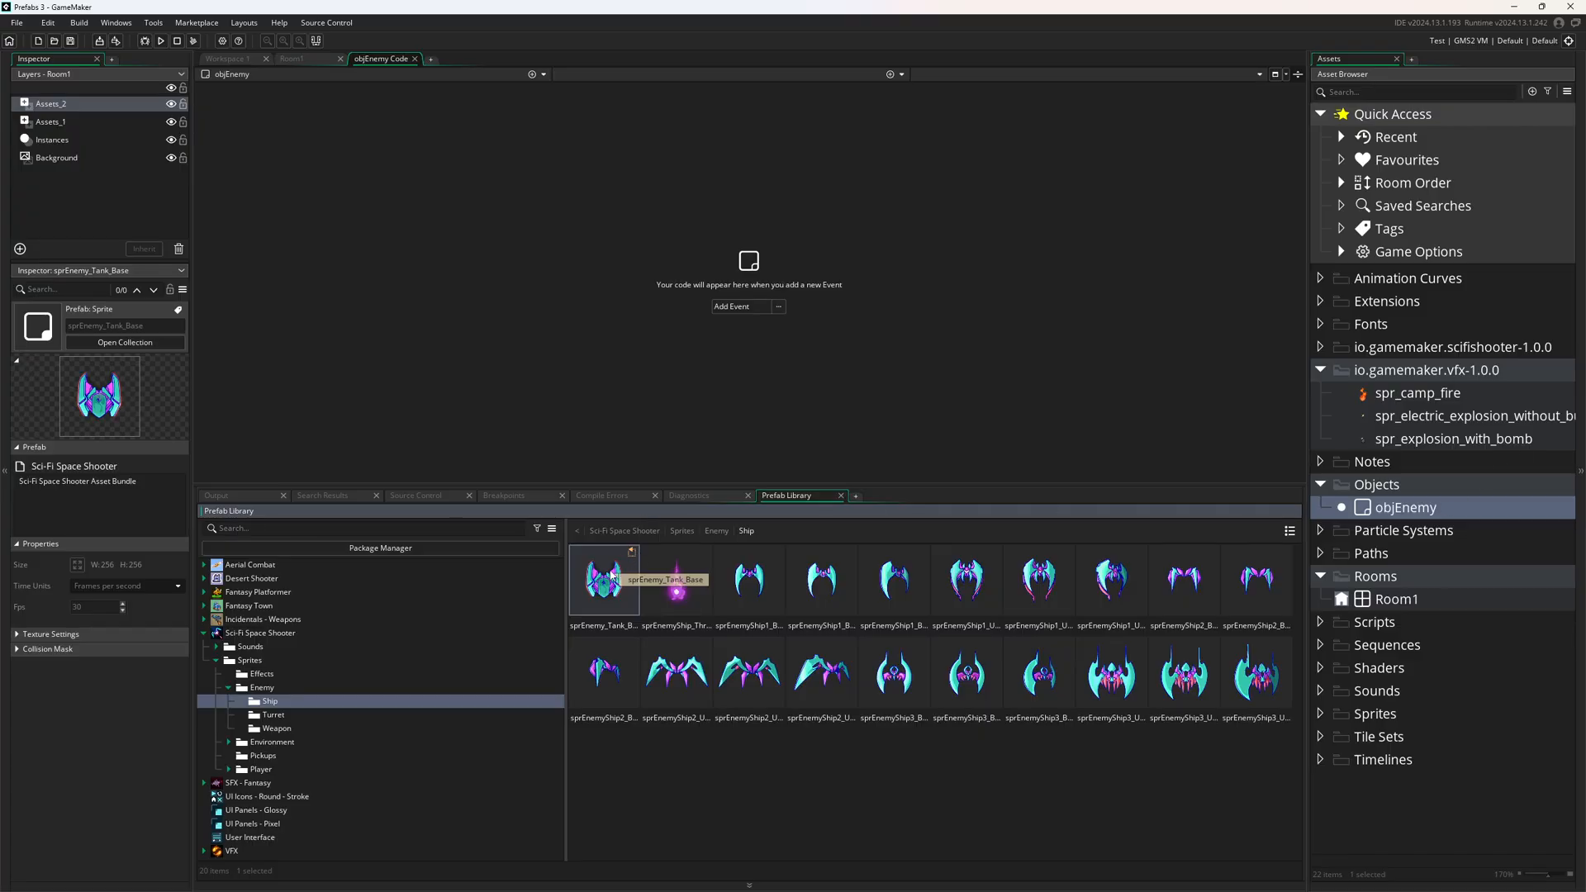
mouse_move(611, 602)
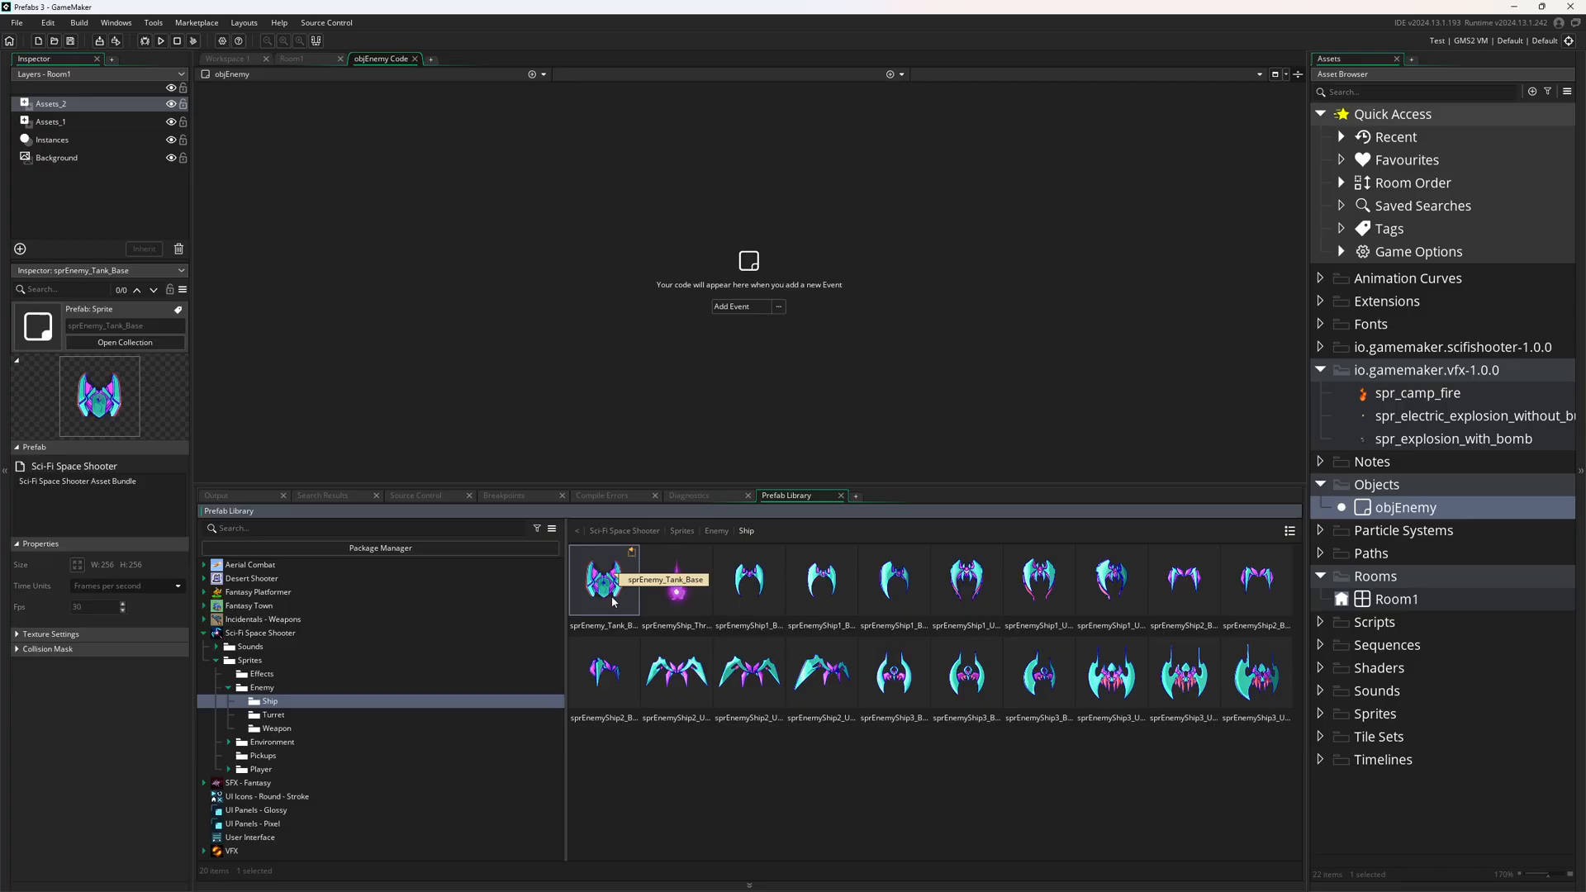
mouse_move(849, 413)
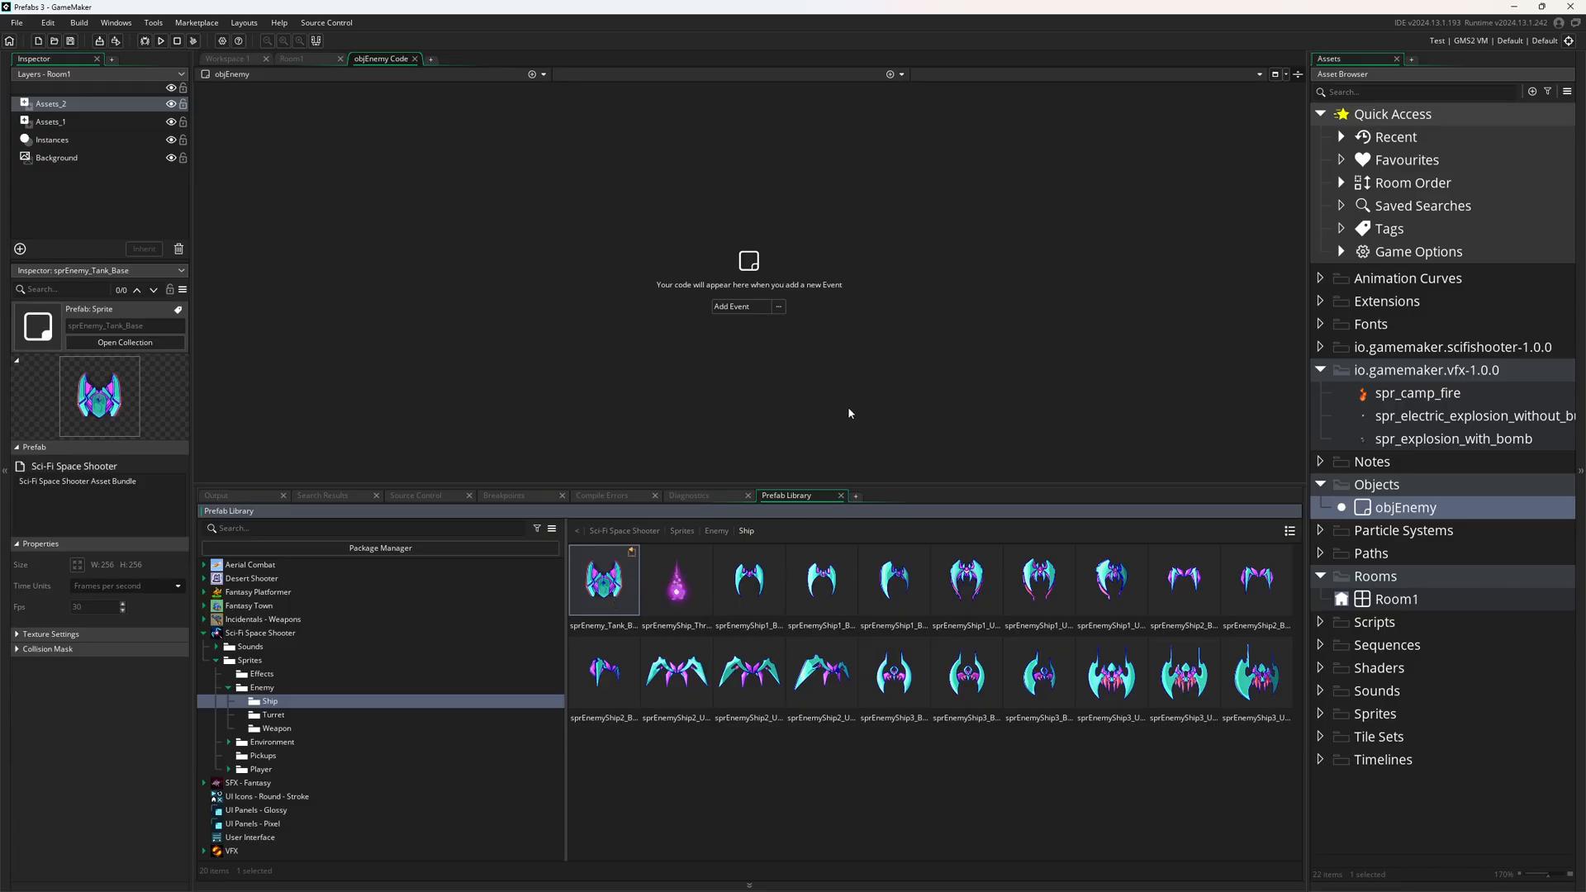
Step: Add a Create event to objEnemy with sprite_index = sprPlayerShip_Heavy; and run the game
click(746, 307)
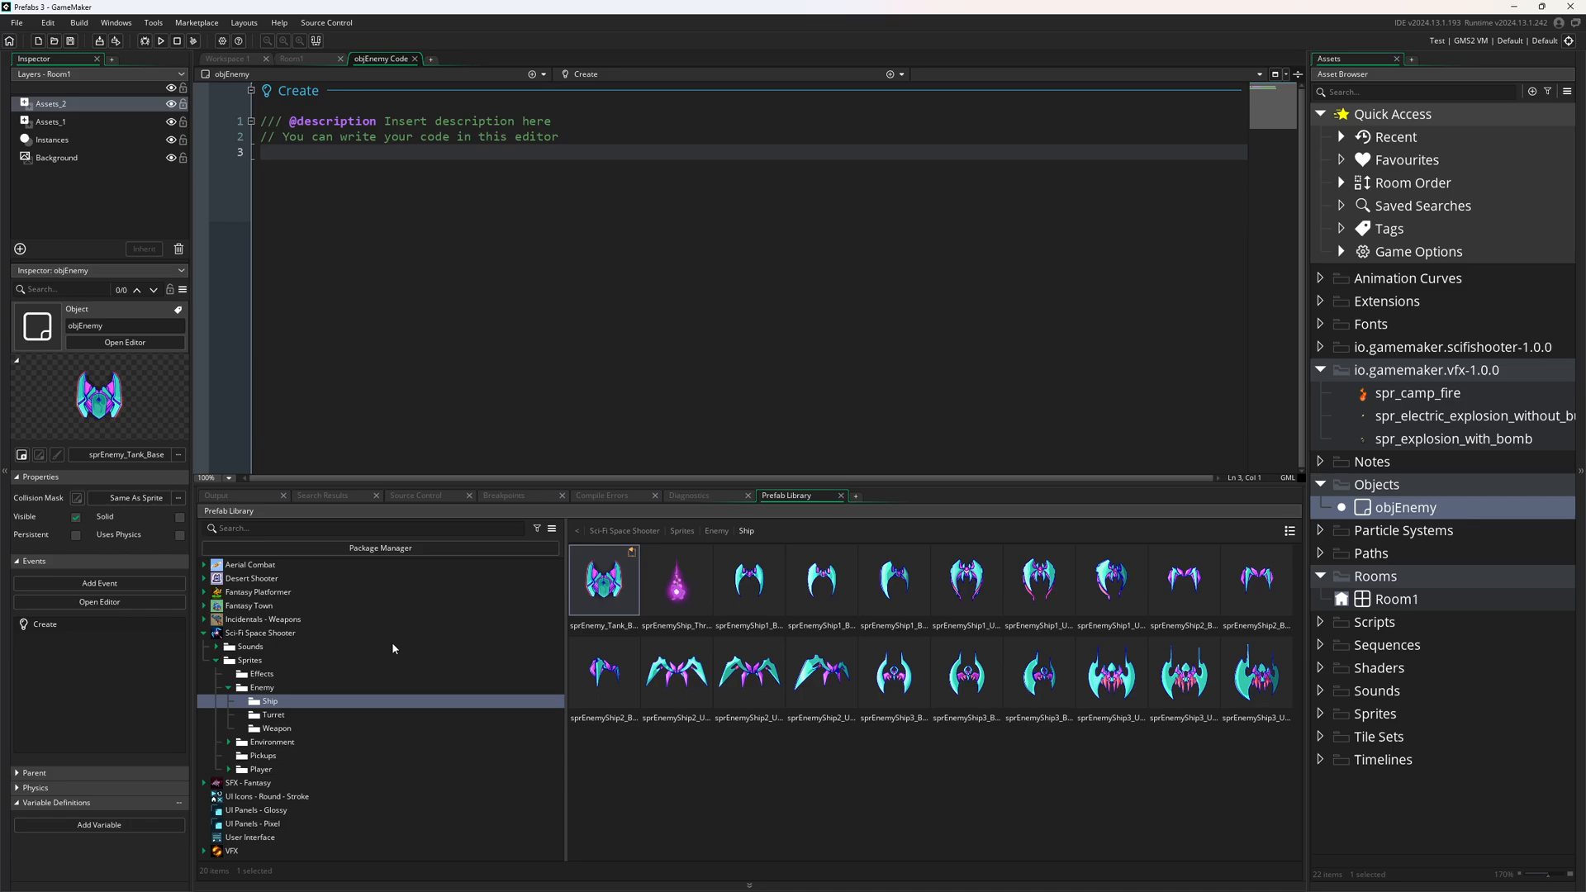
mouse_move(666, 330)
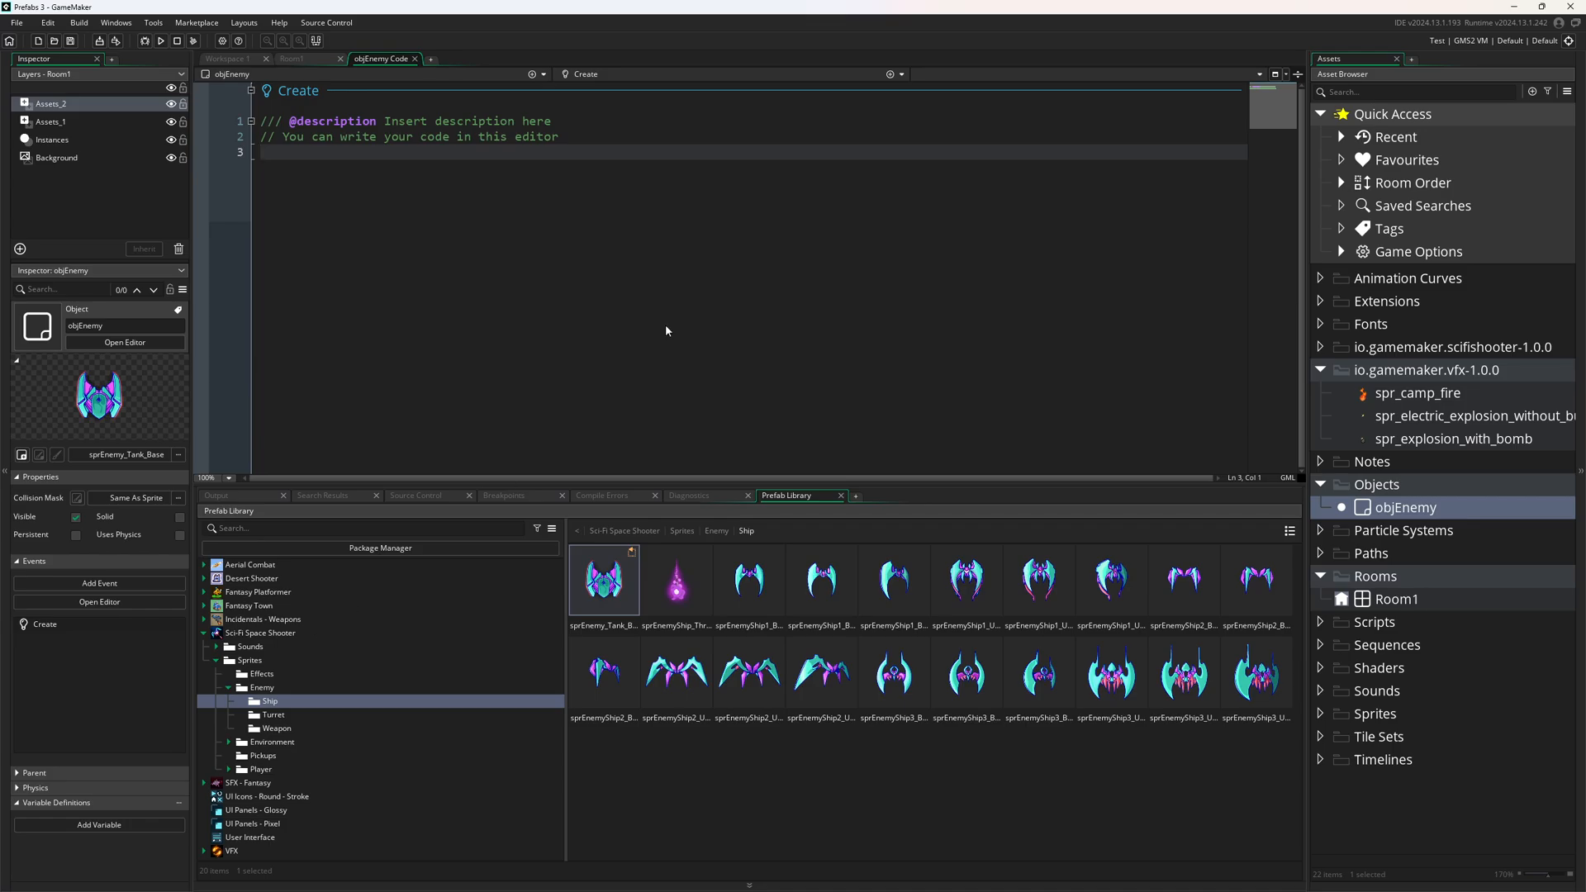
text(sprEnemyShip_Thruster)
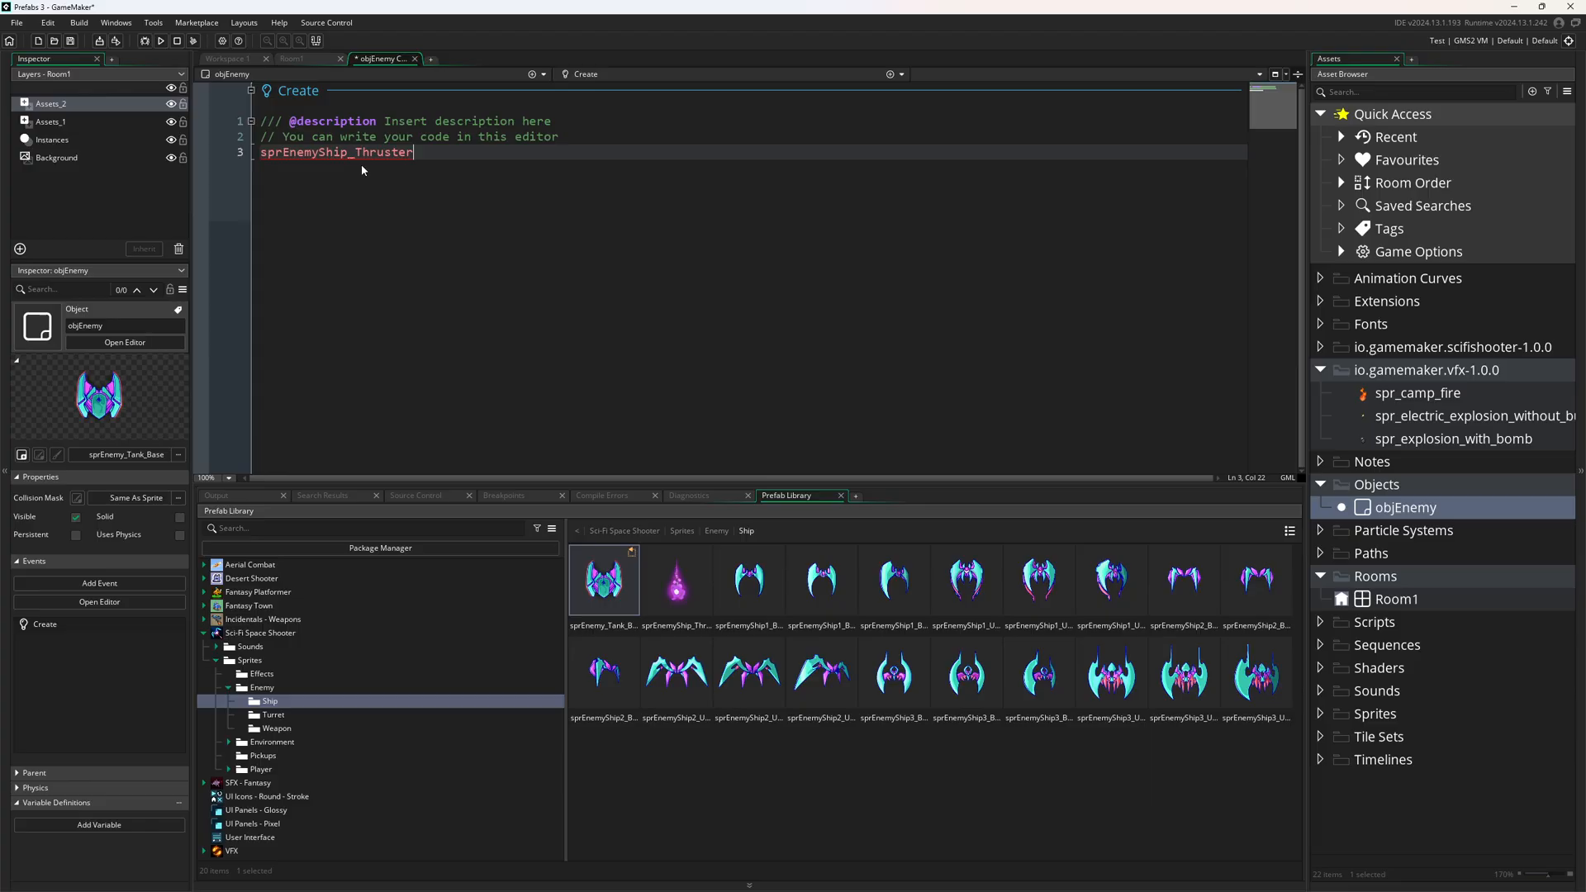
mouse_move(367, 152)
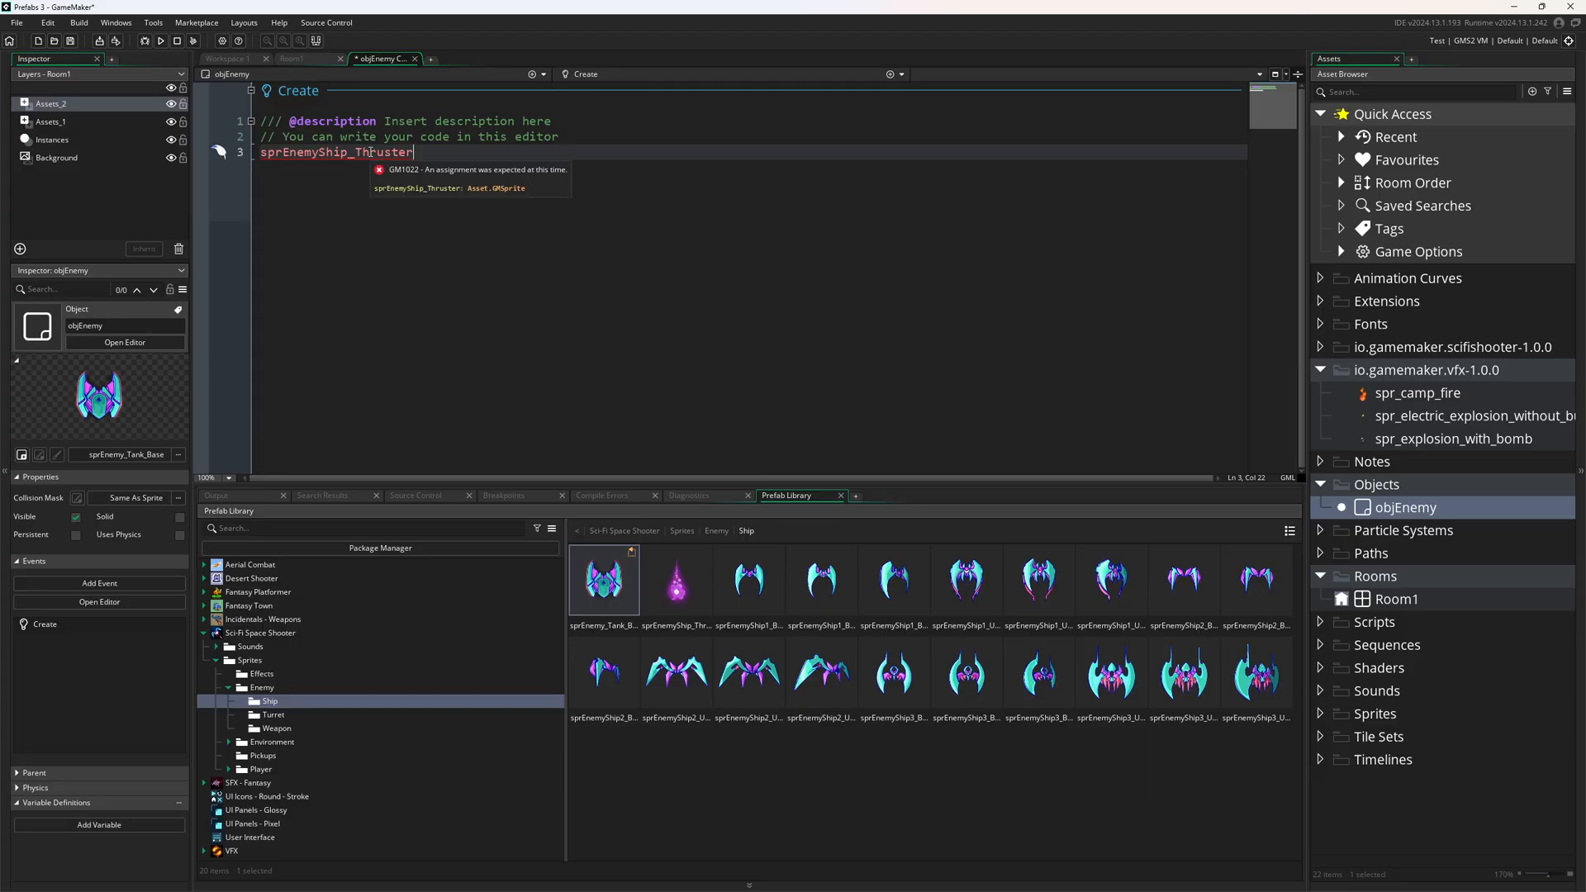
text(sprEnemyShip1)
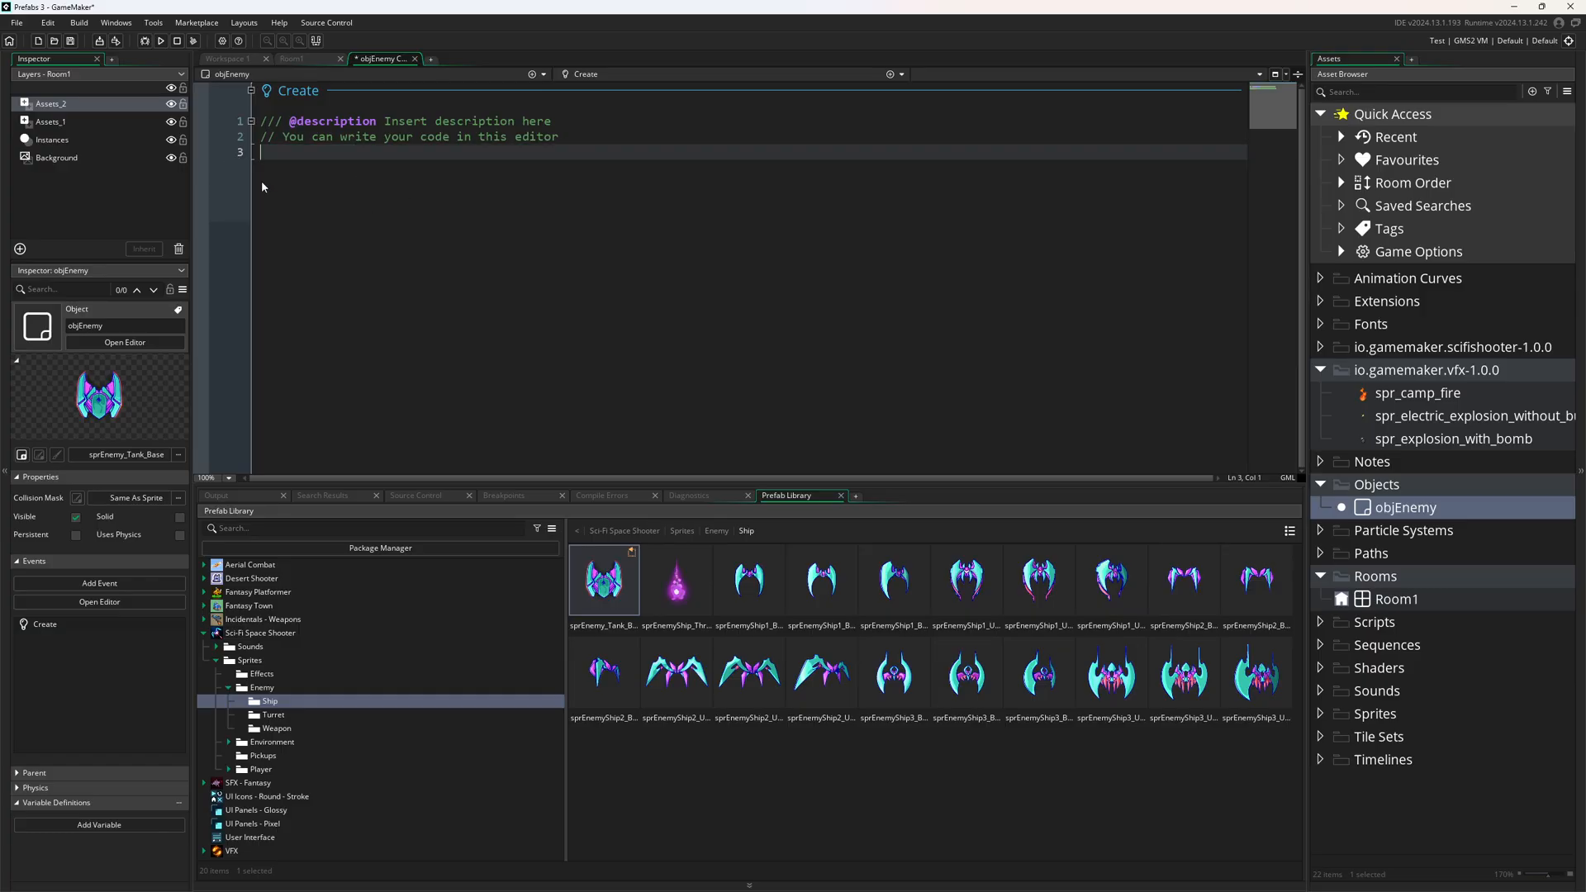
mouse_move(750, 332)
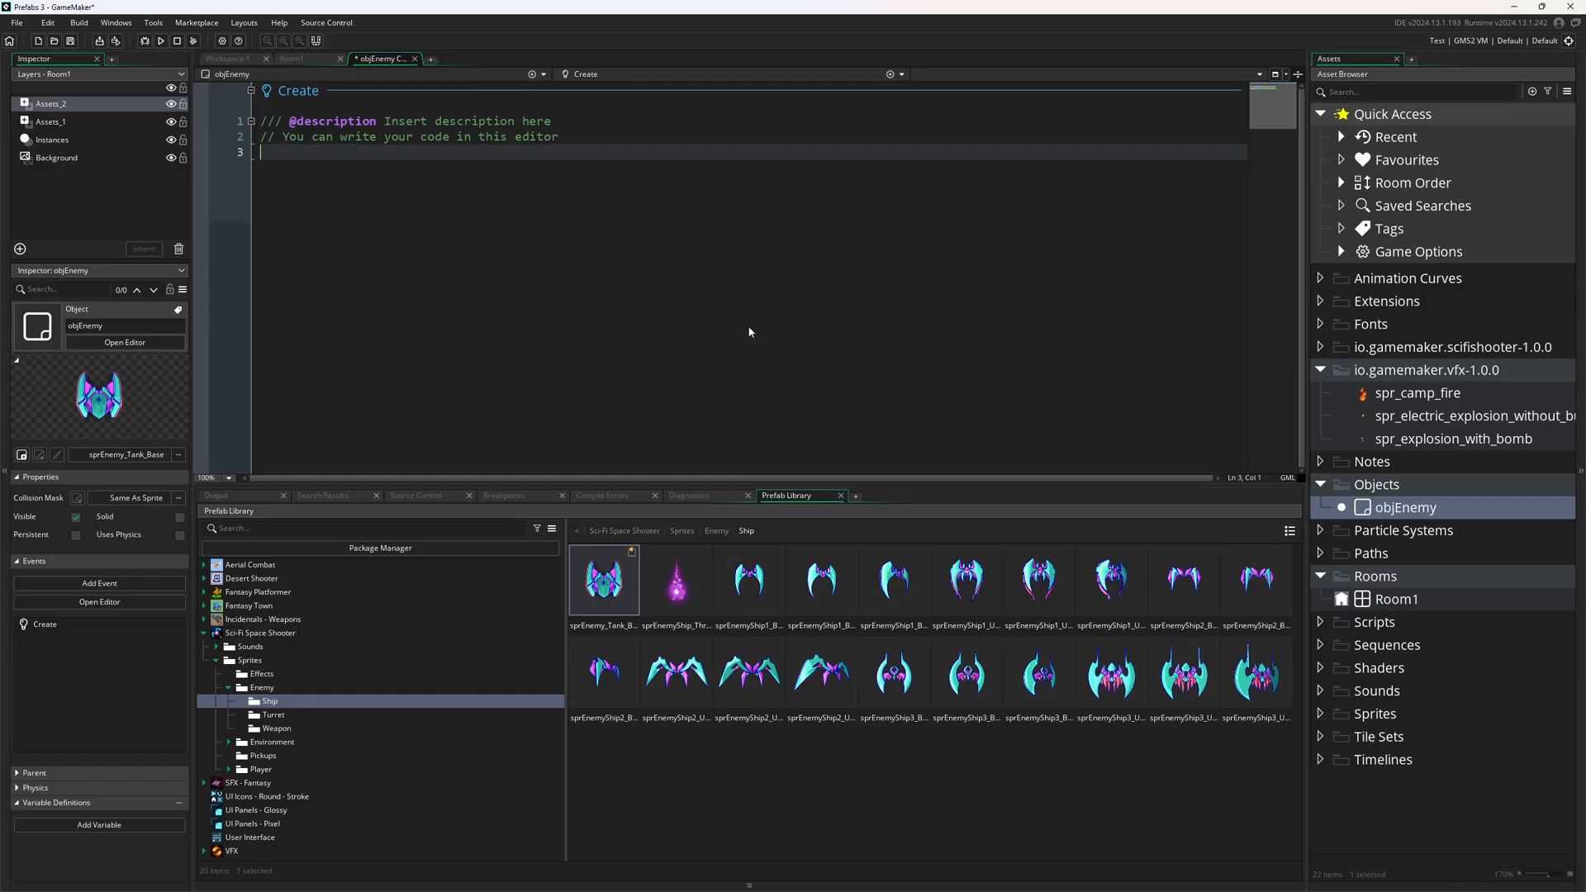
text(sprite_index =)
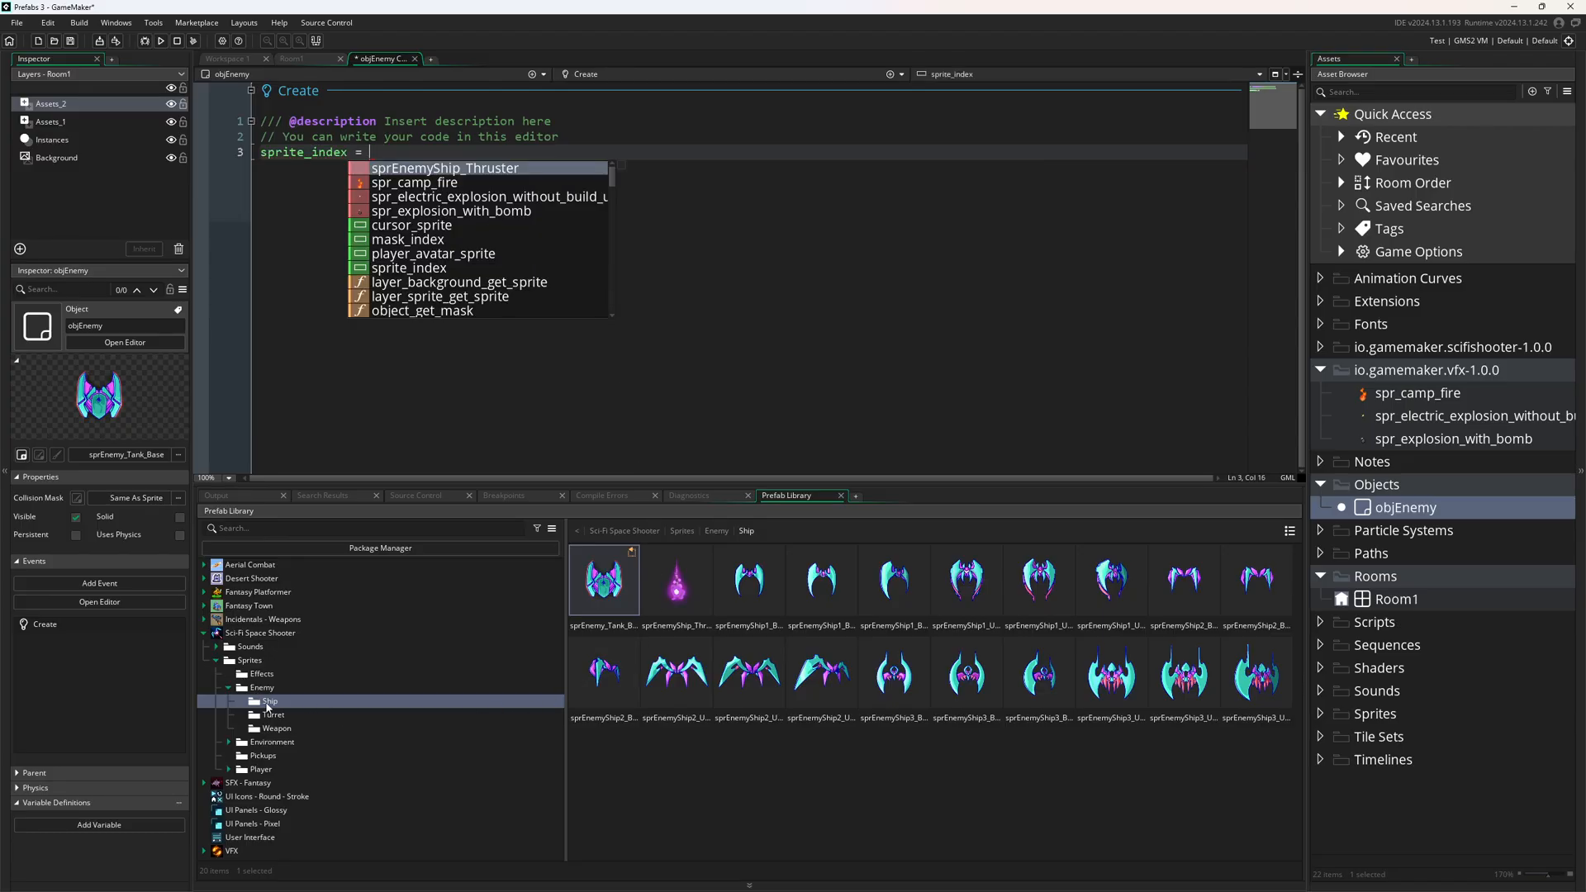
click(269, 781)
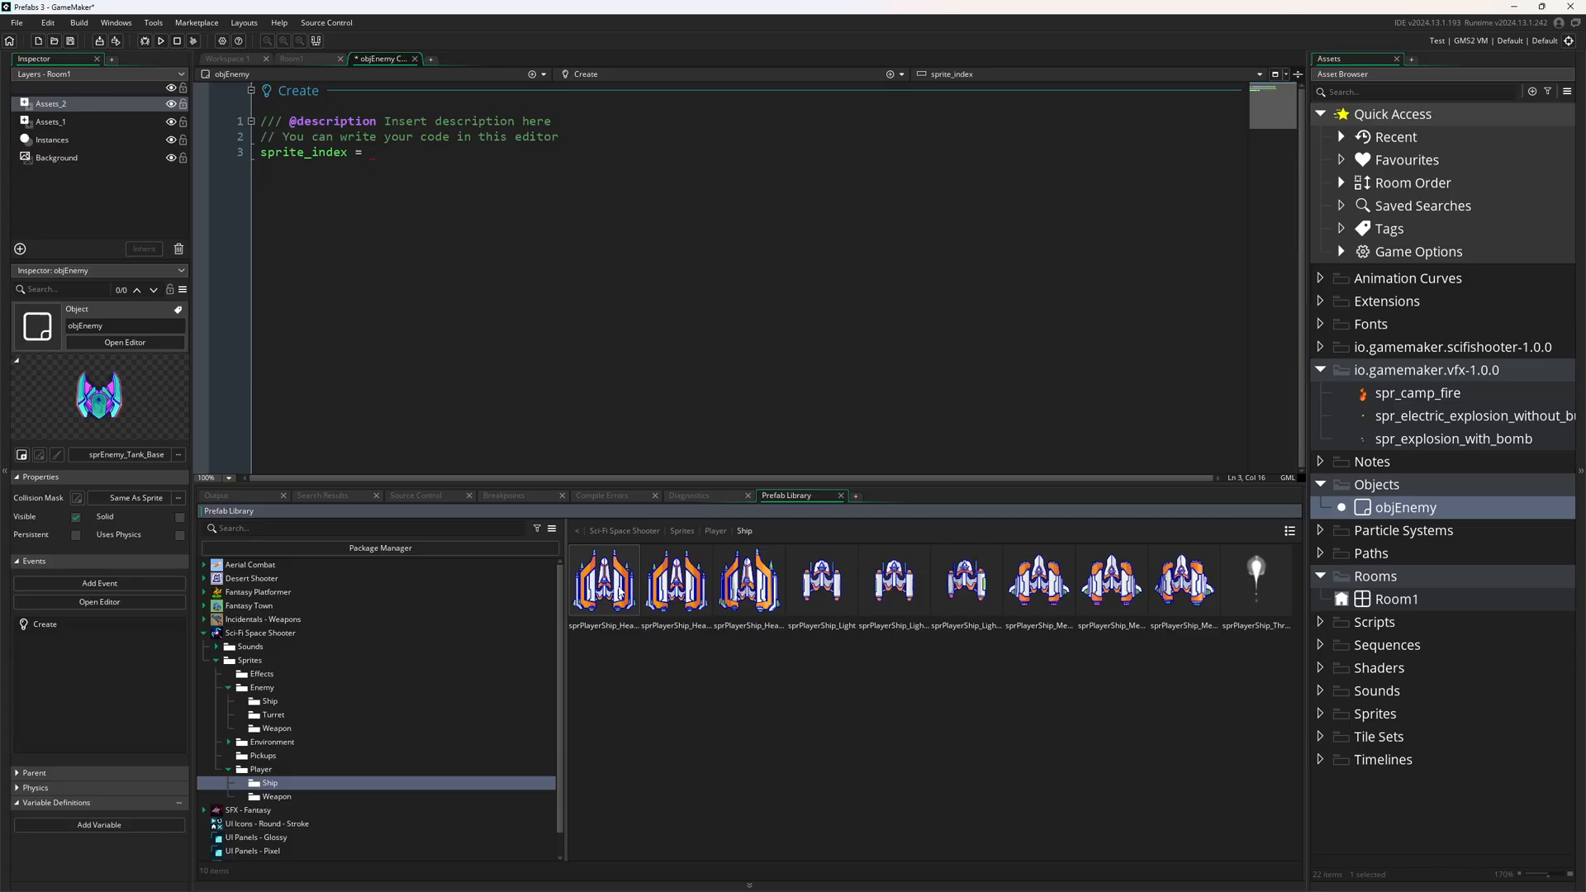
mouse_move(675, 582)
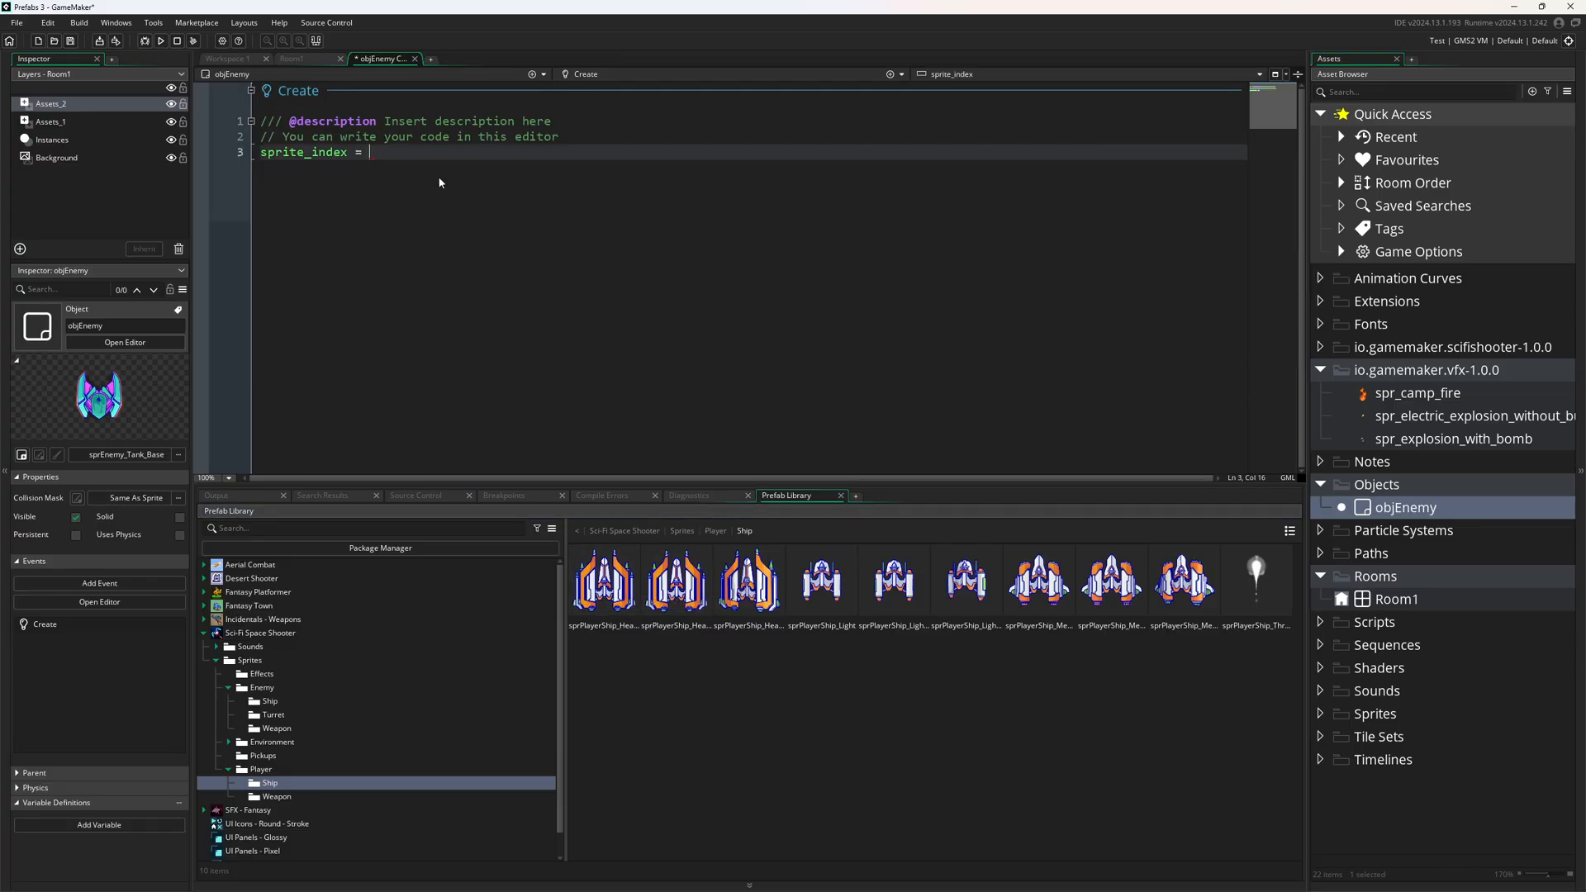
text(sprPlayerS)
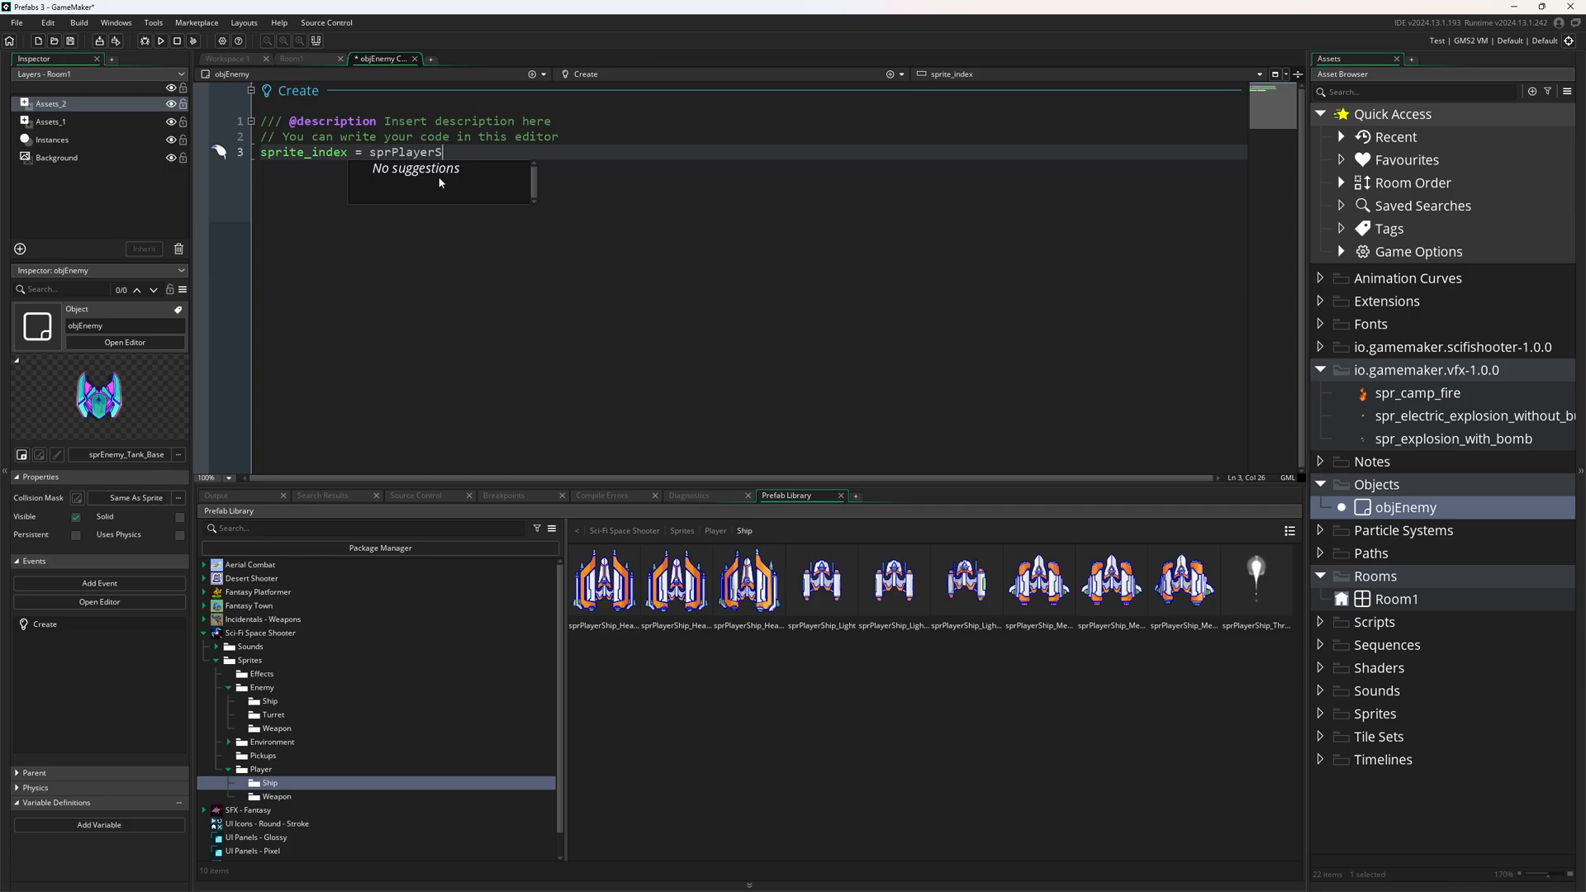
text(ip_Heavy;)
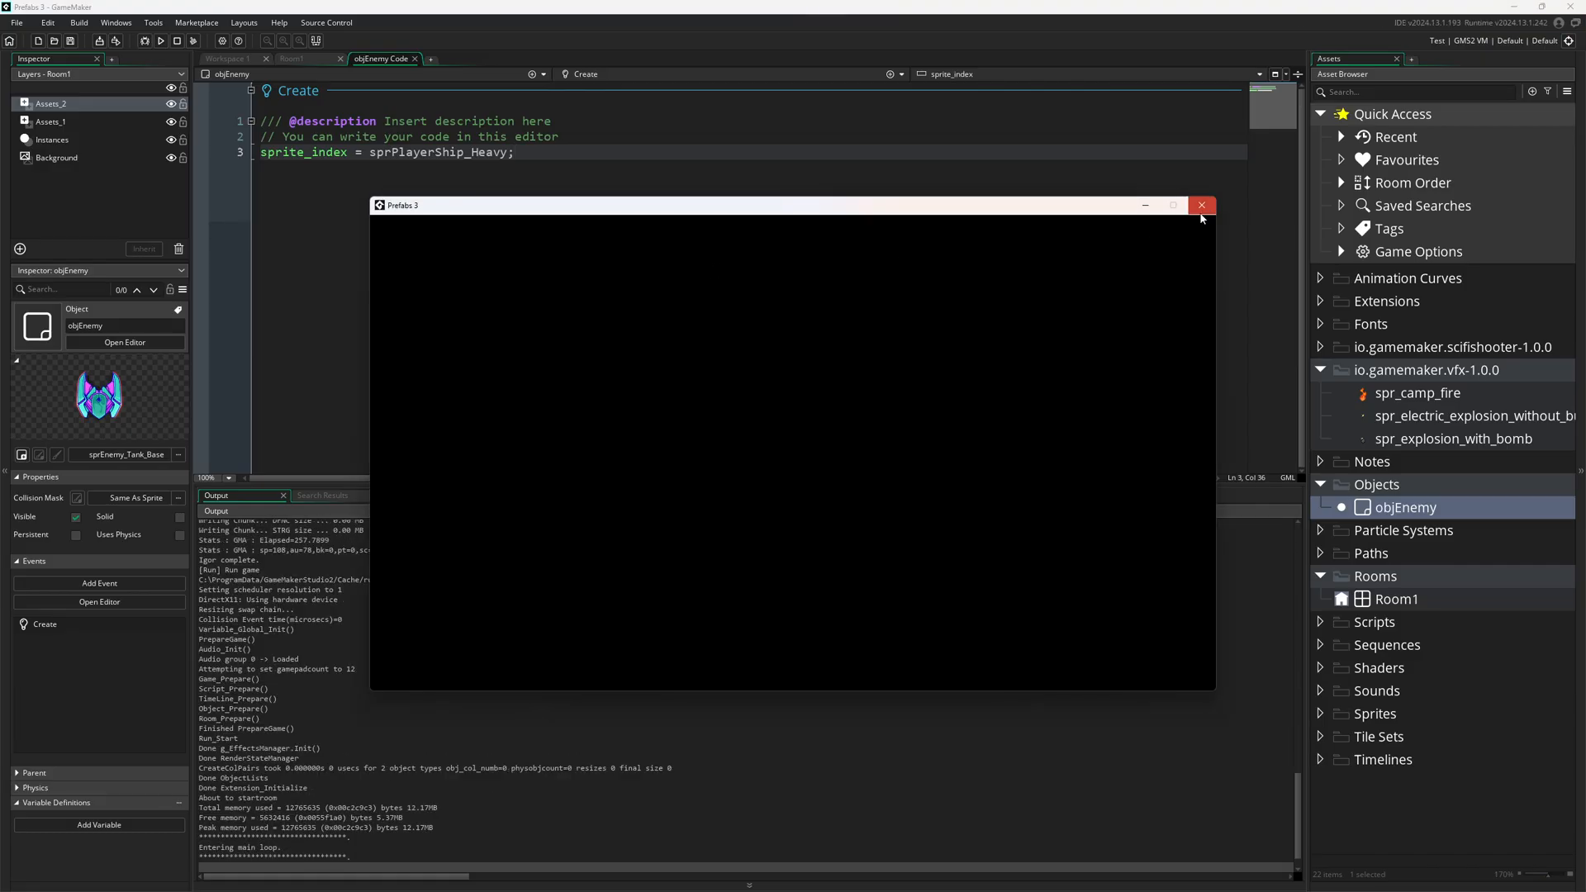
Step: Close the game windows after checking objEnemy drawn as the heavy player ship
click(1201, 204)
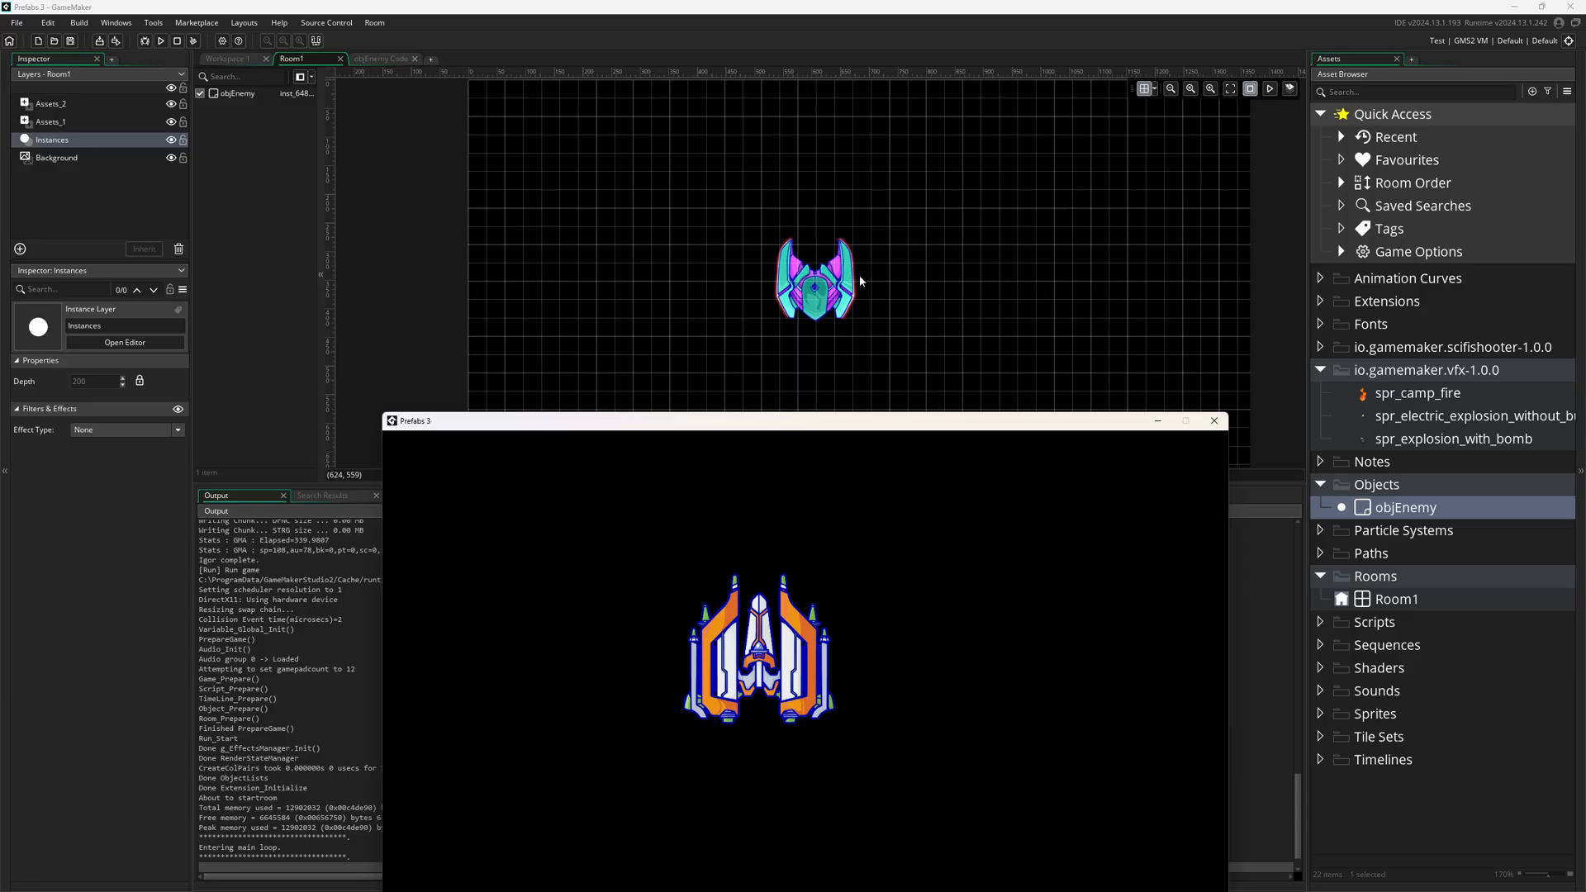
mouse_move(890, 291)
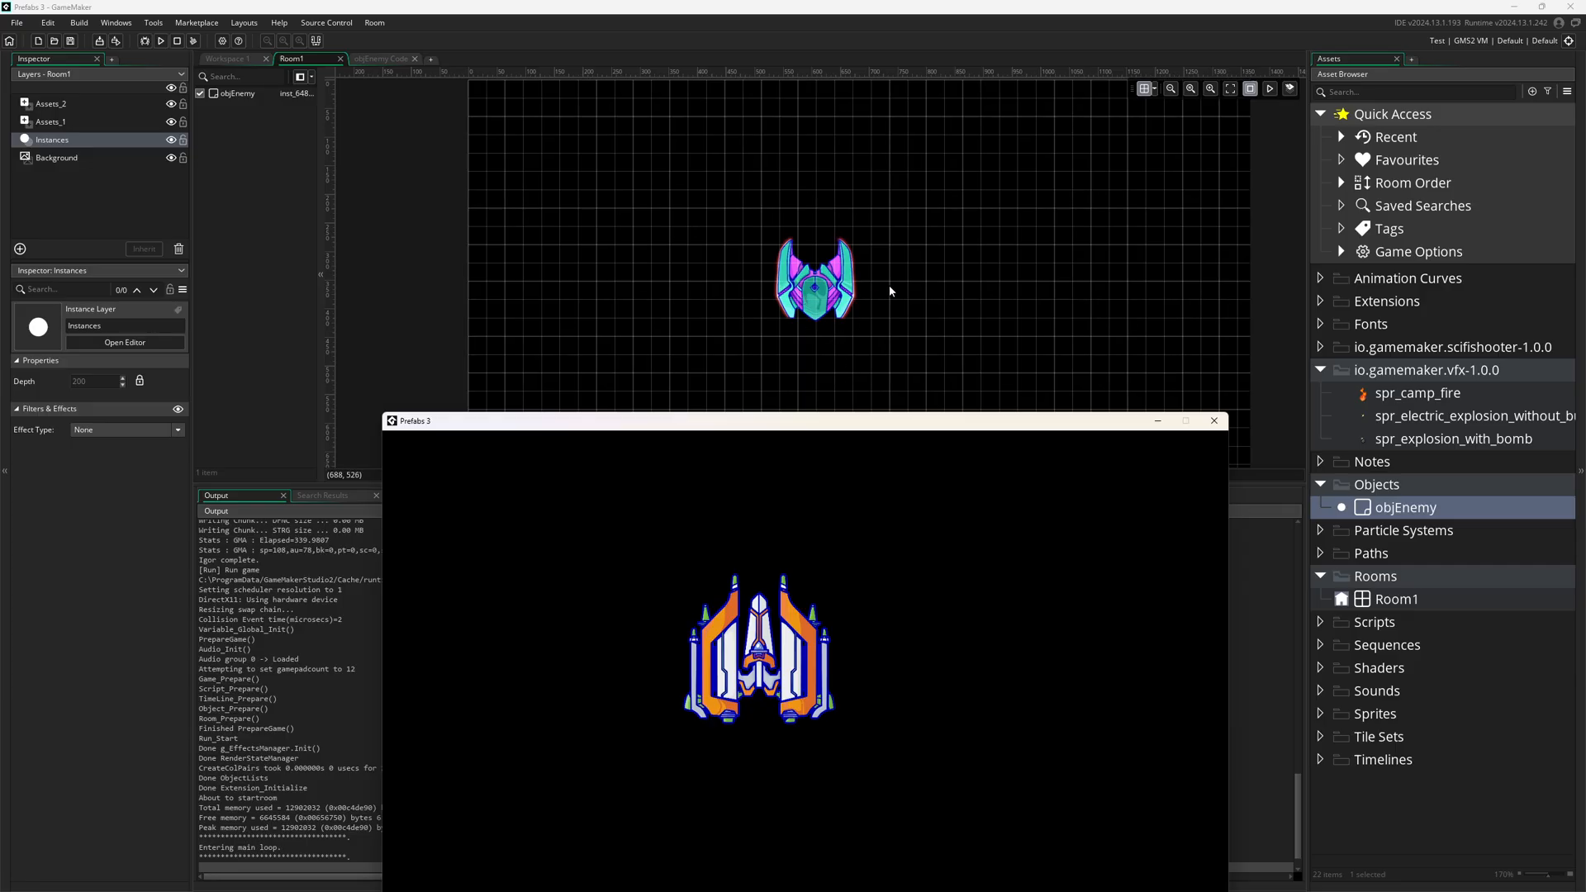
mouse_move(783, 730)
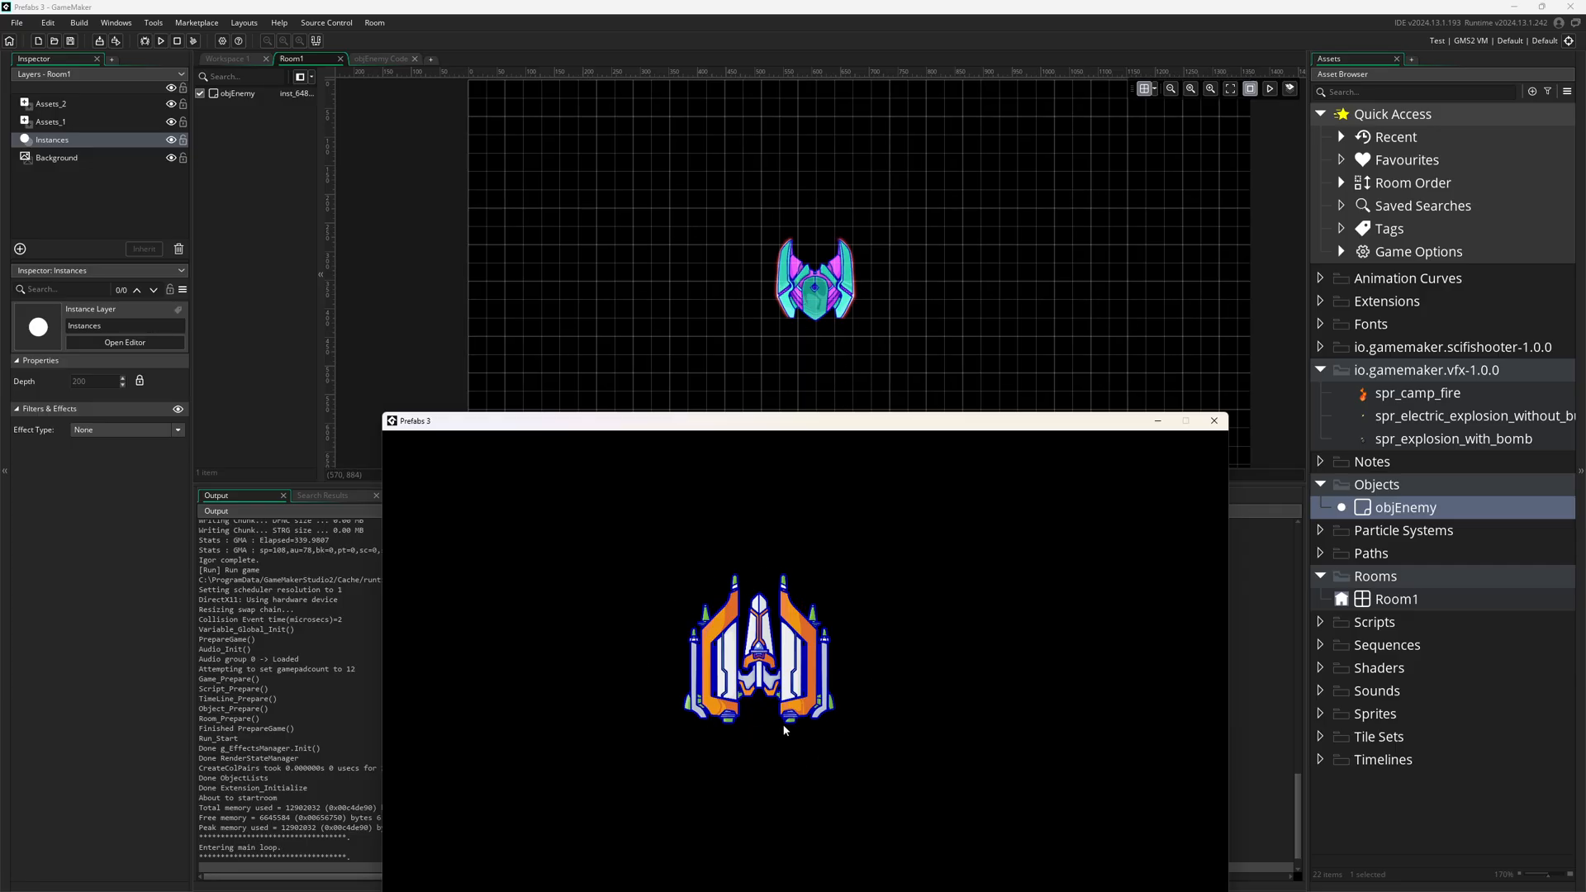
click(1210, 419)
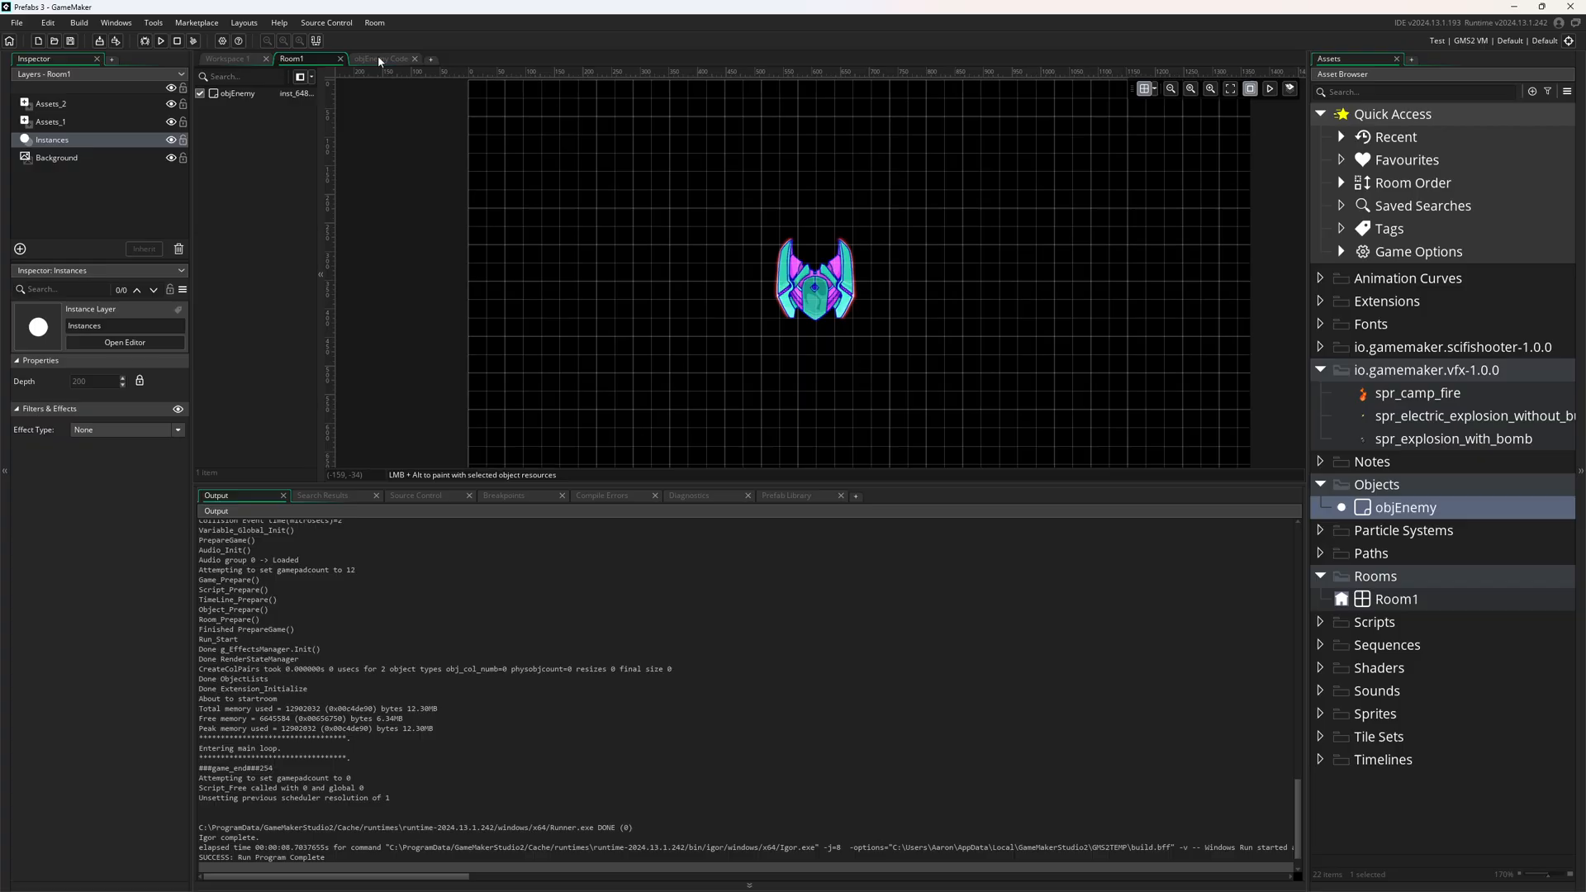
click(382, 60)
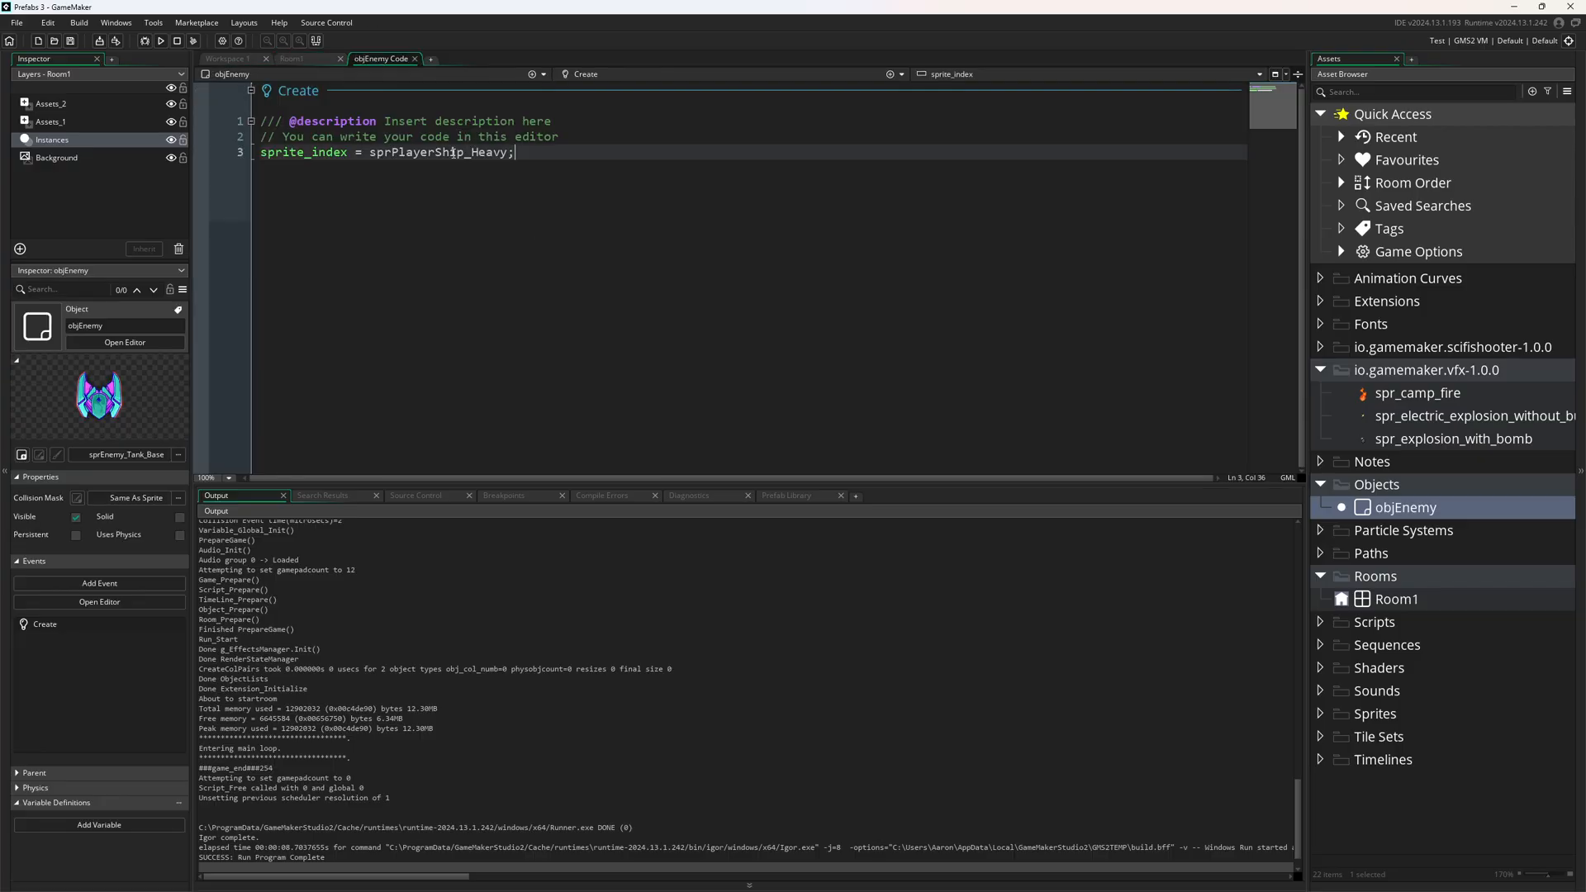
Step: Highlight sprPlayerShip_Heavy in objEnemy's Create code, then show the Prefab Library below it
double_click(436, 152)
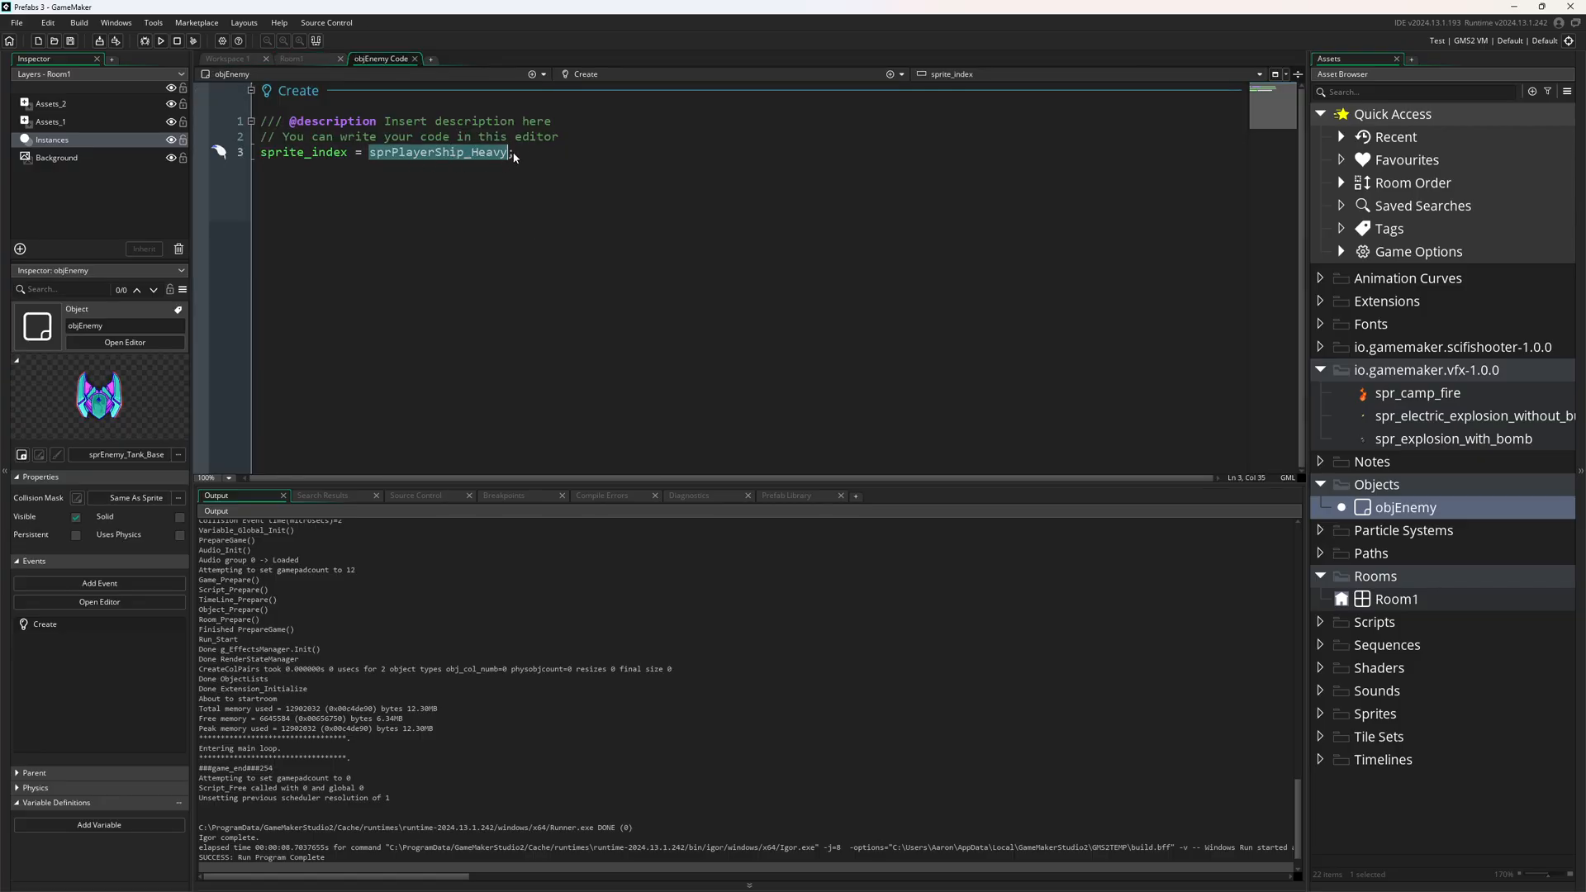
click(516, 152)
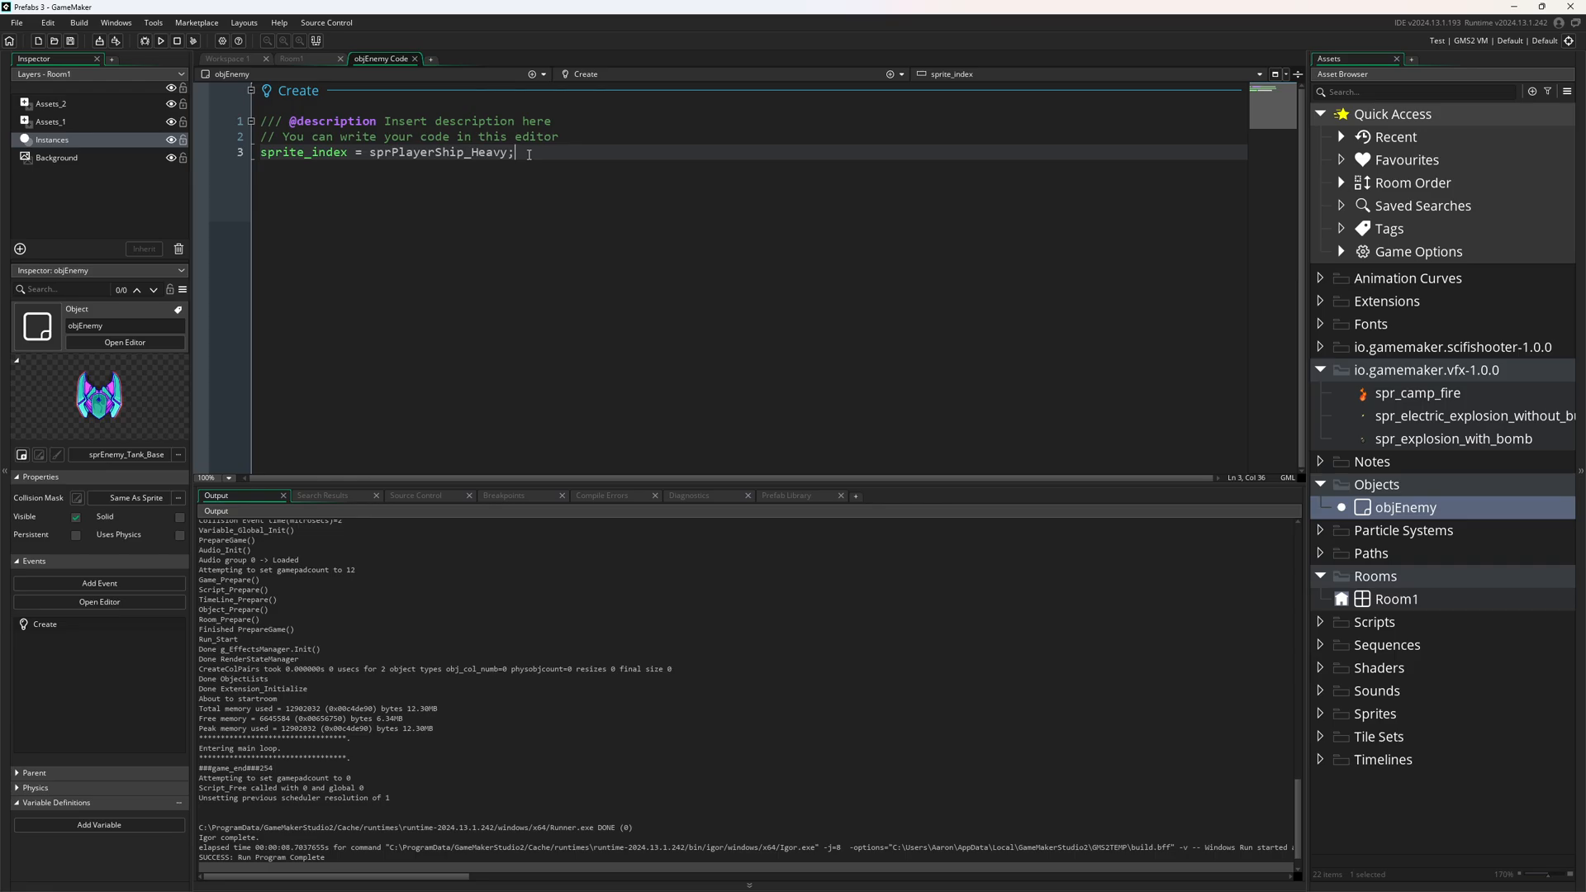
click(788, 494)
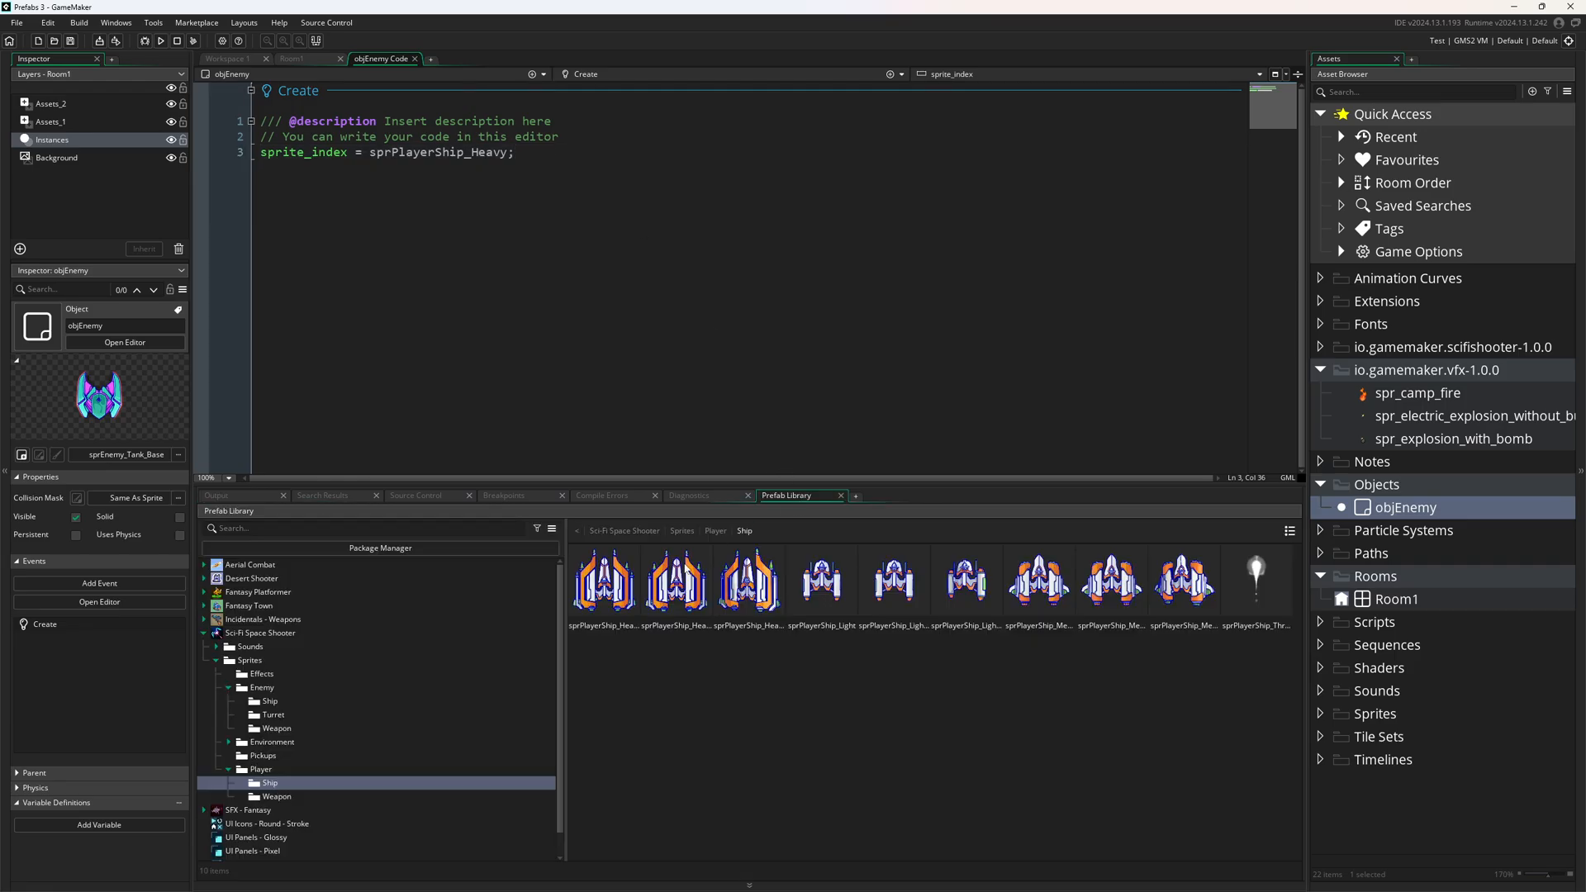
Step: Inspect a medium player ship sprite, then browse to the Sci-Fi Space Shooter Effects sprites
click(1183, 582)
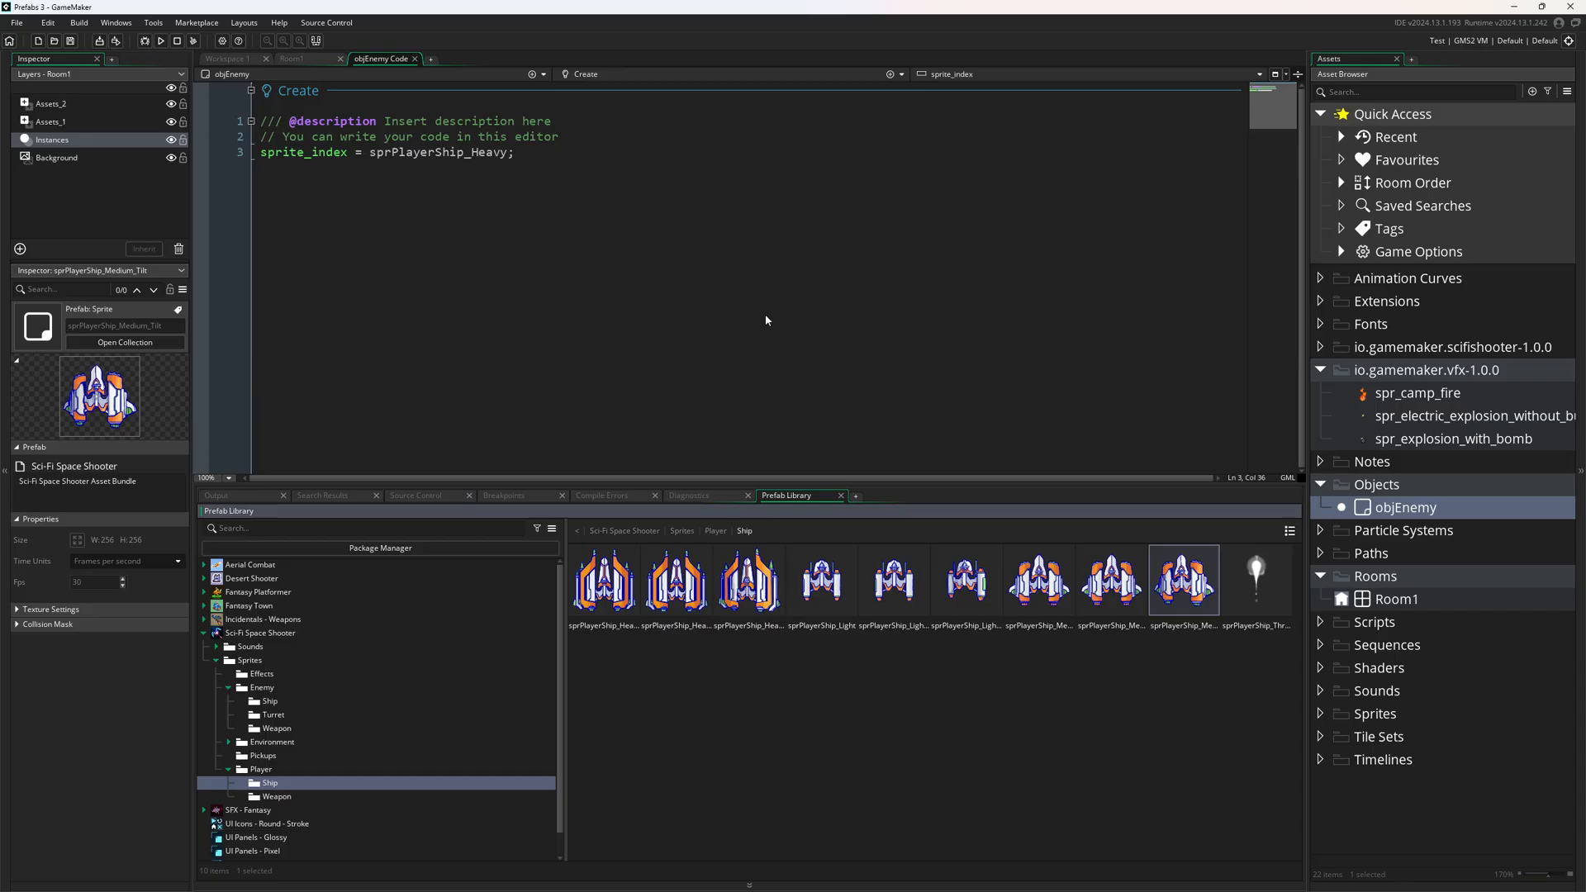
key(alt+tab)
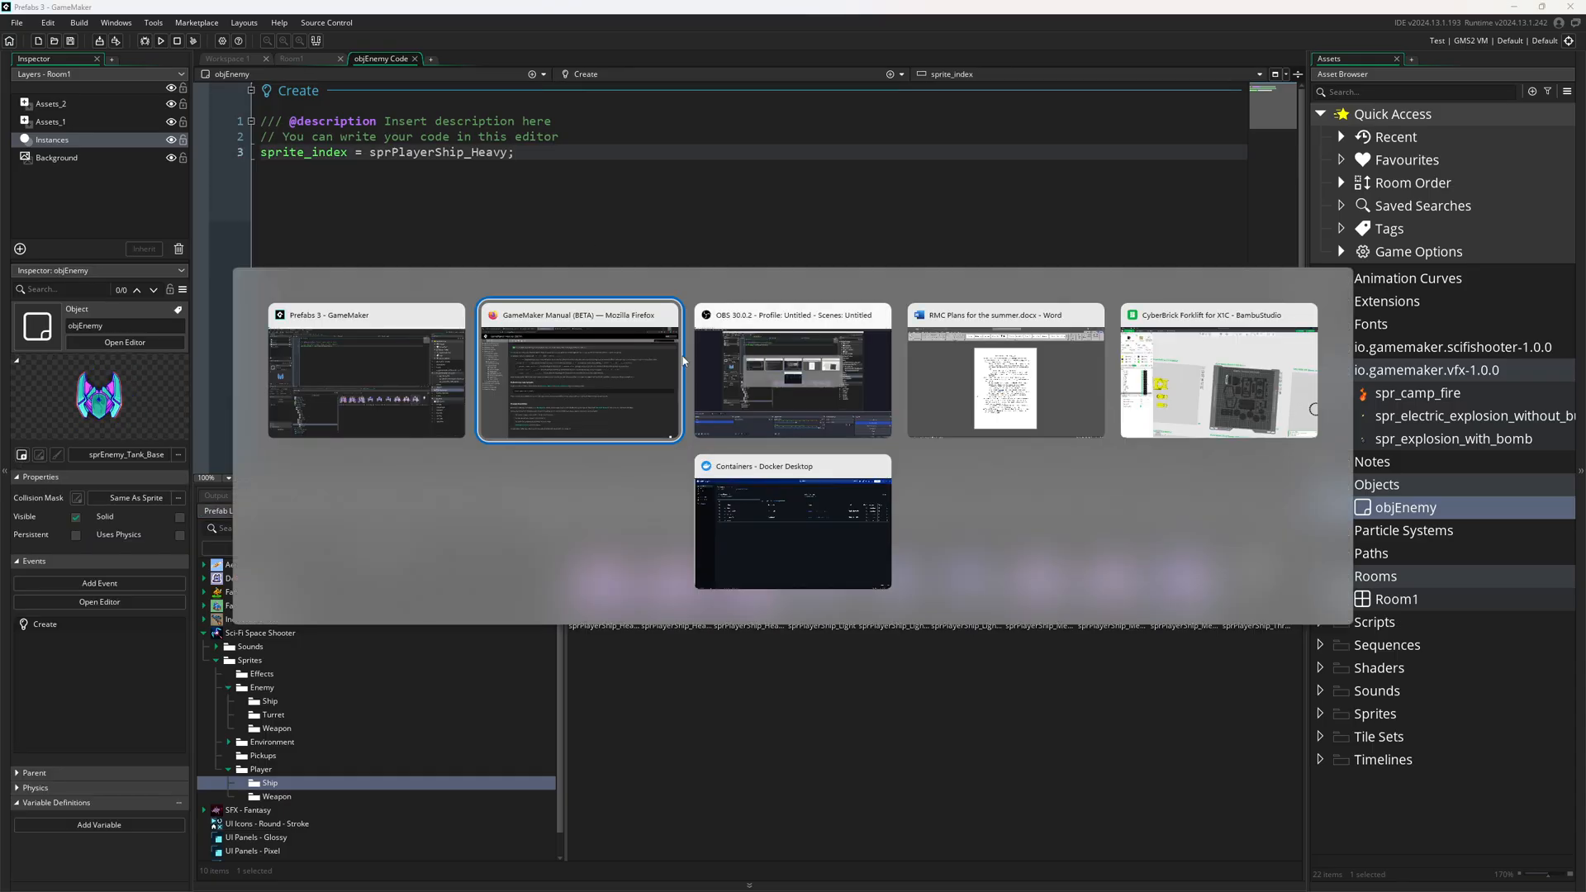
click(578, 368)
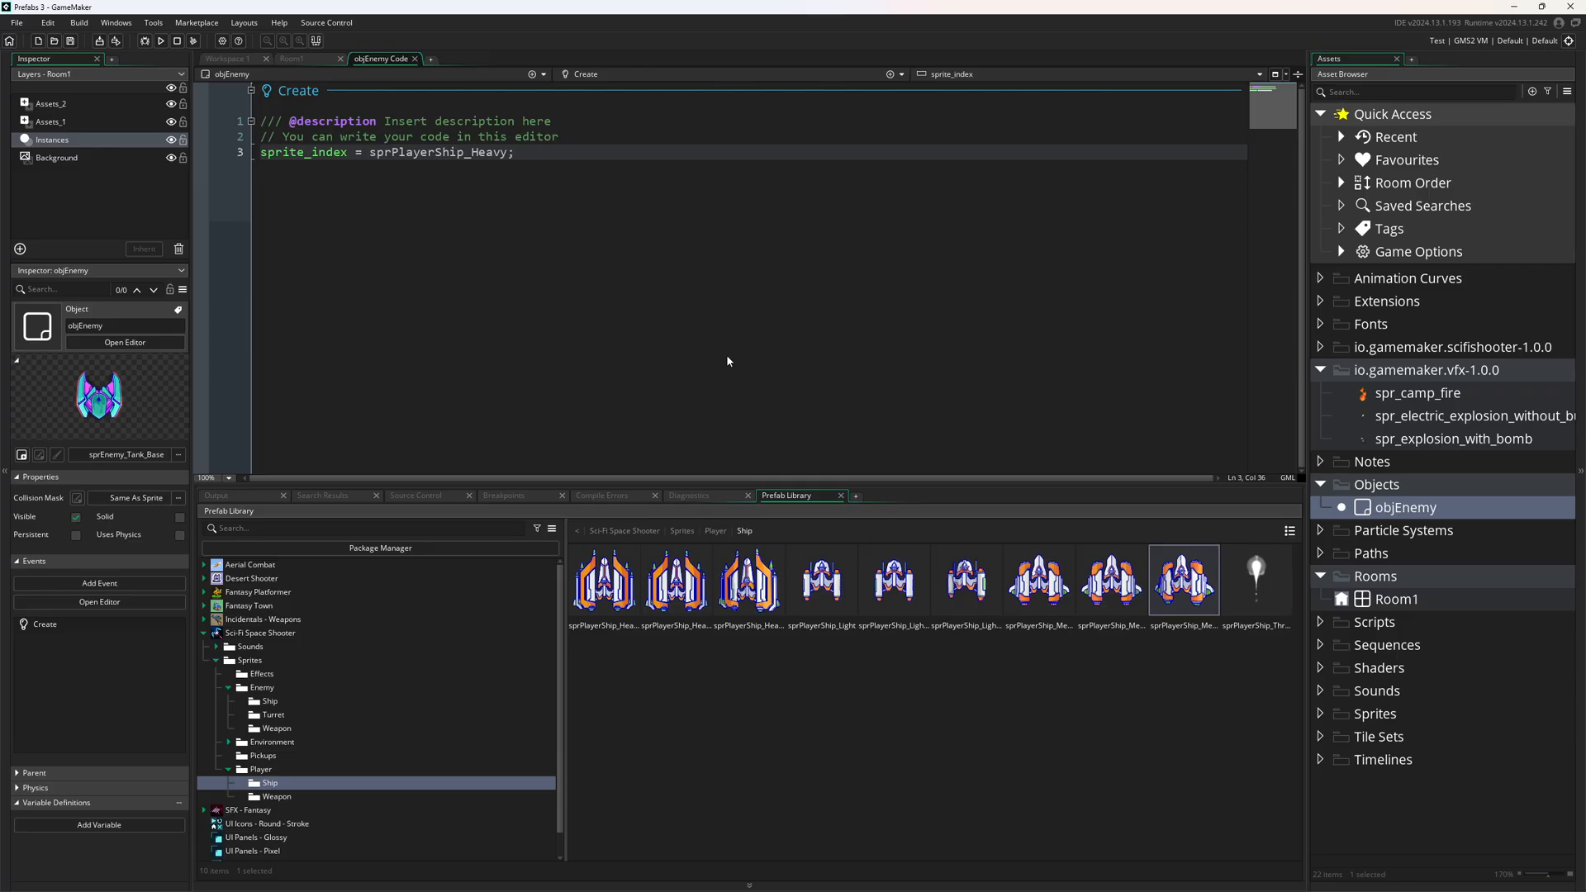
click(261, 674)
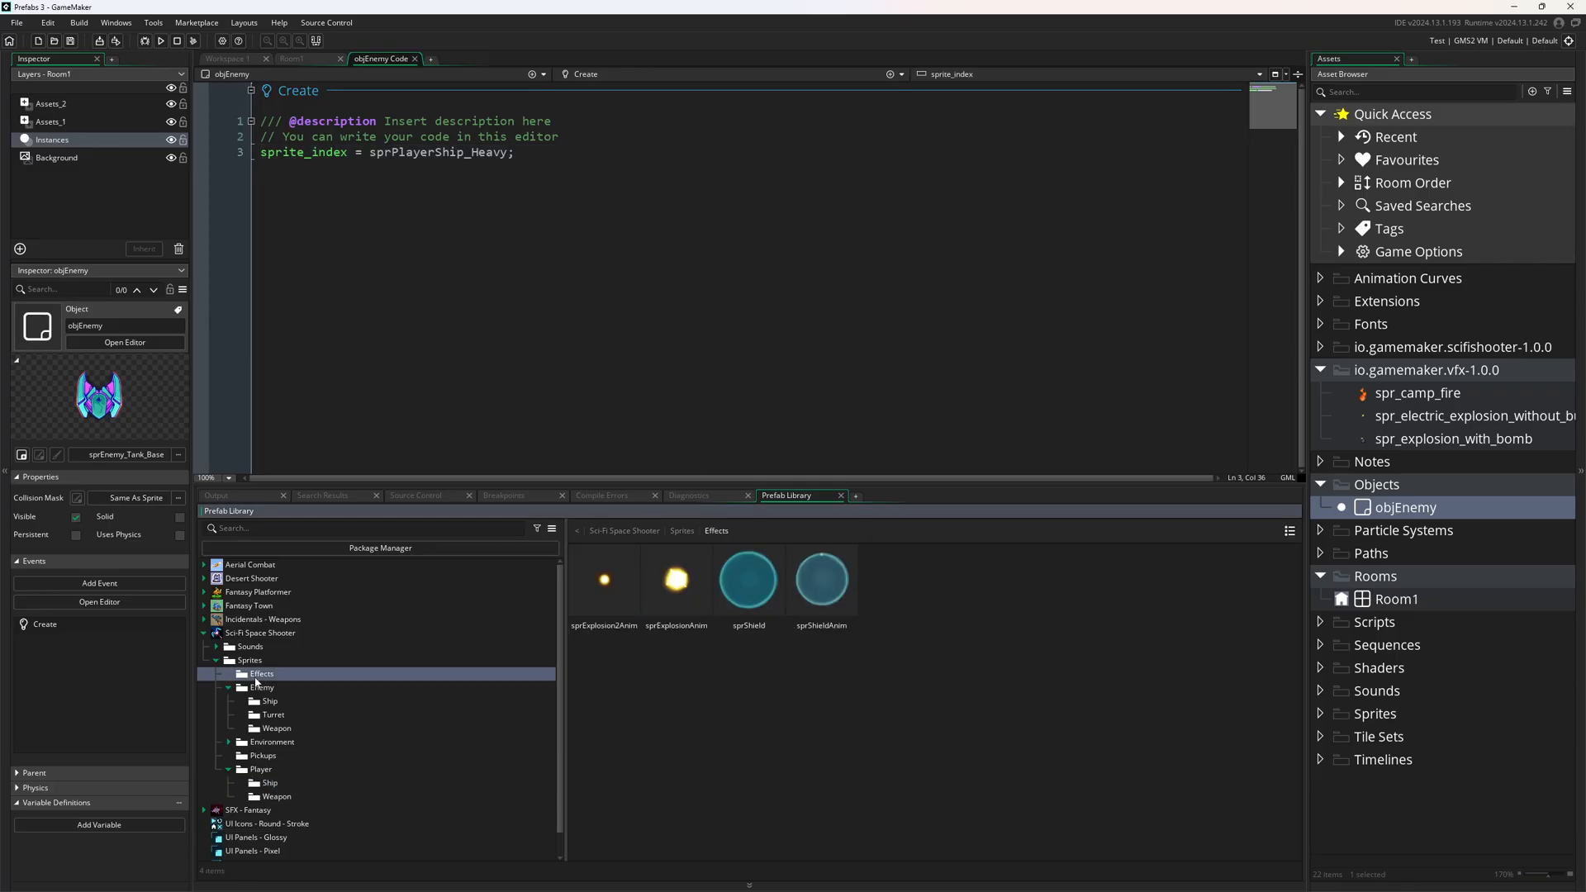
Step: Preview the SFX_Electrodes1 enemy-ship sound and duplicate it into the project
click(250, 646)
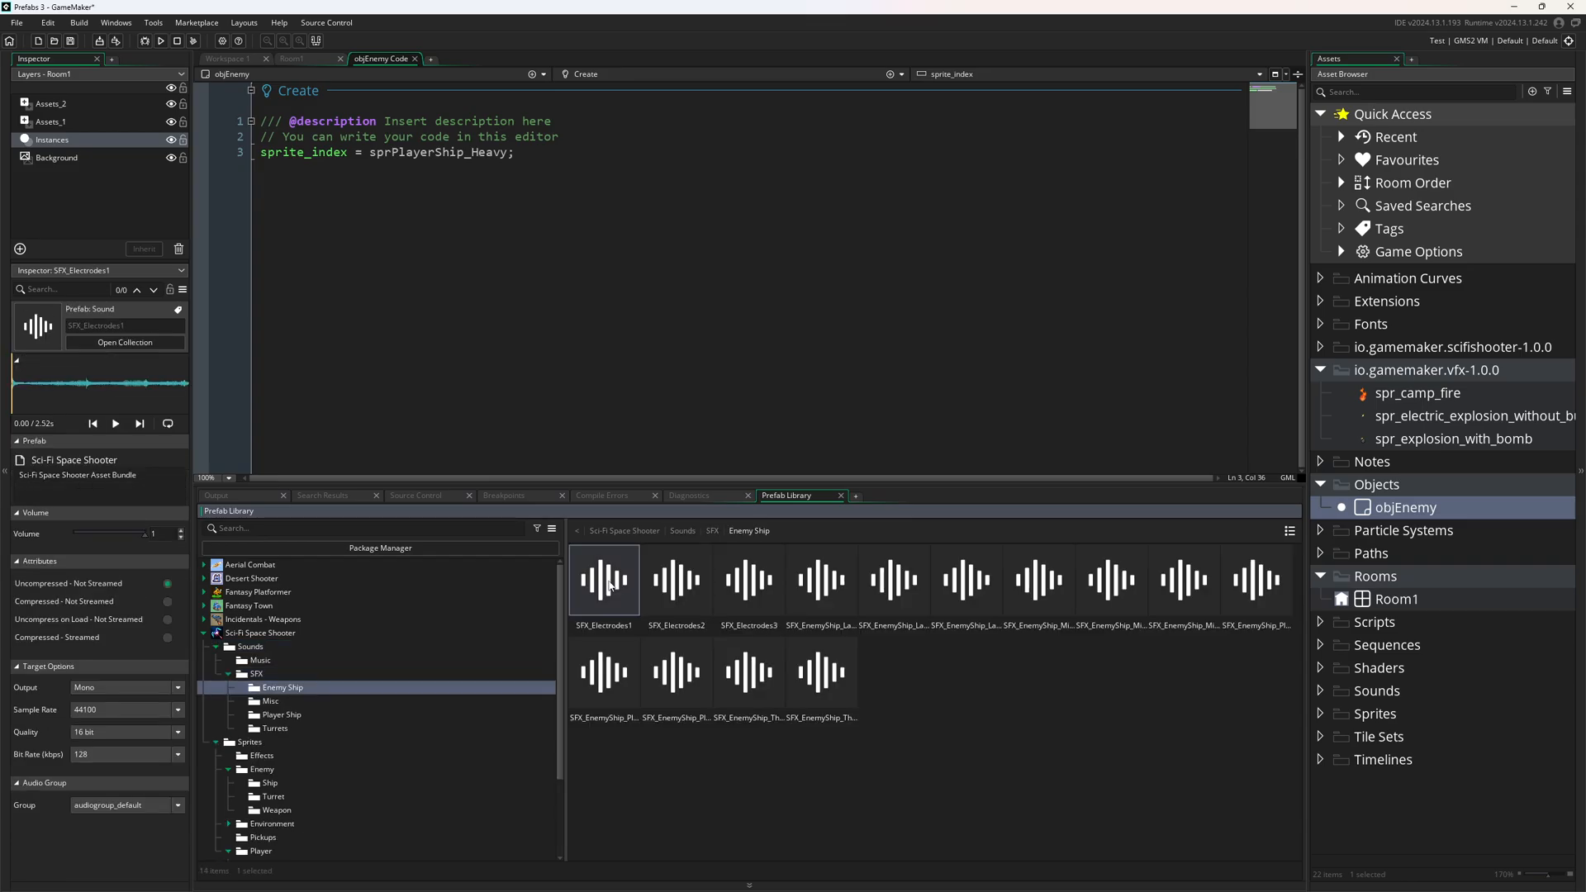
click(113, 423)
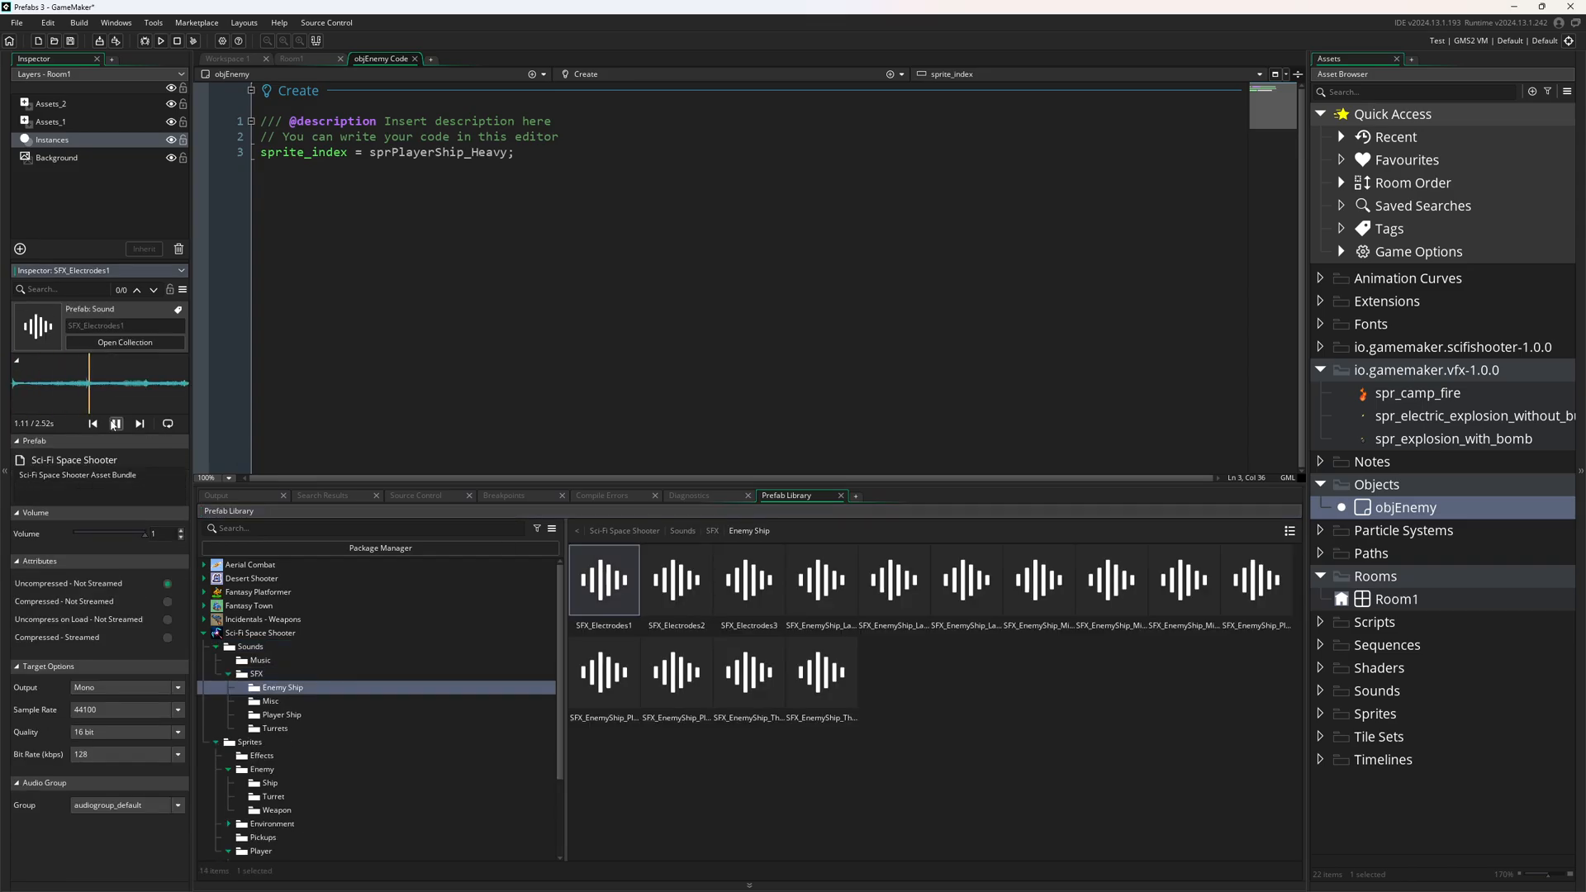
click(114, 423)
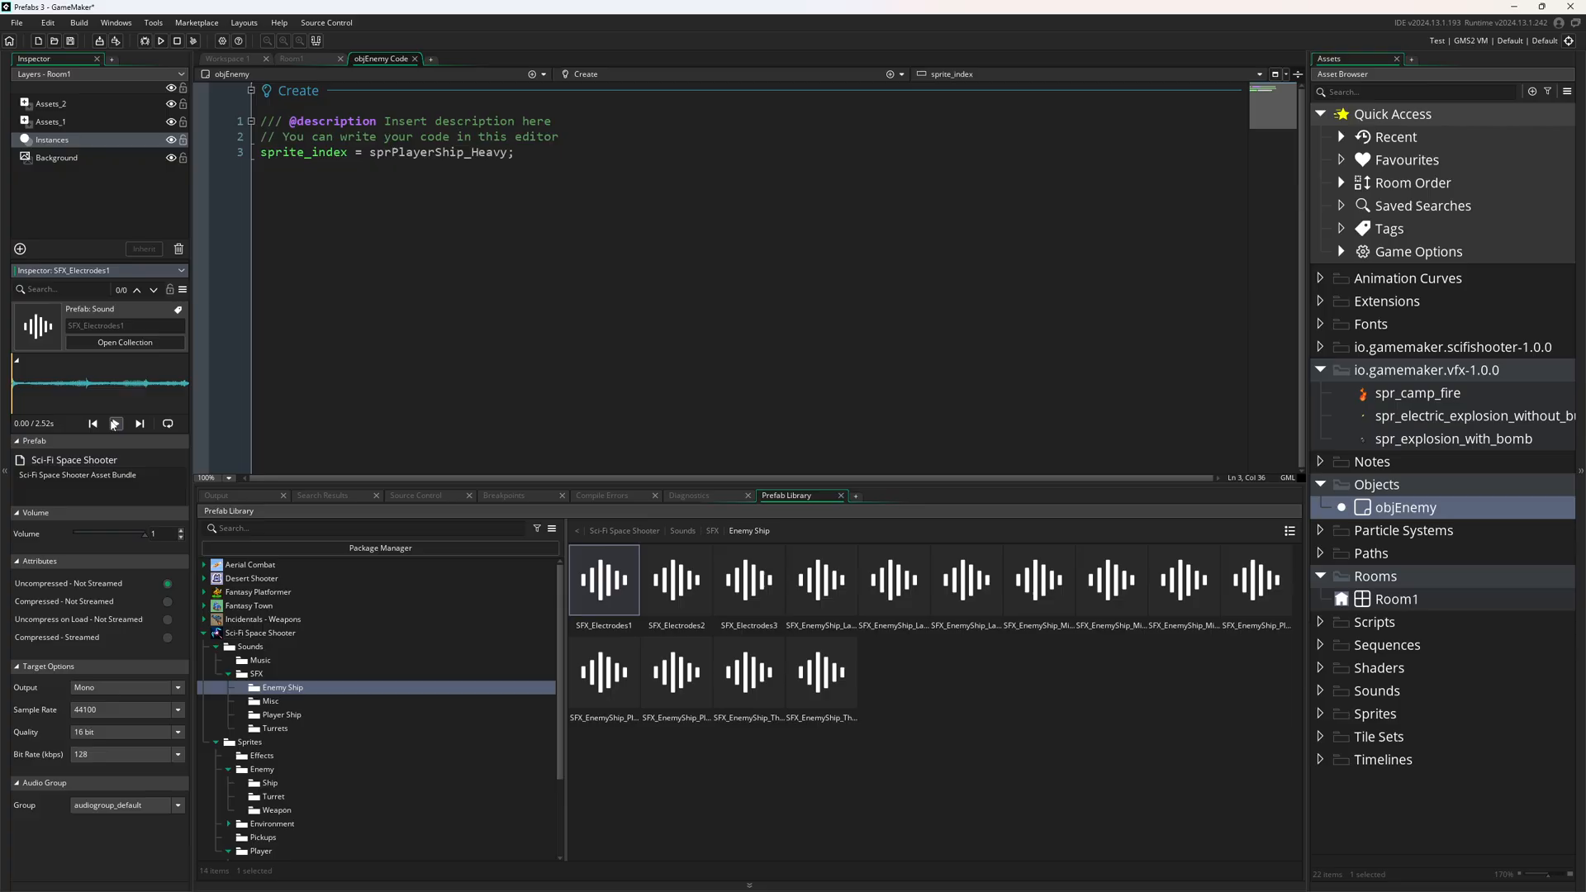
right_click(604, 579)
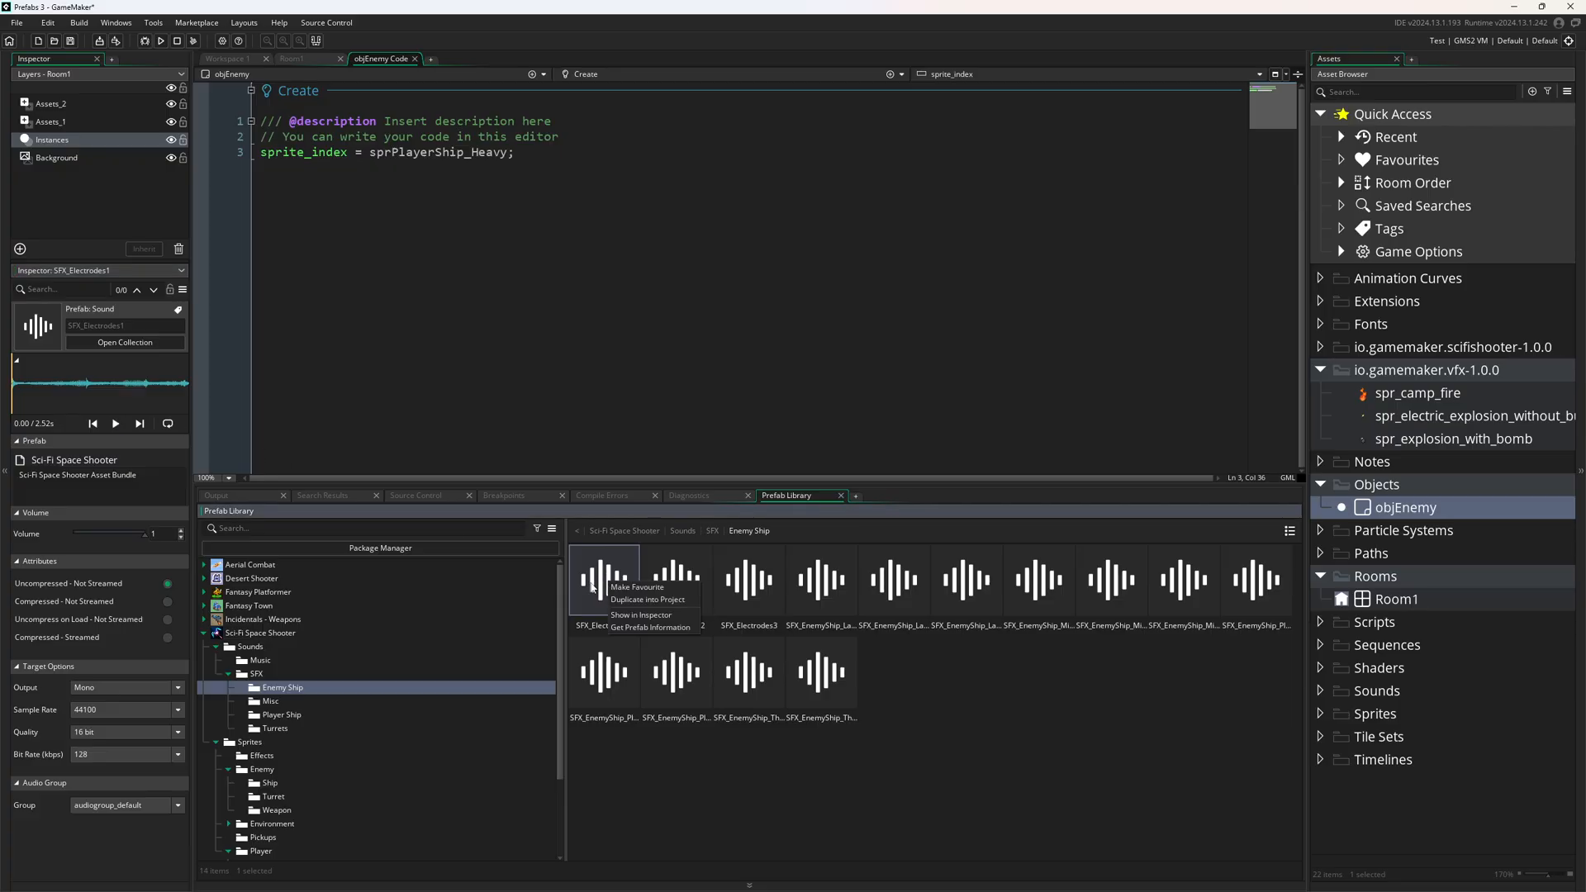
mouse_move(647, 598)
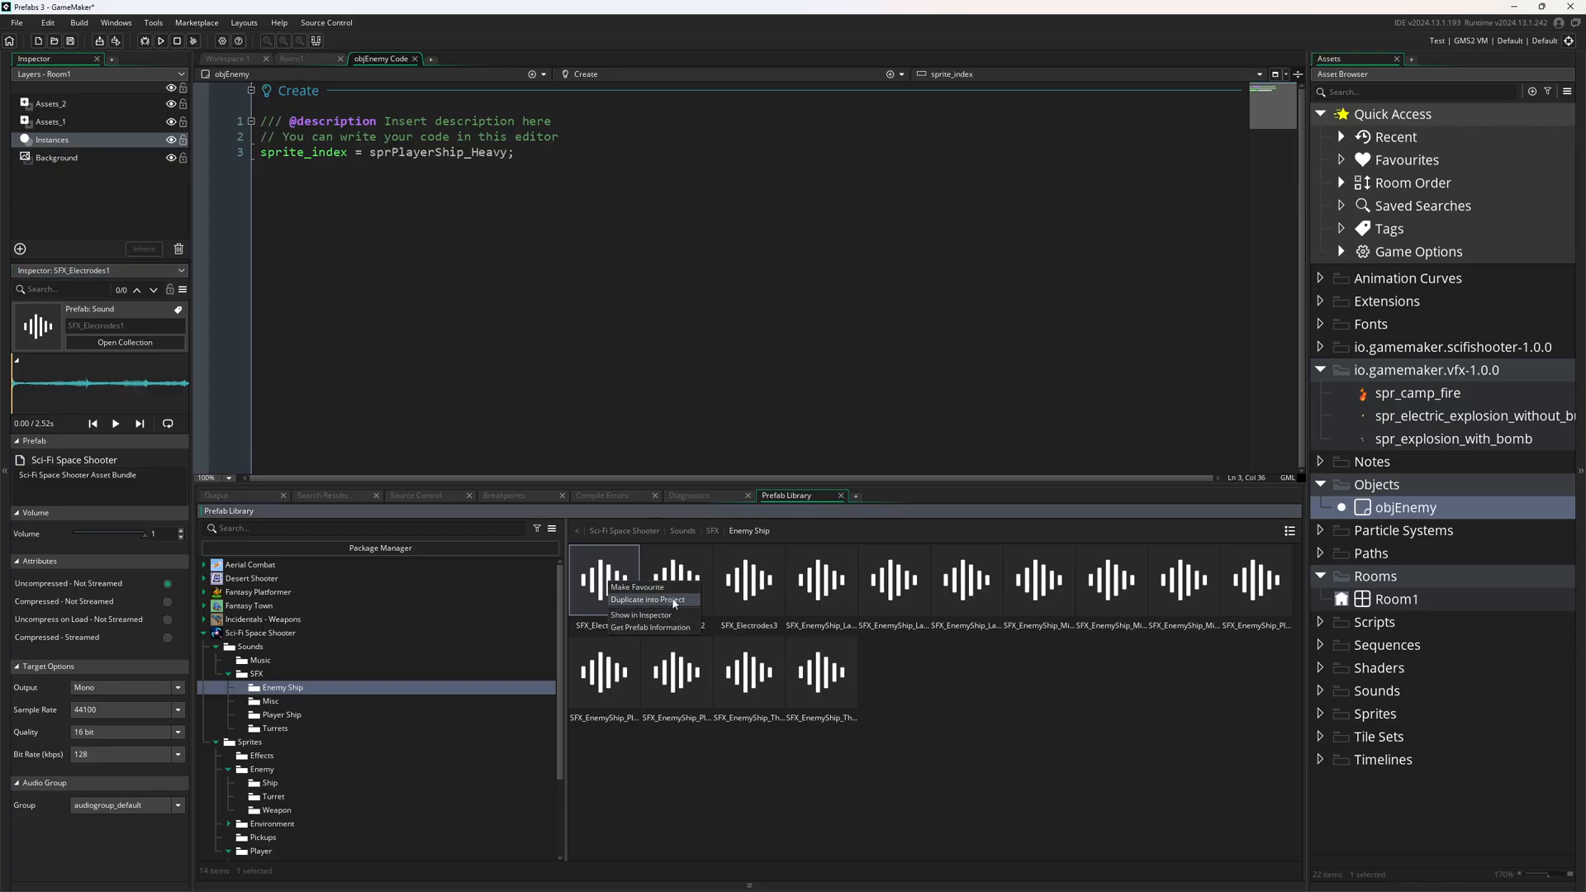
click(645, 598)
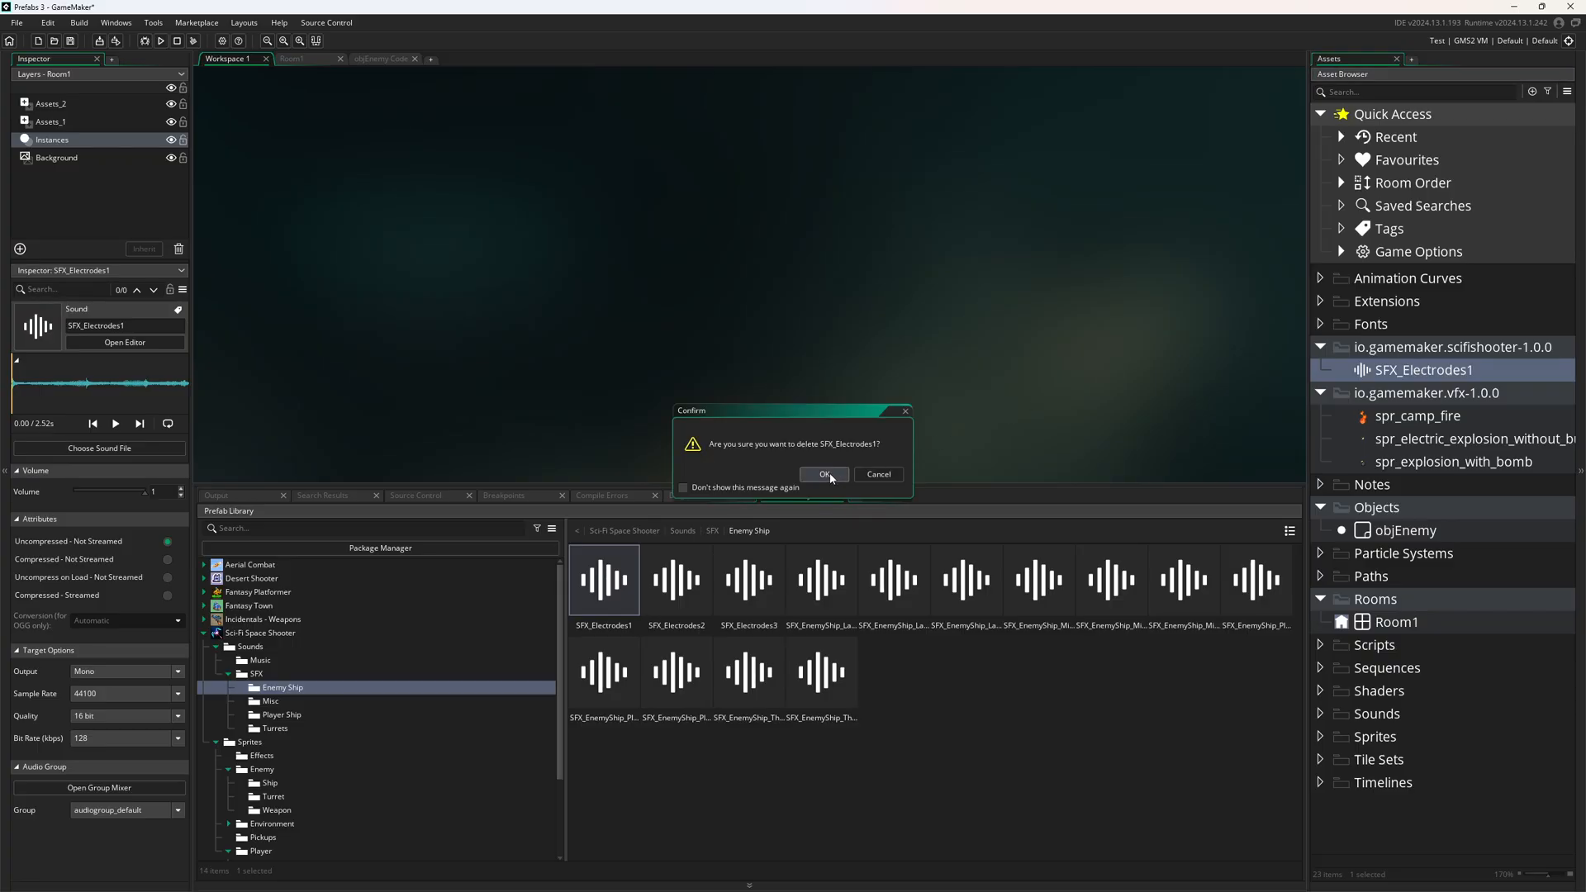
Step: Confirm deleting the duplicated SFX_Electrodes1 sound and collapse the Sci-Fi Space Shooter collection
click(822, 474)
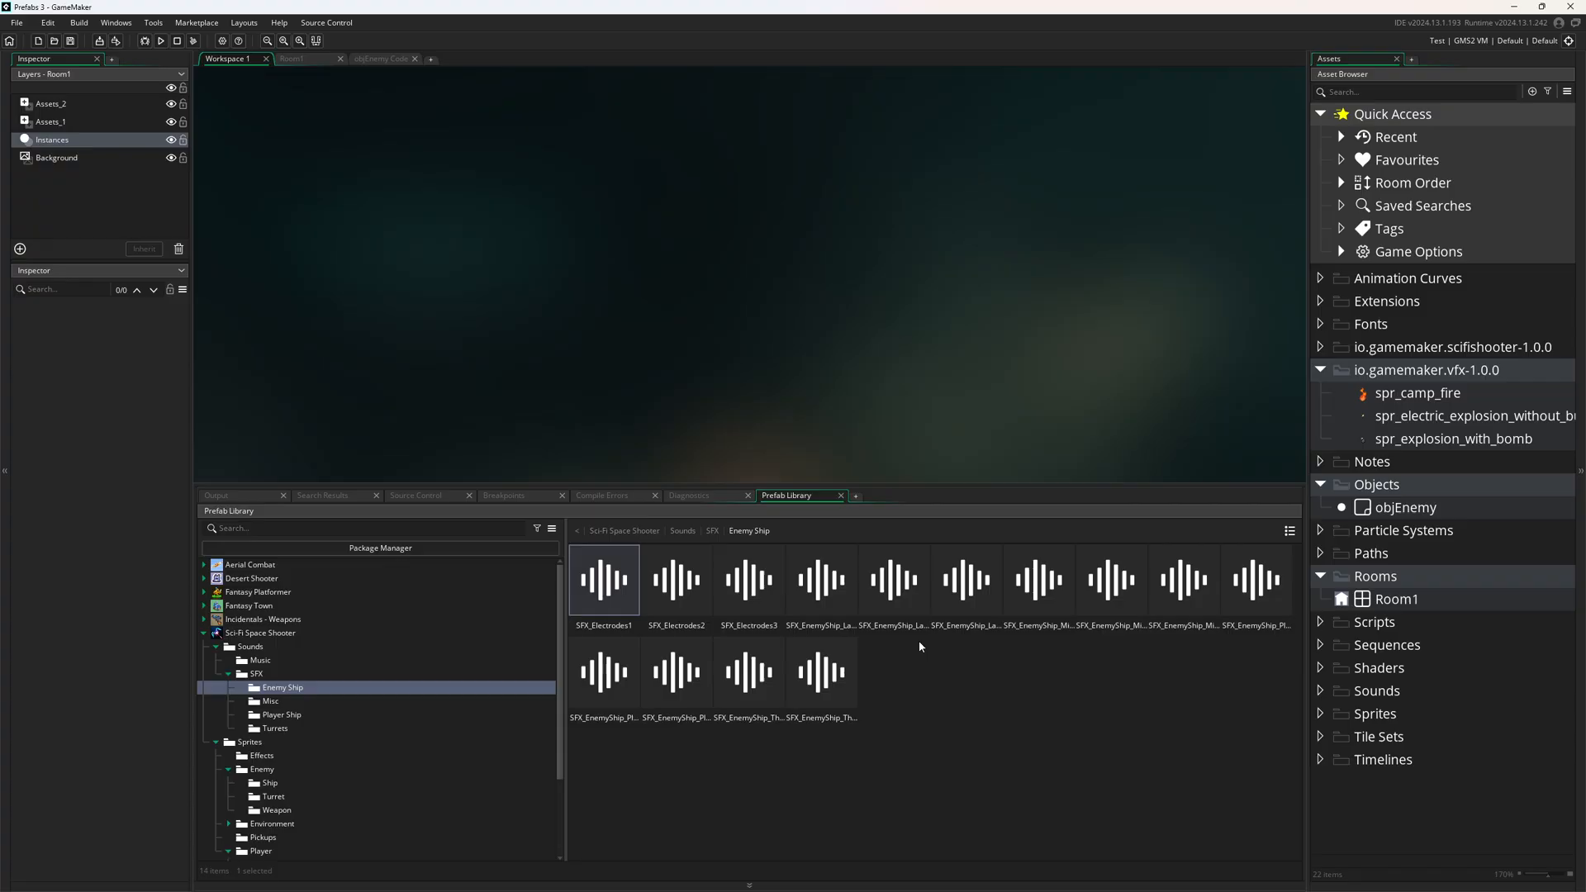
mouse_move(1120, 497)
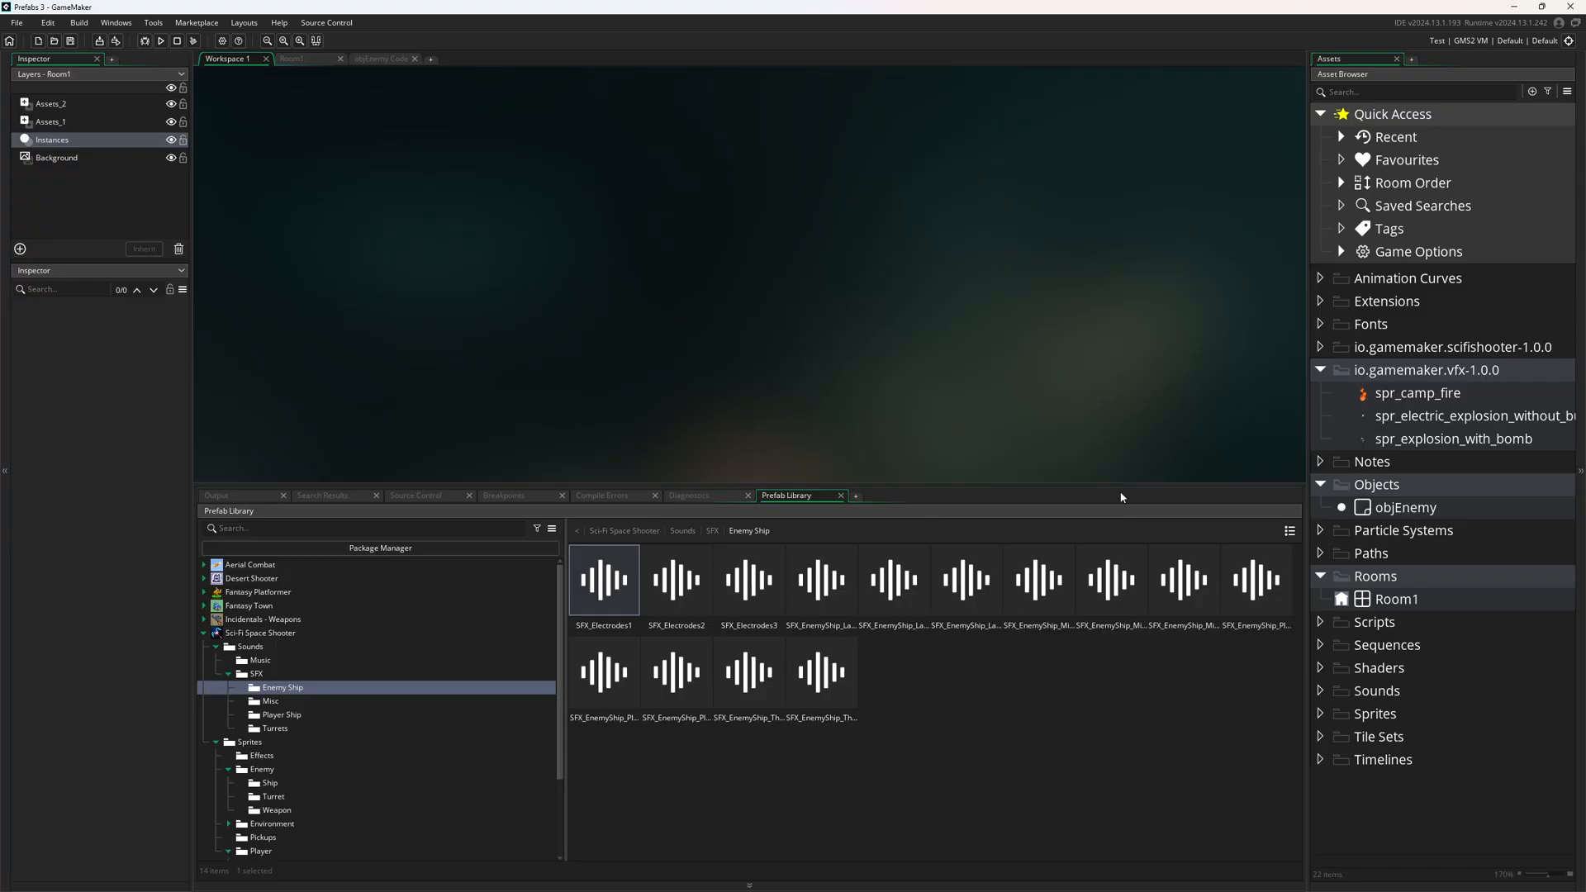
mouse_move(969, 580)
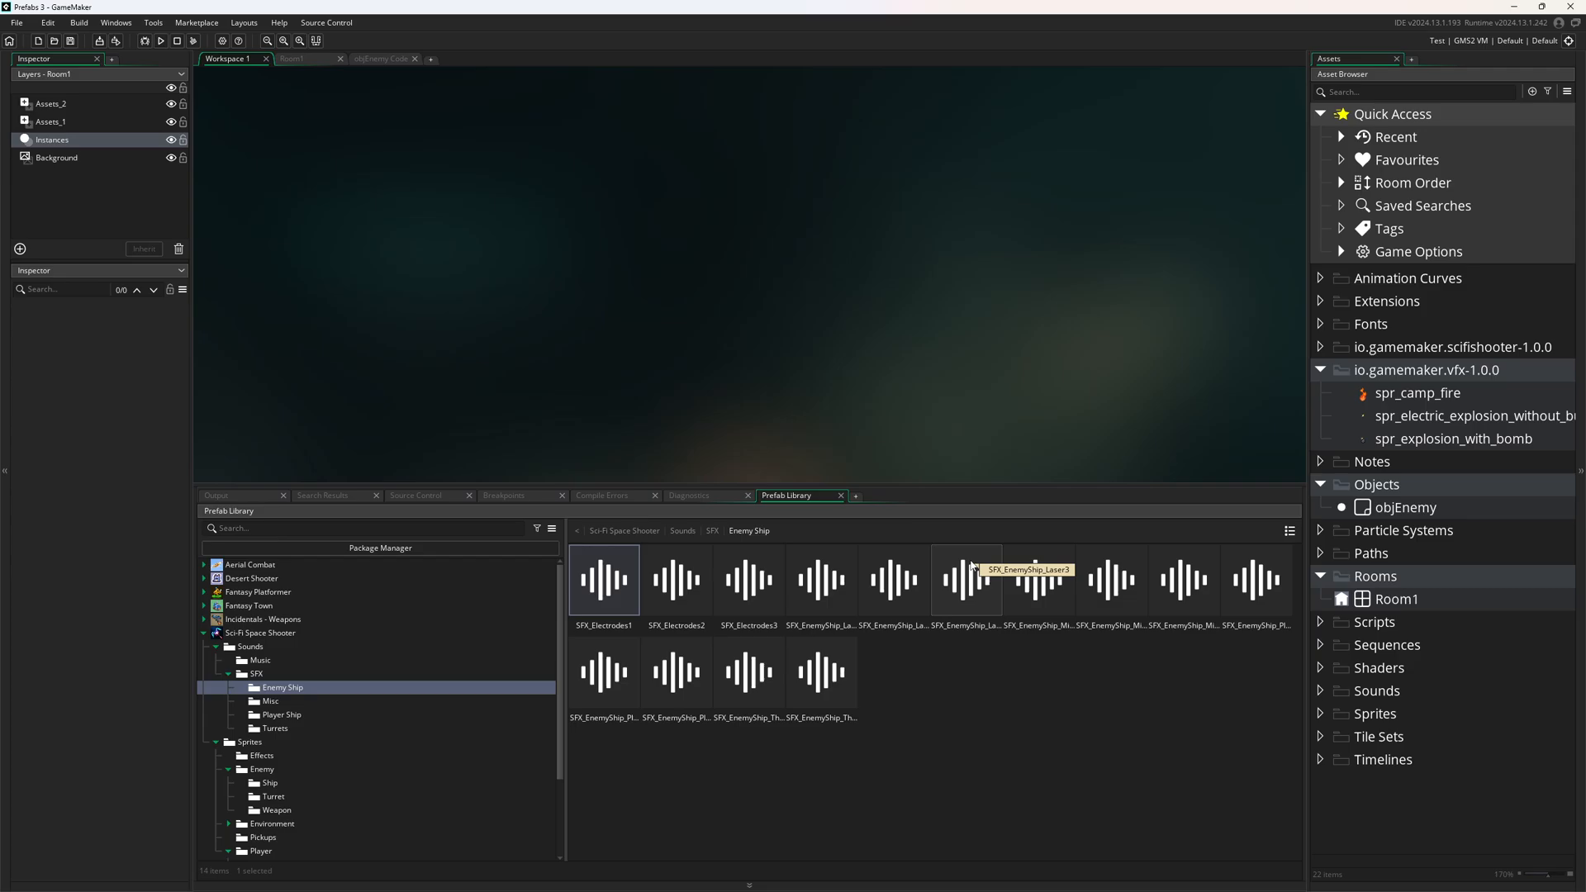
mouse_move(208, 633)
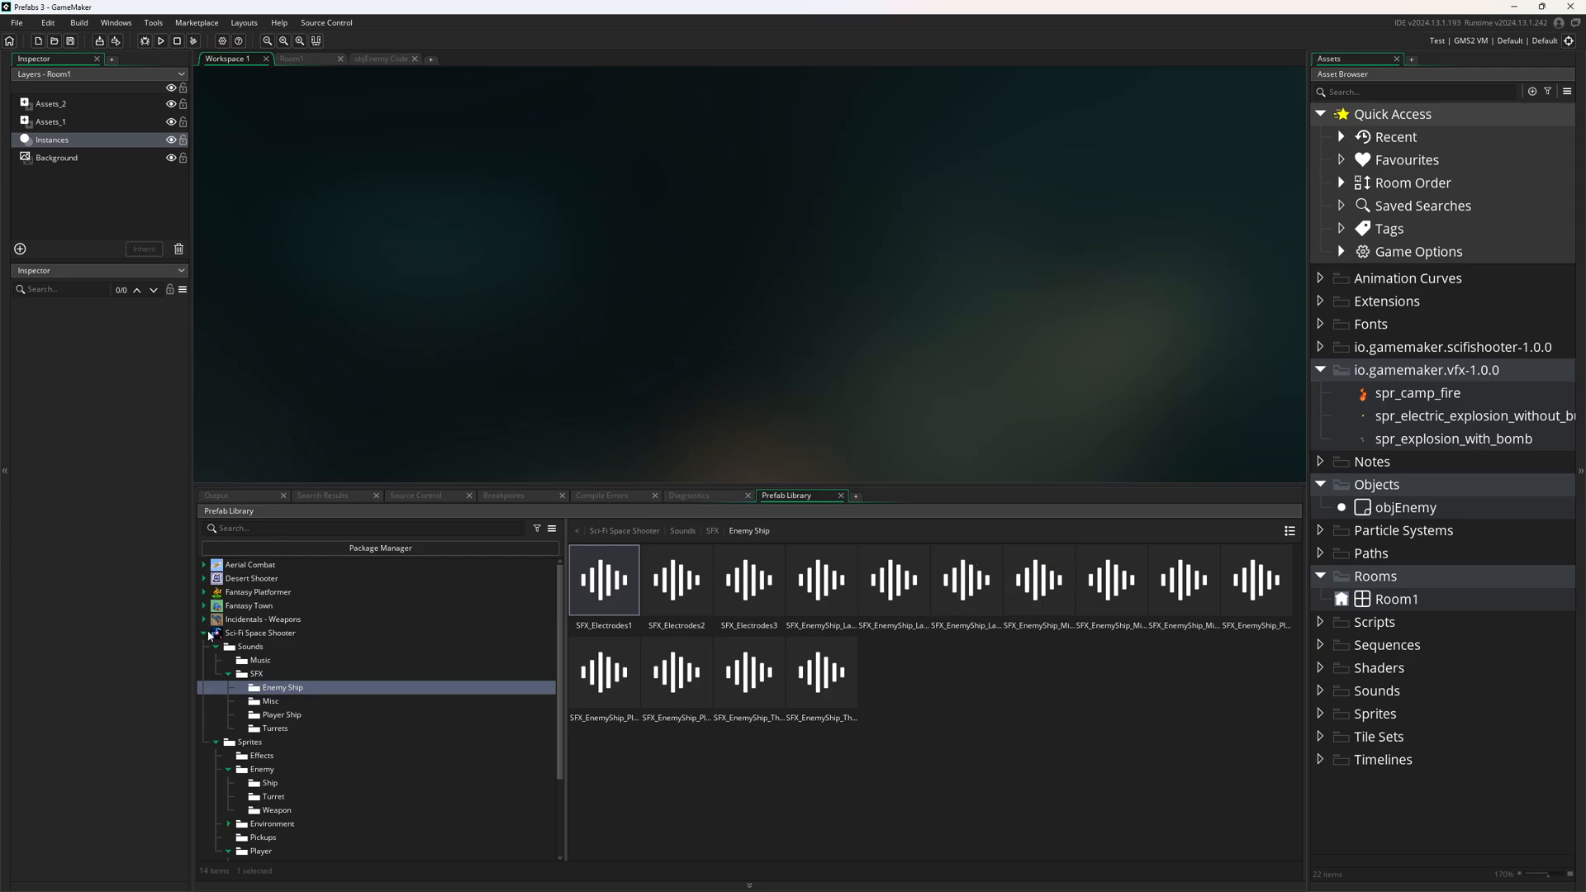
click(248, 645)
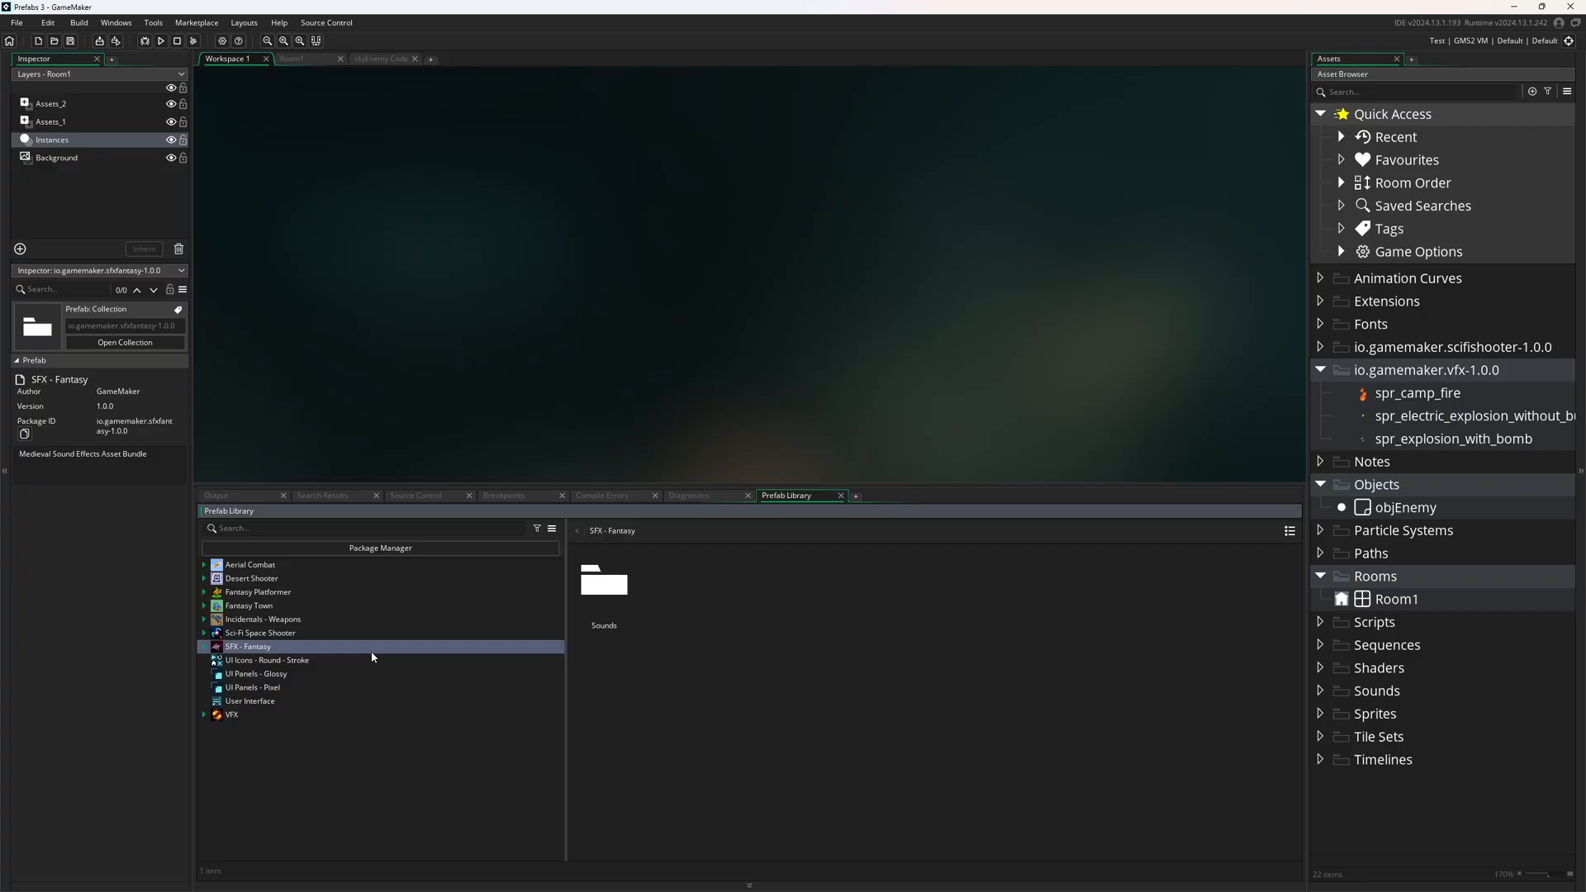
Step: Browse Desert Shooter enemy sprites, inspect Aerial Combat's sprBiplane_BlueSpine, then collapse the collection tree
click(251, 578)
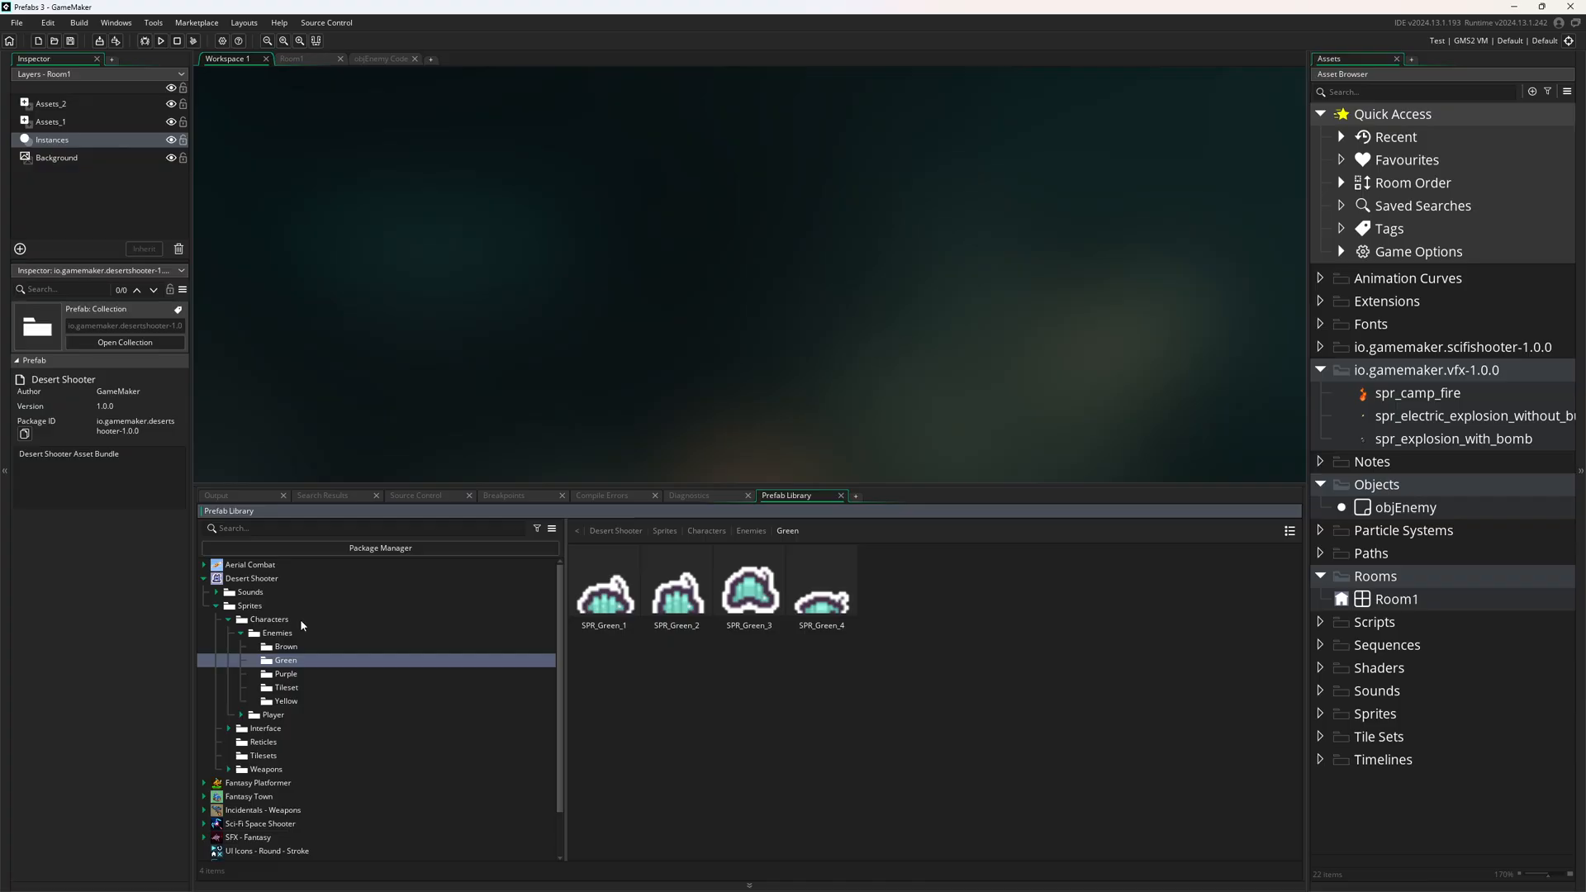
click(286, 646)
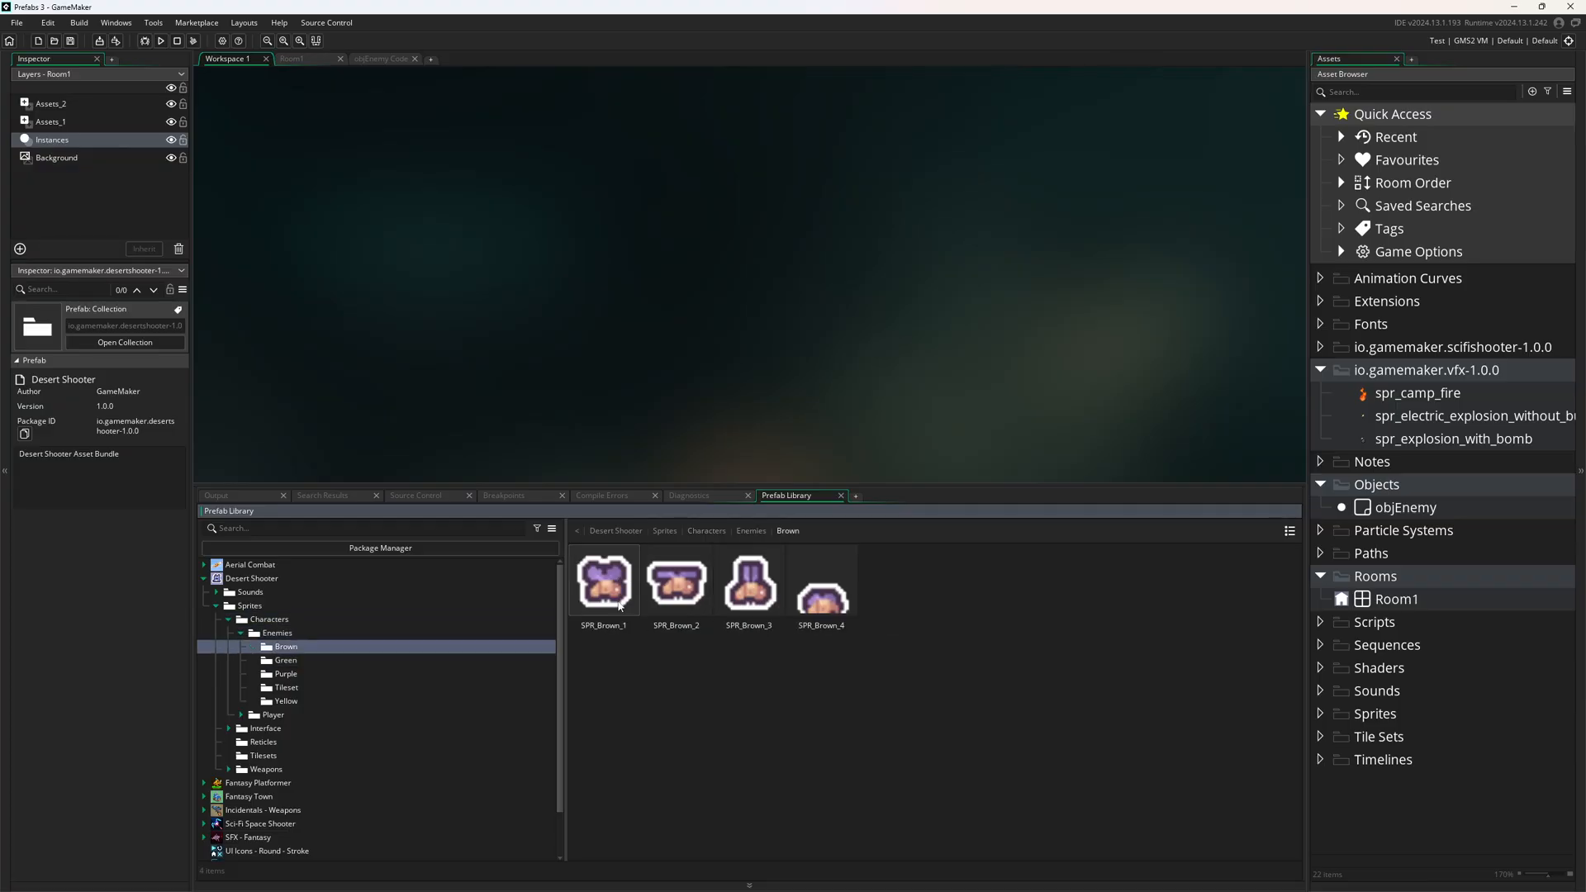
click(251, 578)
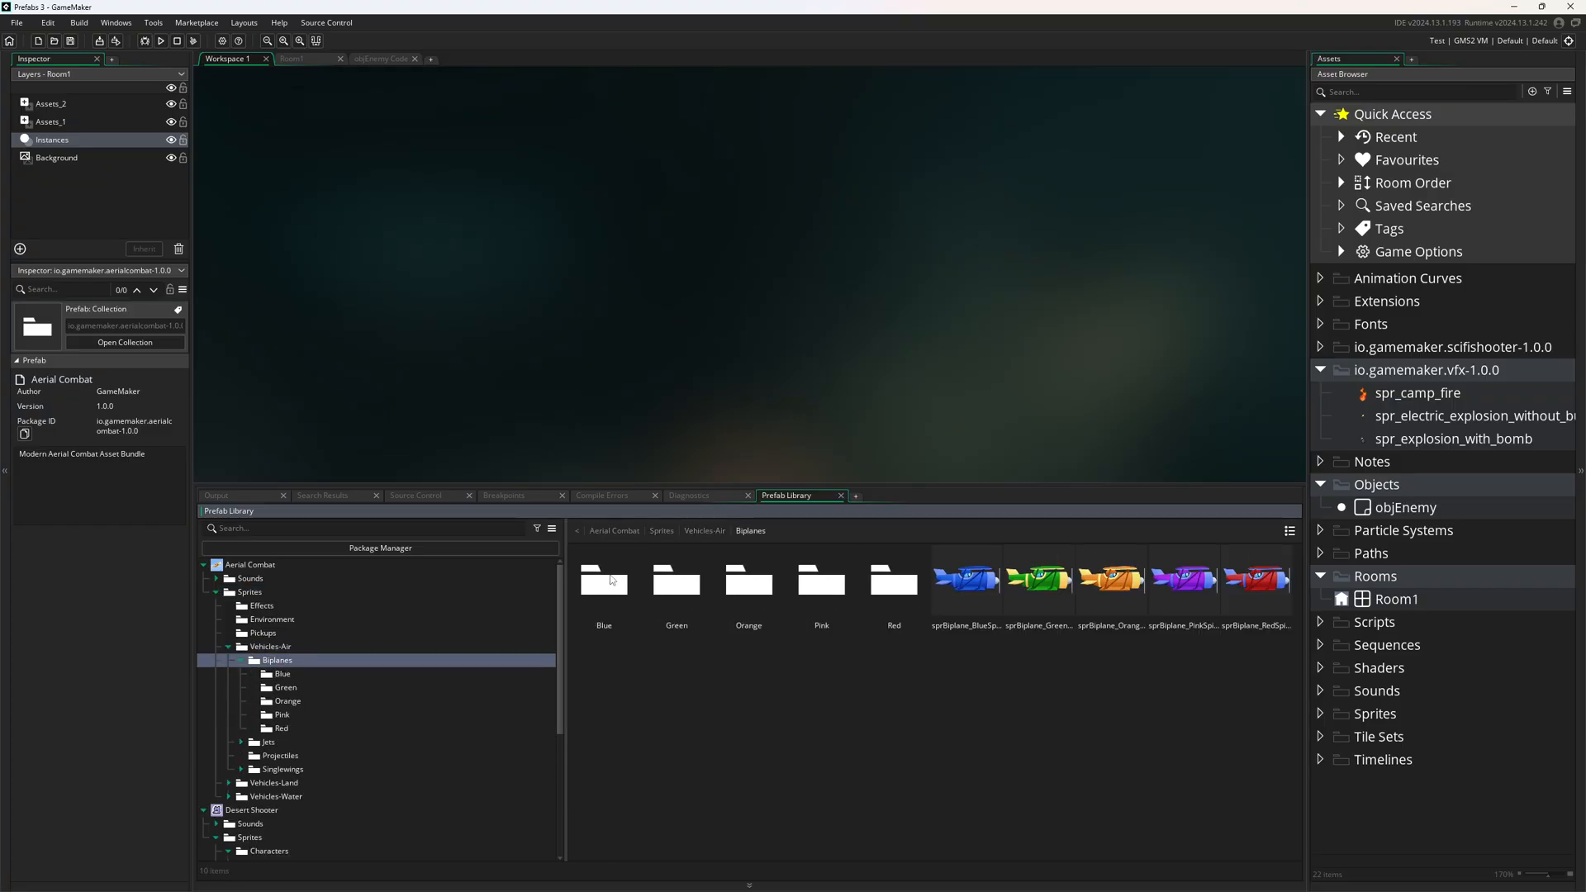
click(963, 578)
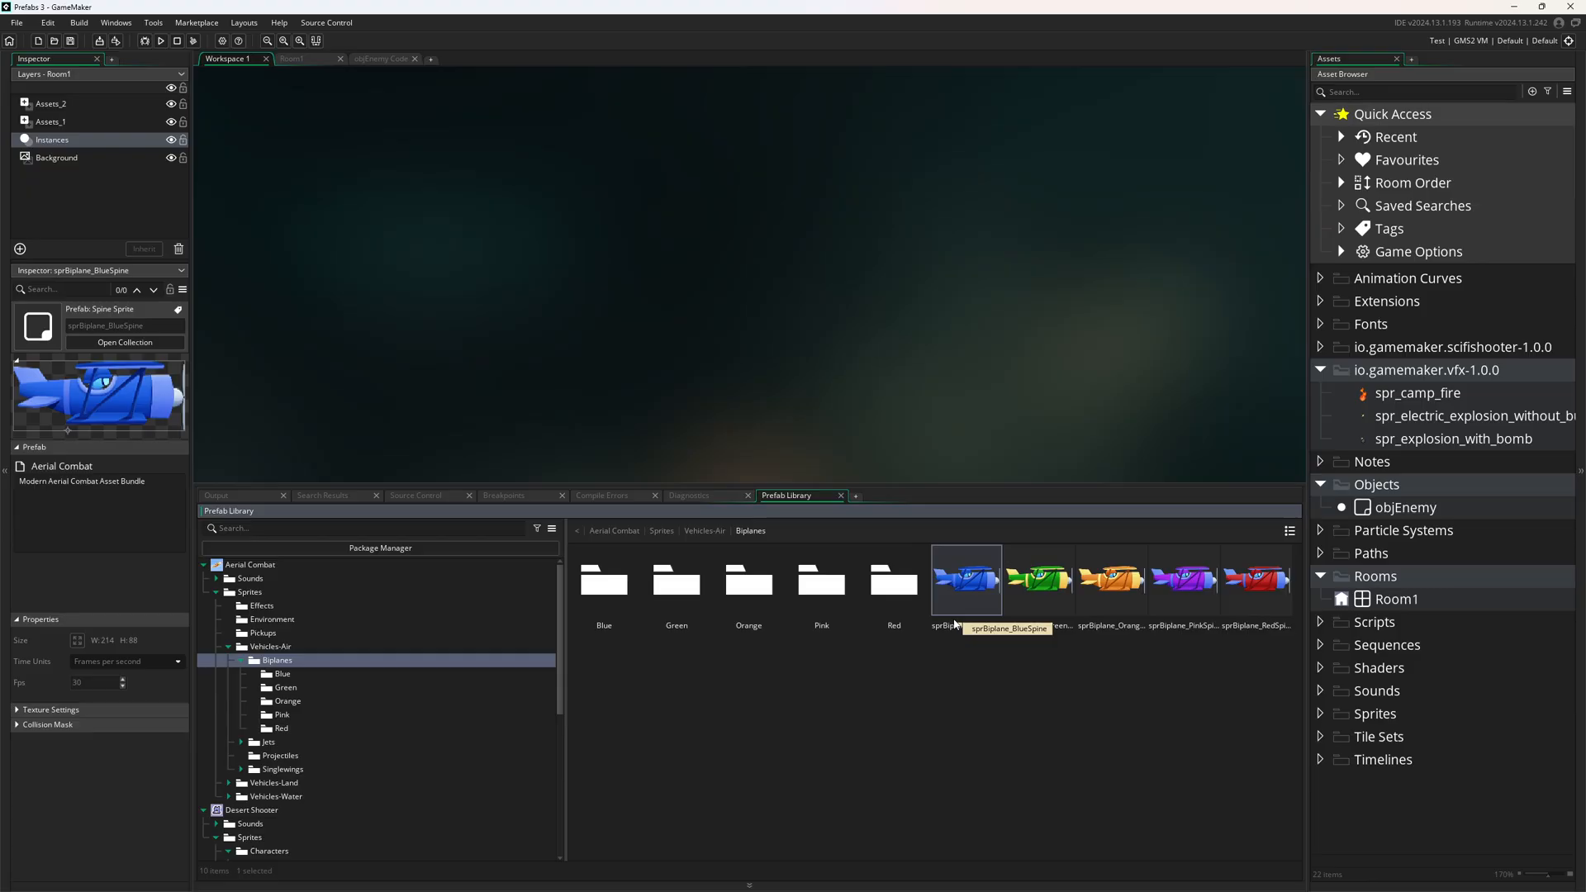
mouse_move(968, 656)
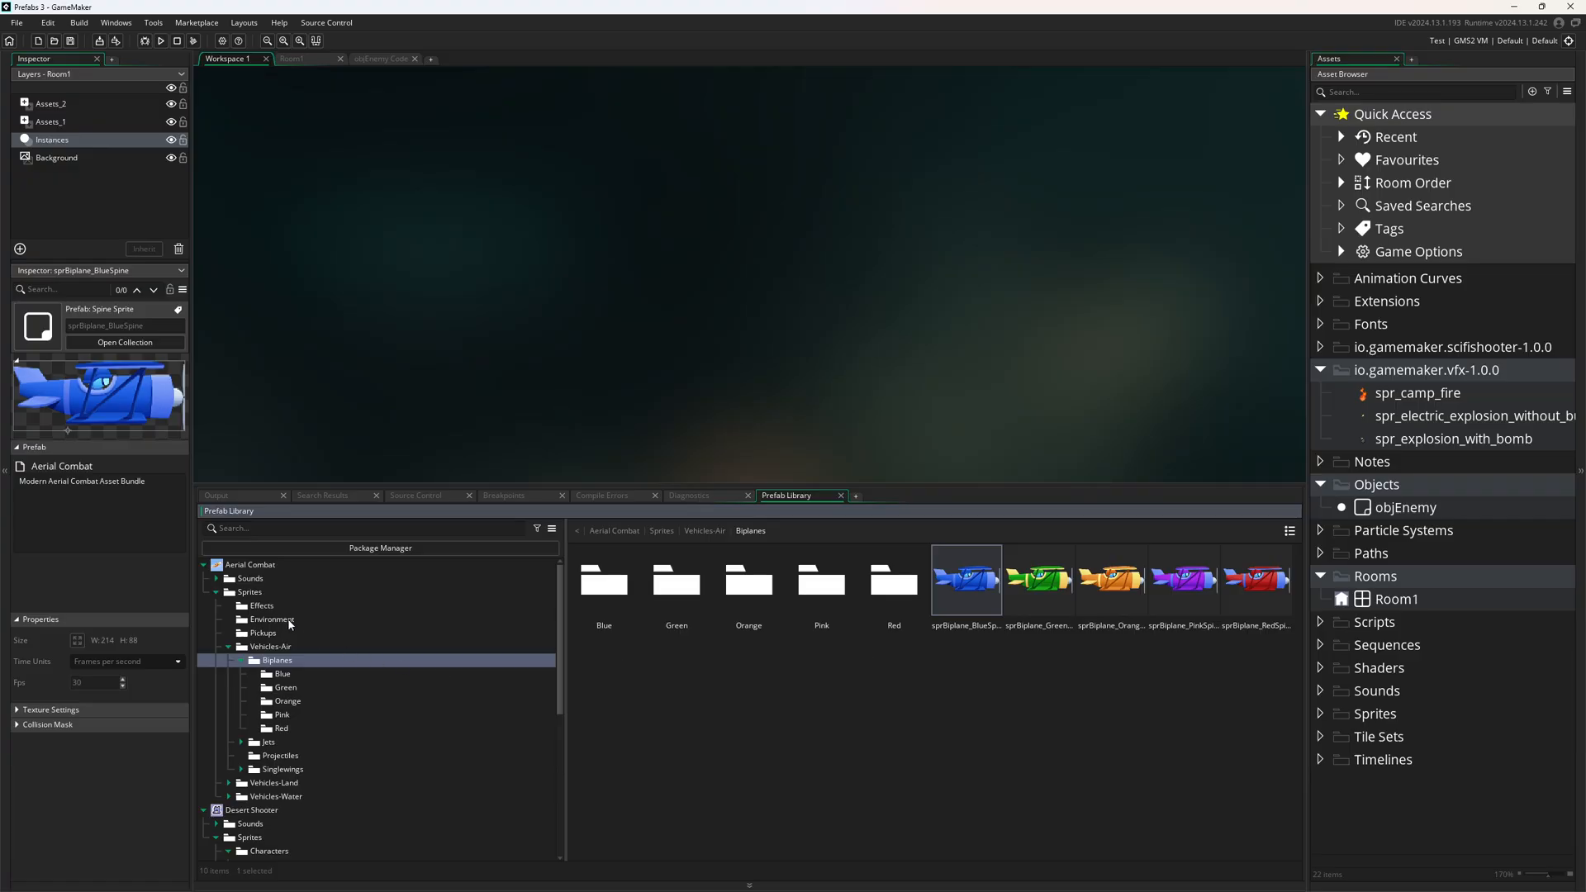
click(203, 565)
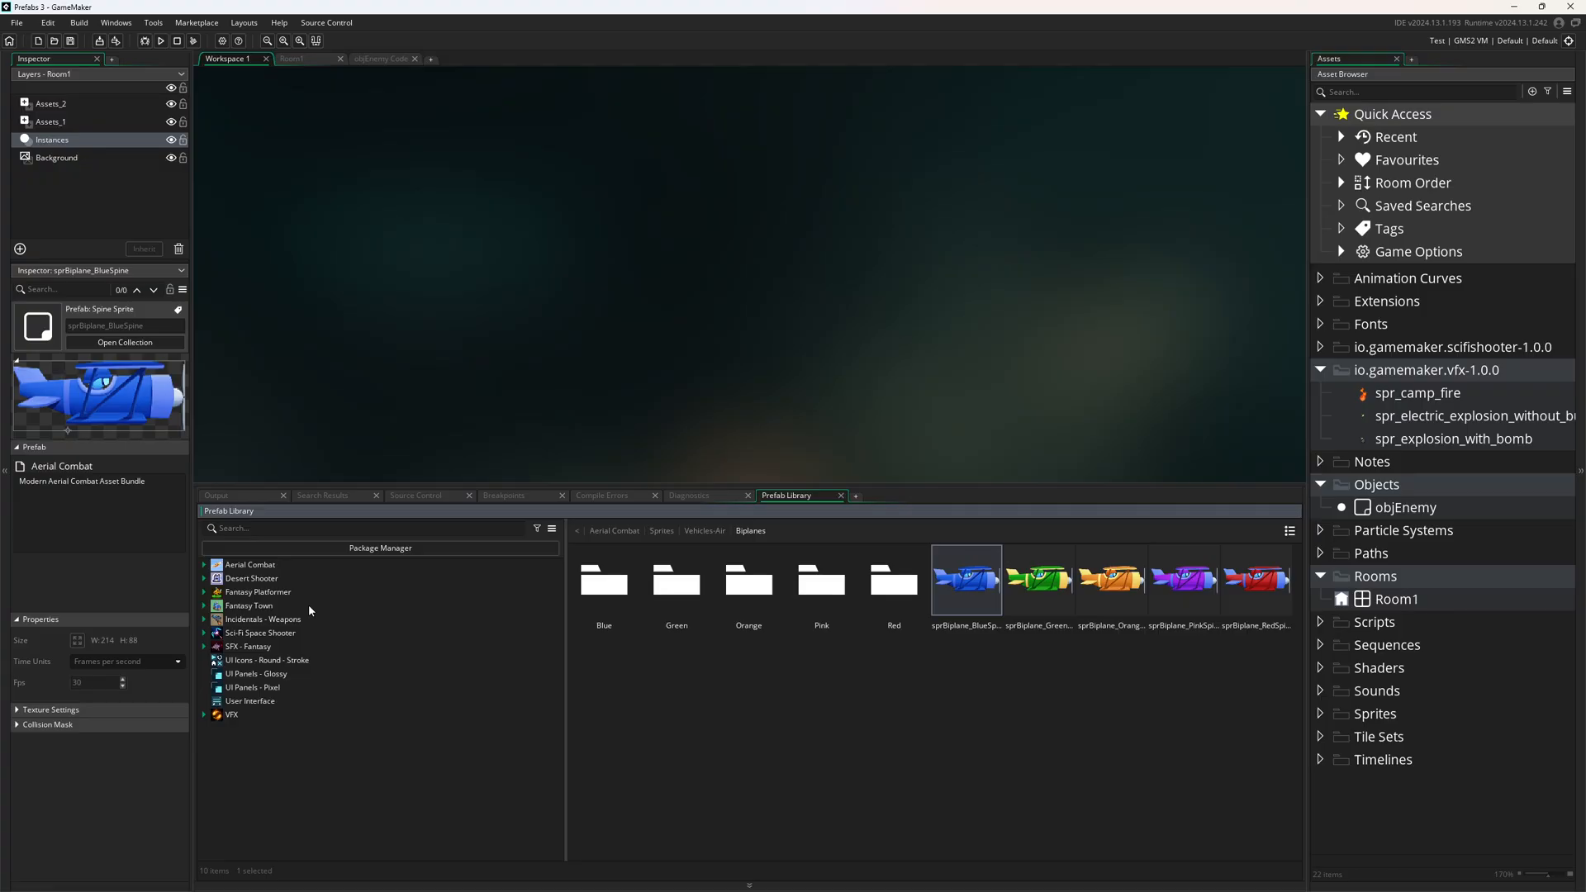
mouse_move(287, 669)
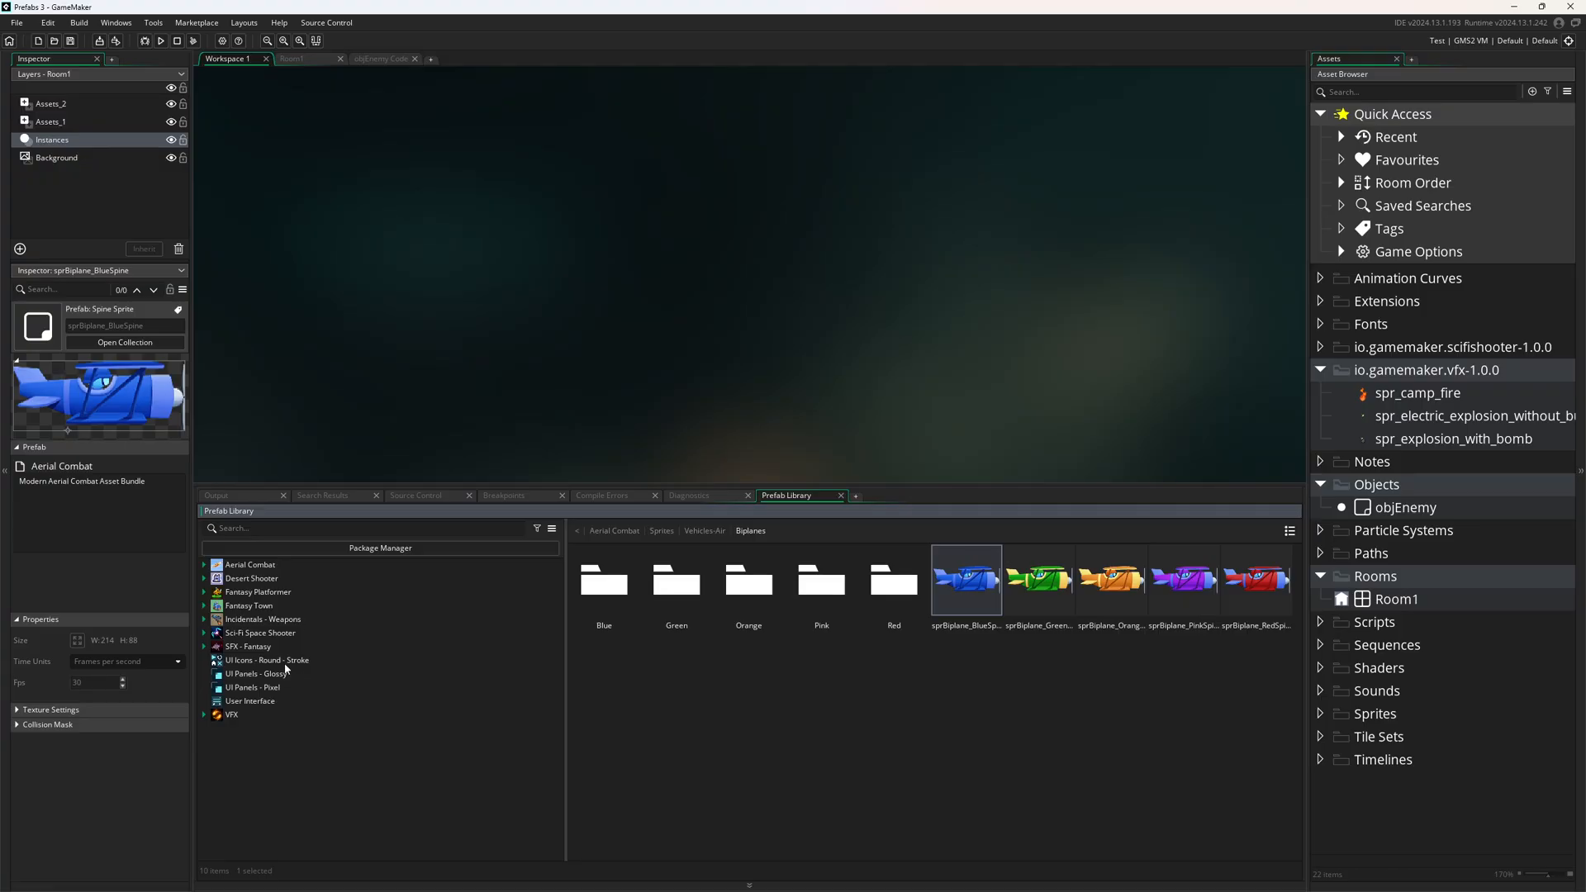
Step: Browse UI Icons - Round - Stroke and User Interface, inspect the Textbox component, and collapse Room1's layers list
click(266, 659)
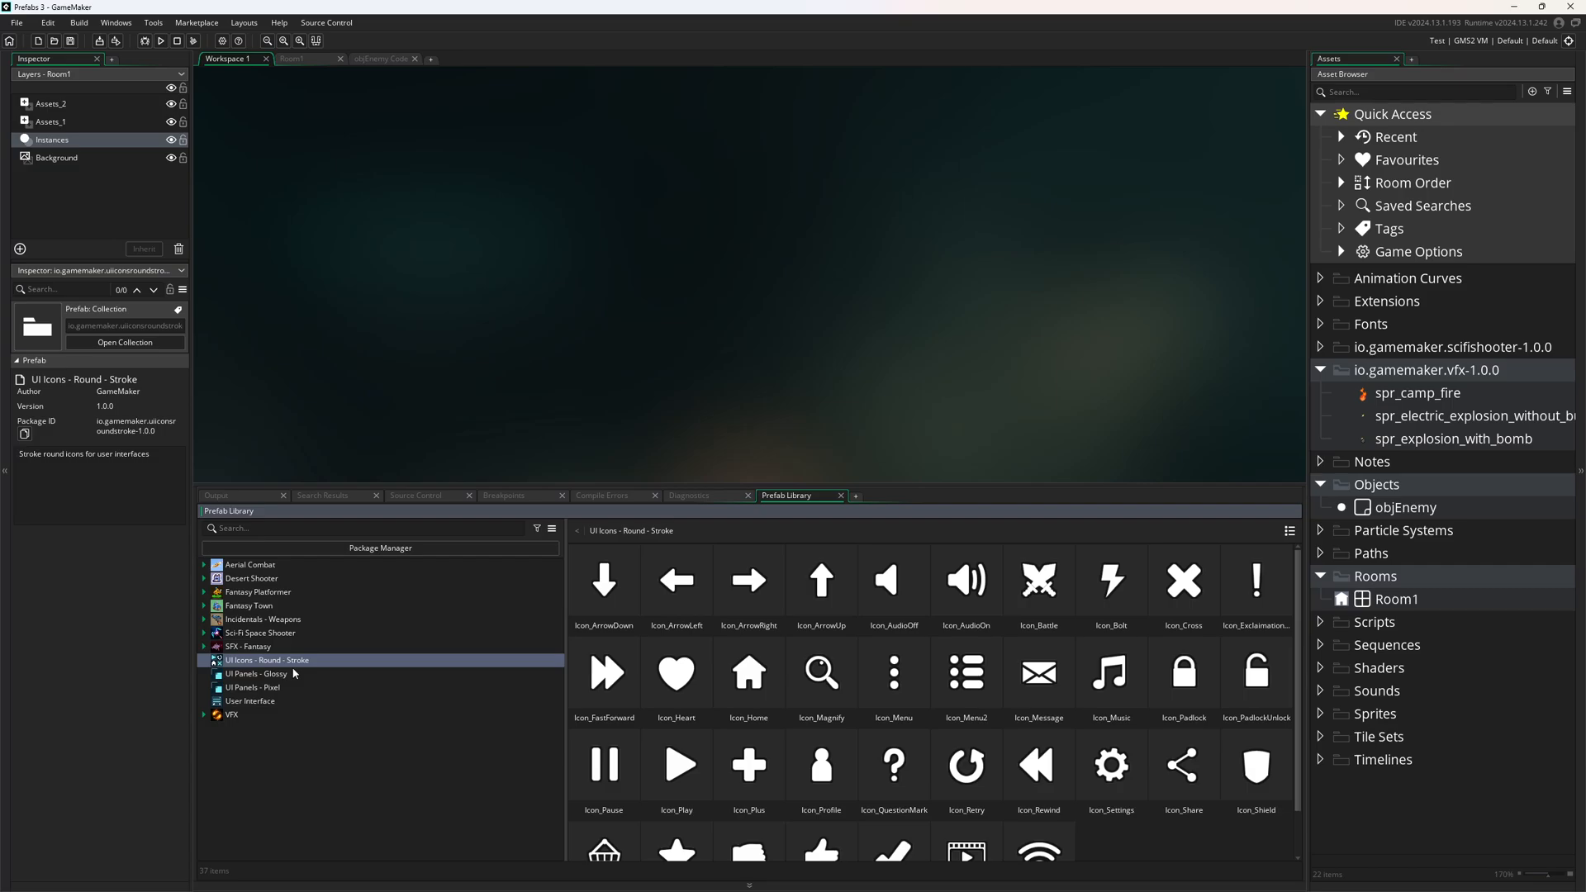
click(250, 700)
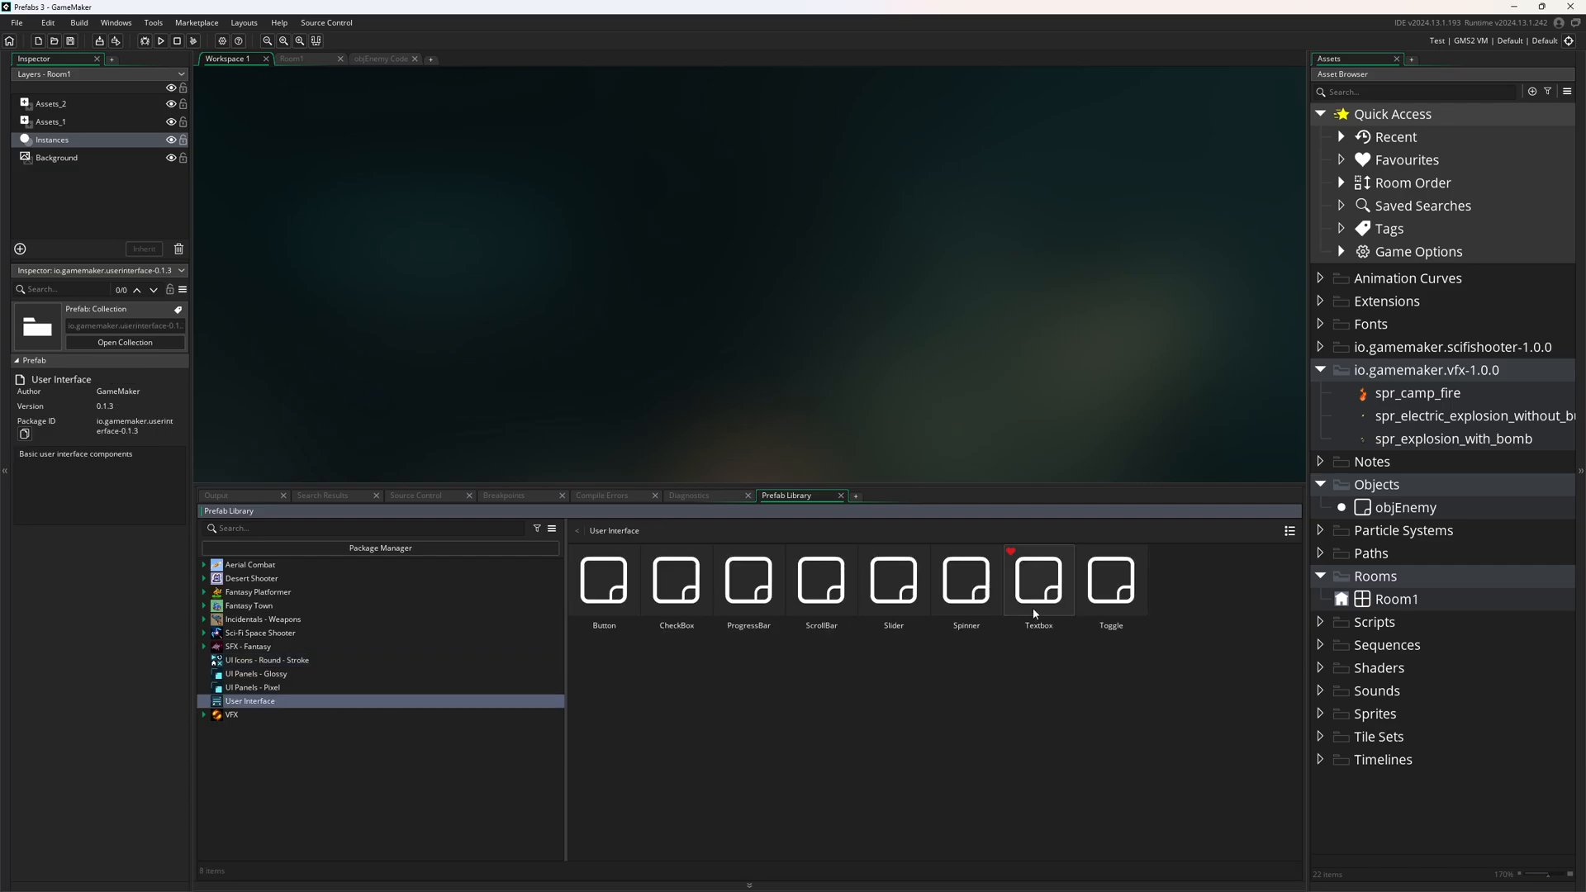
click(1037, 580)
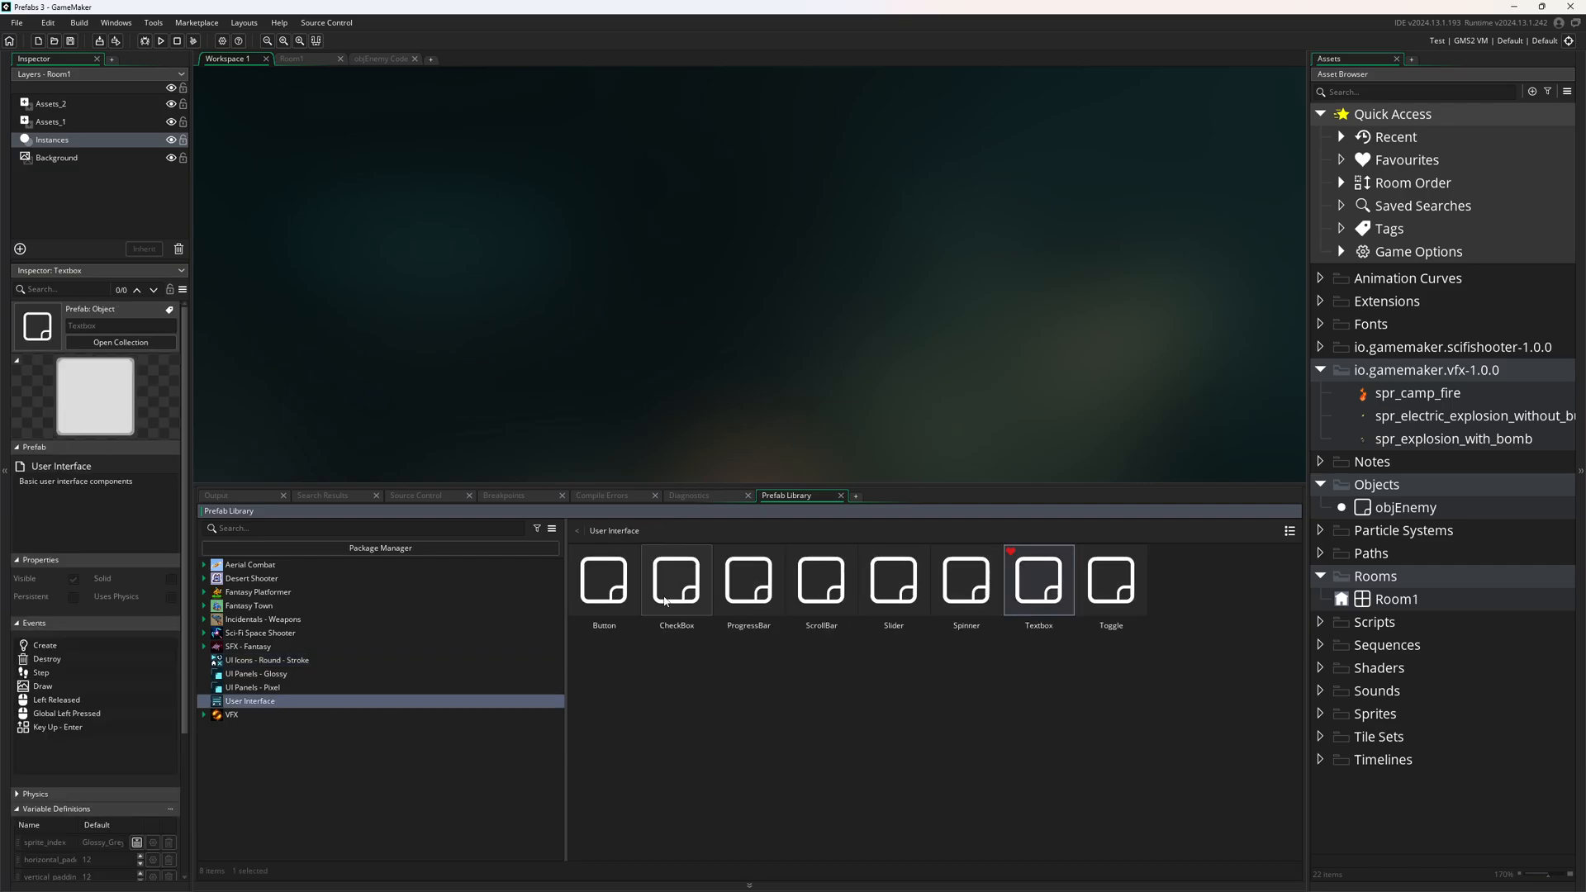
mouse_move(195, 403)
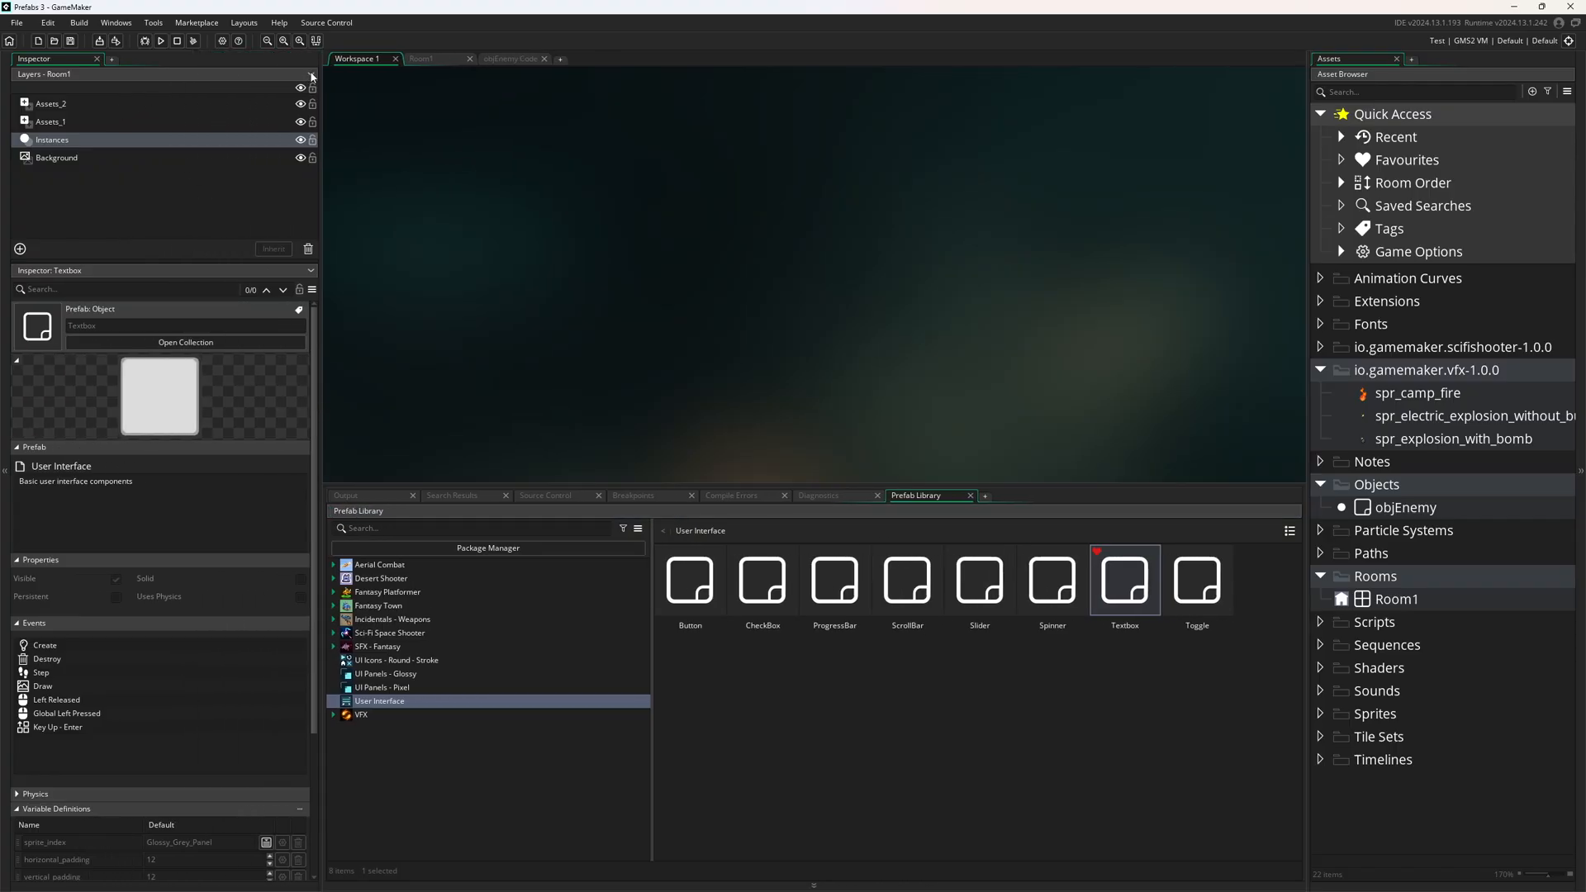
click(421, 60)
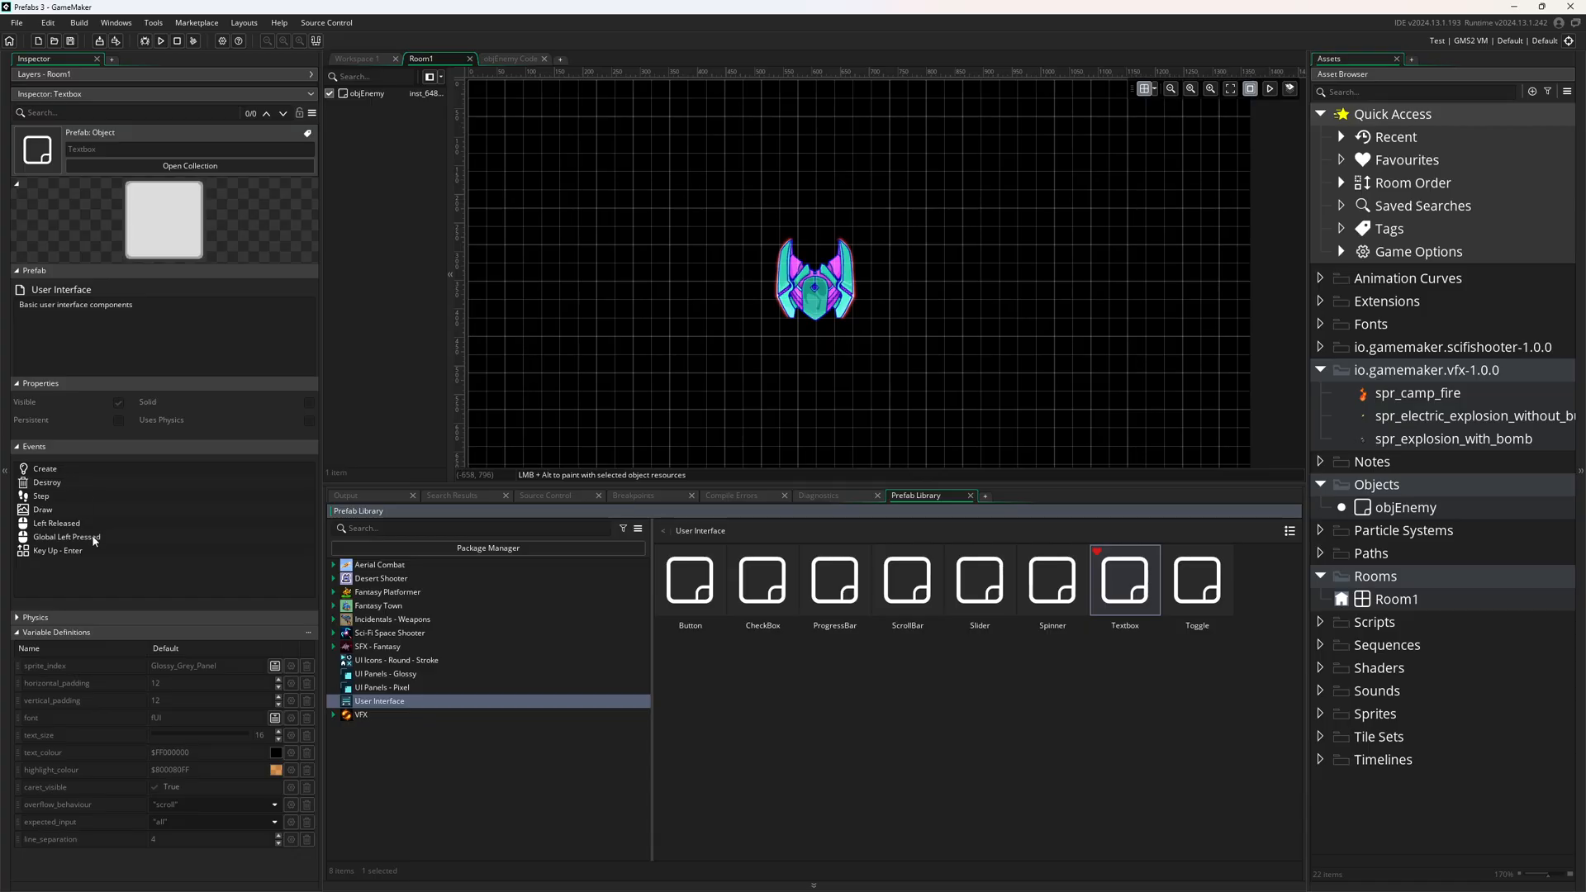
mouse_move(109, 807)
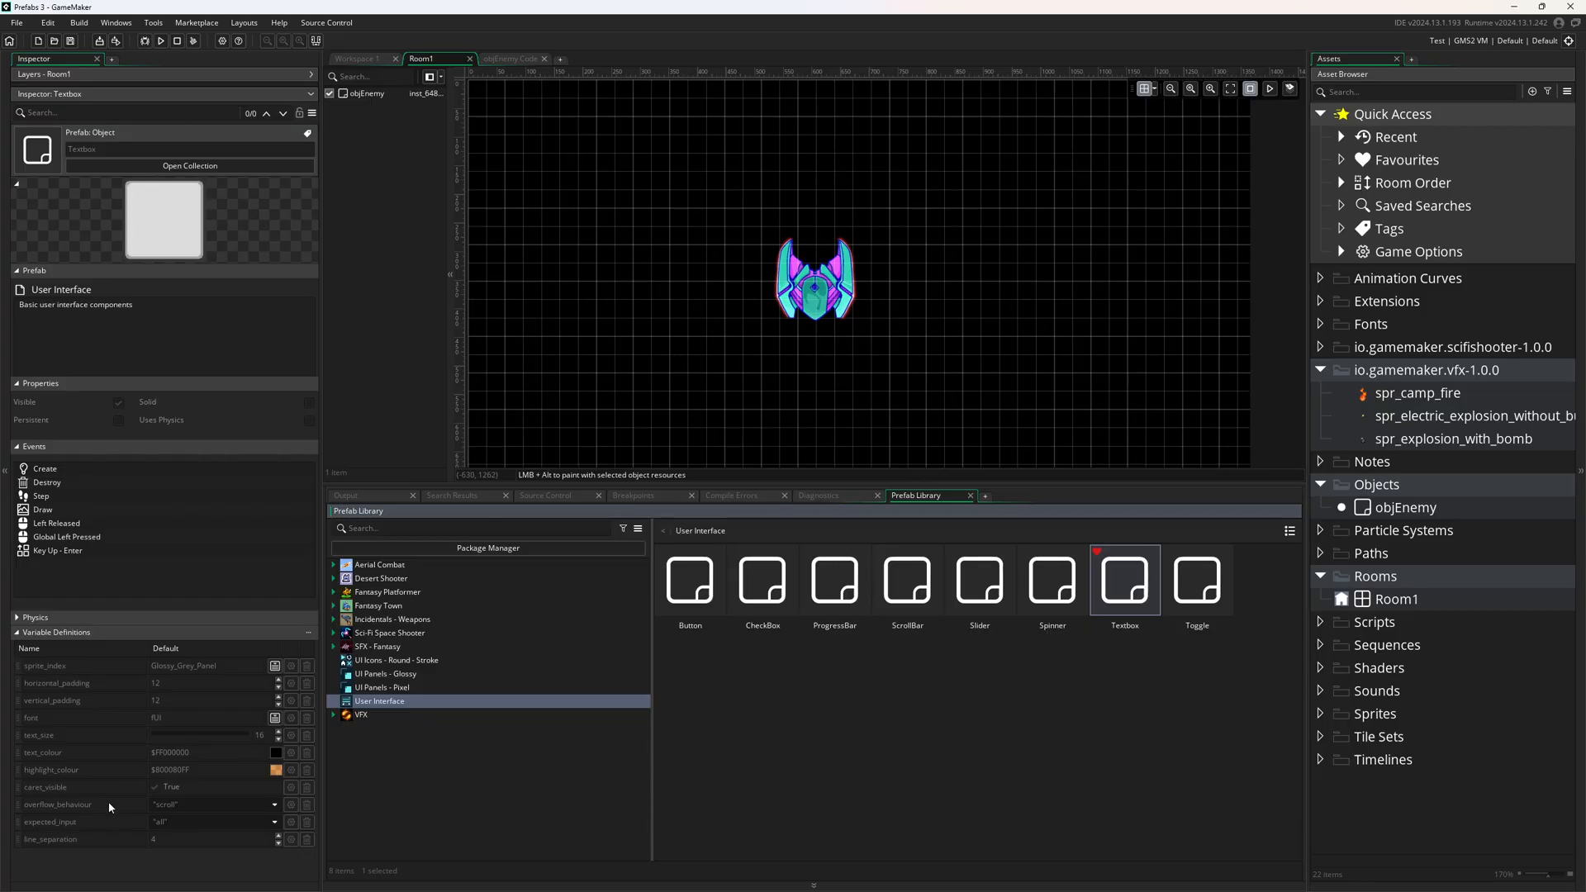
mouse_move(907, 705)
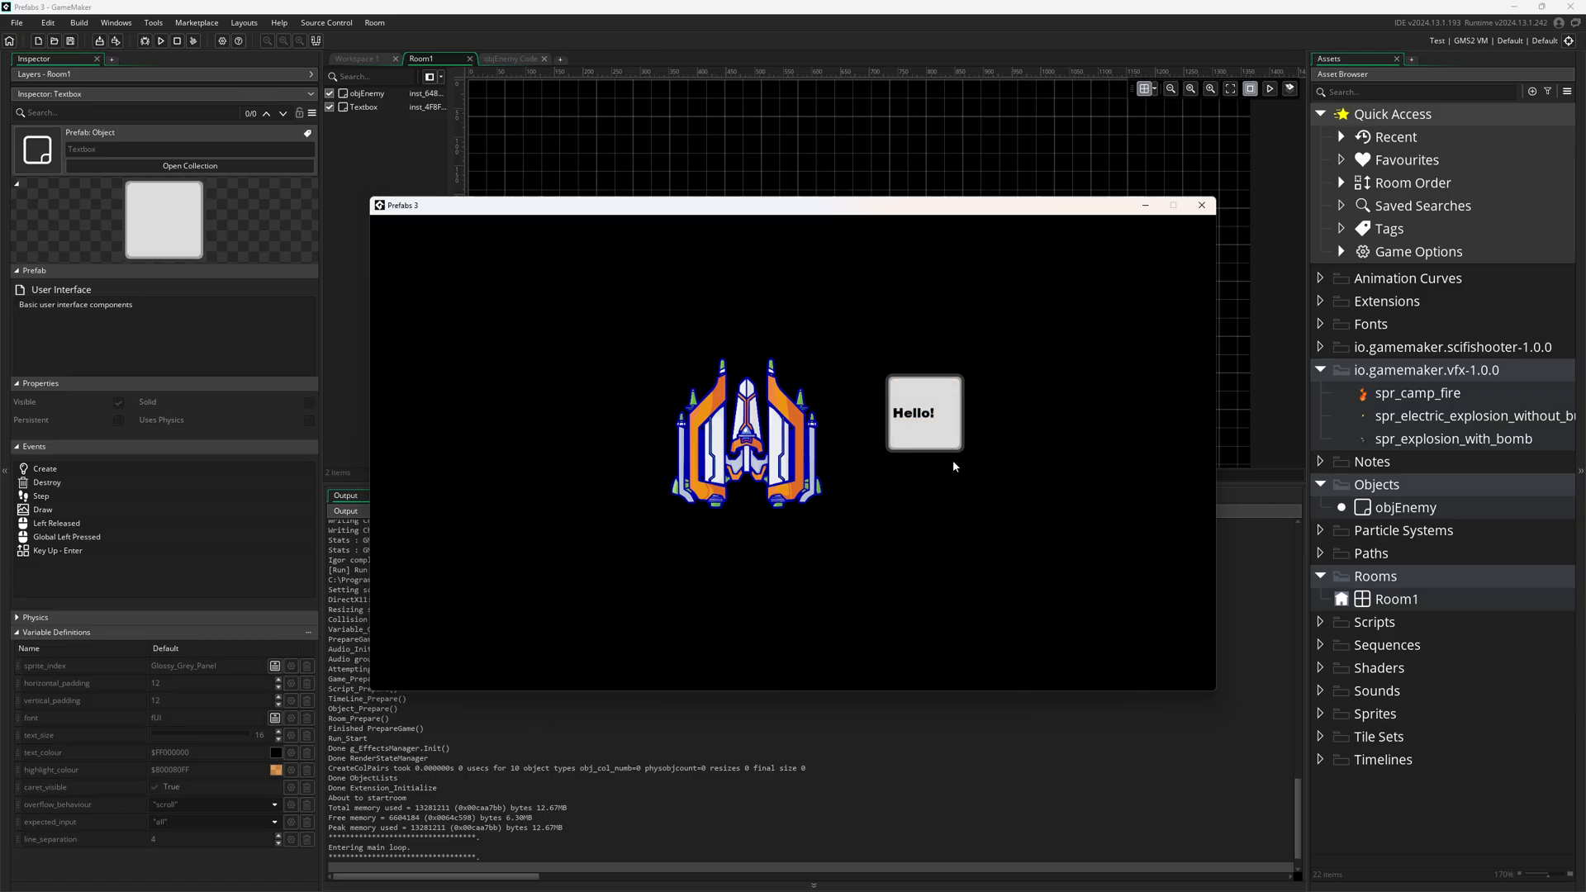
mouse_move(976, 497)
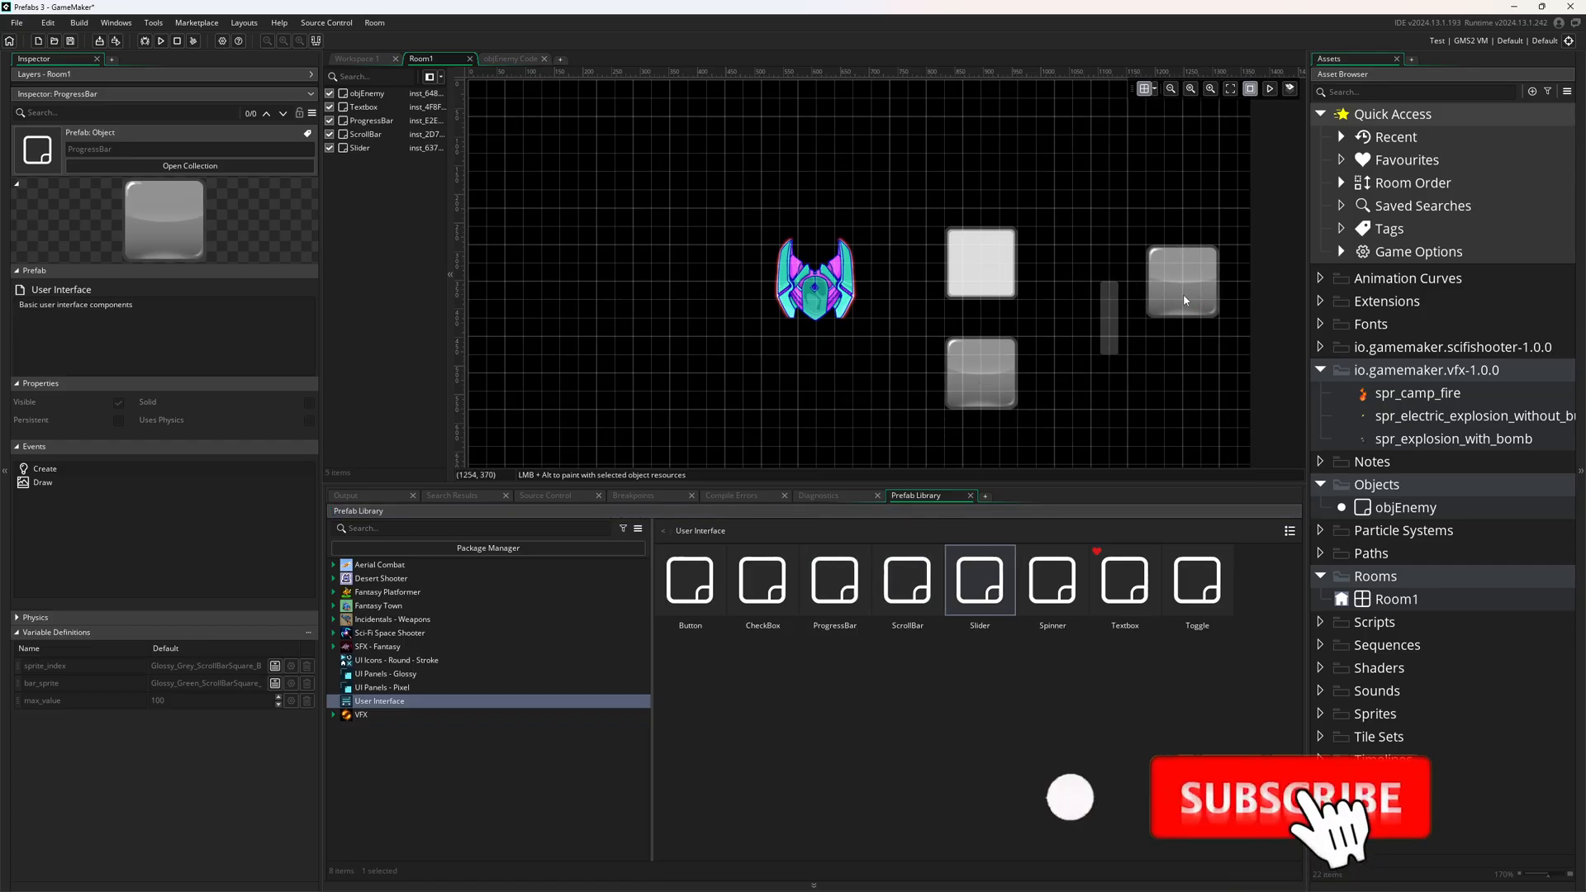
Step: Run the game to test the new ProgressBar, ScrollBar and Slider, then close the game window
click(160, 40)
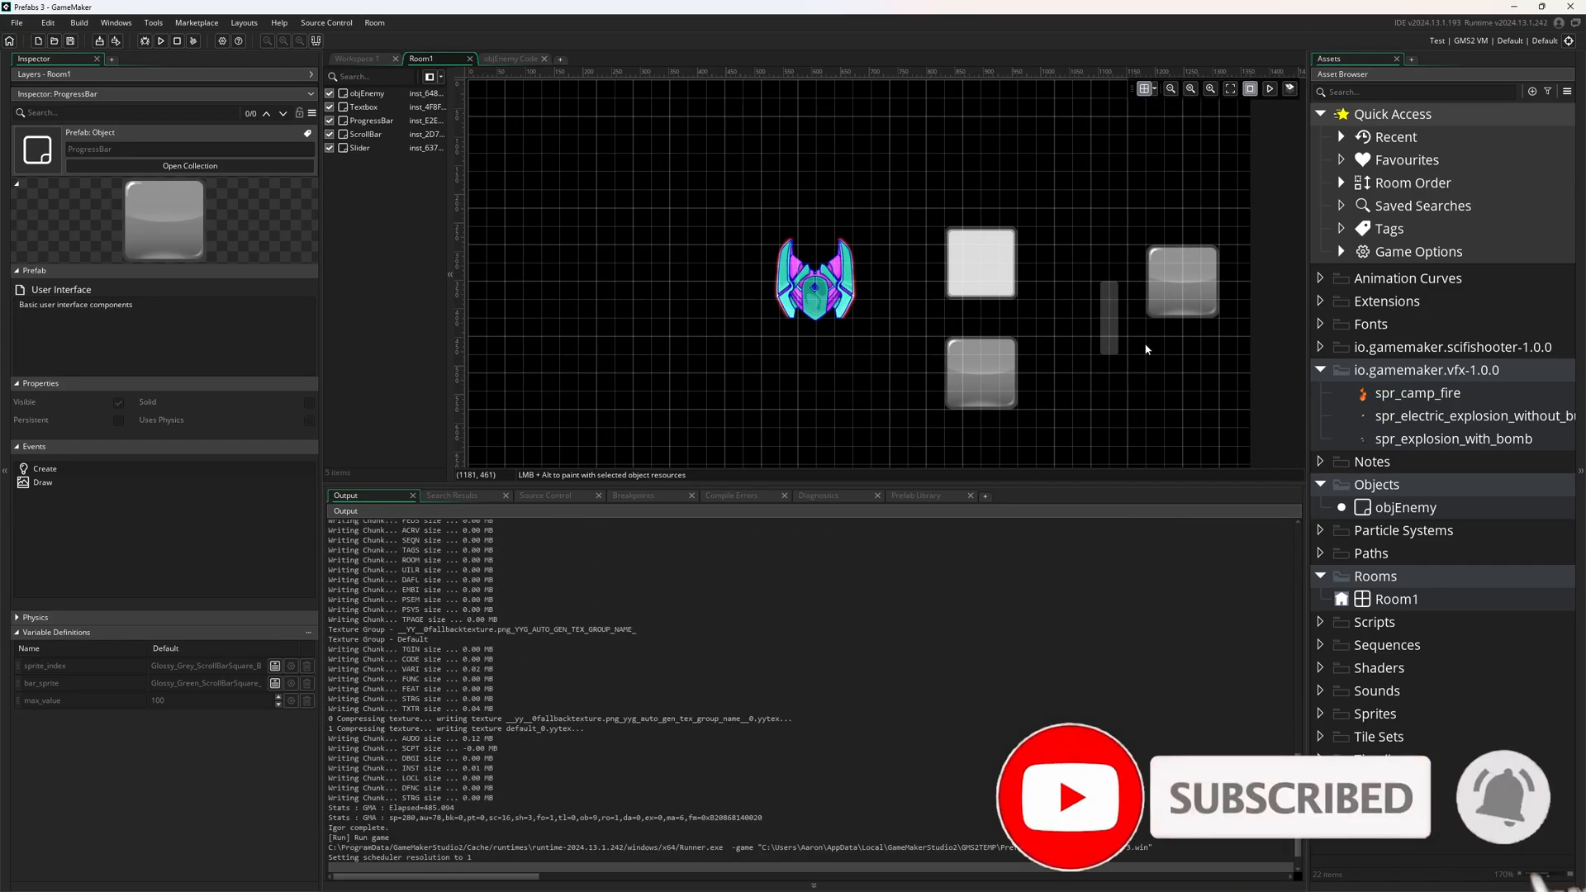
click(159, 39)
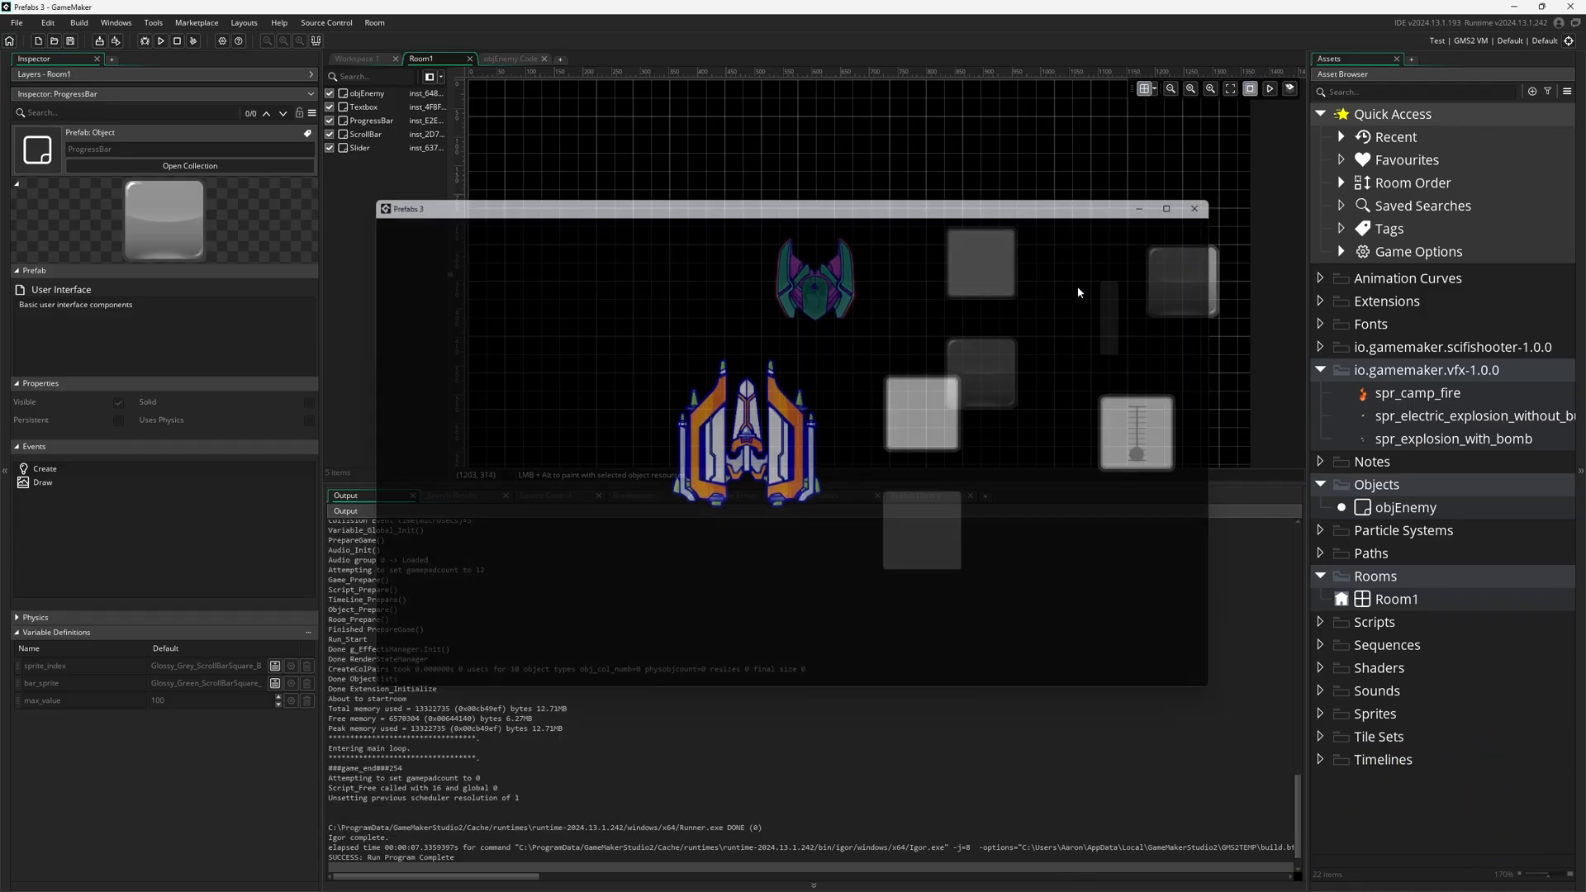
click(1192, 208)
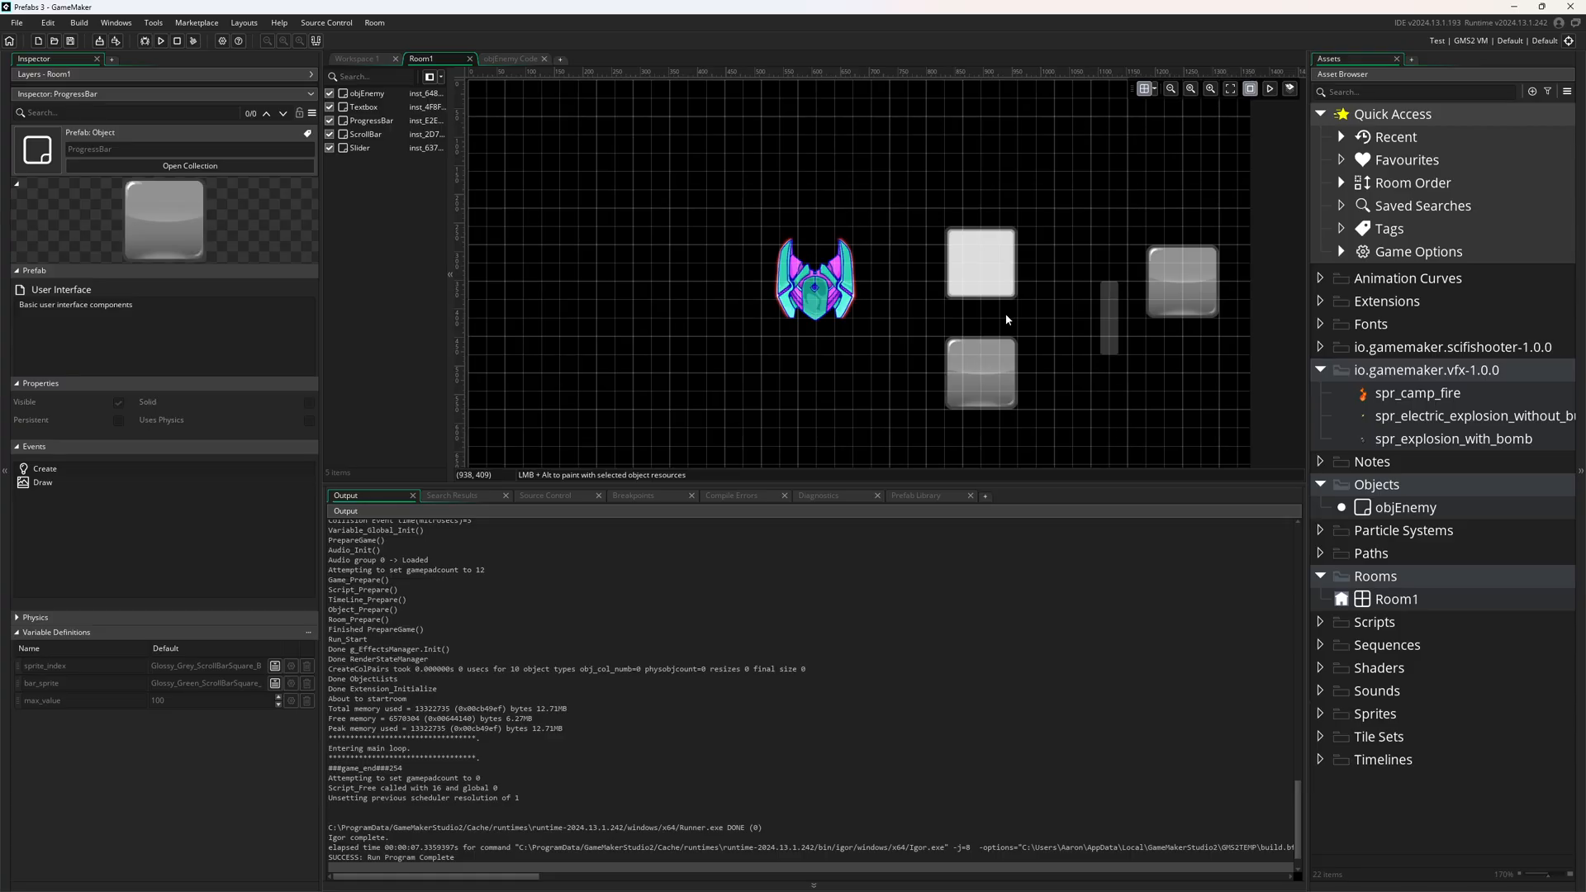
Step: Return to the Prefab Library, browse UI Panels - Pixel, and show the User Interface collection's details
click(918, 493)
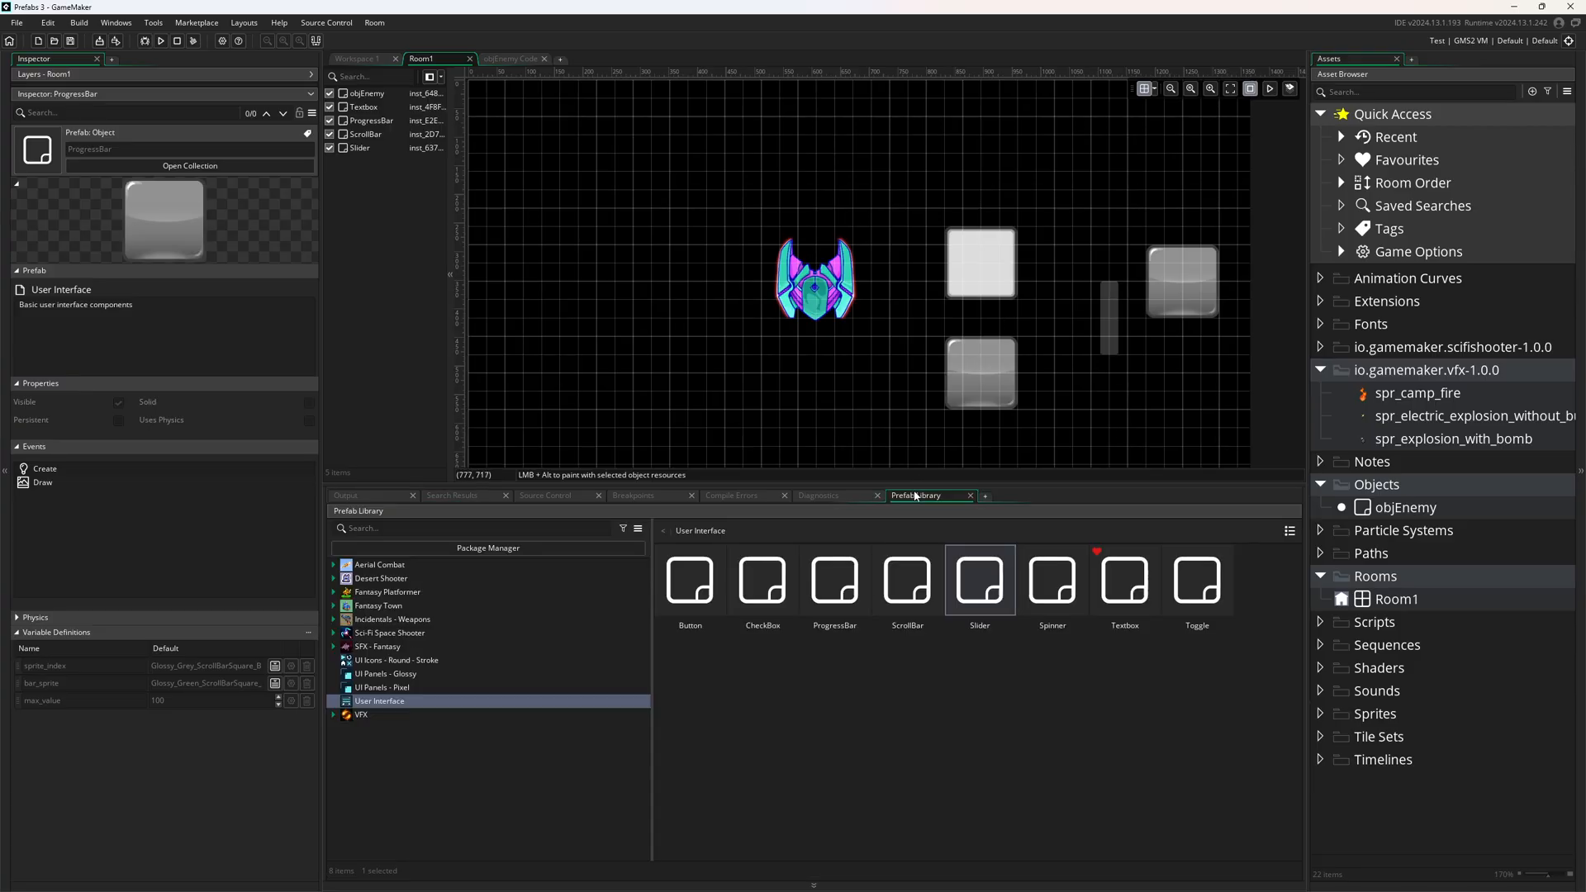
mouse_move(1123, 662)
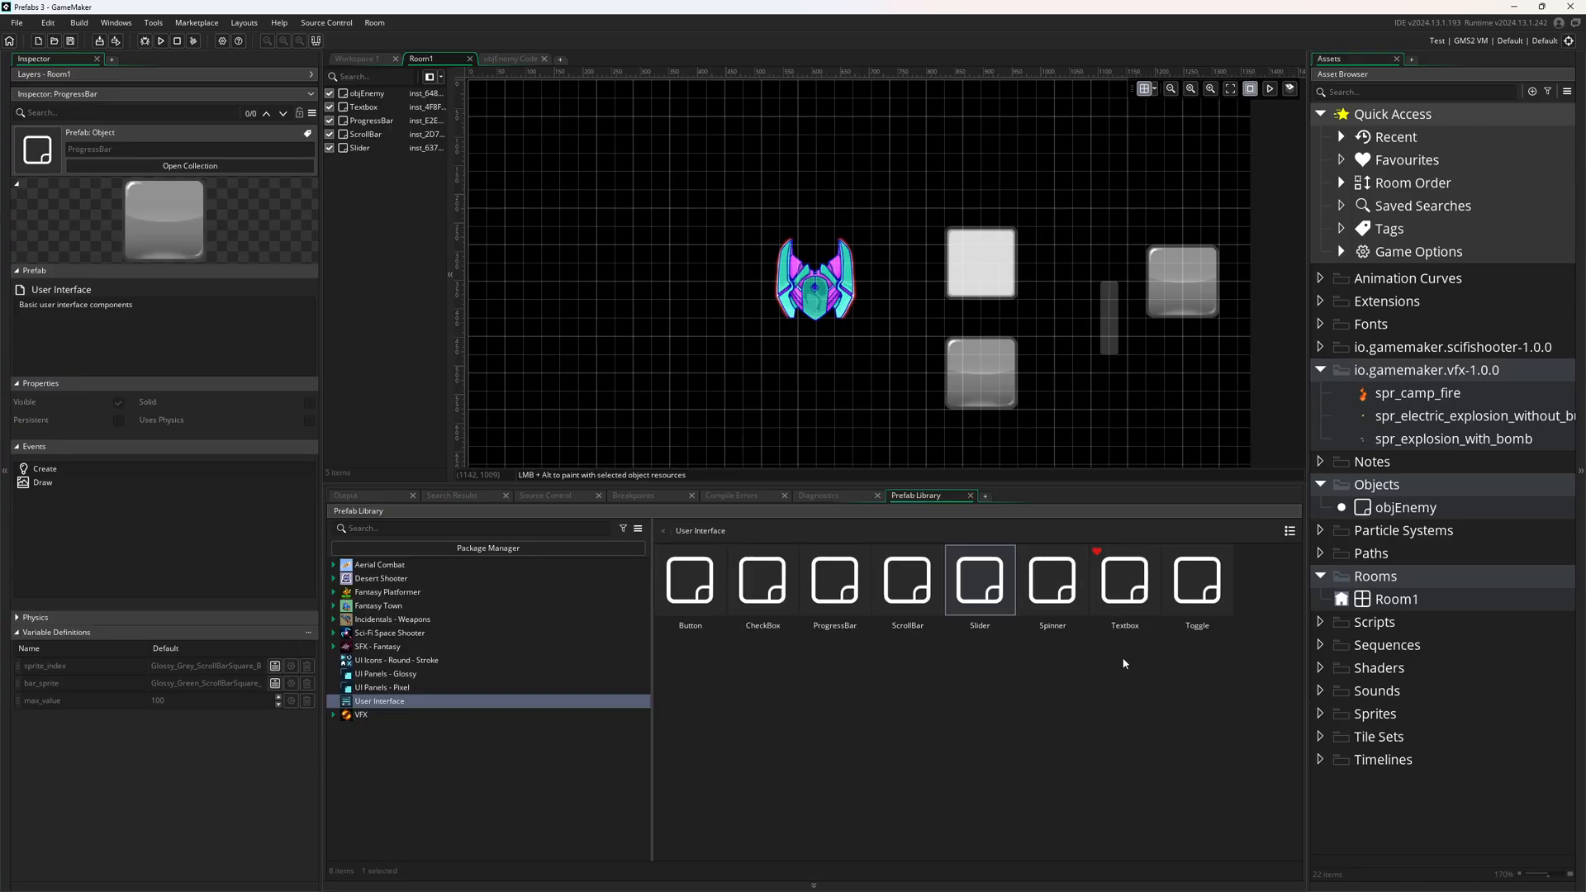
mouse_move(1085, 664)
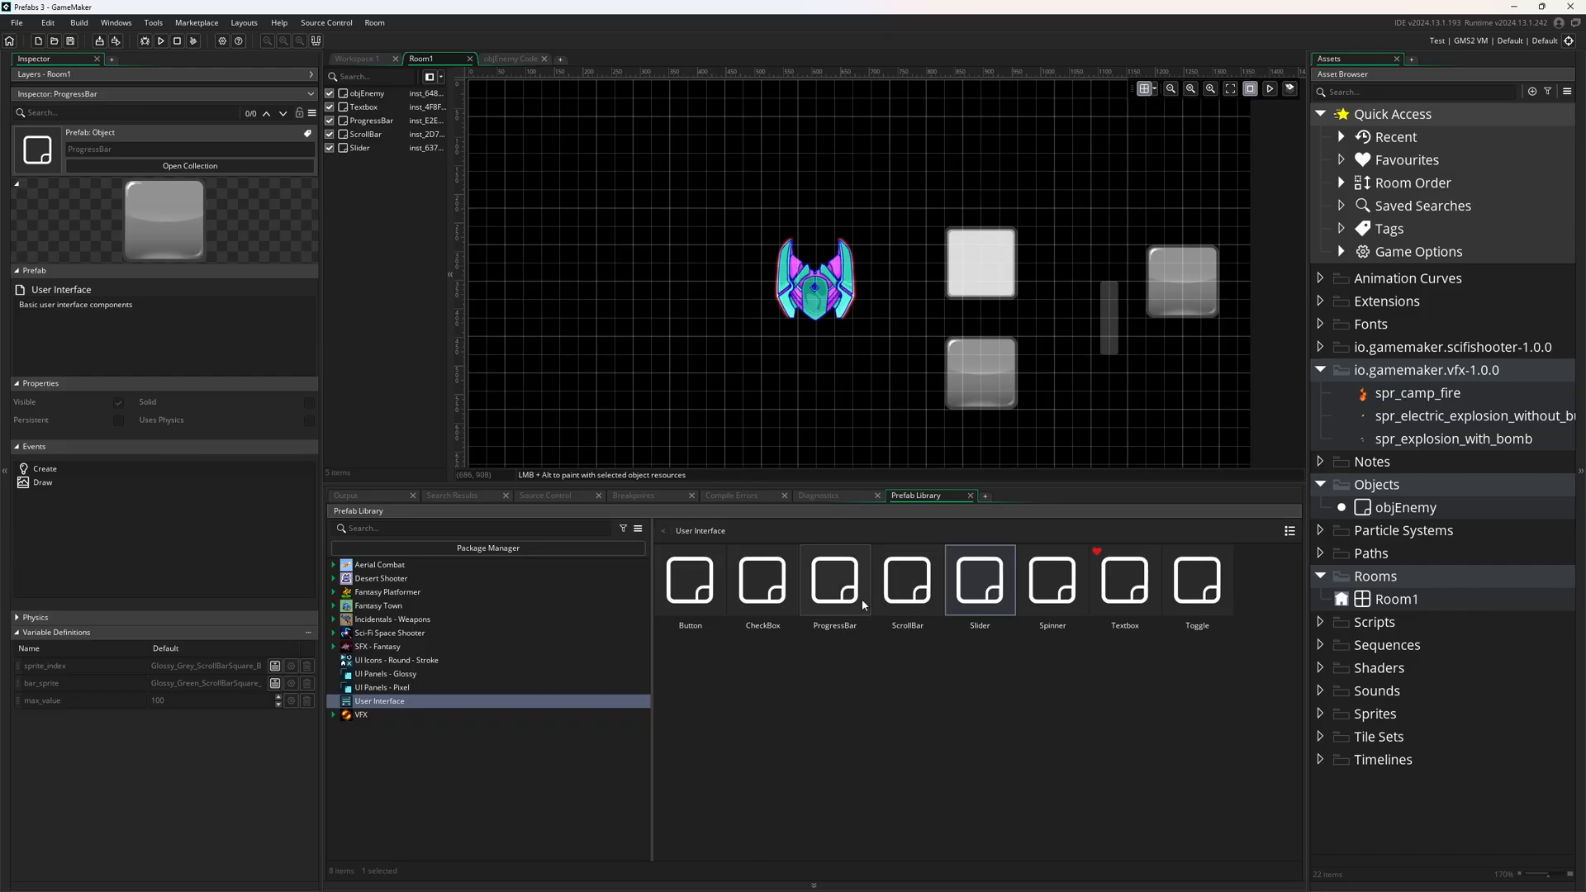
click(387, 687)
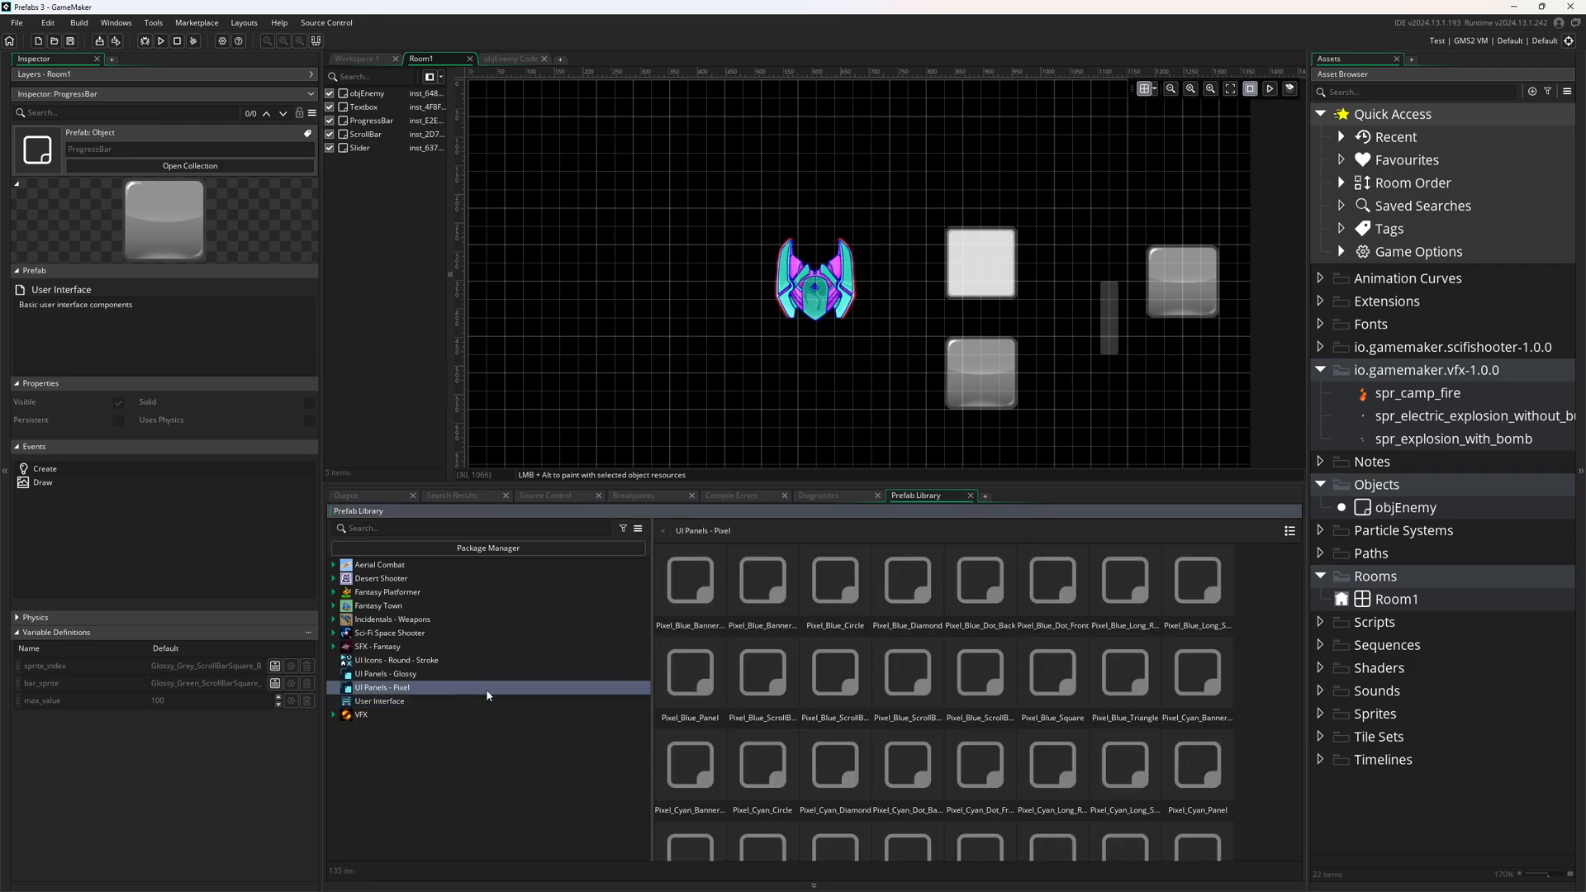
click(380, 700)
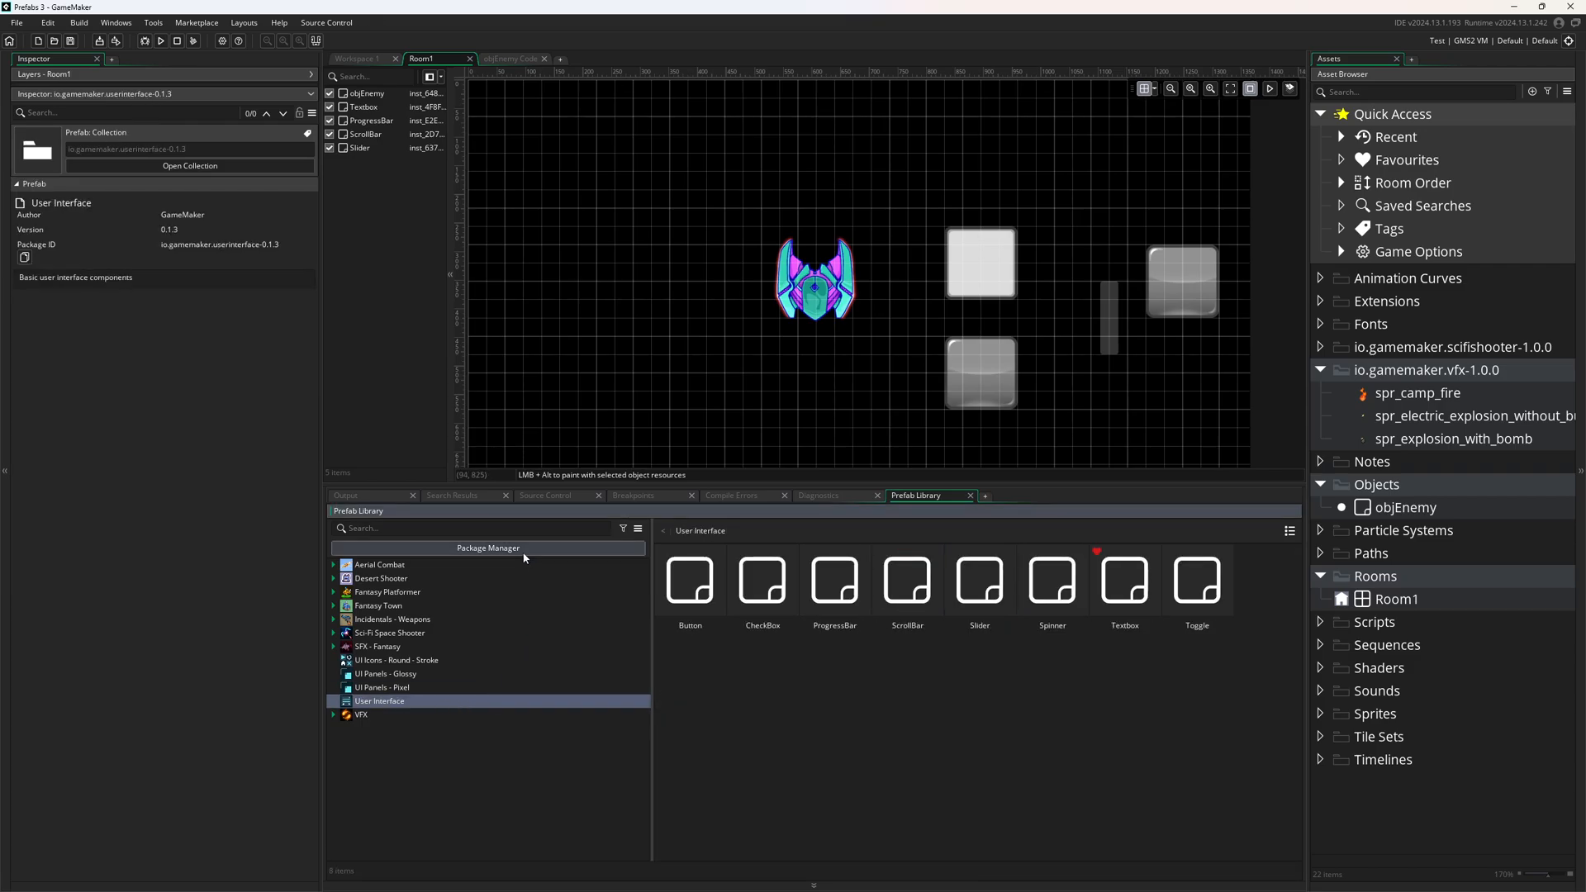
Step: In the Package Manager, attempt to uninstall the User Interface package and acknowledge the in-use warning
click(486, 549)
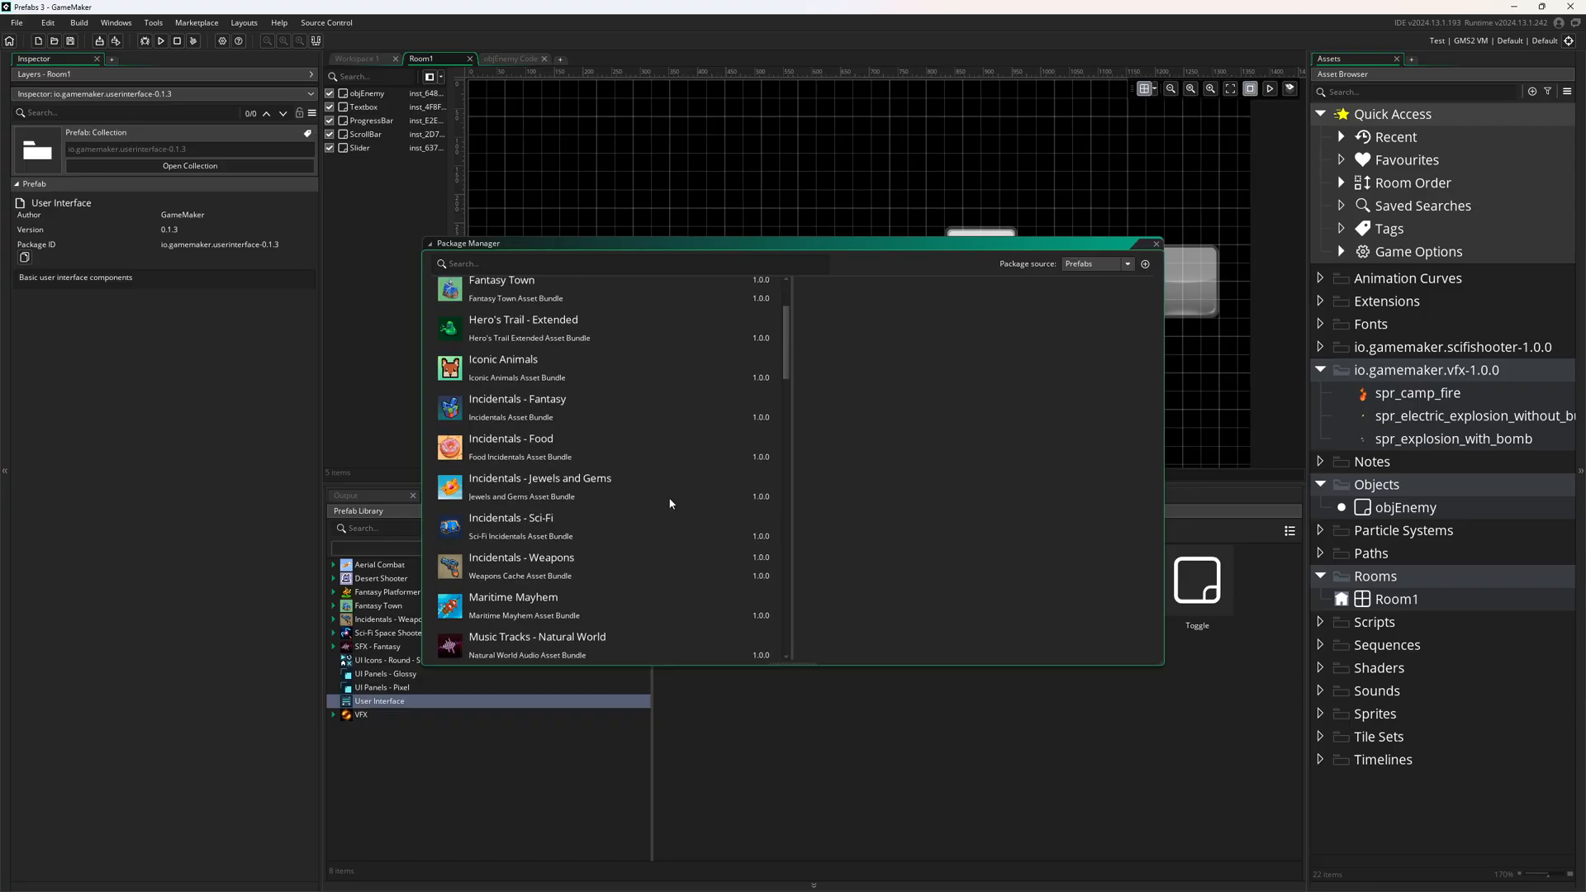
scroll(down, 3)
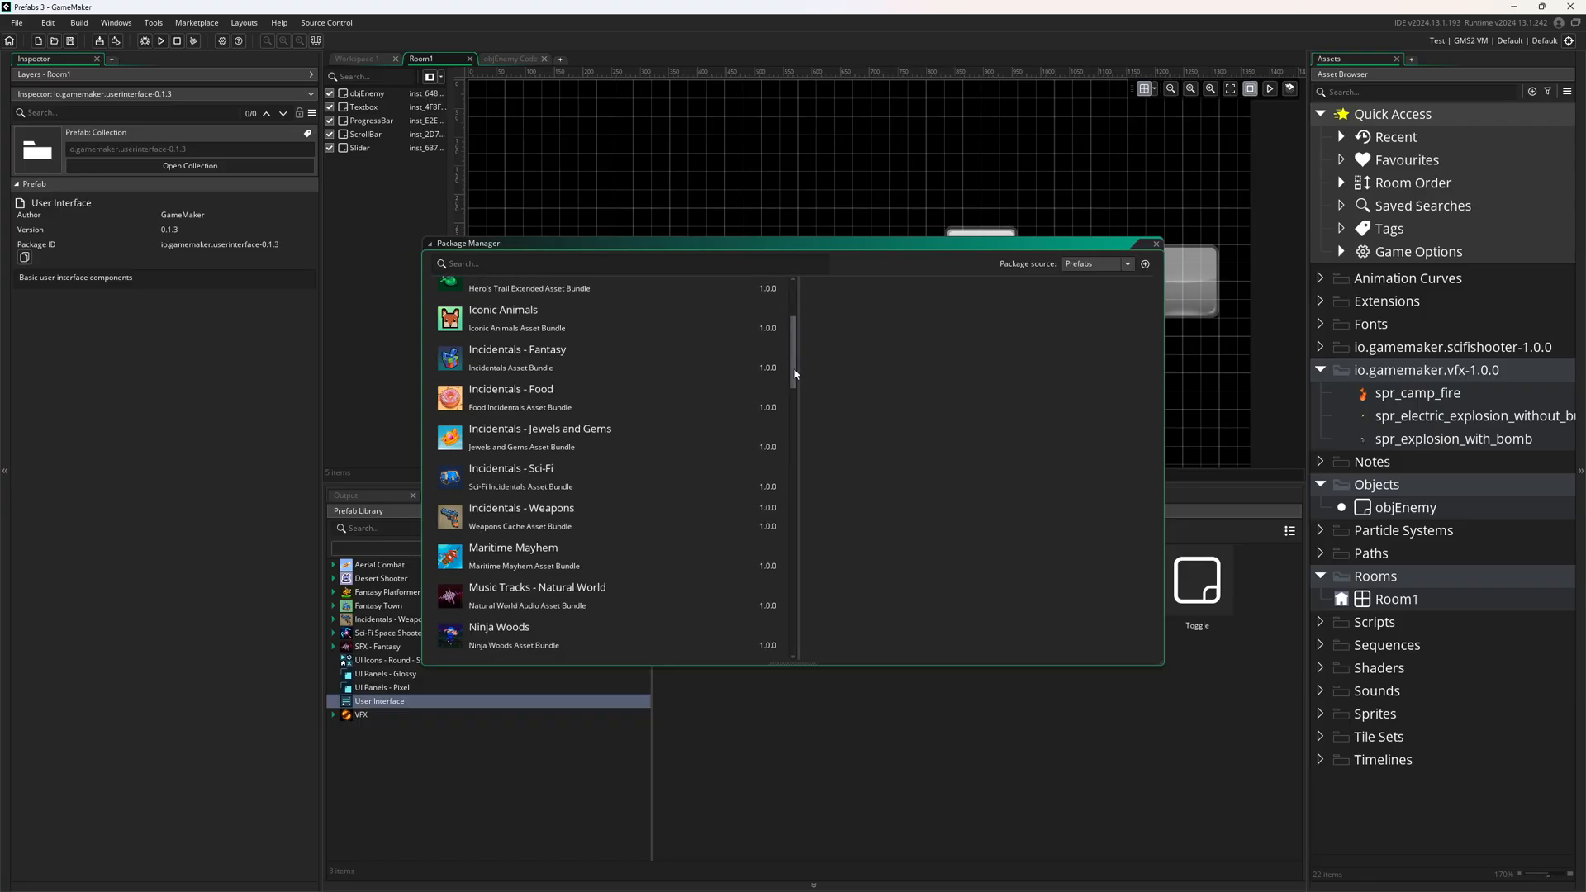
scroll(down, 3)
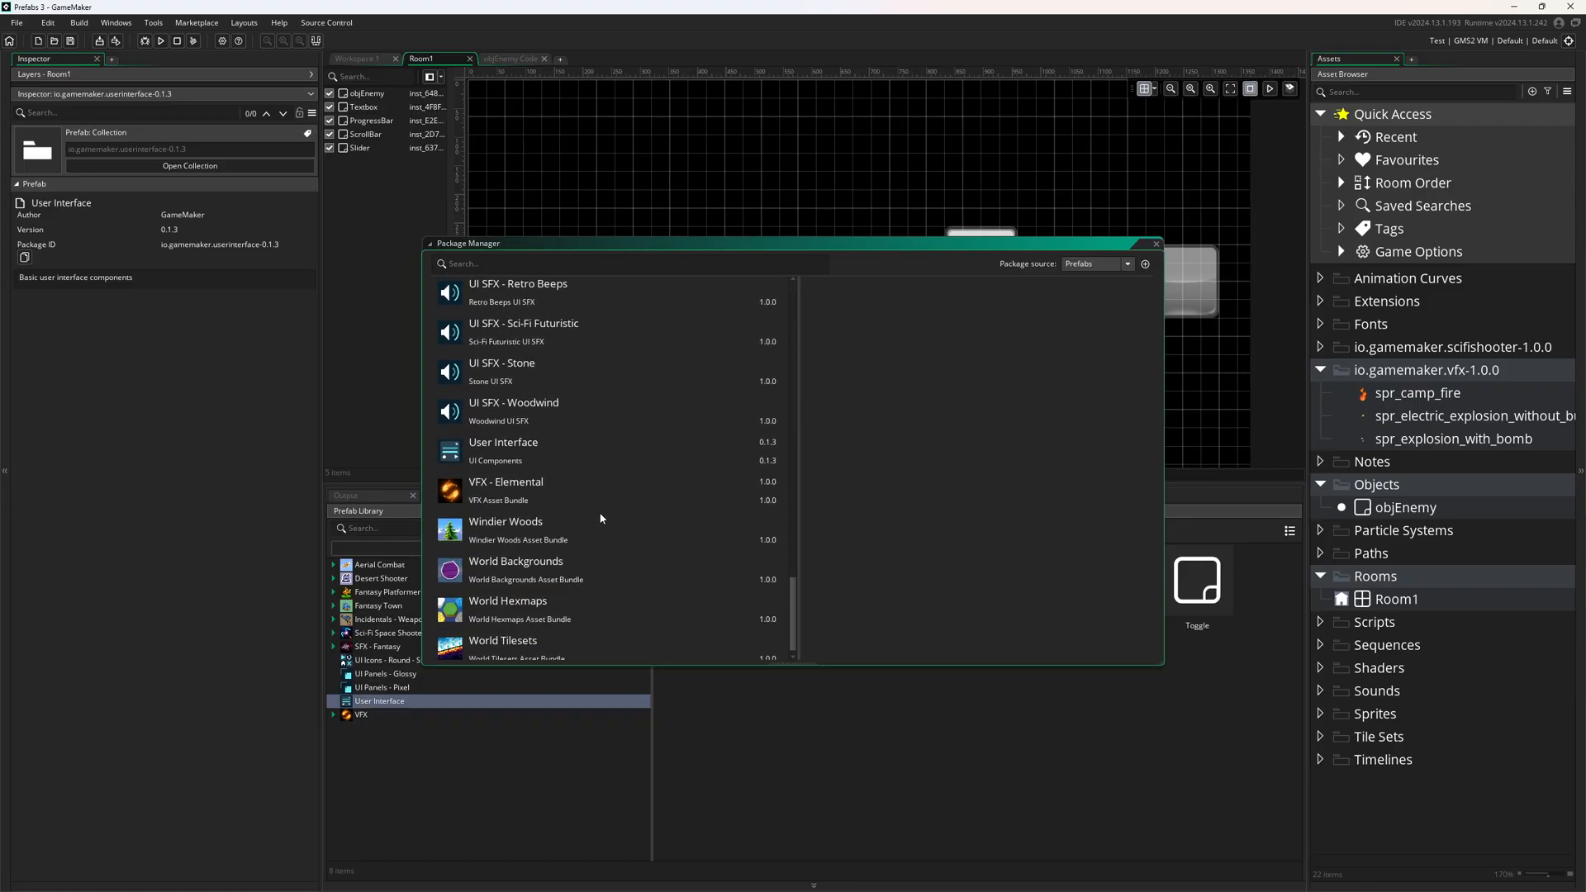
click(502, 442)
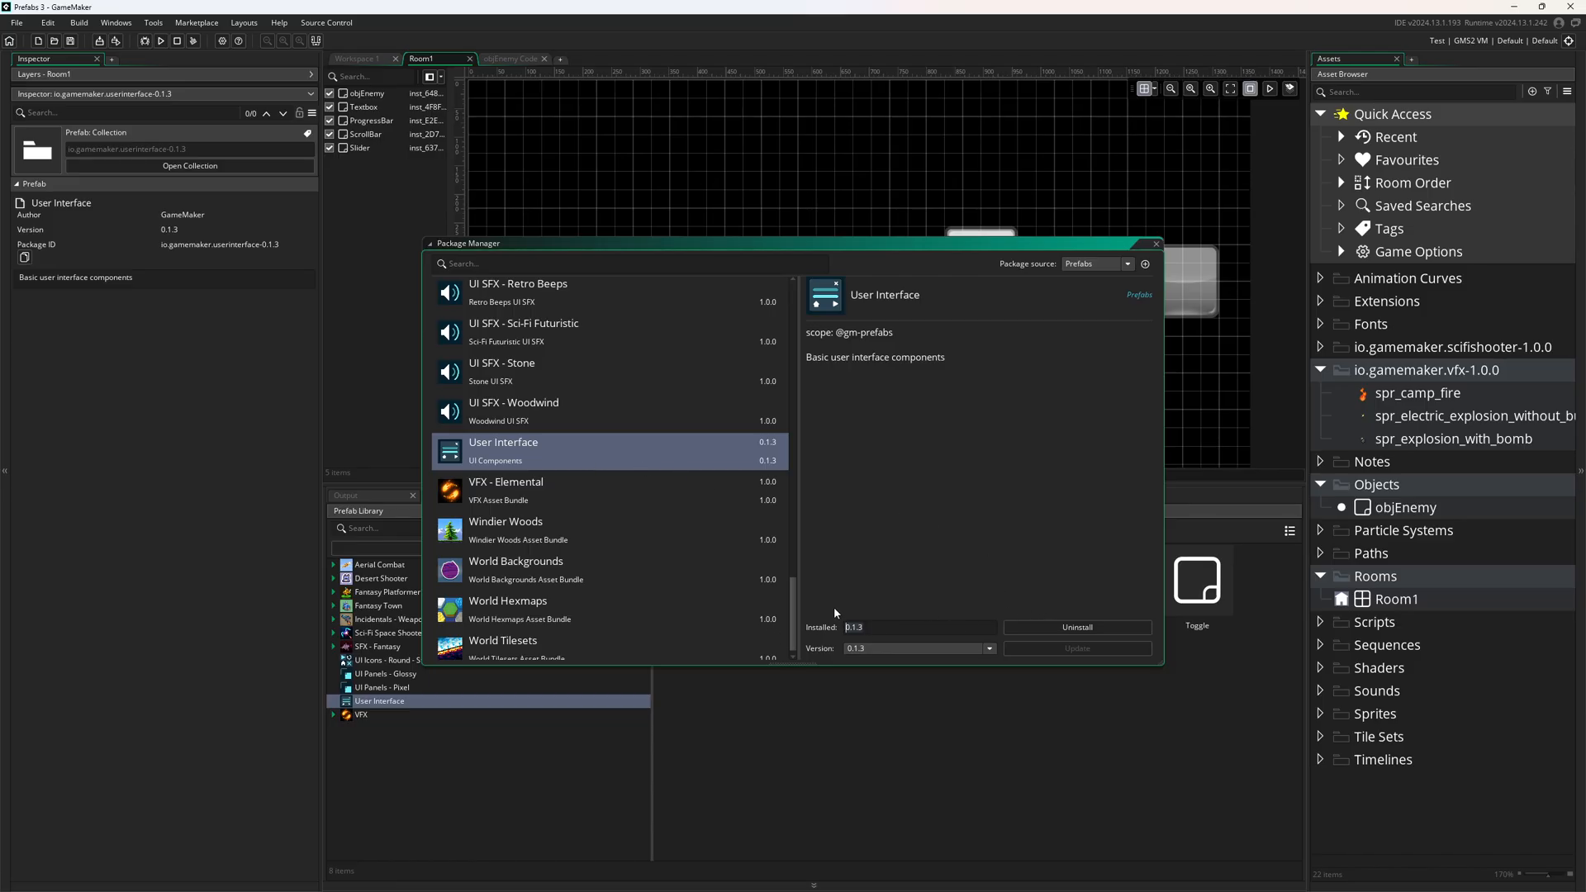
mouse_move(895, 611)
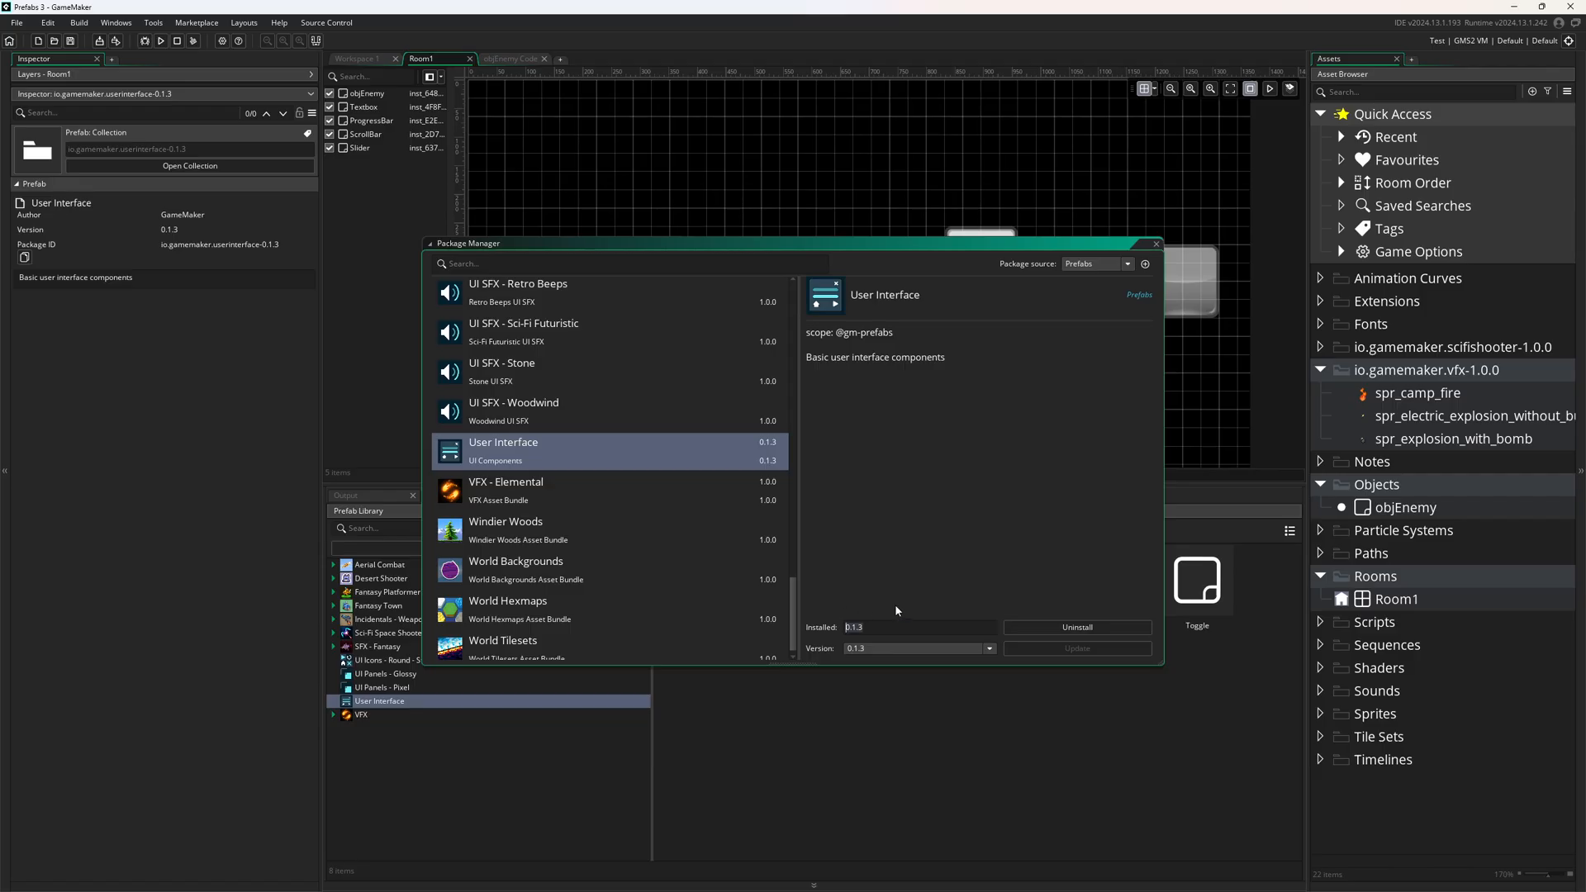
click(1075, 626)
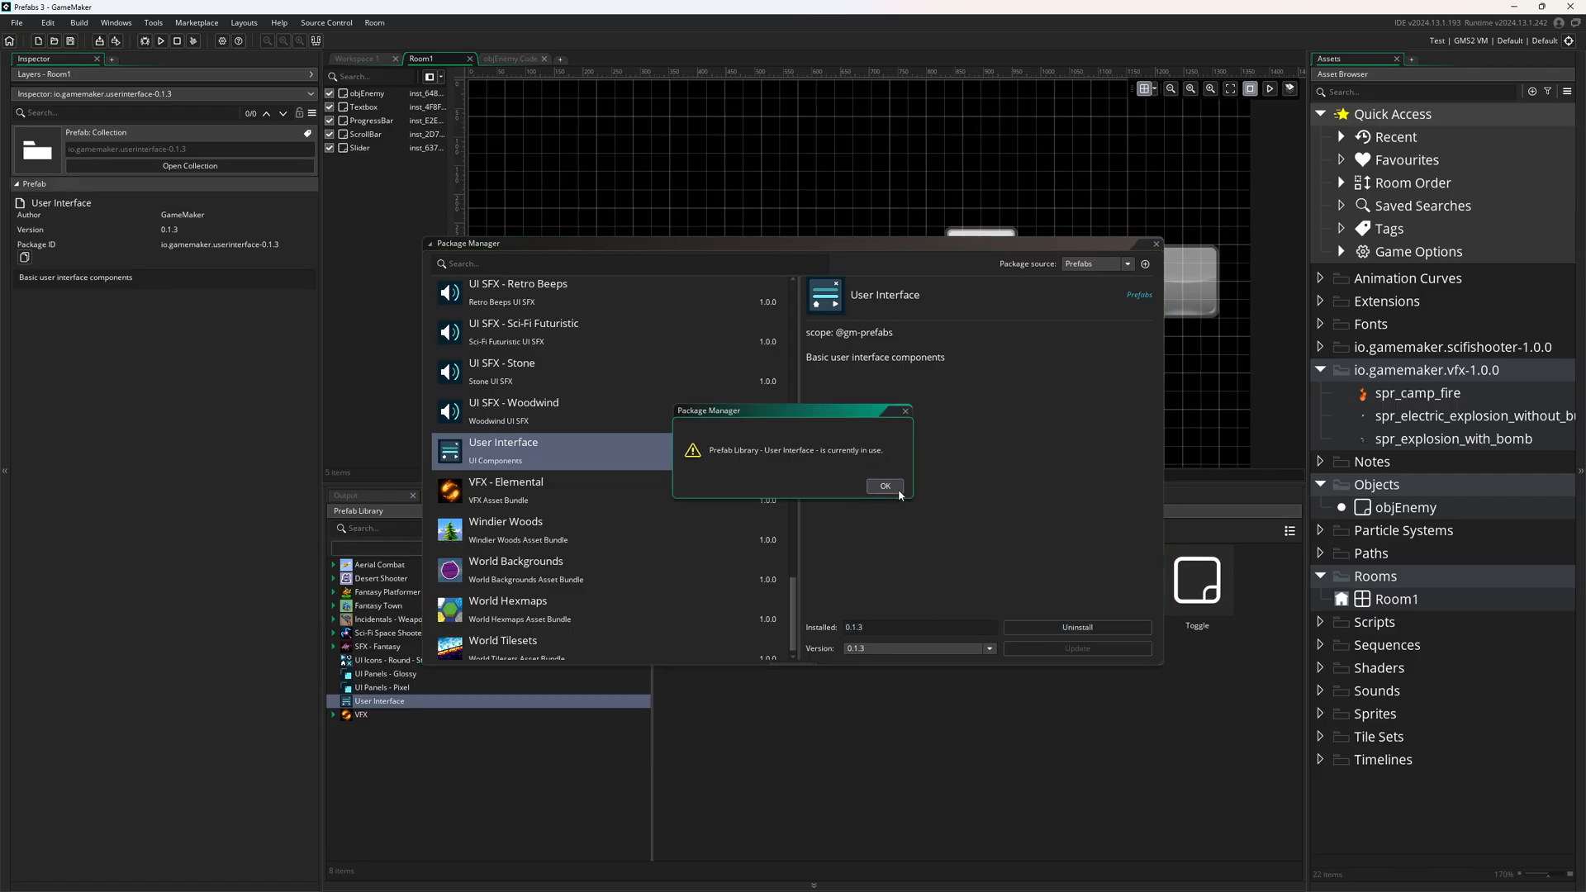
click(882, 485)
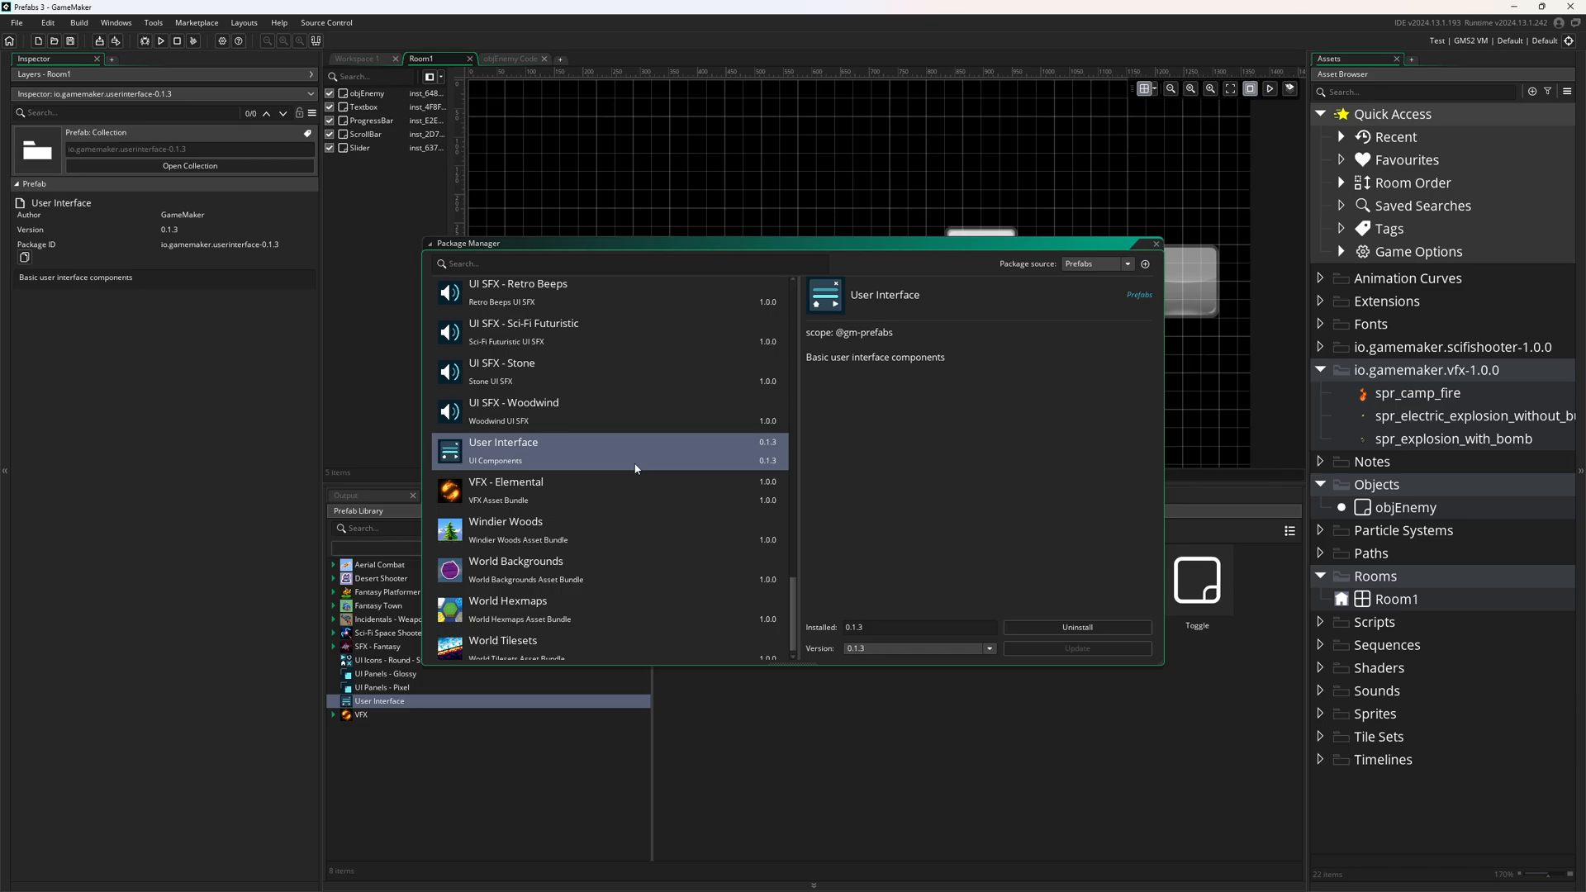
Step: Close the Package Manager and bring up the actions for the Textbox prefab
click(1154, 245)
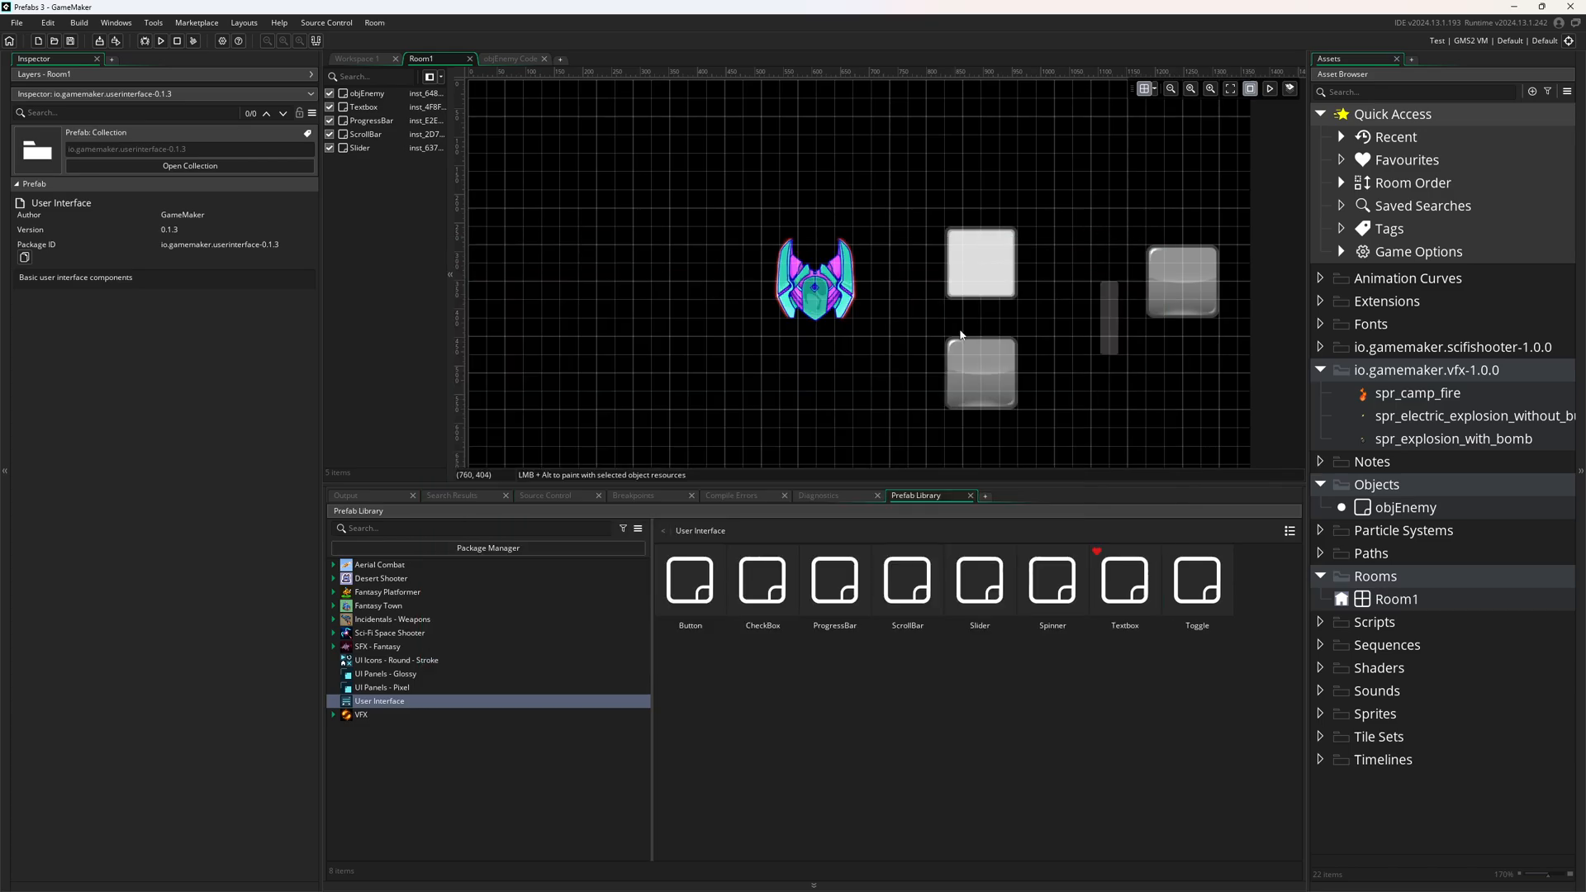
mouse_move(1151, 611)
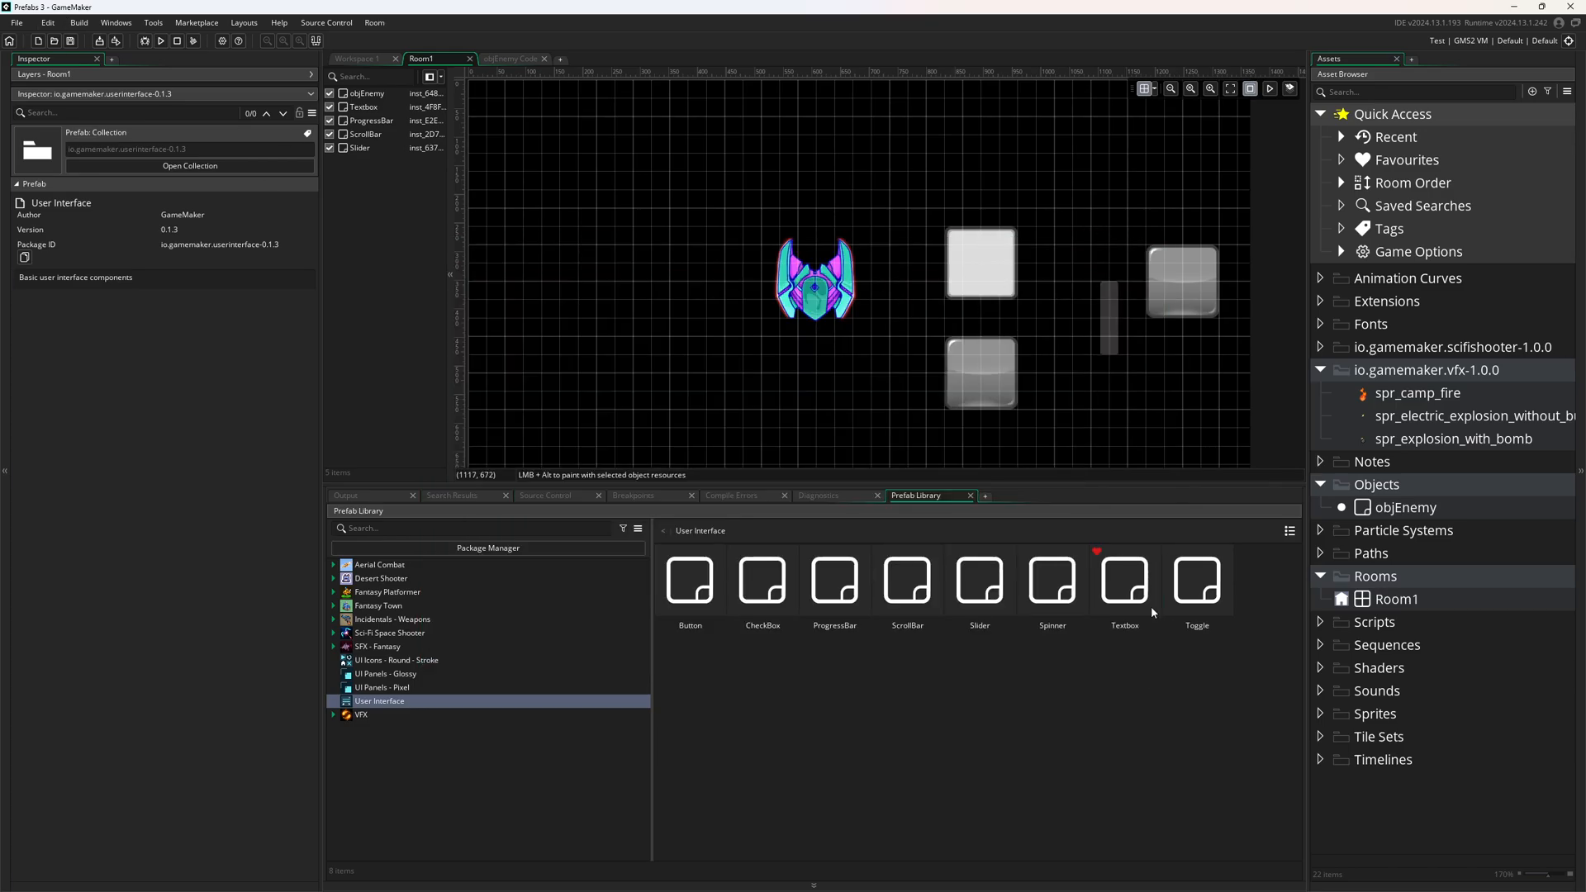
right_click(1123, 581)
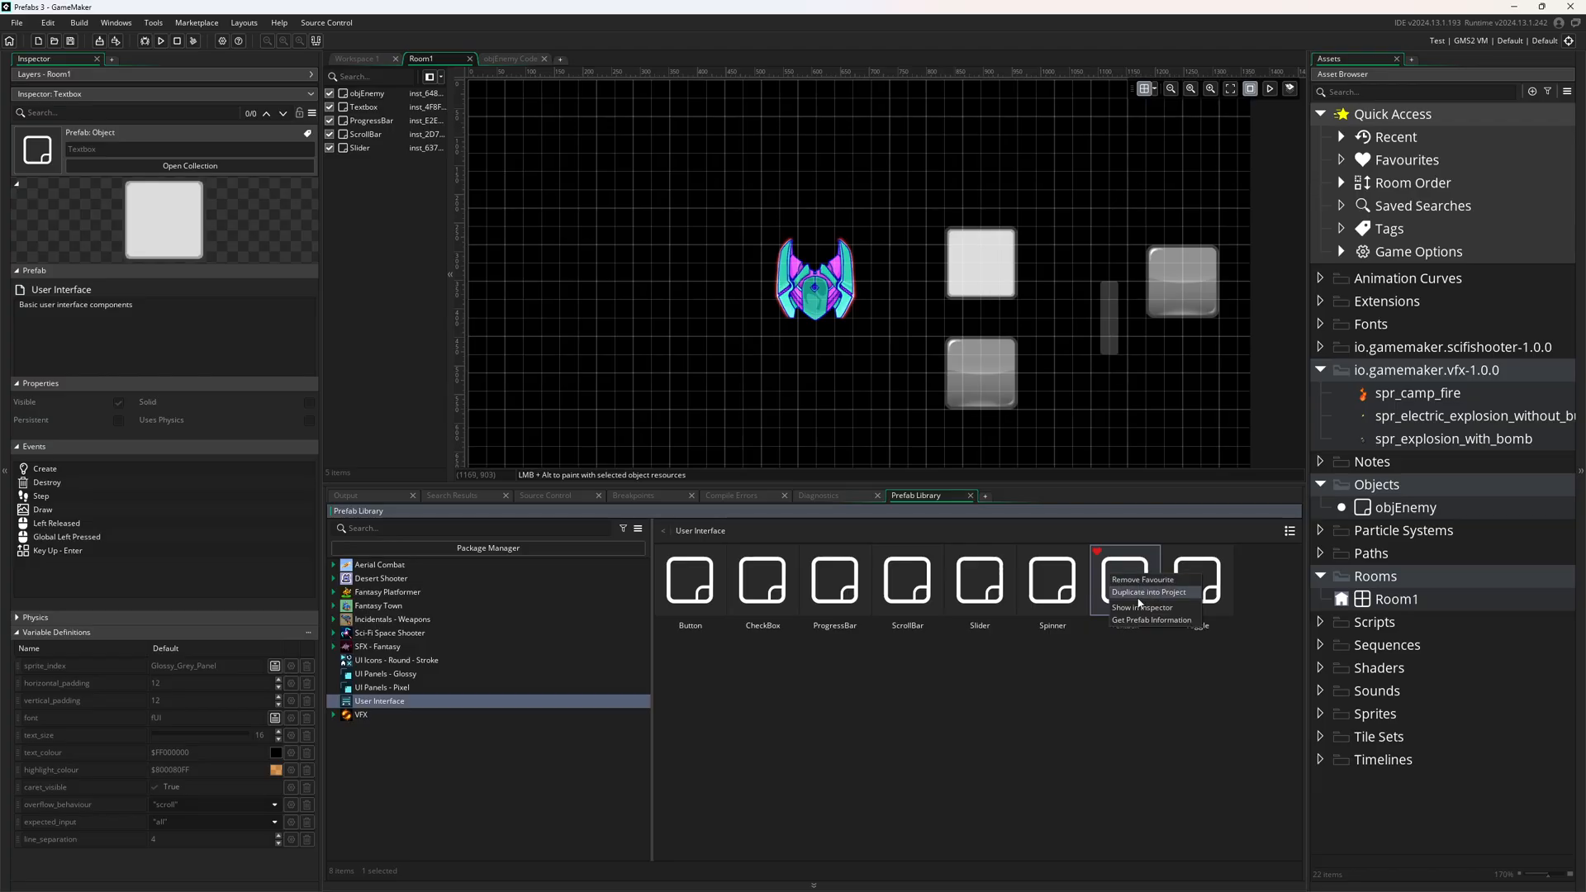
Step: Duplicate the Textbox prefab with its fUI font into the project and view its Create event code
click(1148, 591)
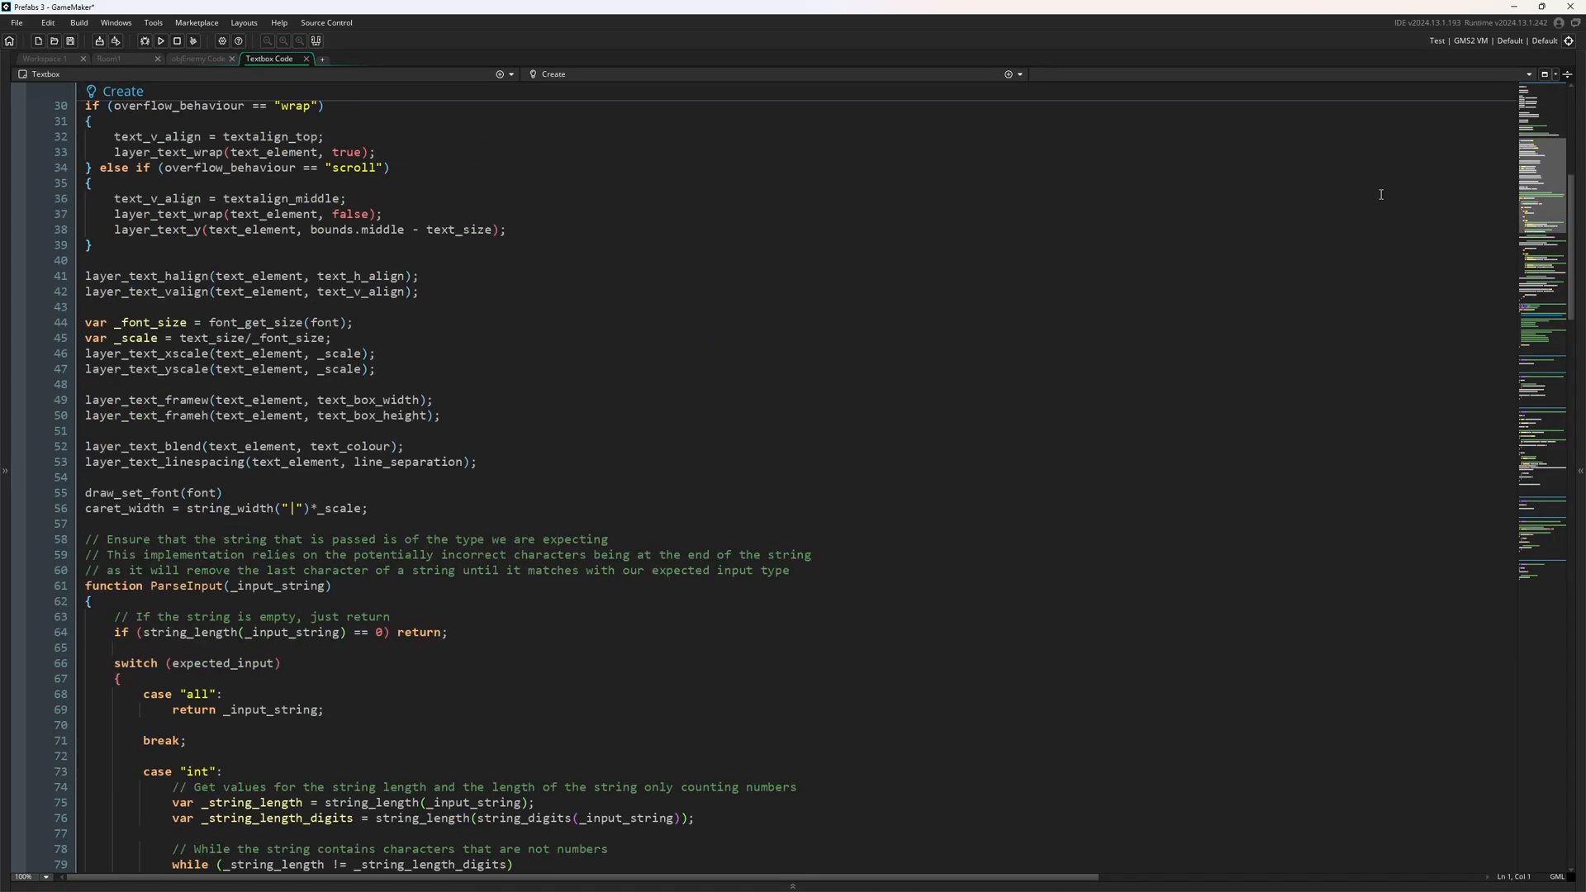
scroll(up, 3)
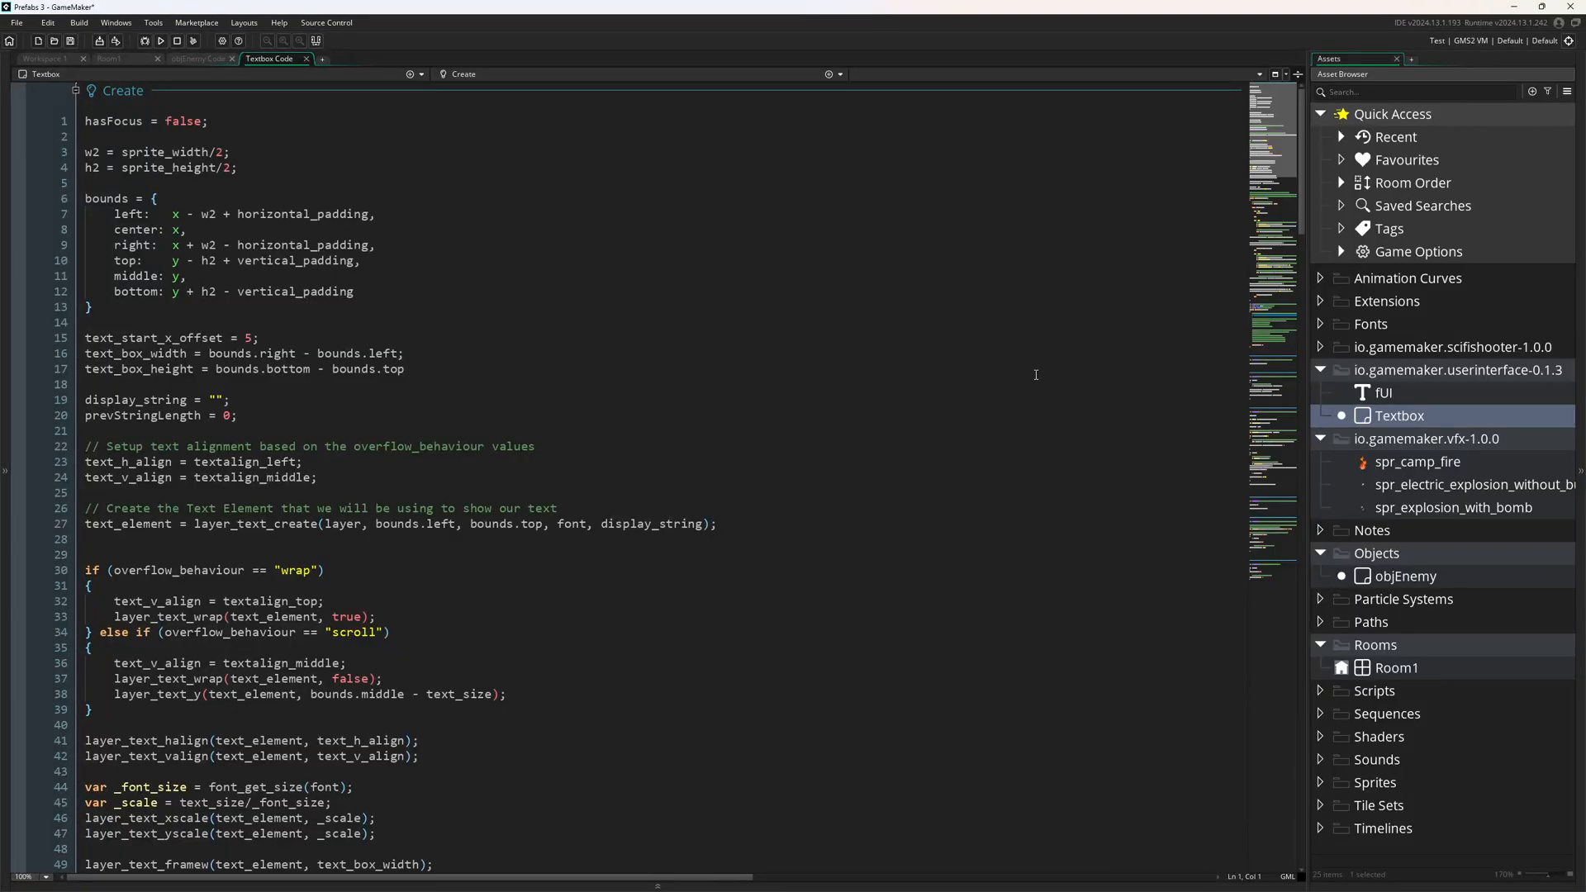
click(603, 385)
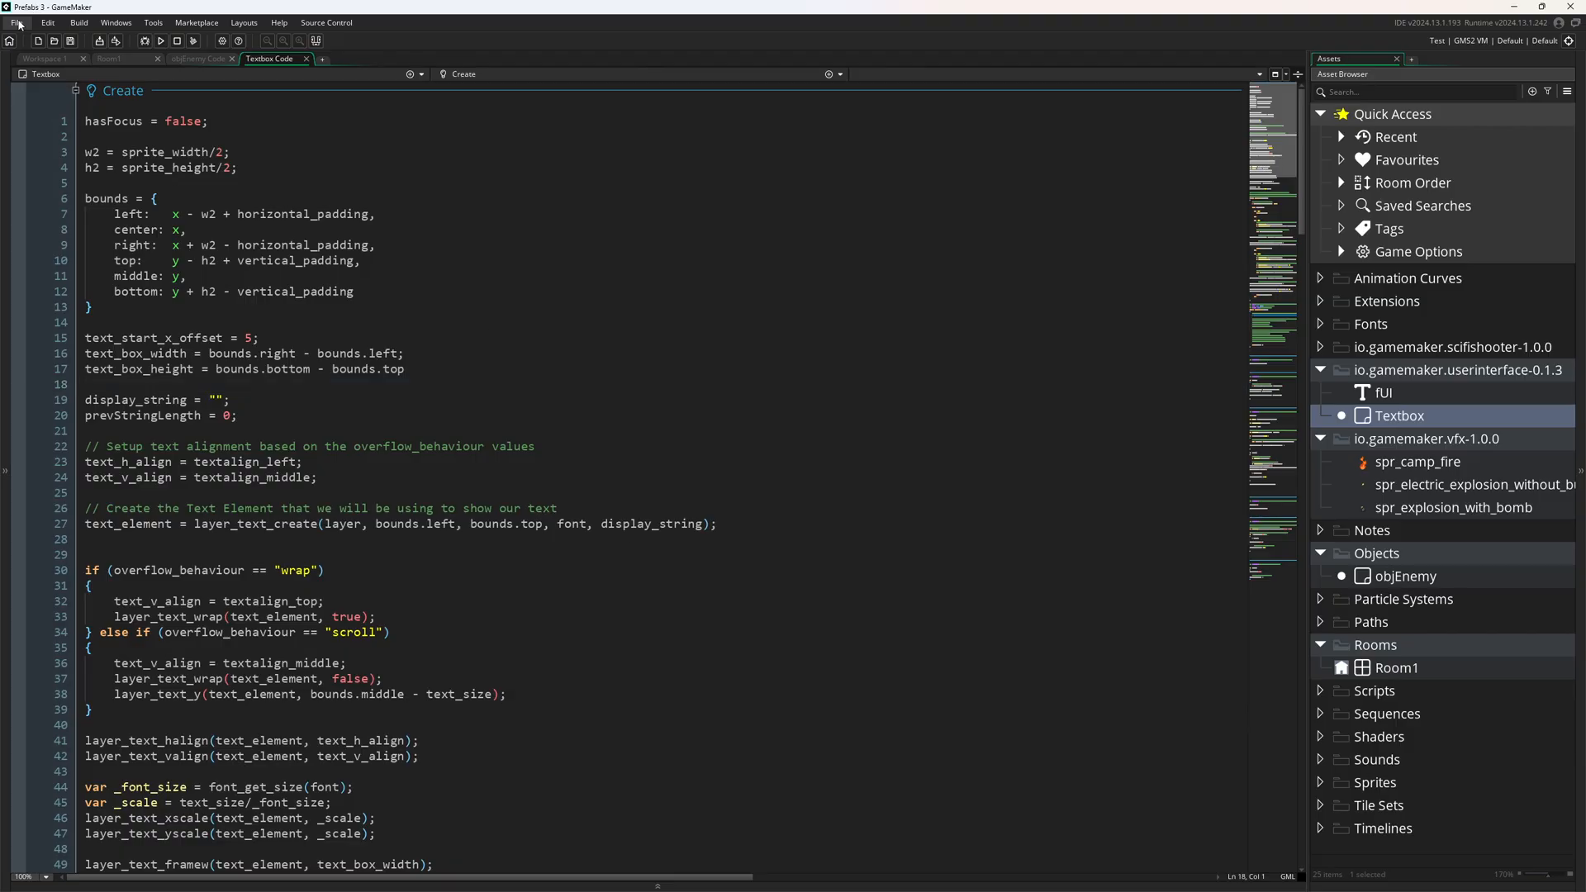
Step: Reopen Prefabs 3 from Recent Projects and dismiss the resource load failures warning
click(16, 22)
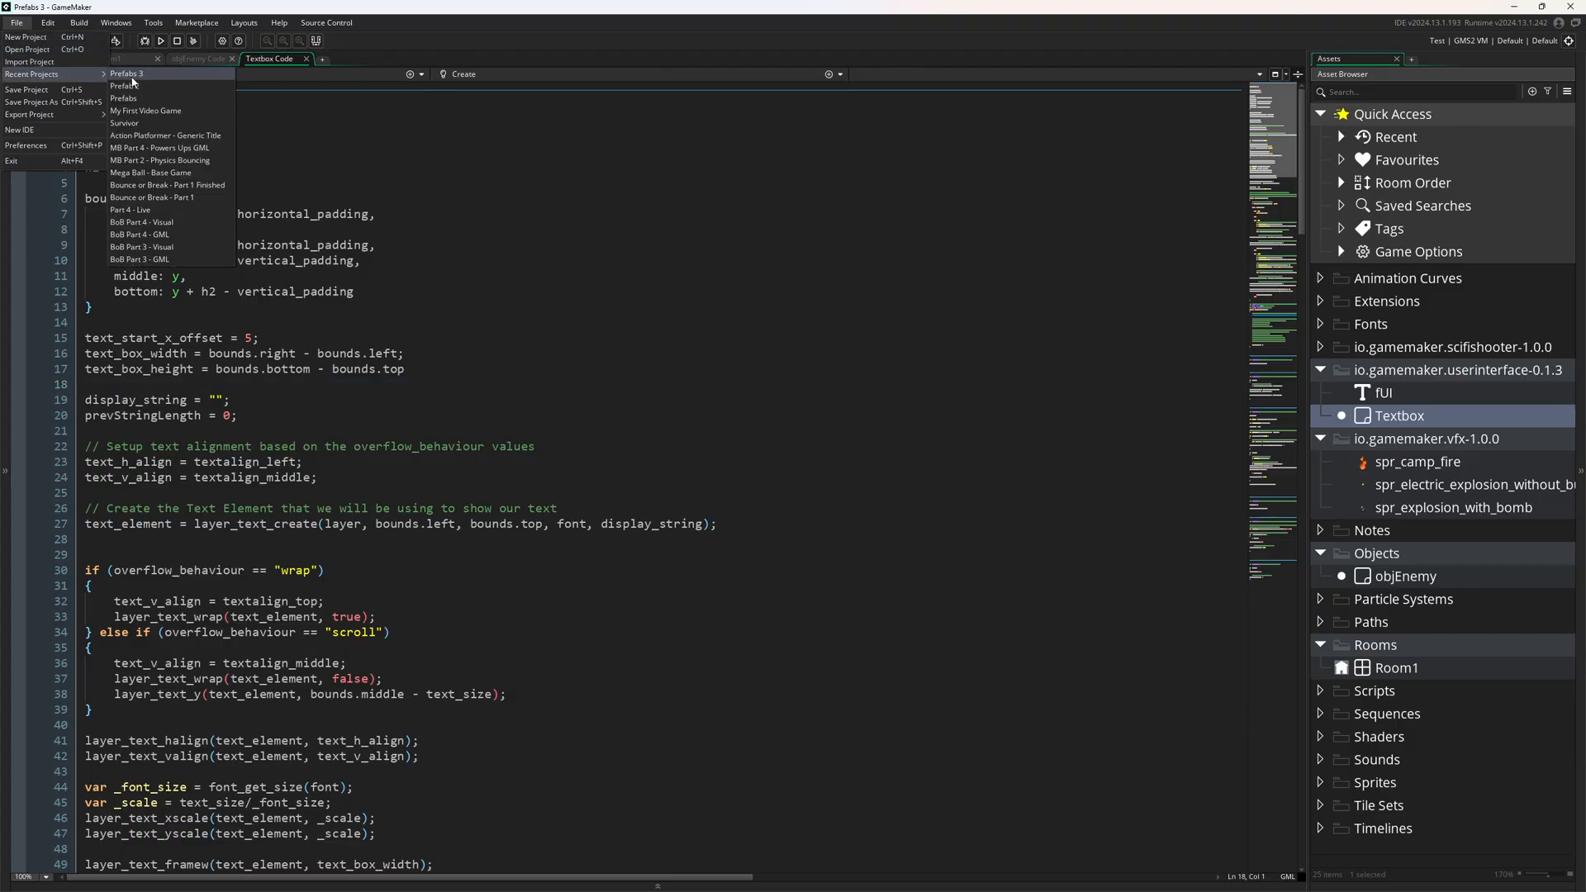
click(125, 74)
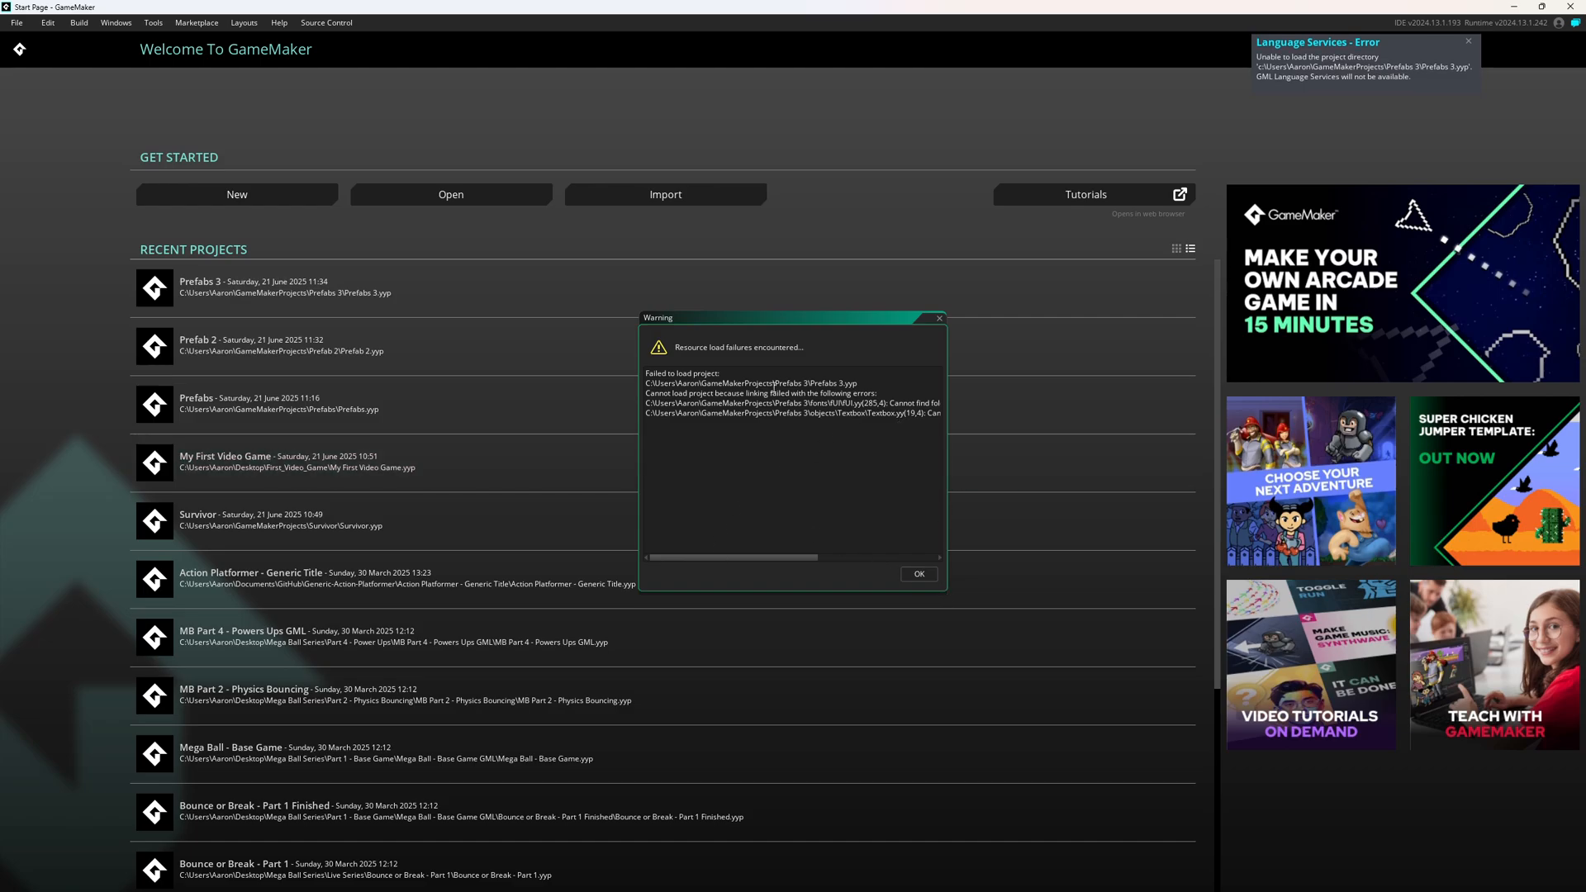
mouse_move(786, 544)
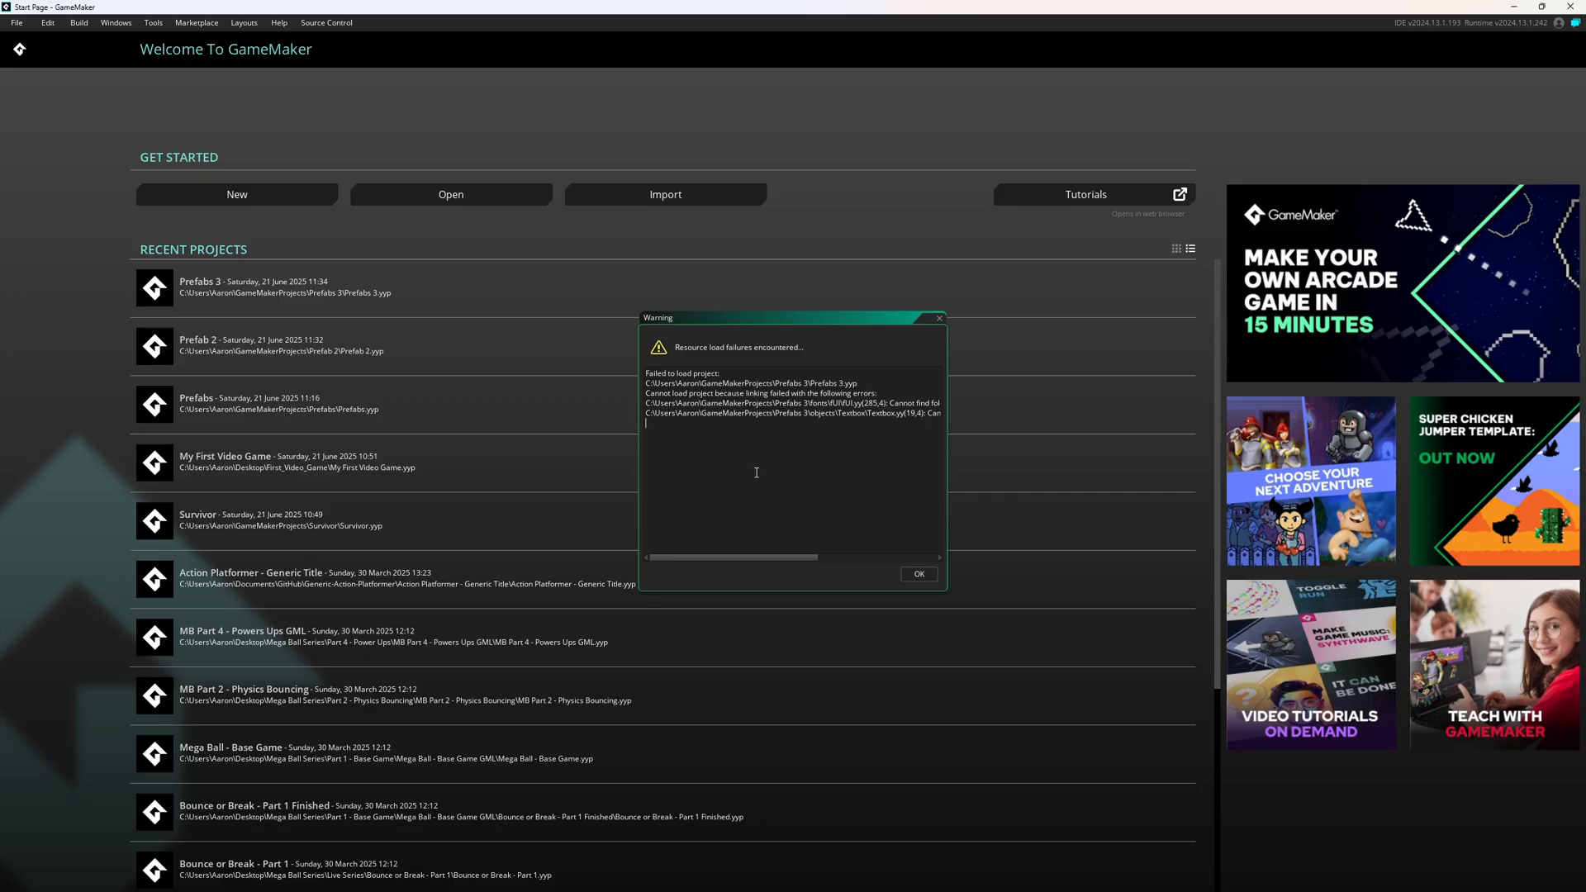
mouse_move(778, 525)
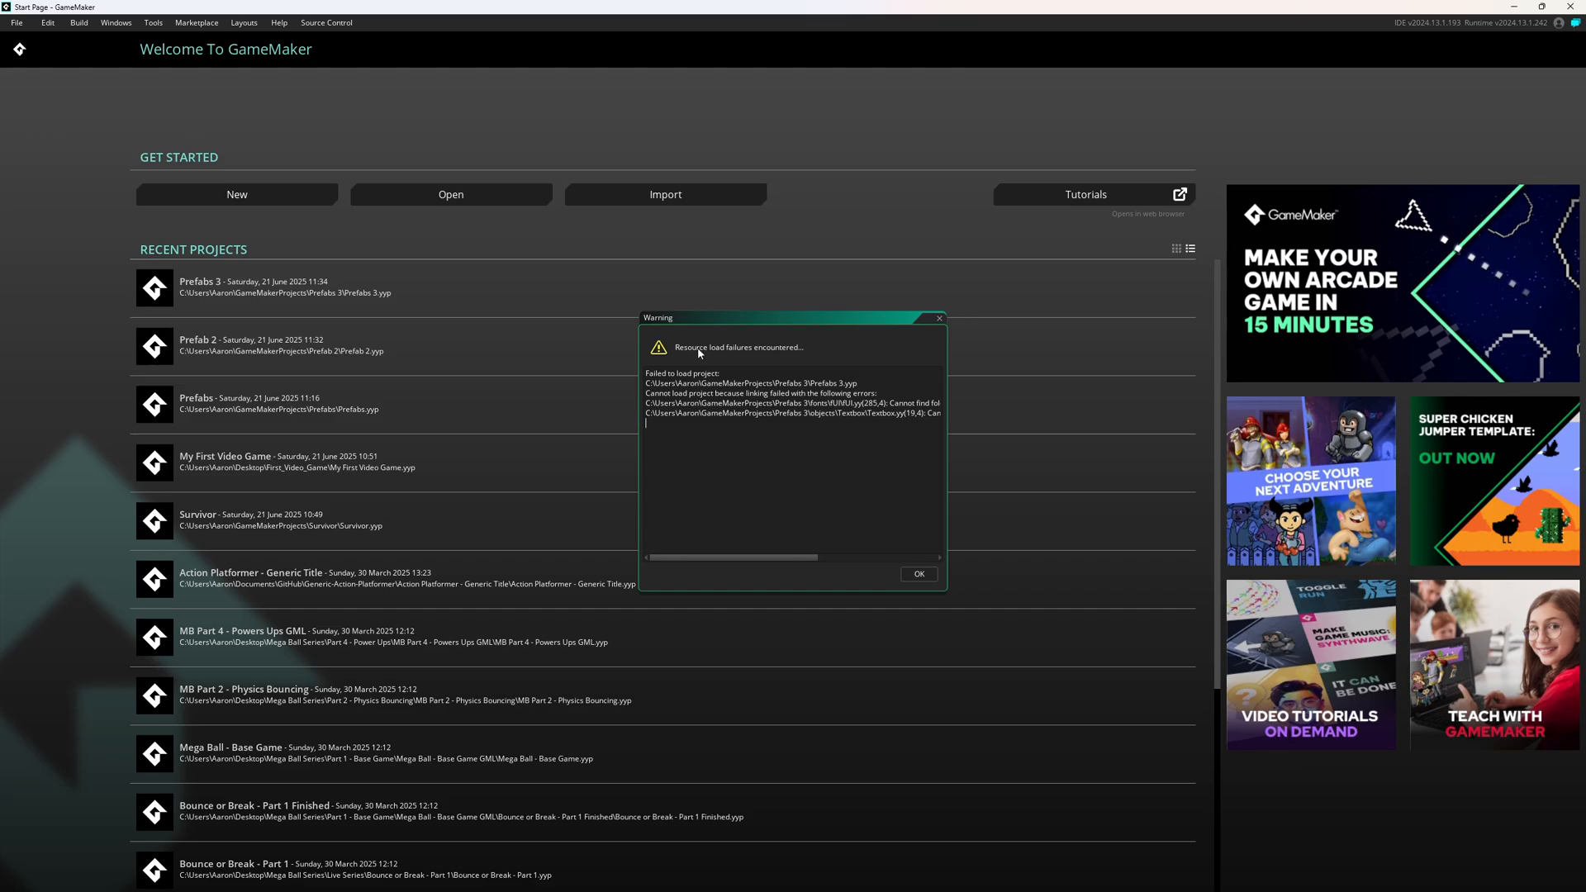
click(916, 573)
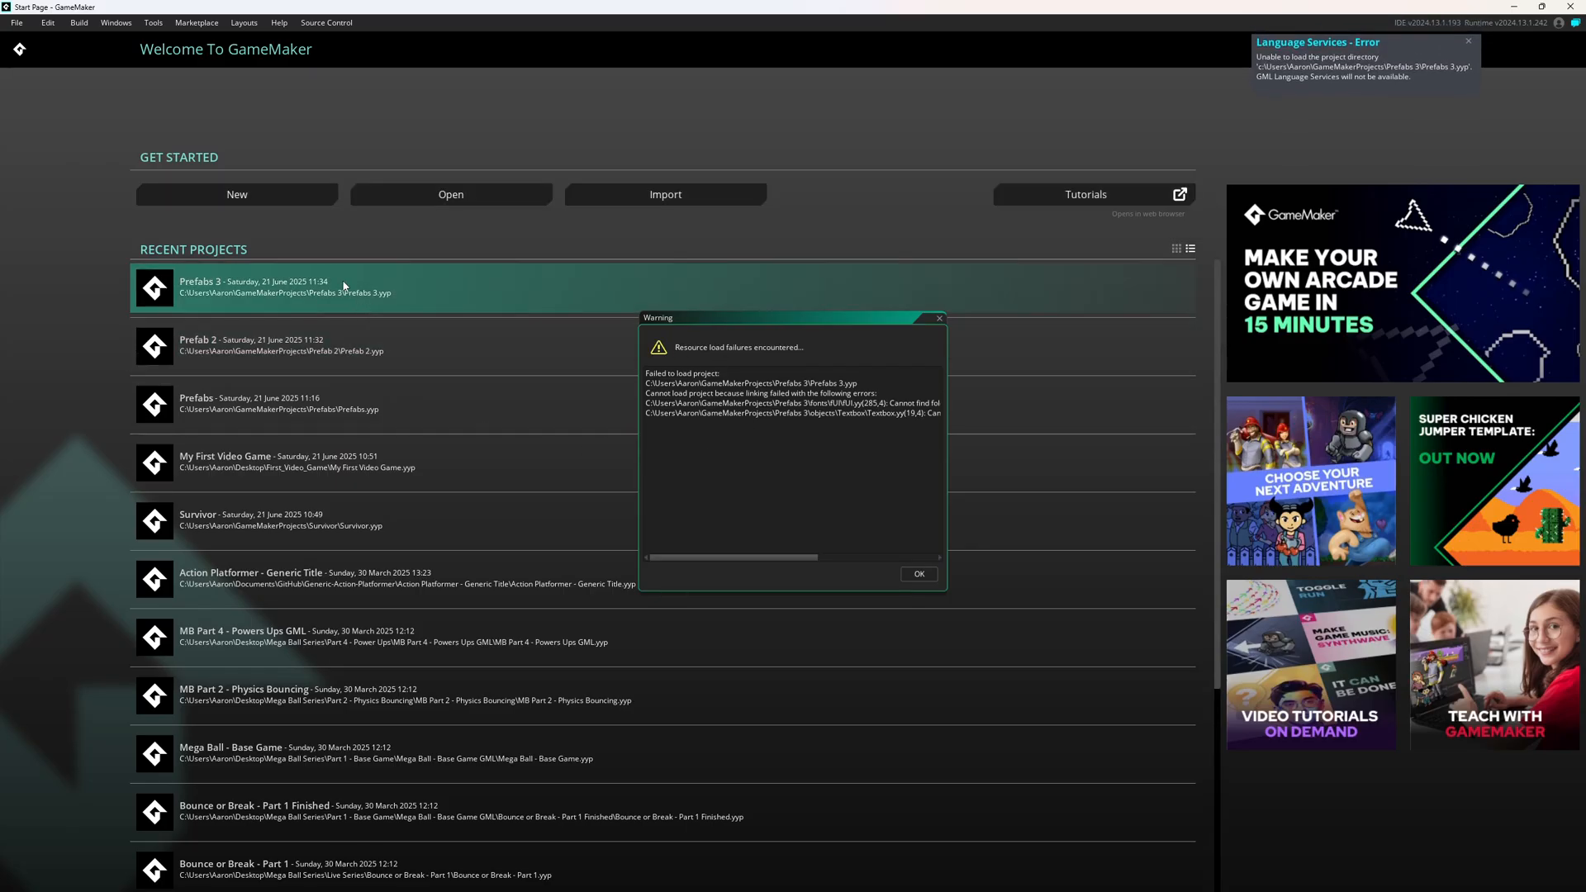
click(917, 573)
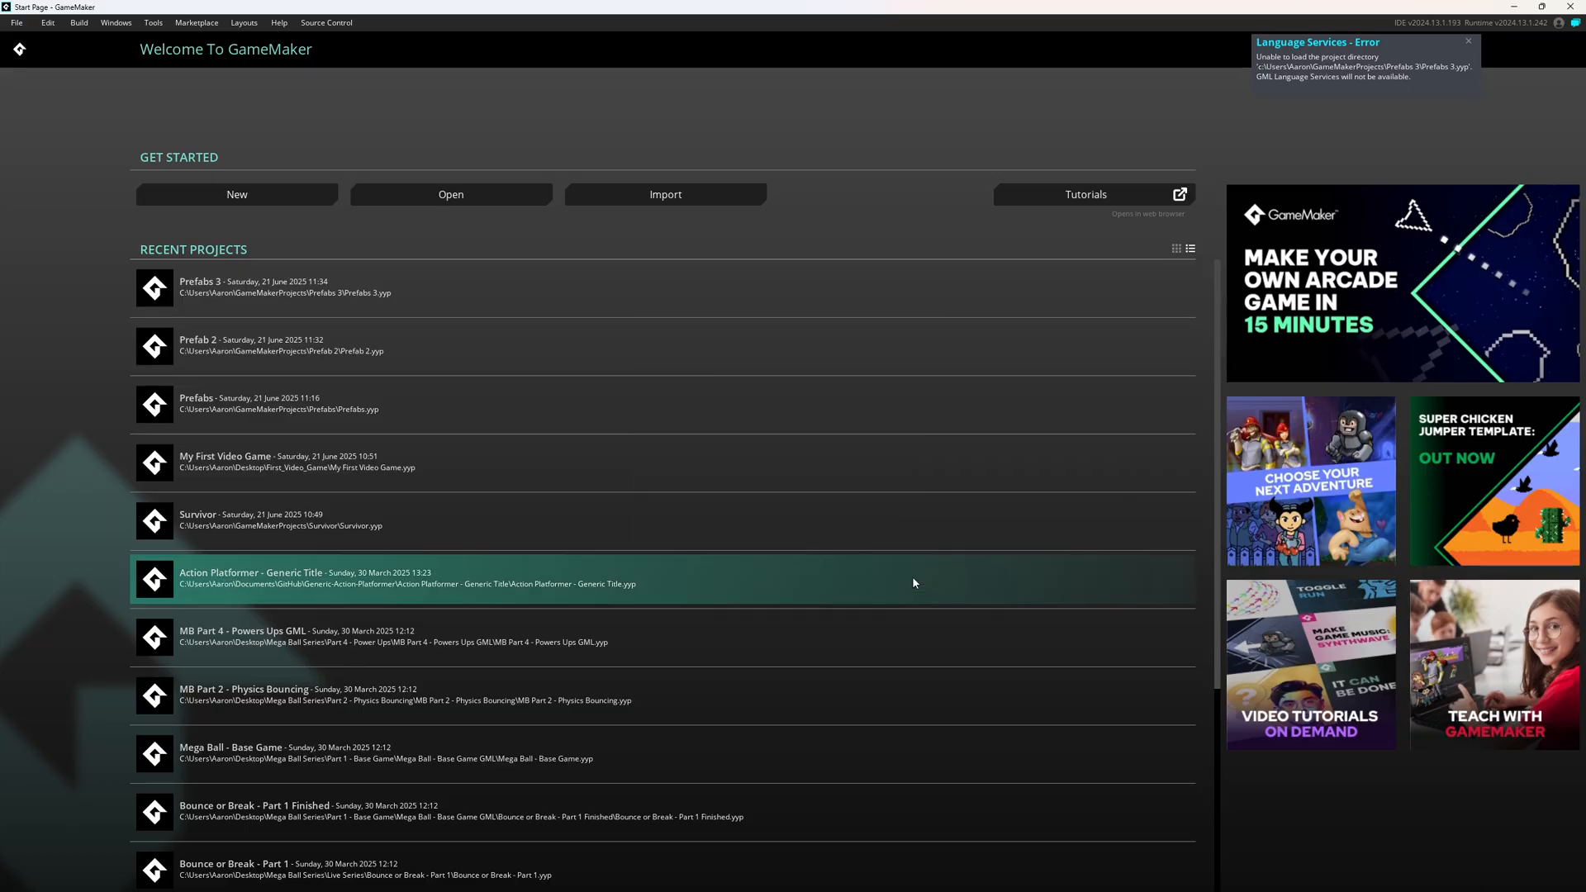
Step: Create a new blank game project named Prefabs 4 from the start page
click(1467, 41)
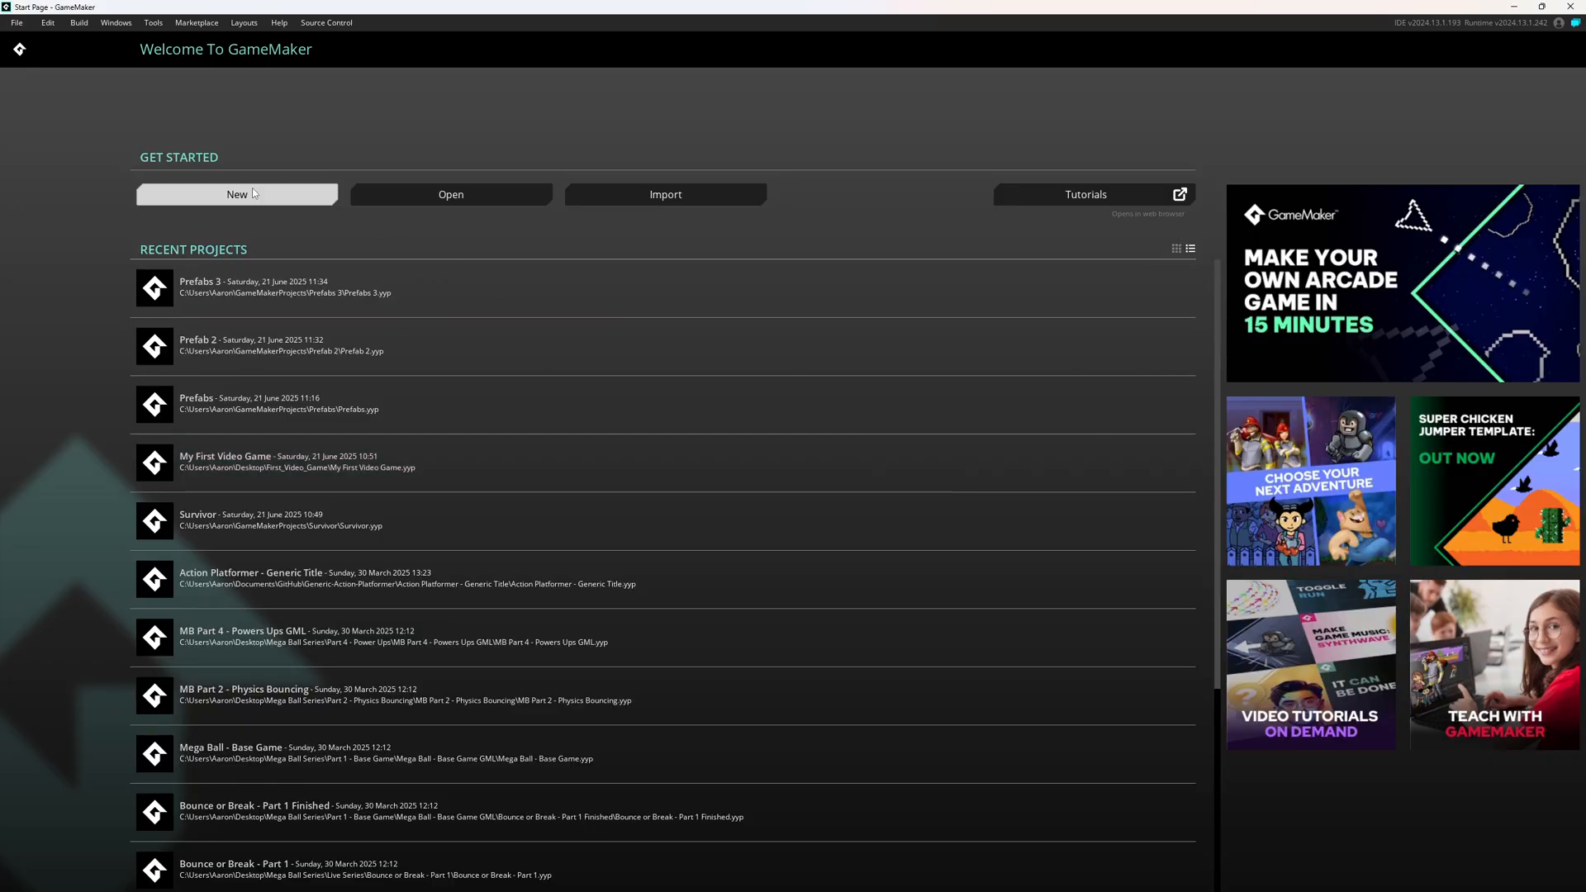
click(237, 195)
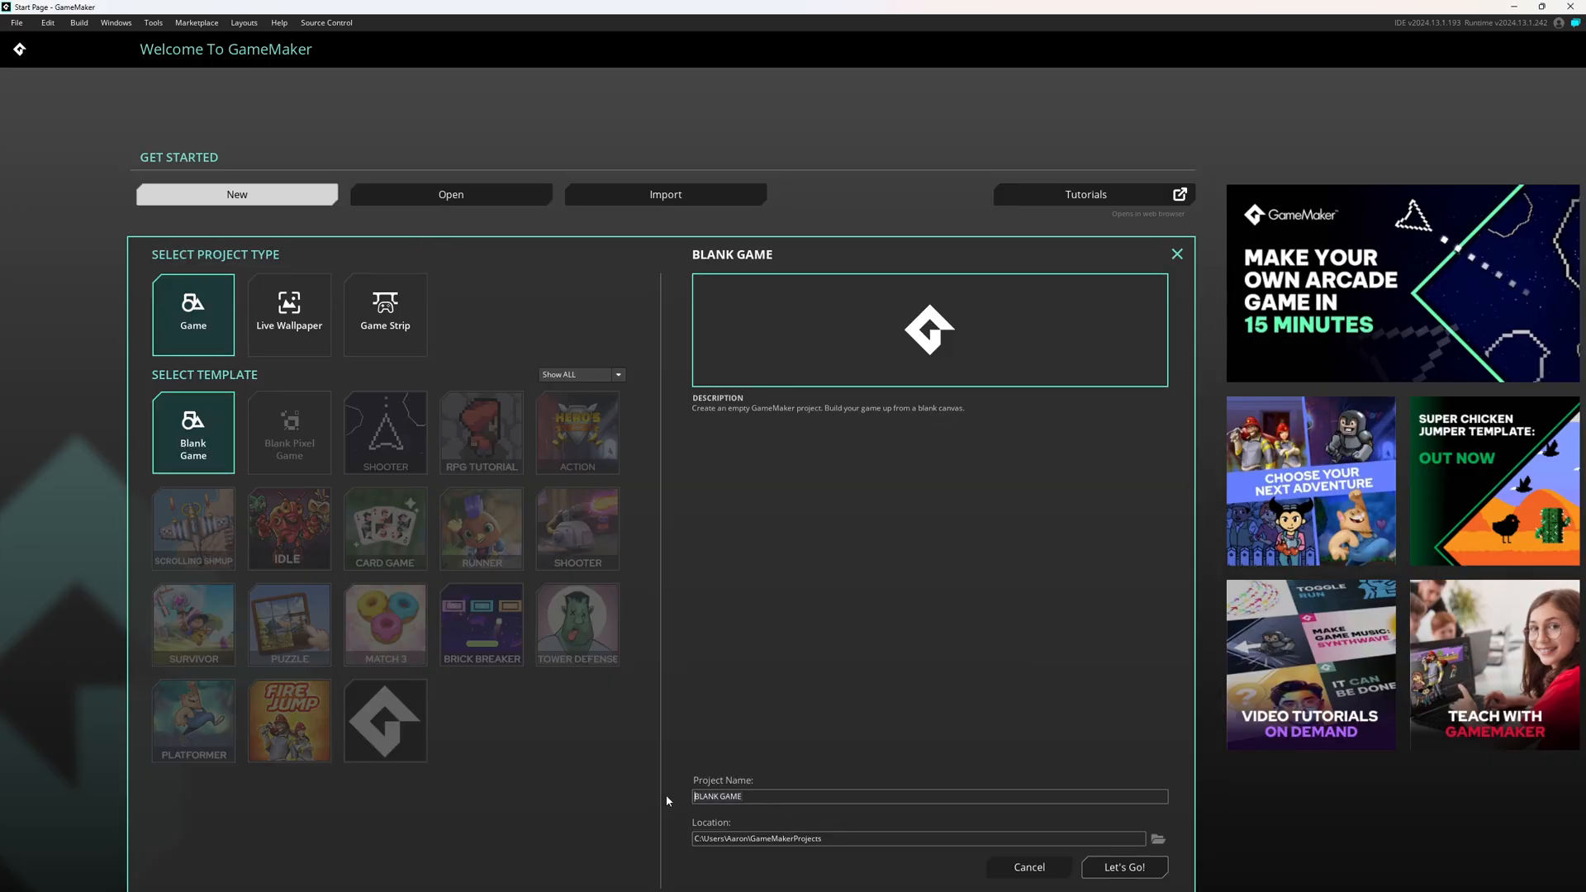
click(1123, 867)
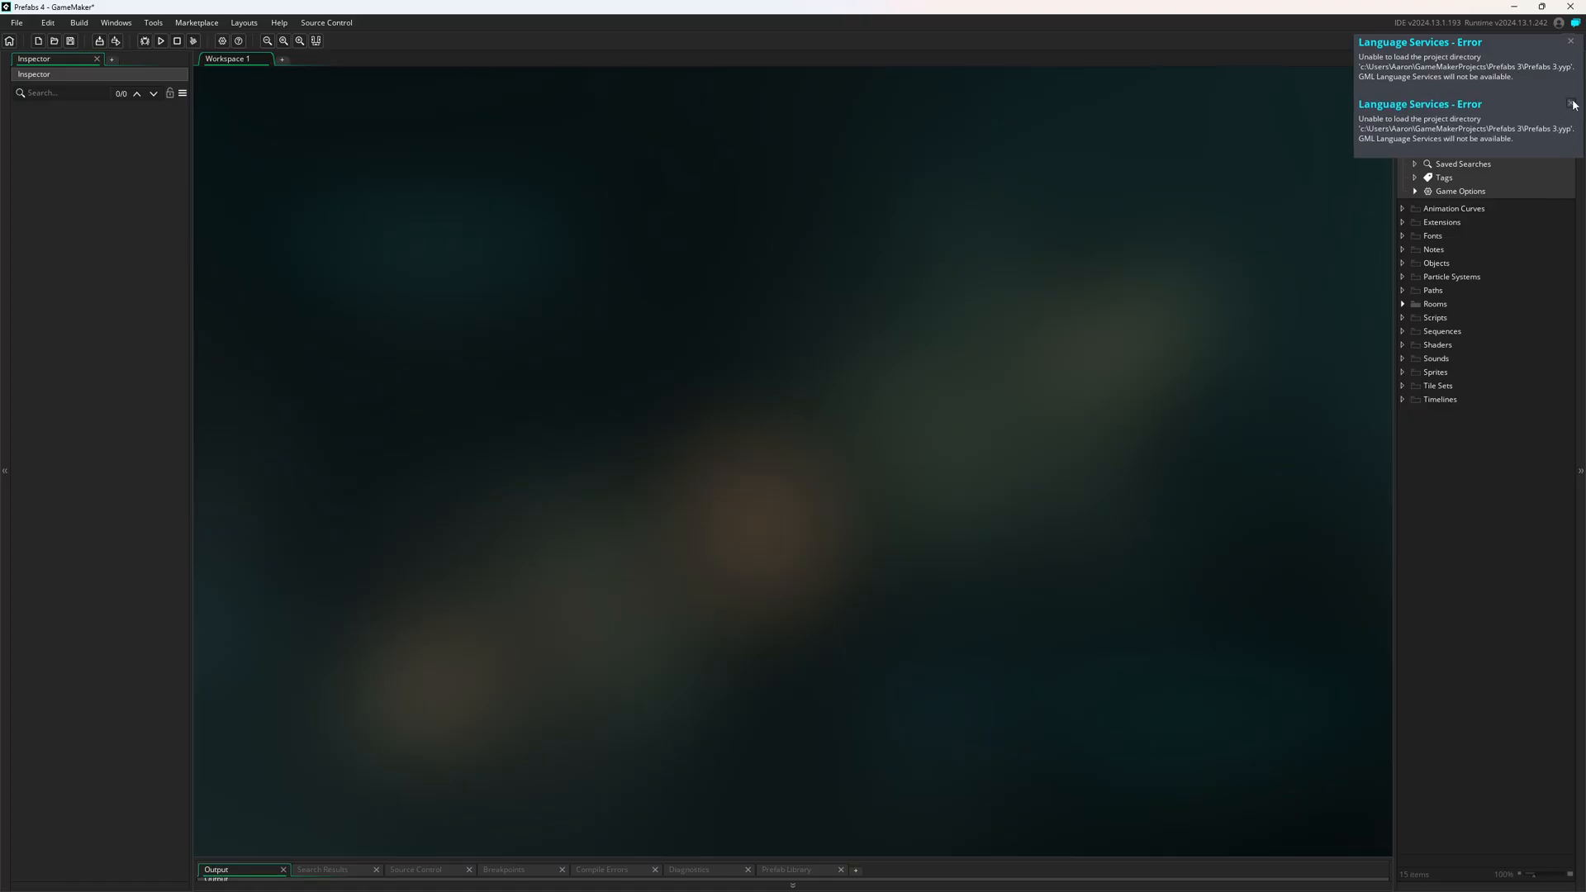
Step: Browse the Aerial Combat sprites into the Vehicles-Air Jets folder in the Prefab Library
click(1576, 21)
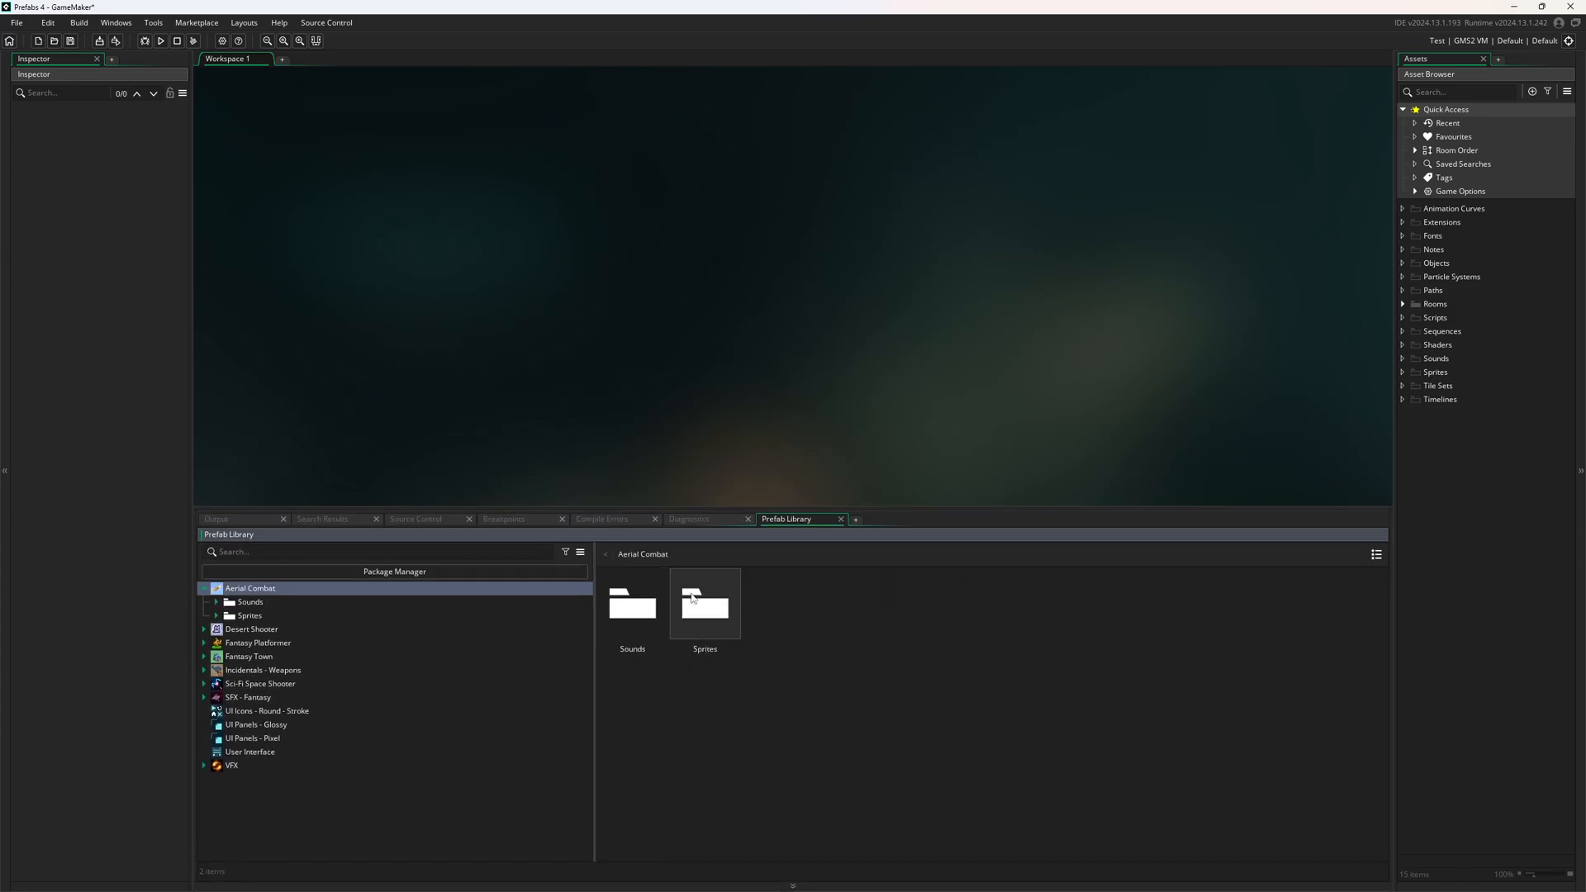
double_click(704, 603)
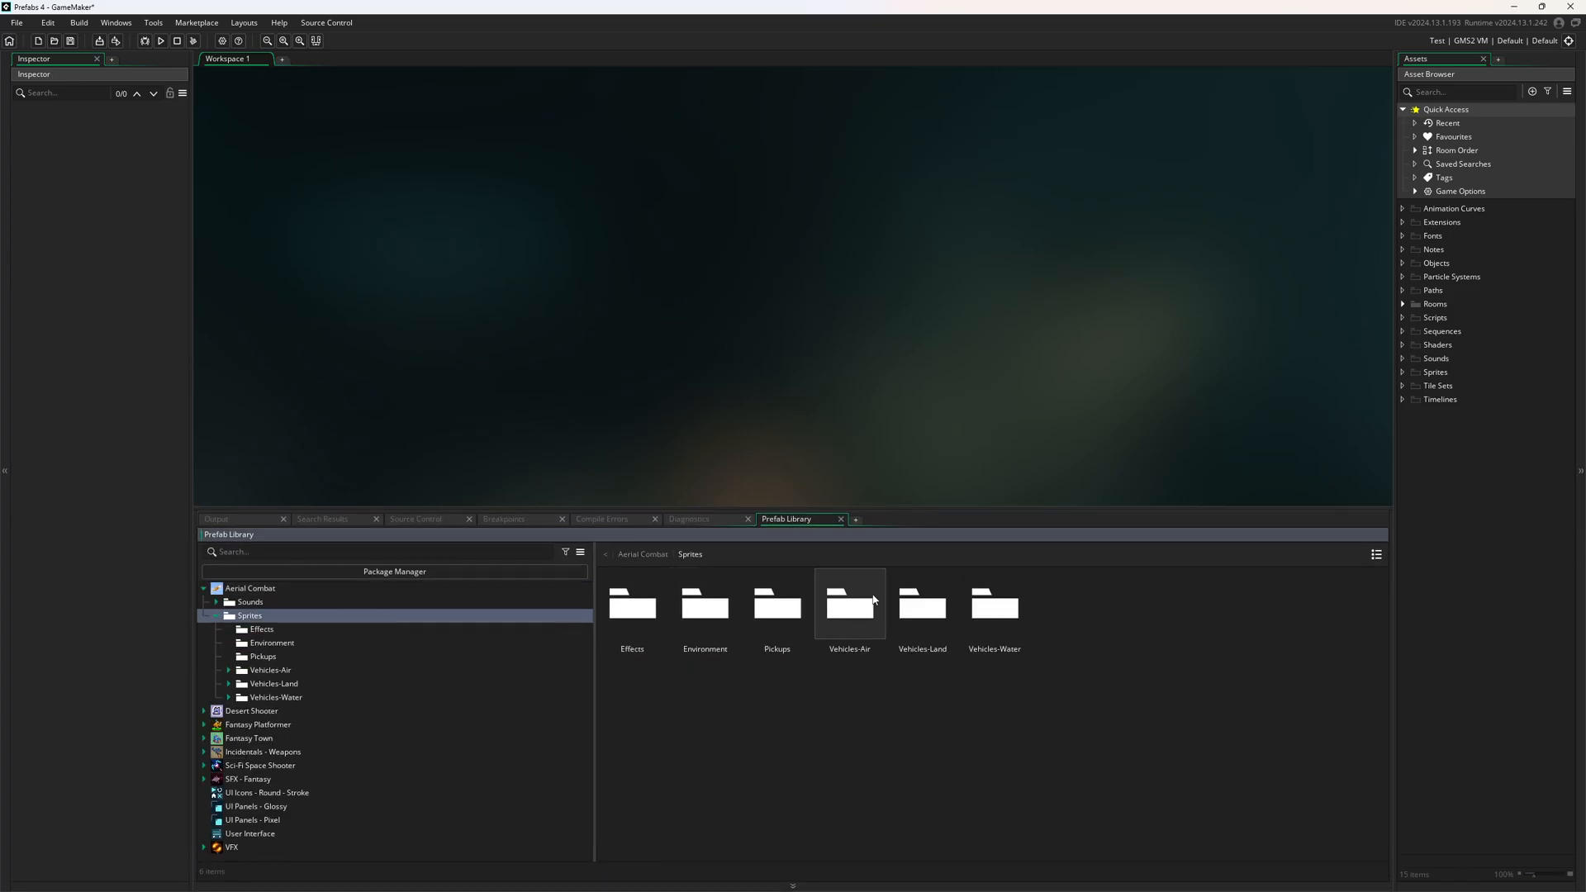
double_click(849, 605)
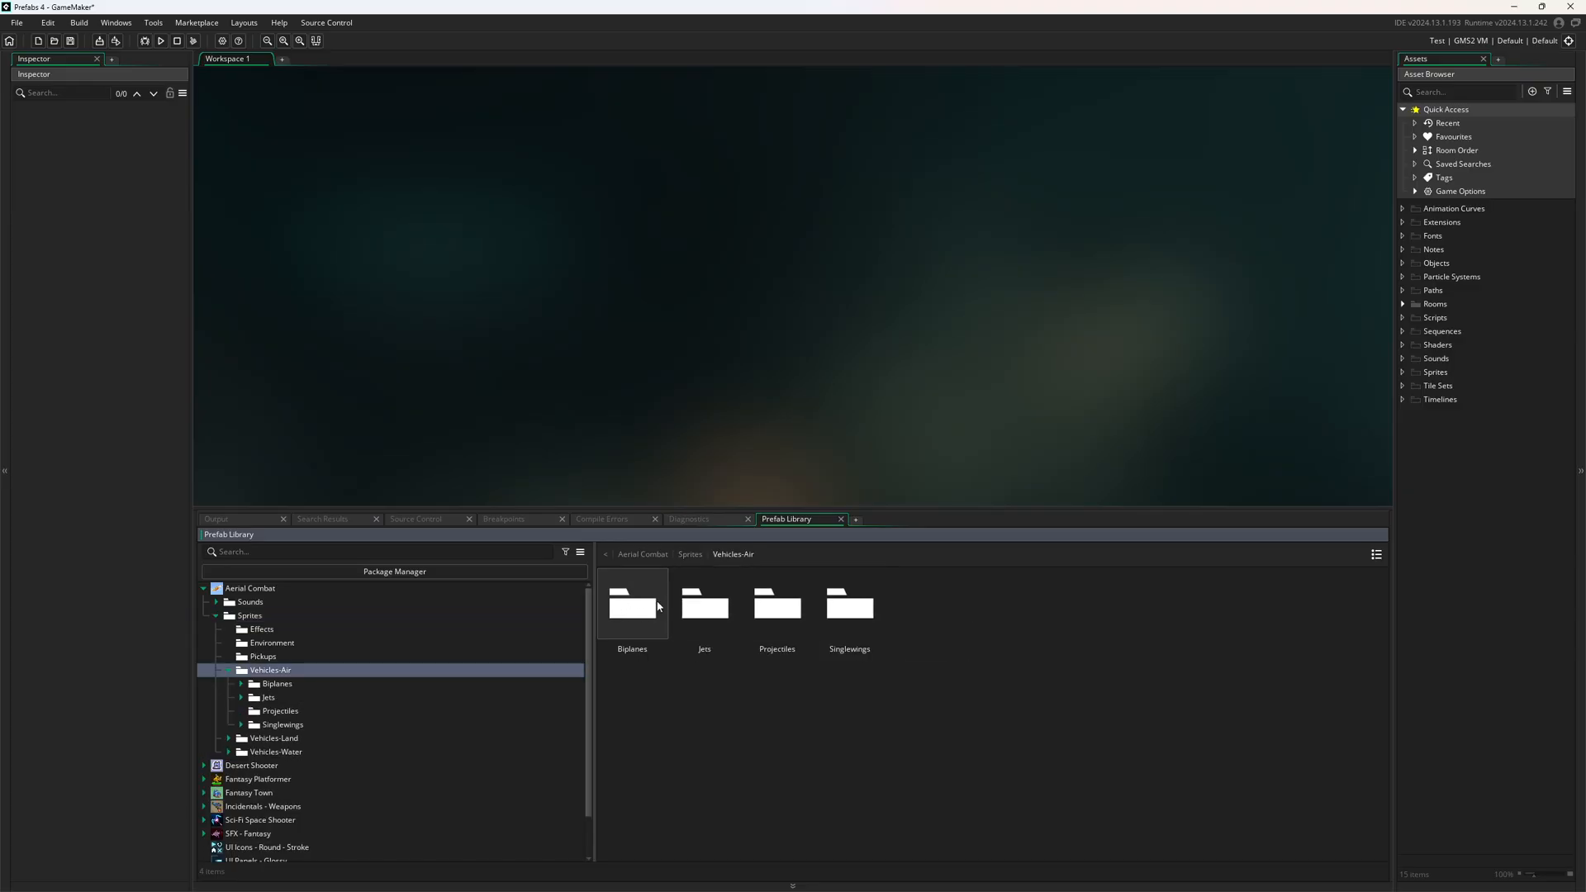
double_click(705, 606)
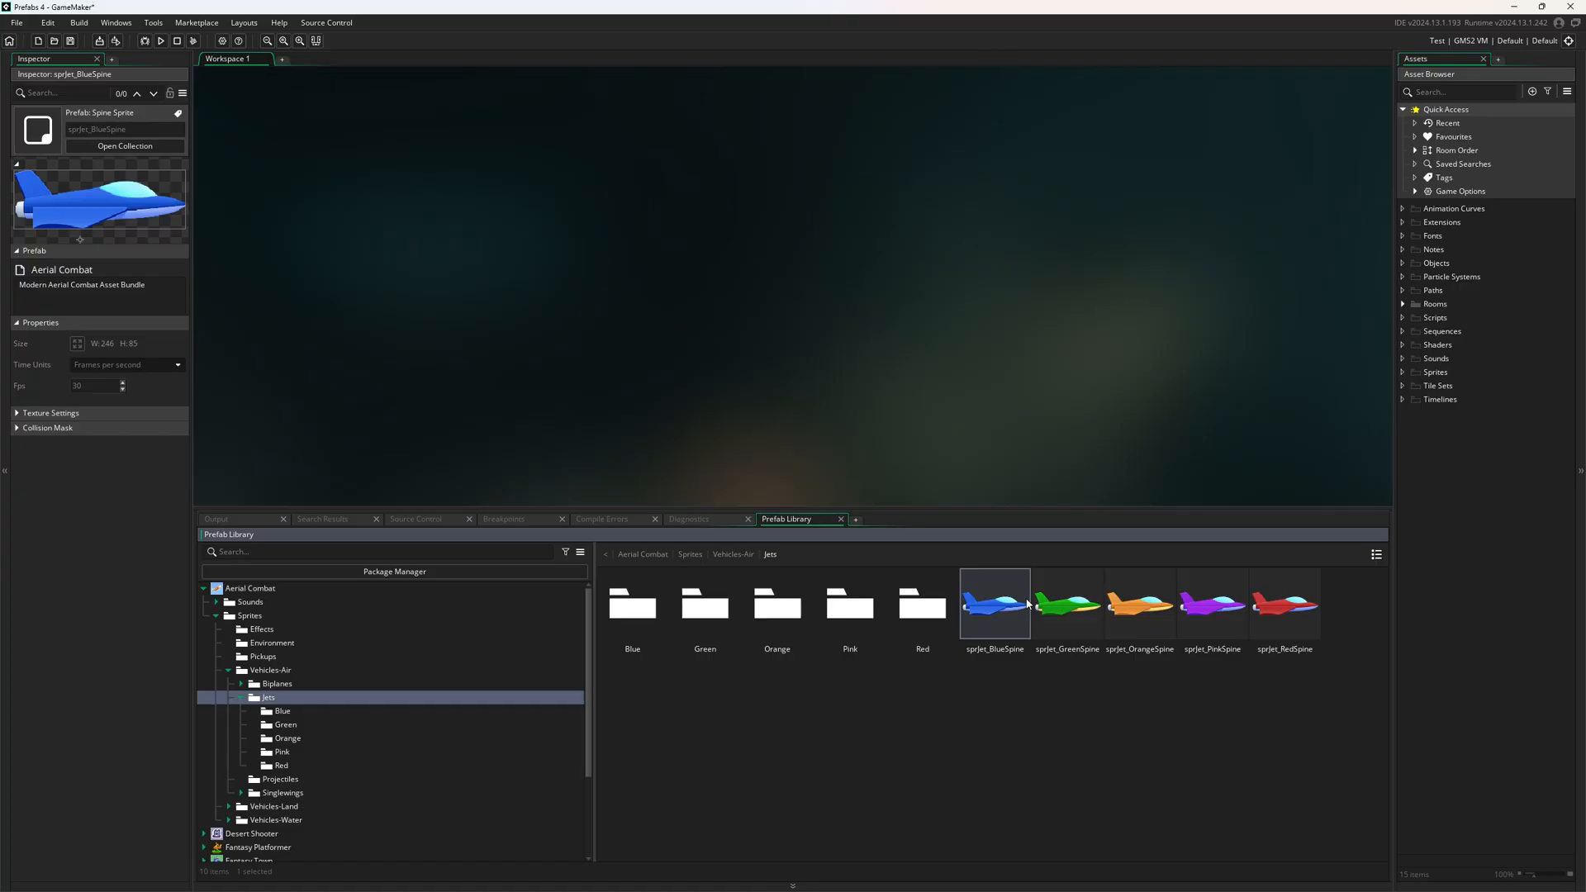
Step: Bring up the context options for the sprJet_BlueSpine jet sprite
right_click(994, 601)
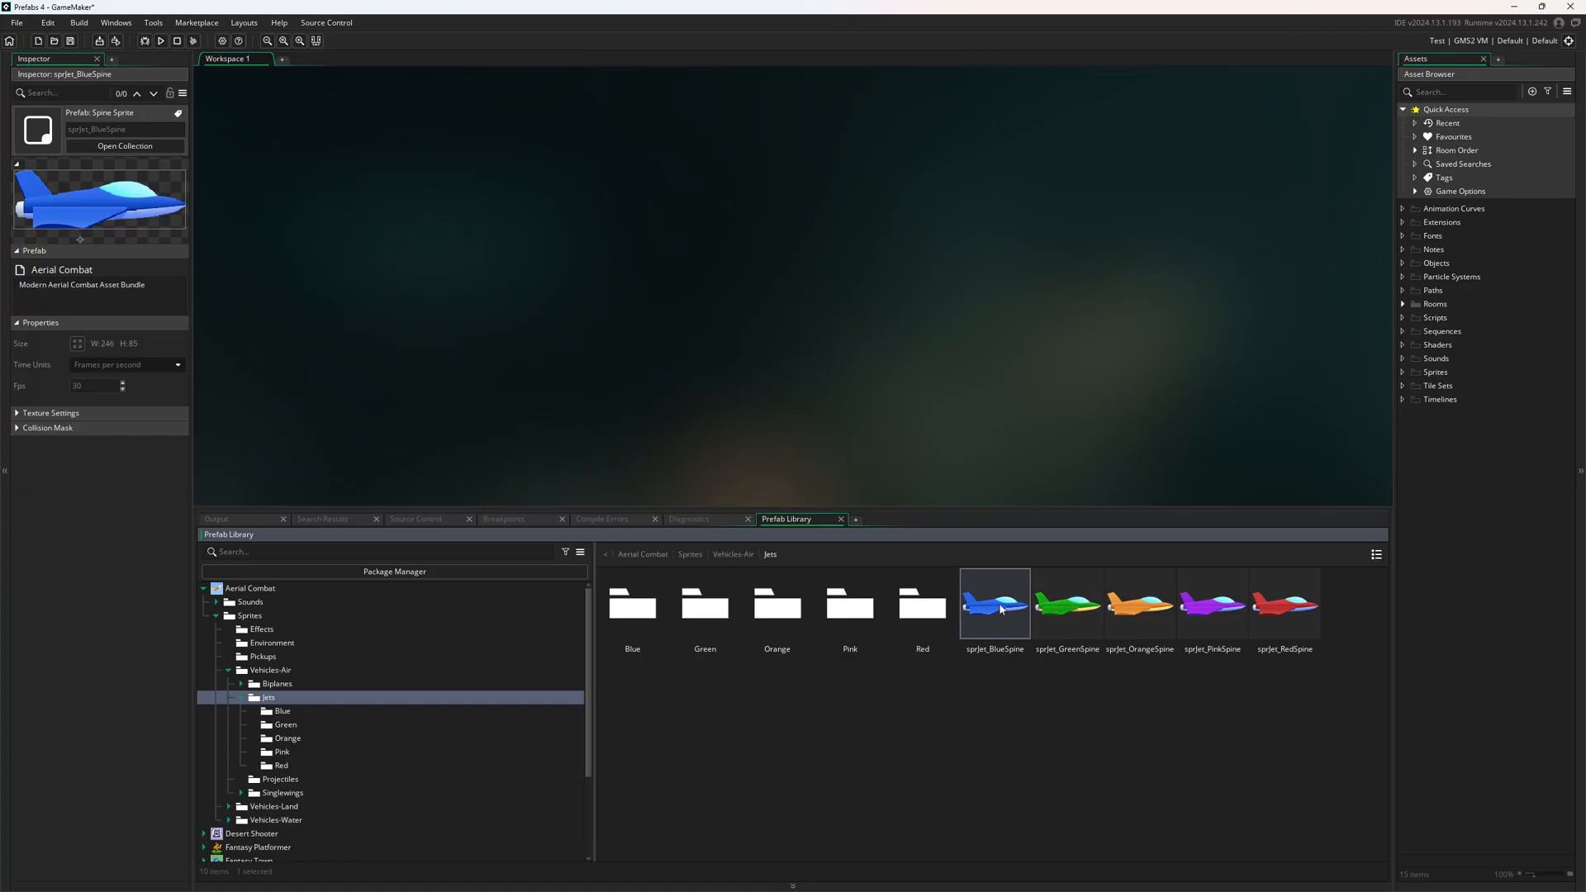
right_click(993, 604)
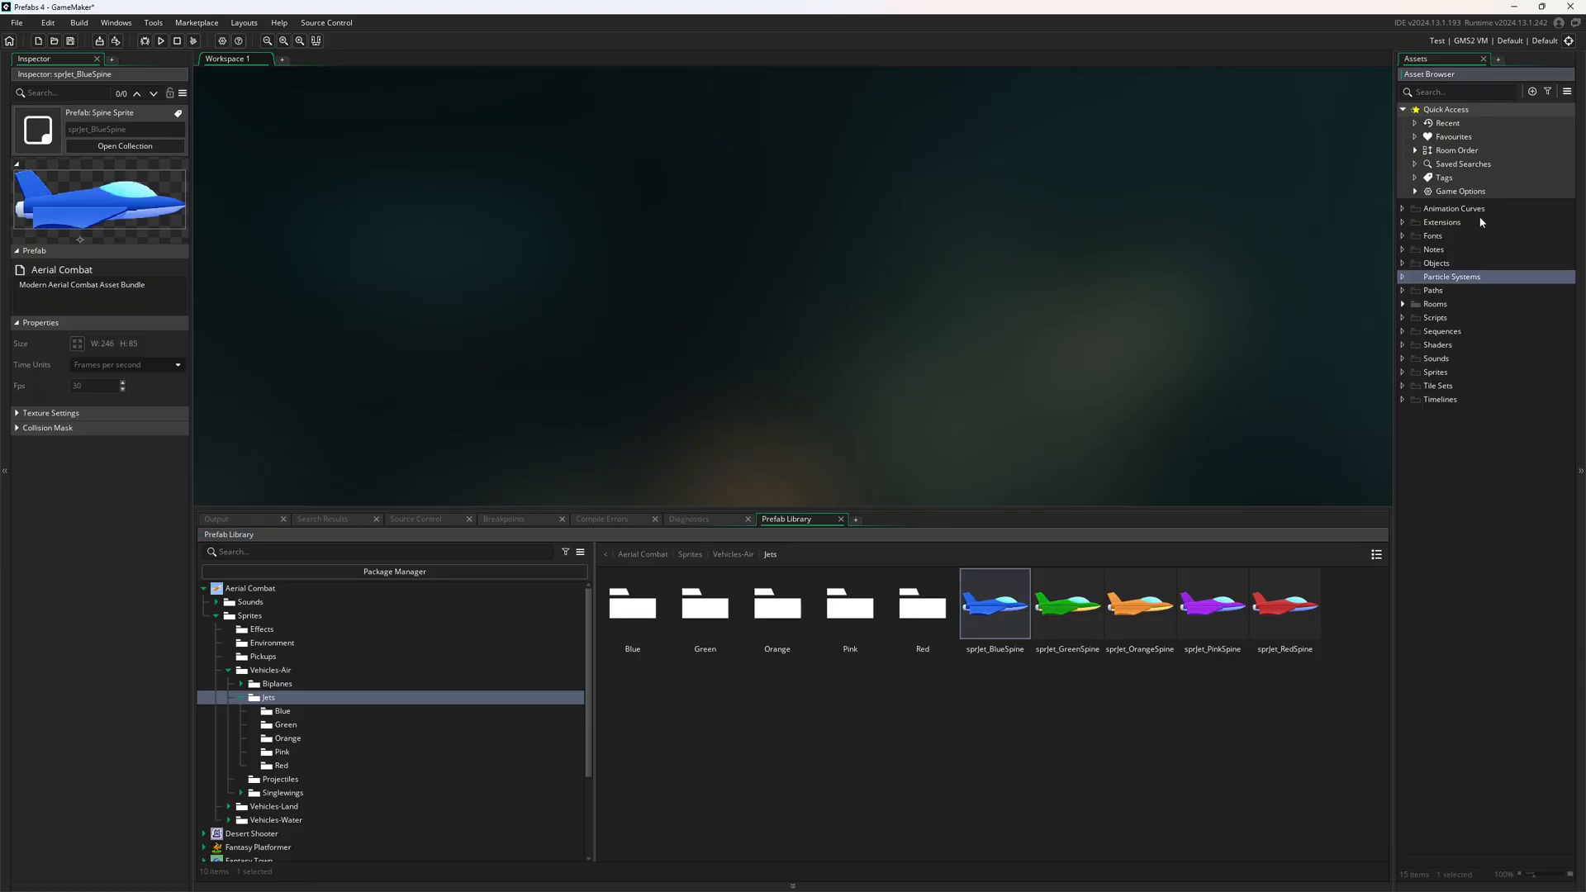
click(16, 22)
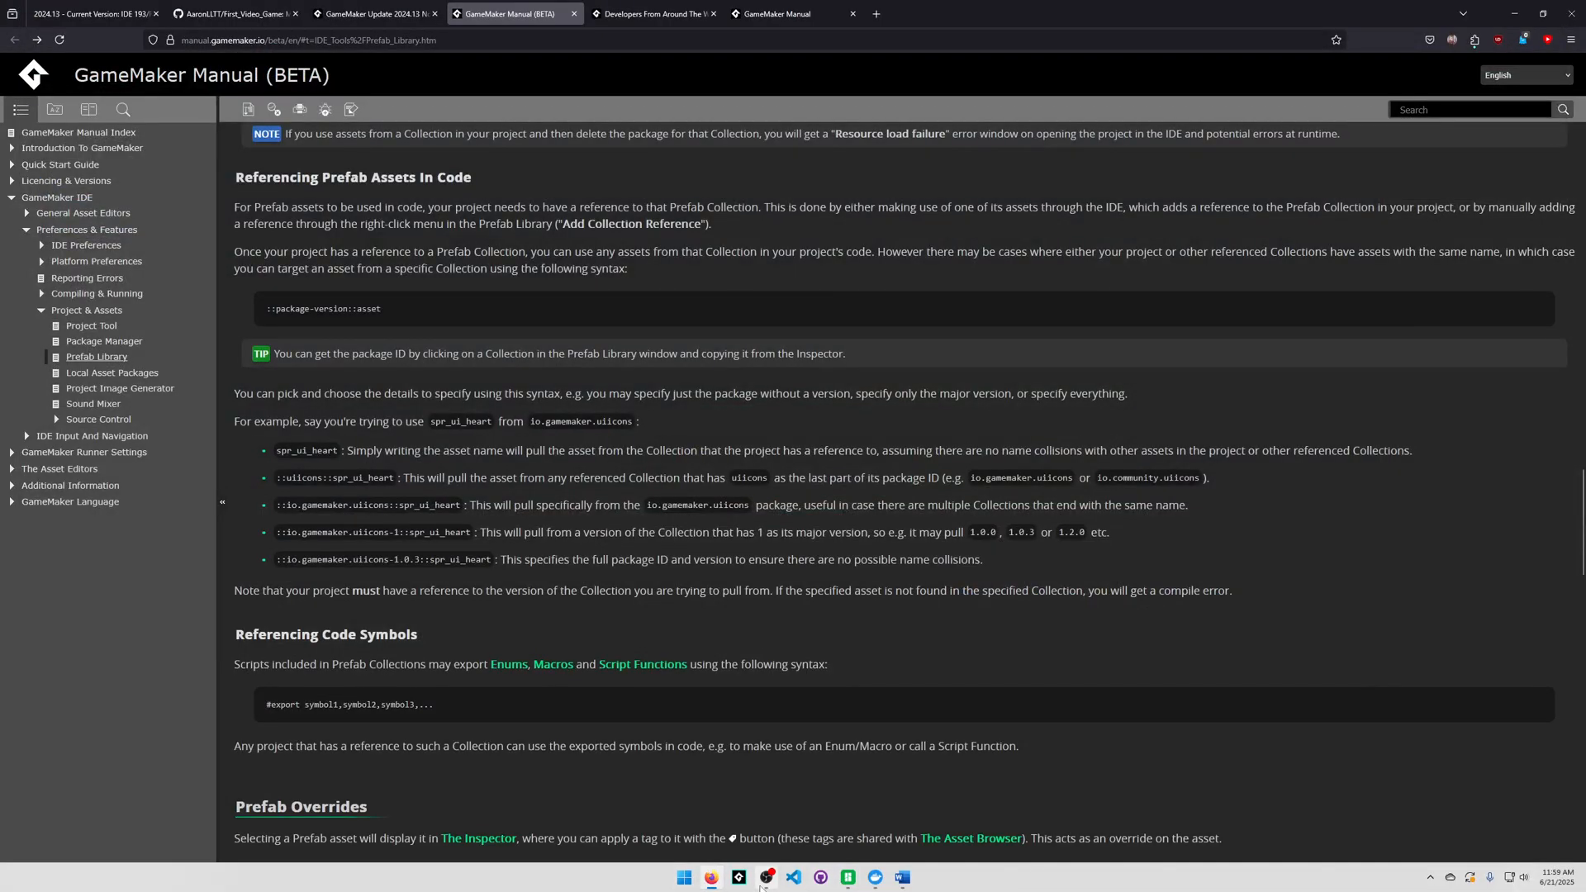
Step: Read the manual's Referencing Prefab Assets In Code section on the Prefab Library page
click(737, 877)
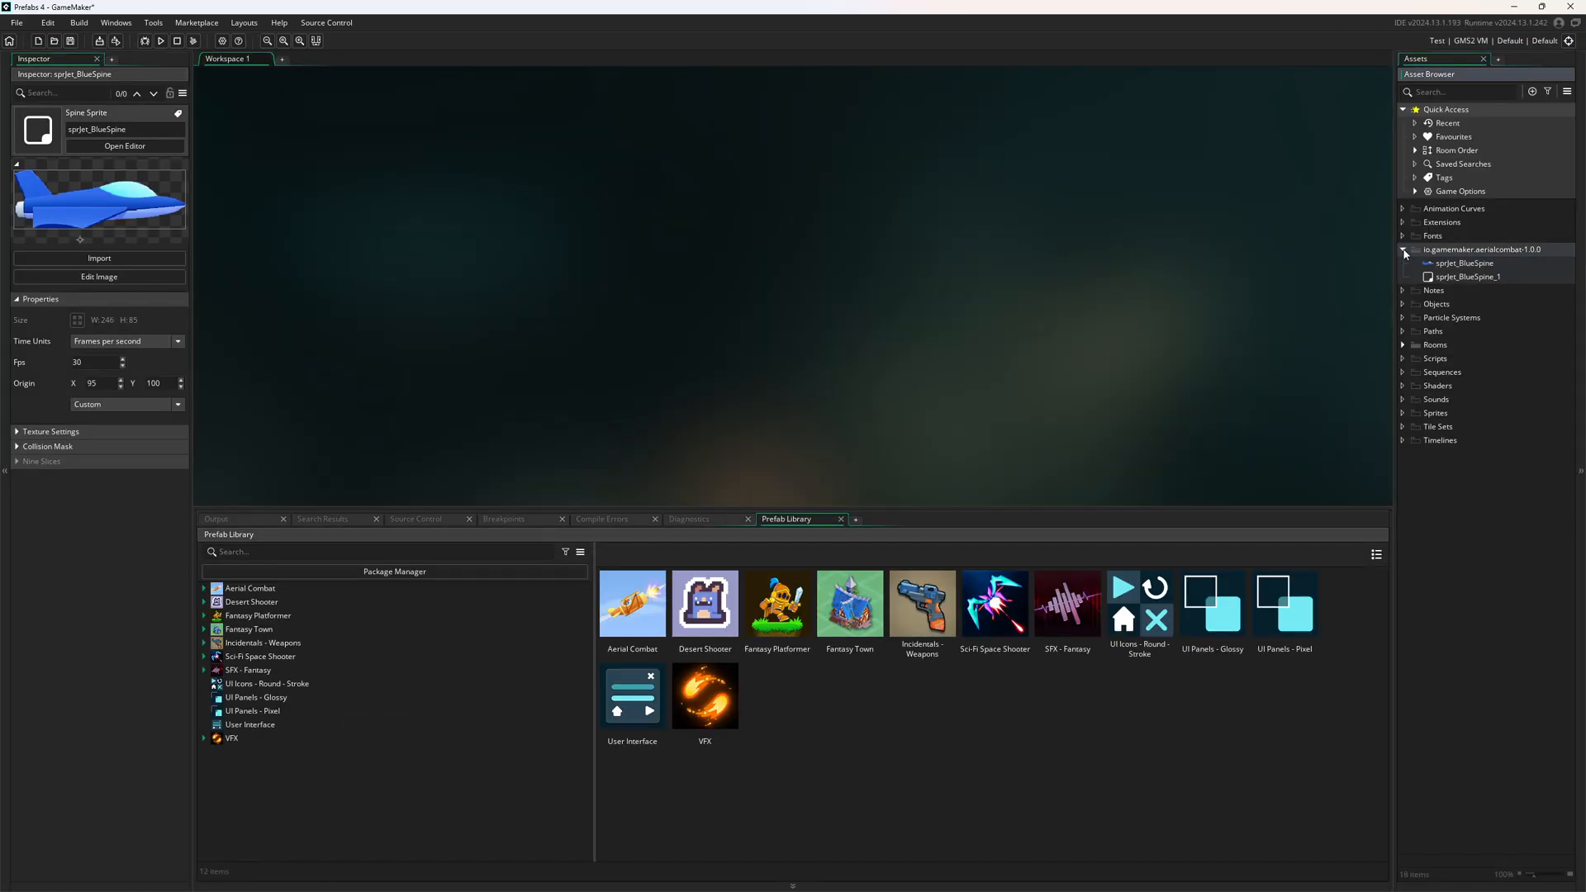
Step: Delete the duplicate sprJet_BlueSpine_1, keeping only sprJet_BlueSpine in the project
click(1464, 263)
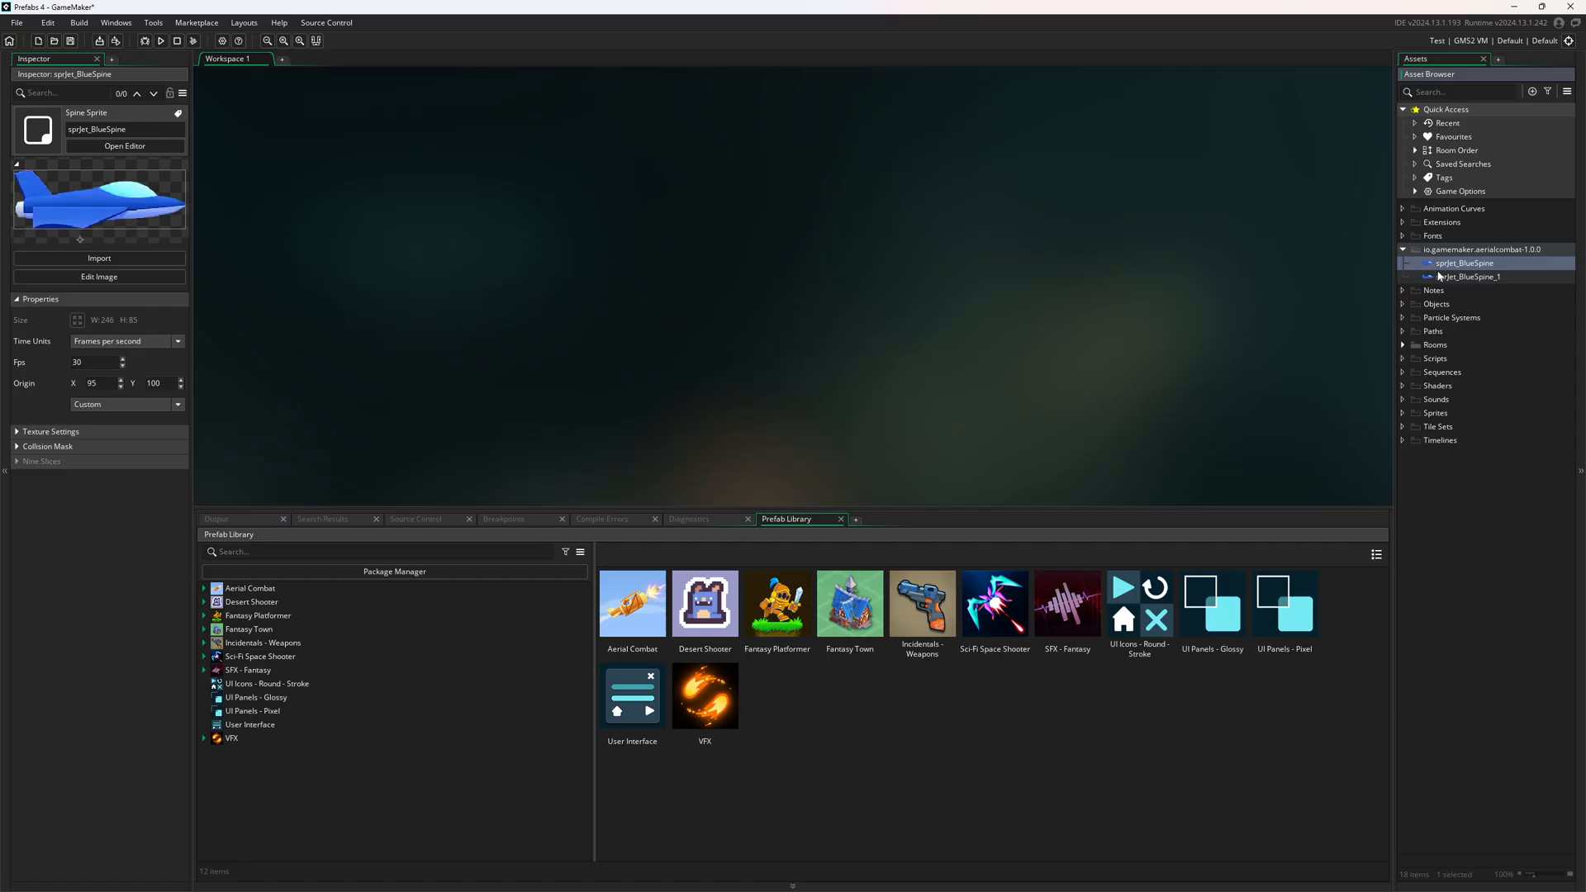
double_click(1467, 276)
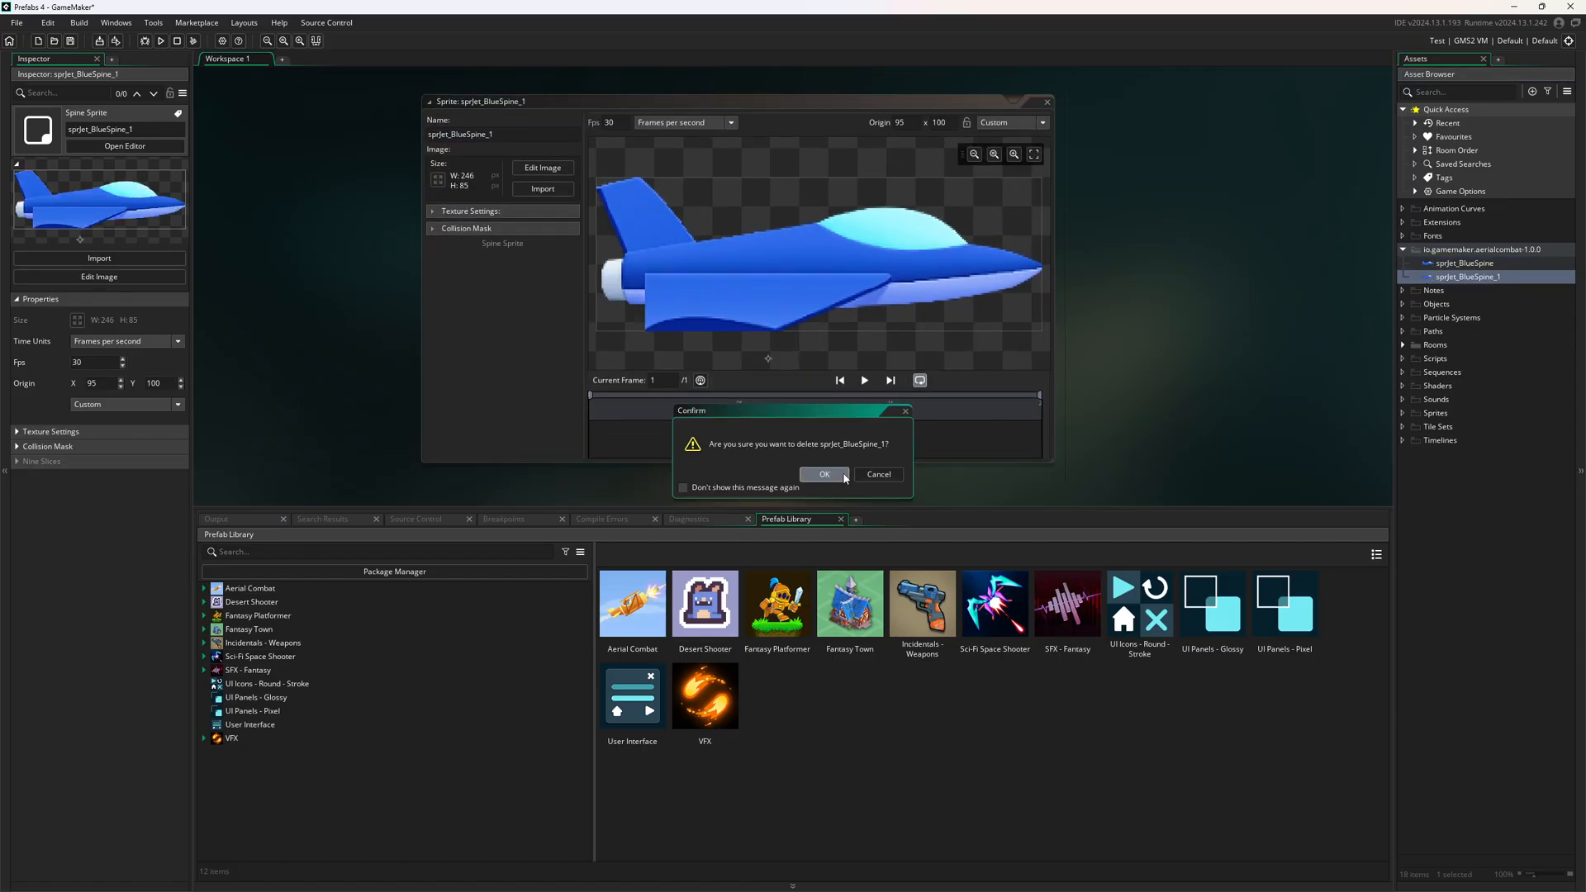
click(824, 474)
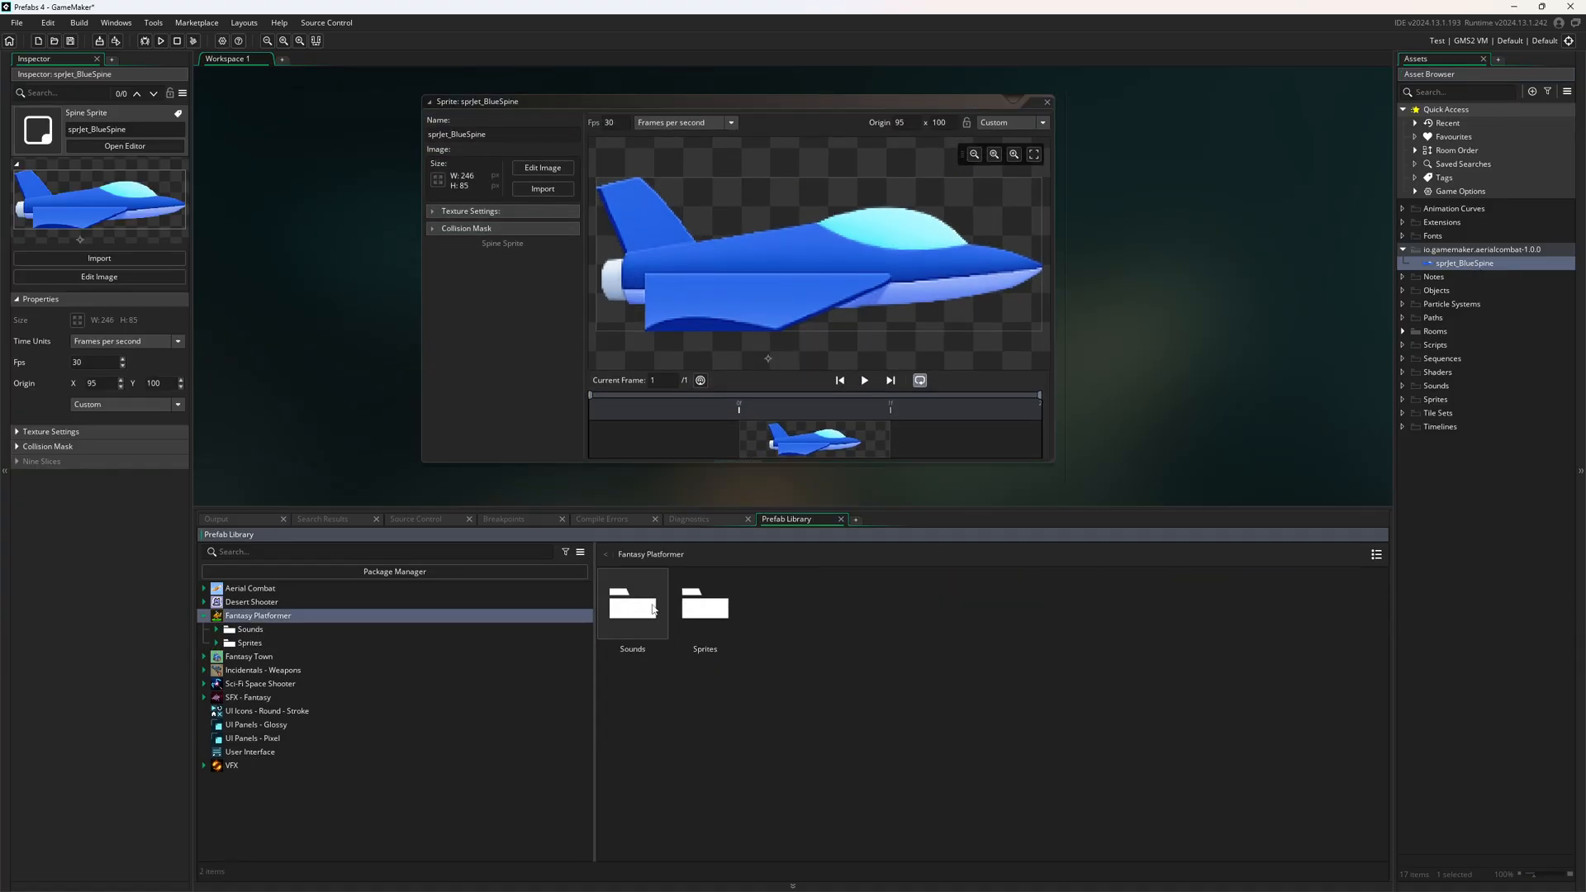
right_click(633, 605)
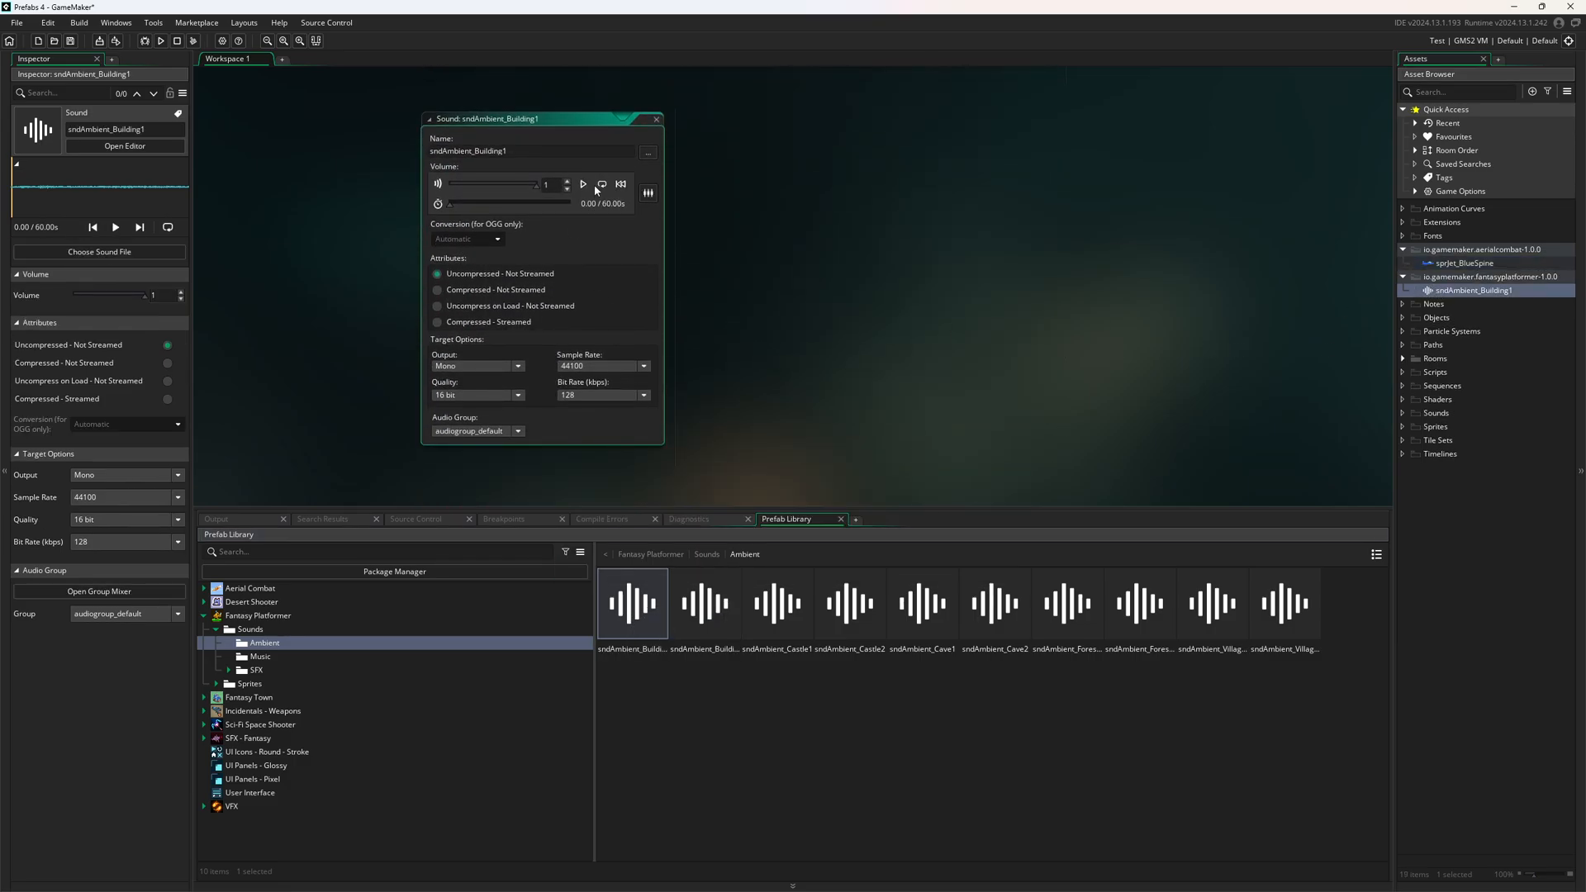
Step: Preview the sndAmbient_Building1 ambient sound and close its editor
click(583, 183)
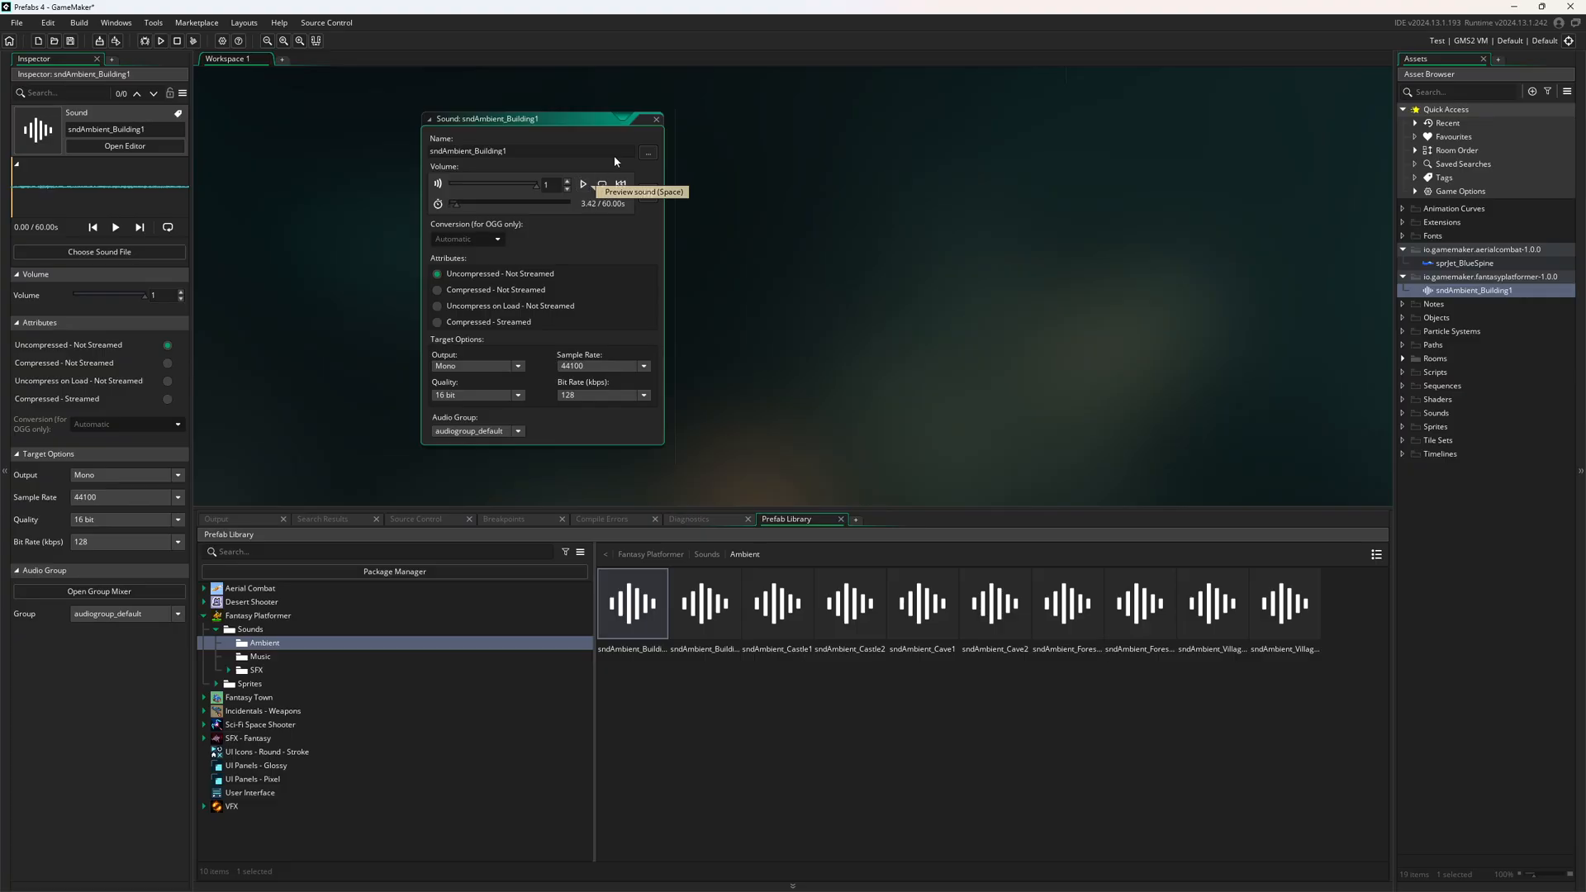
click(655, 119)
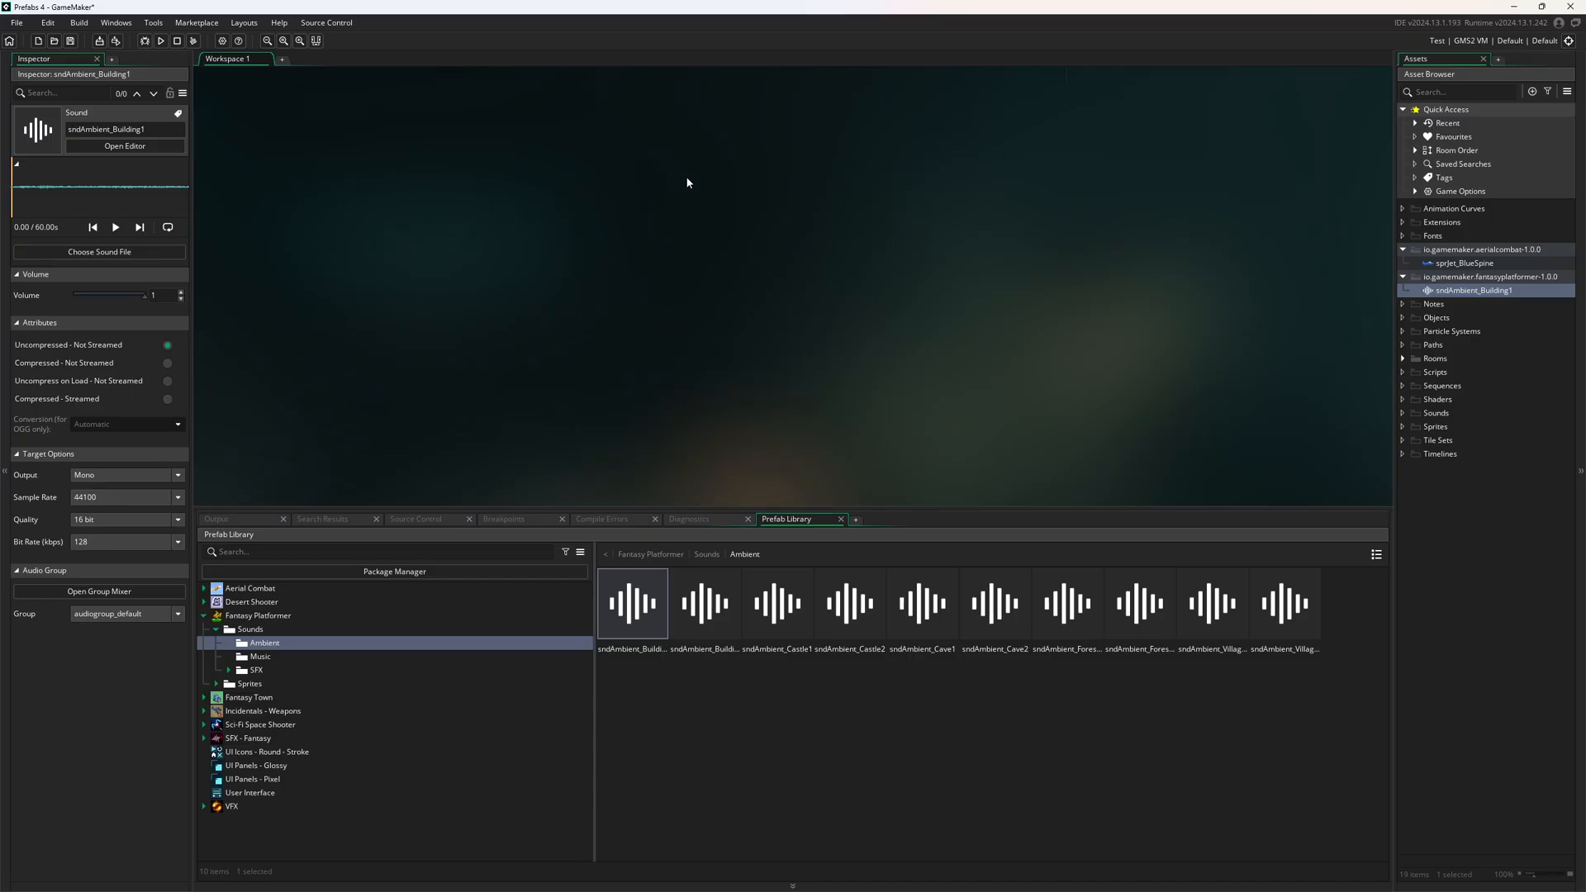
mouse_move(265, 808)
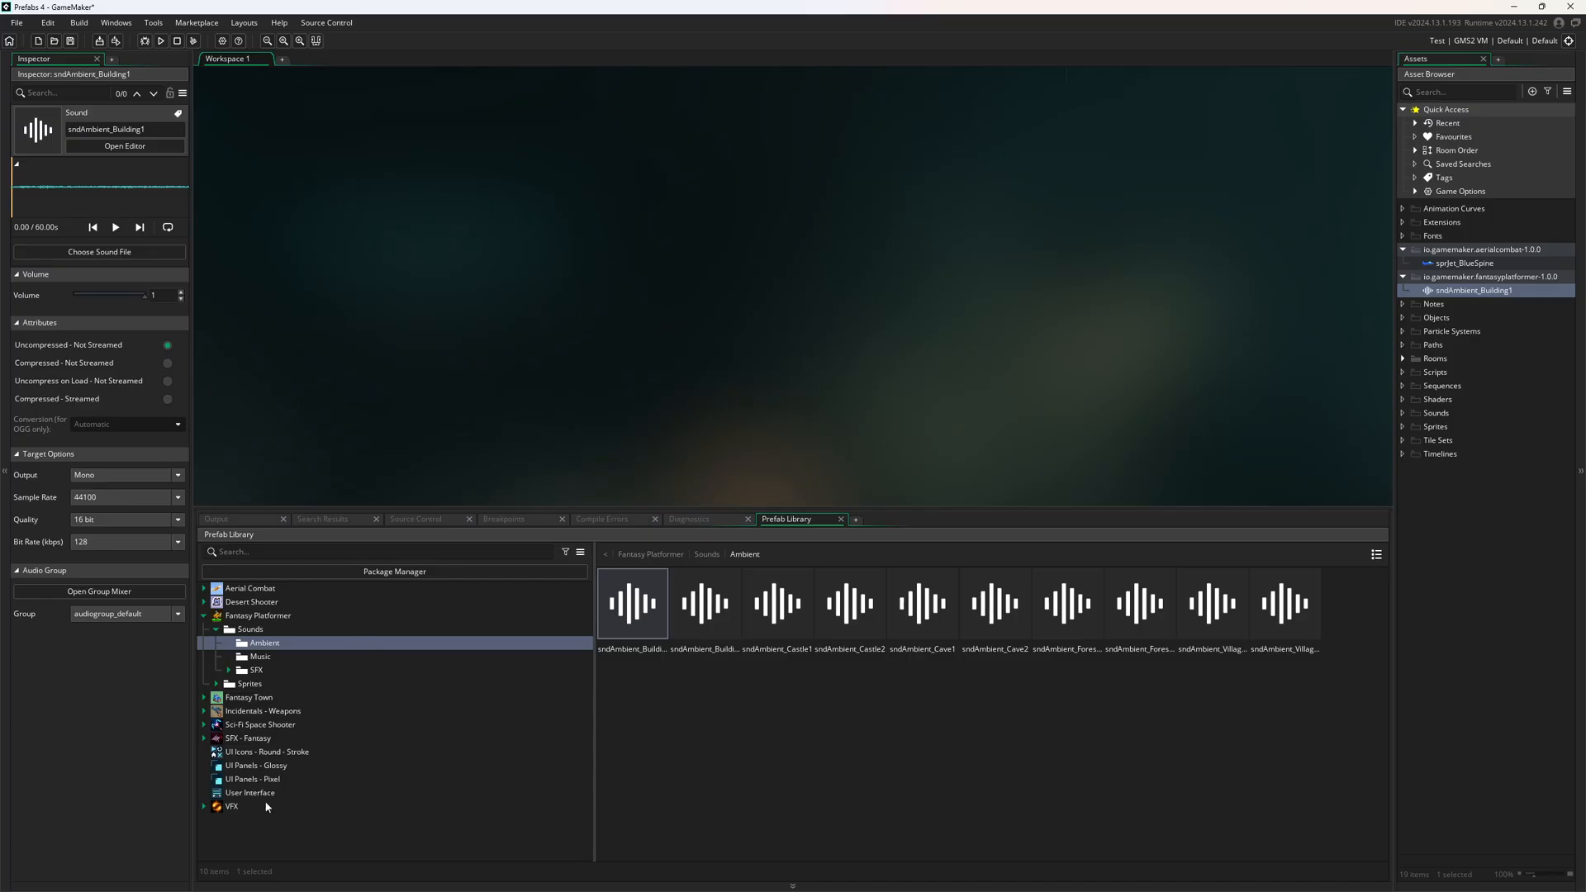
Step: Uninstall the User Interface package via Package Manager, then select the Fantasy Platformer collection
click(249, 791)
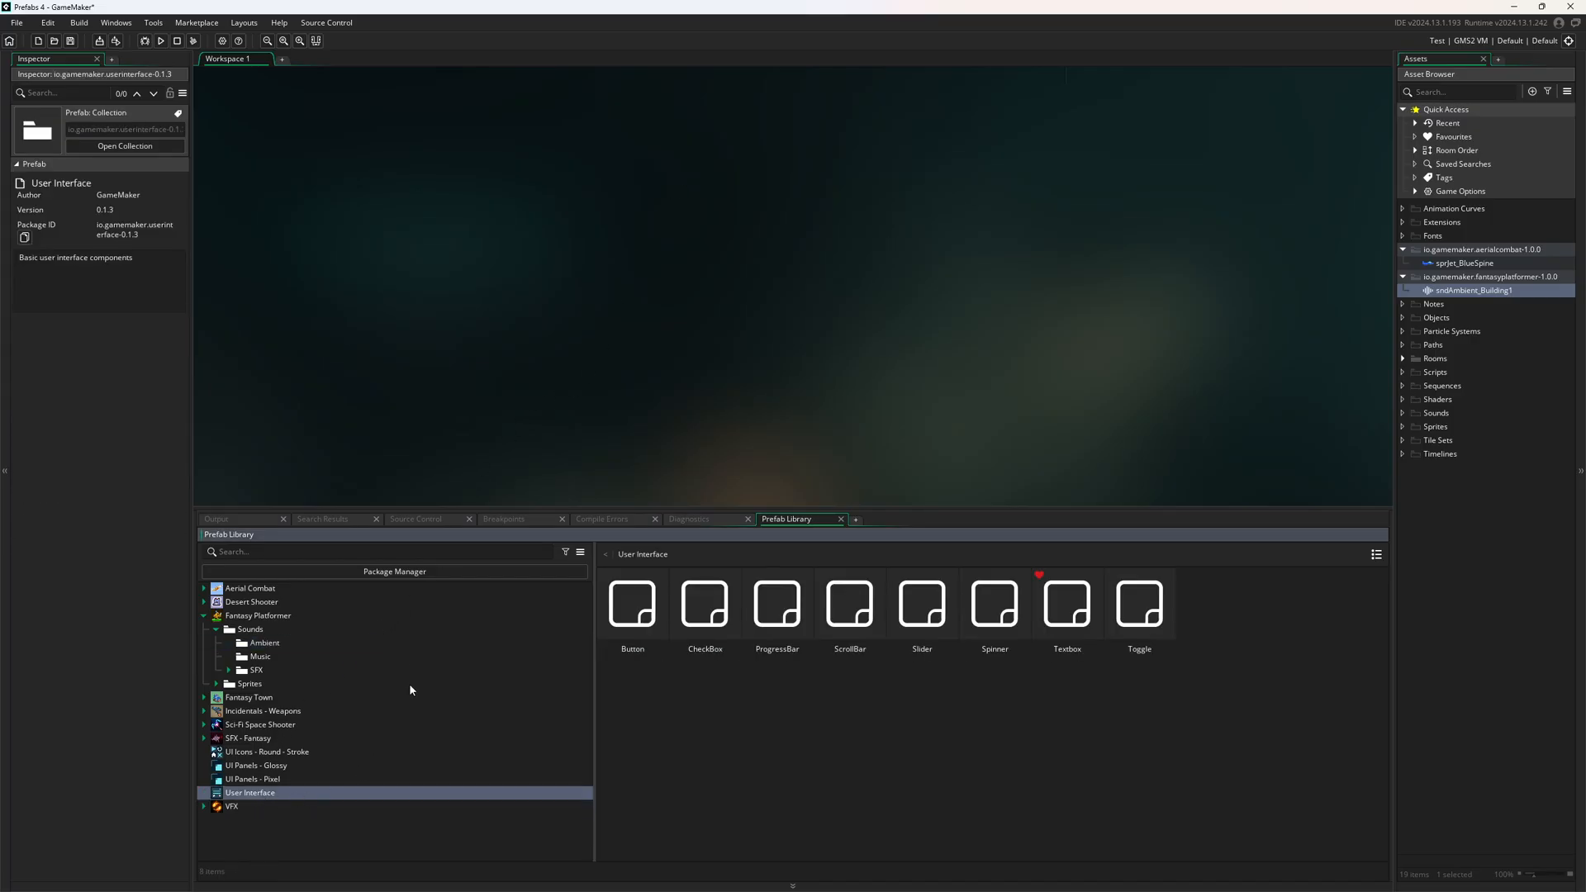
click(395, 571)
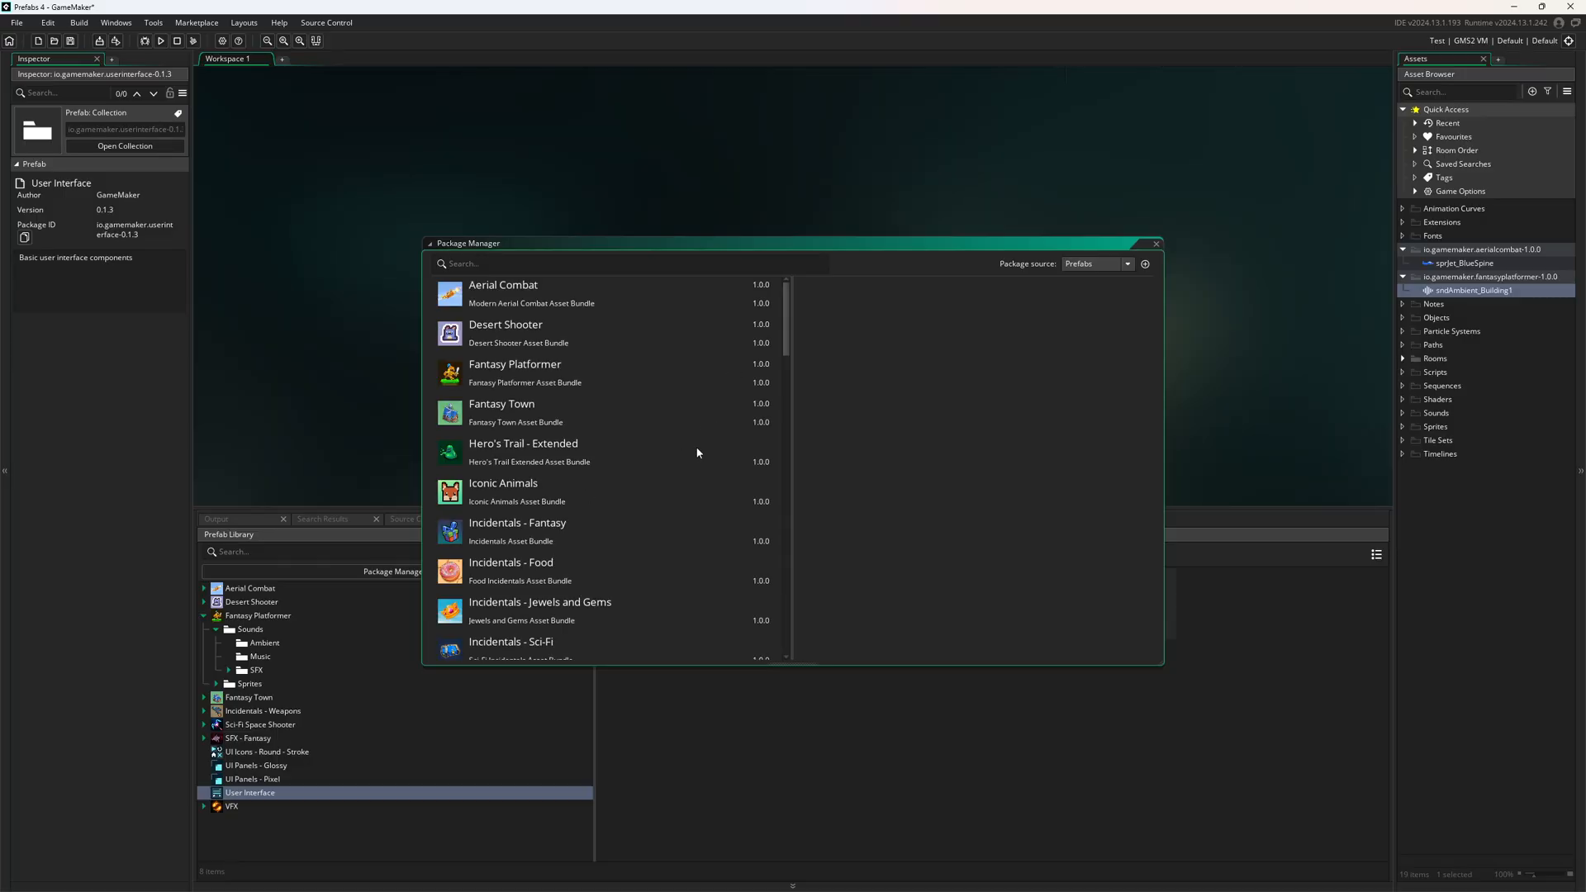
scroll(down, 3)
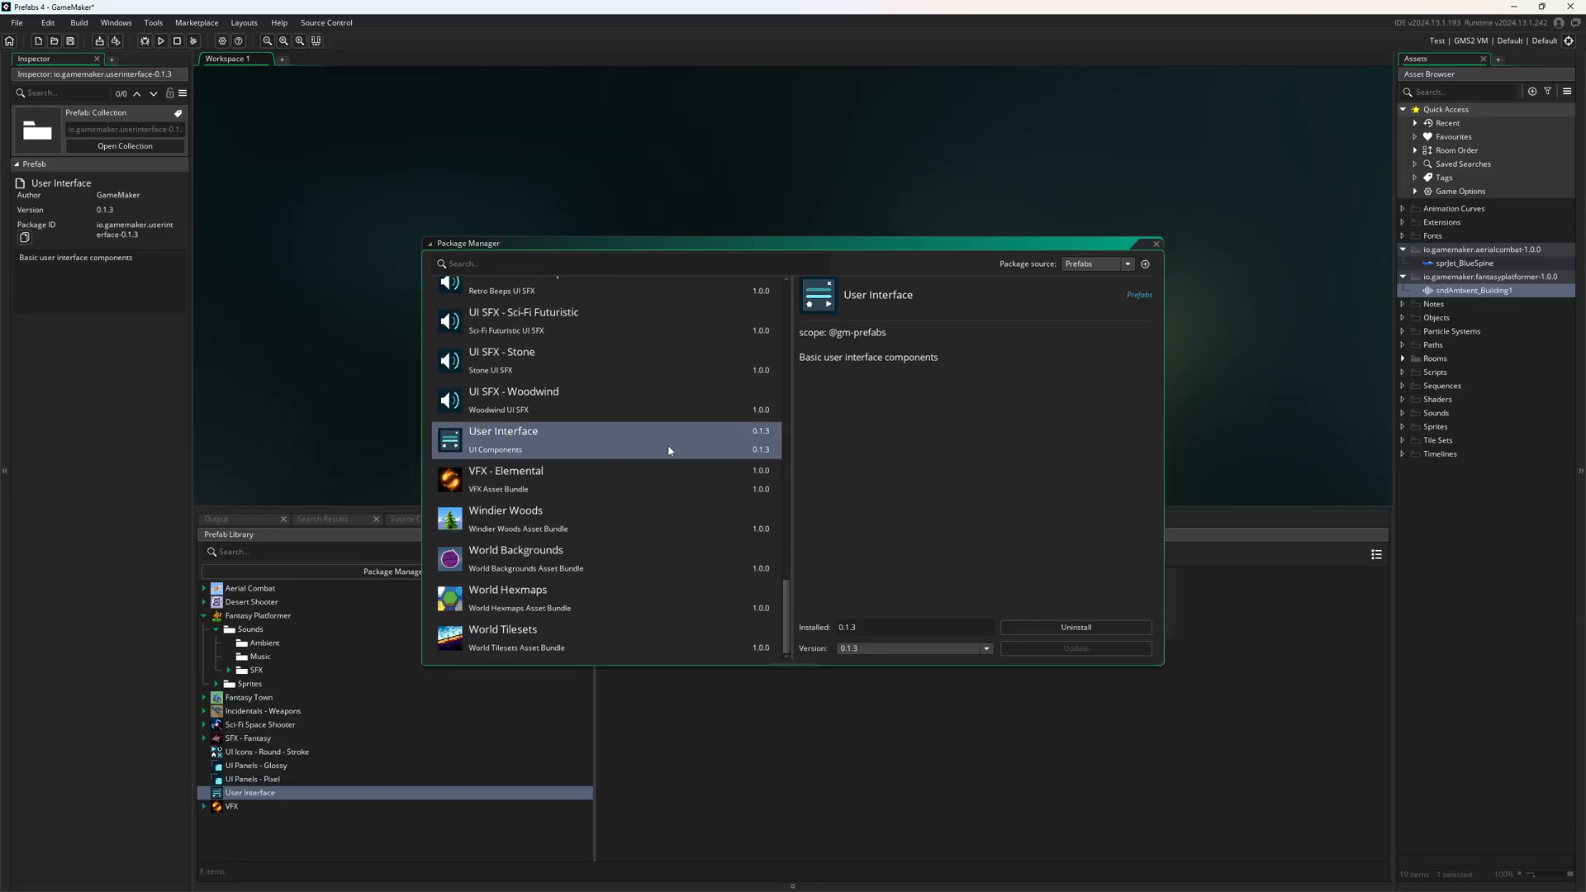
mouse_move(1007, 582)
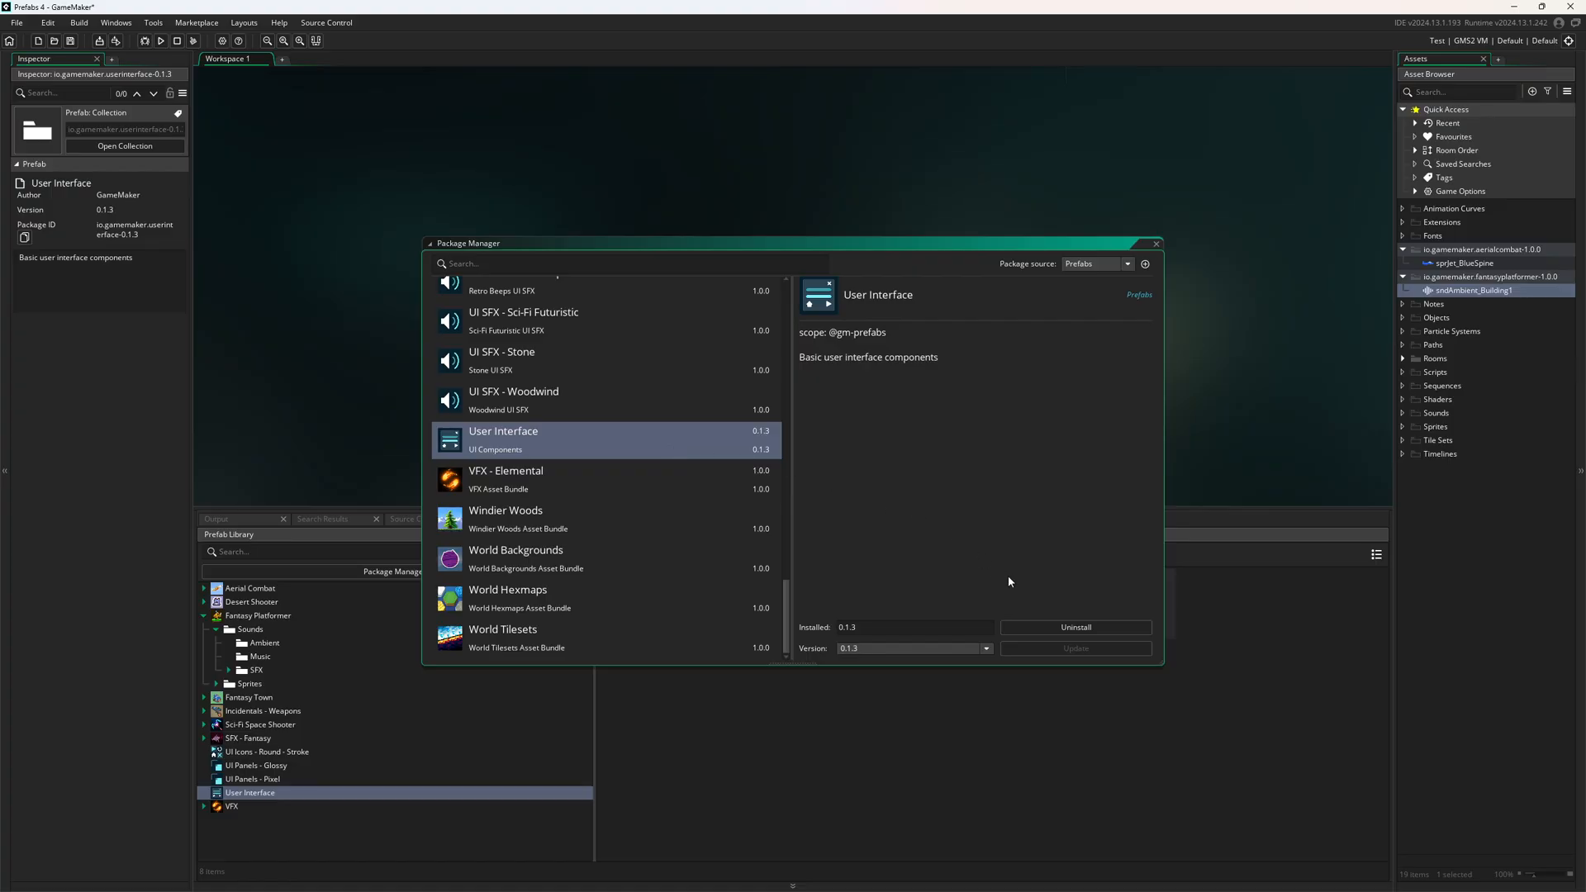
click(1075, 628)
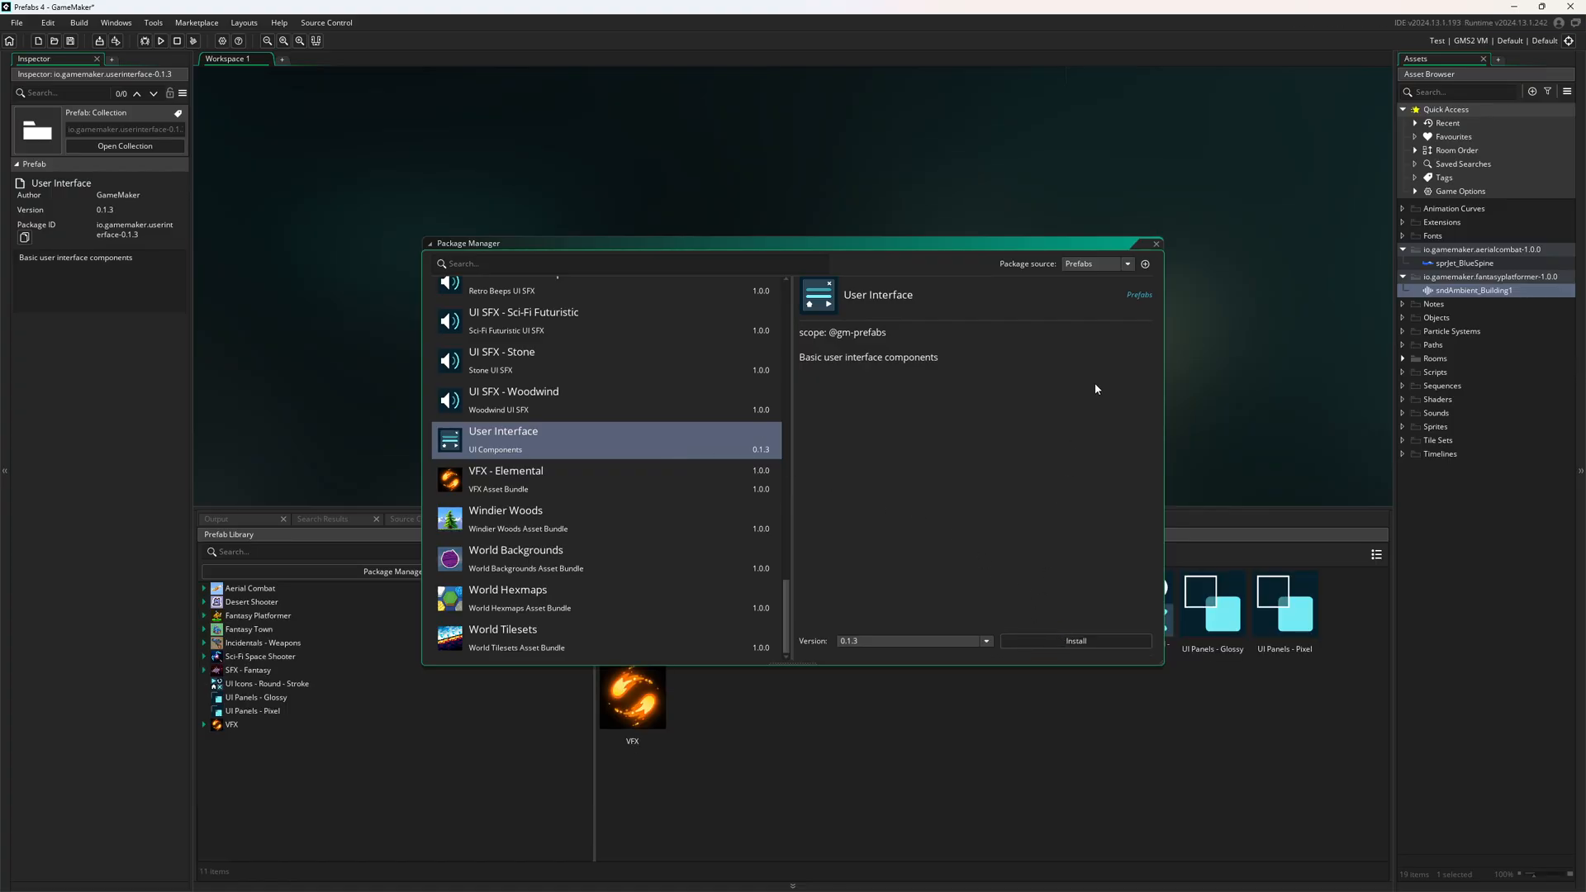
click(1154, 244)
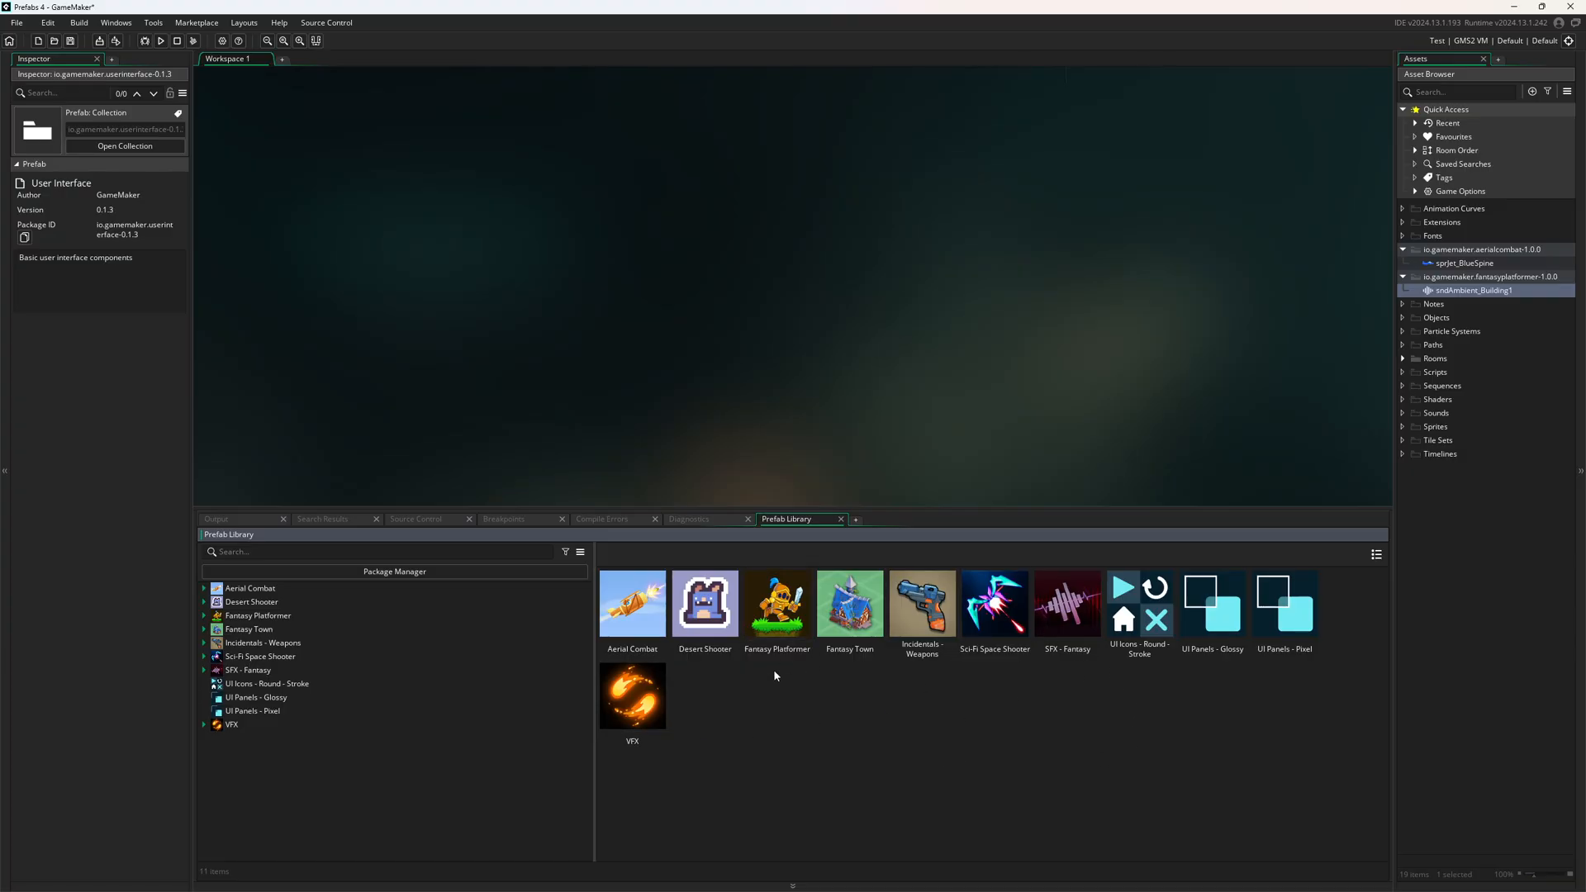
click(395, 569)
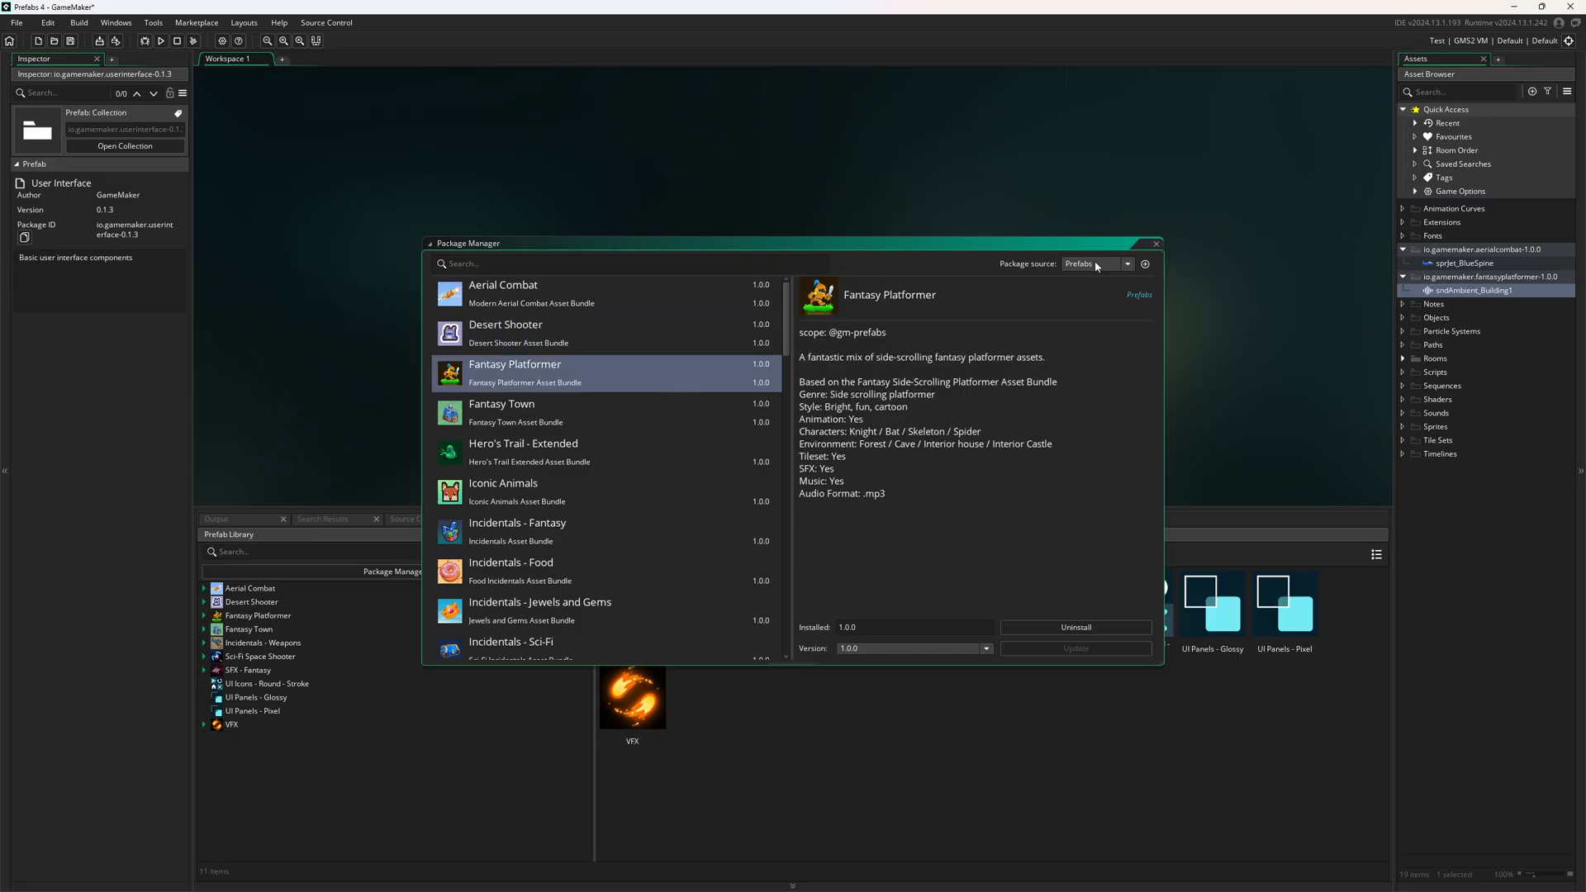
Step: Switch the package source through Localisation, GM Tools and GMRT, then back to Prefabs
click(1097, 264)
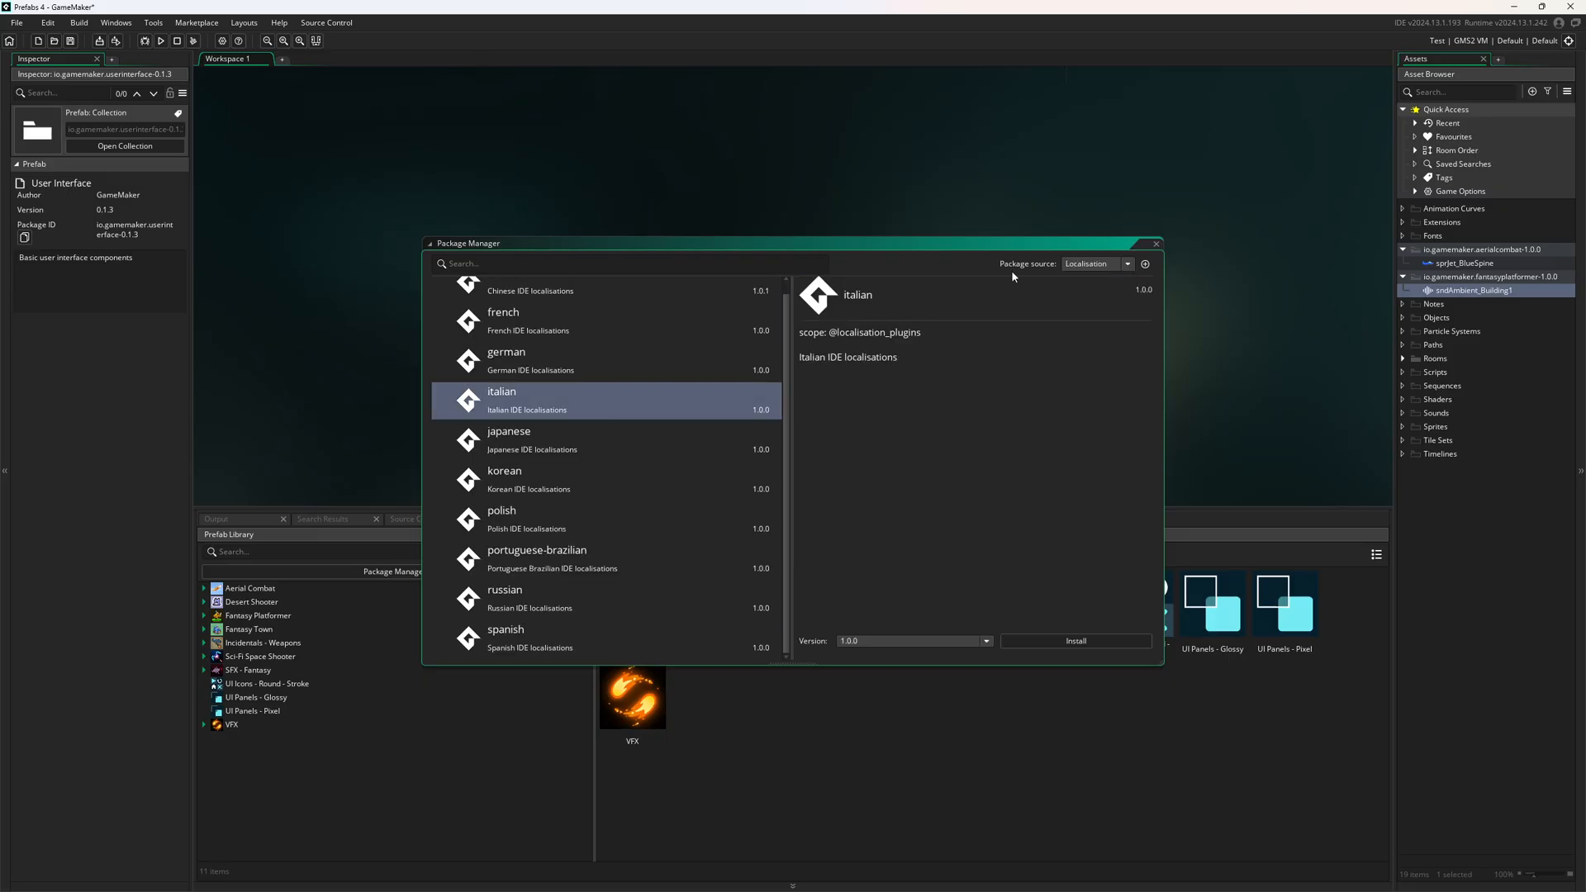
click(1095, 265)
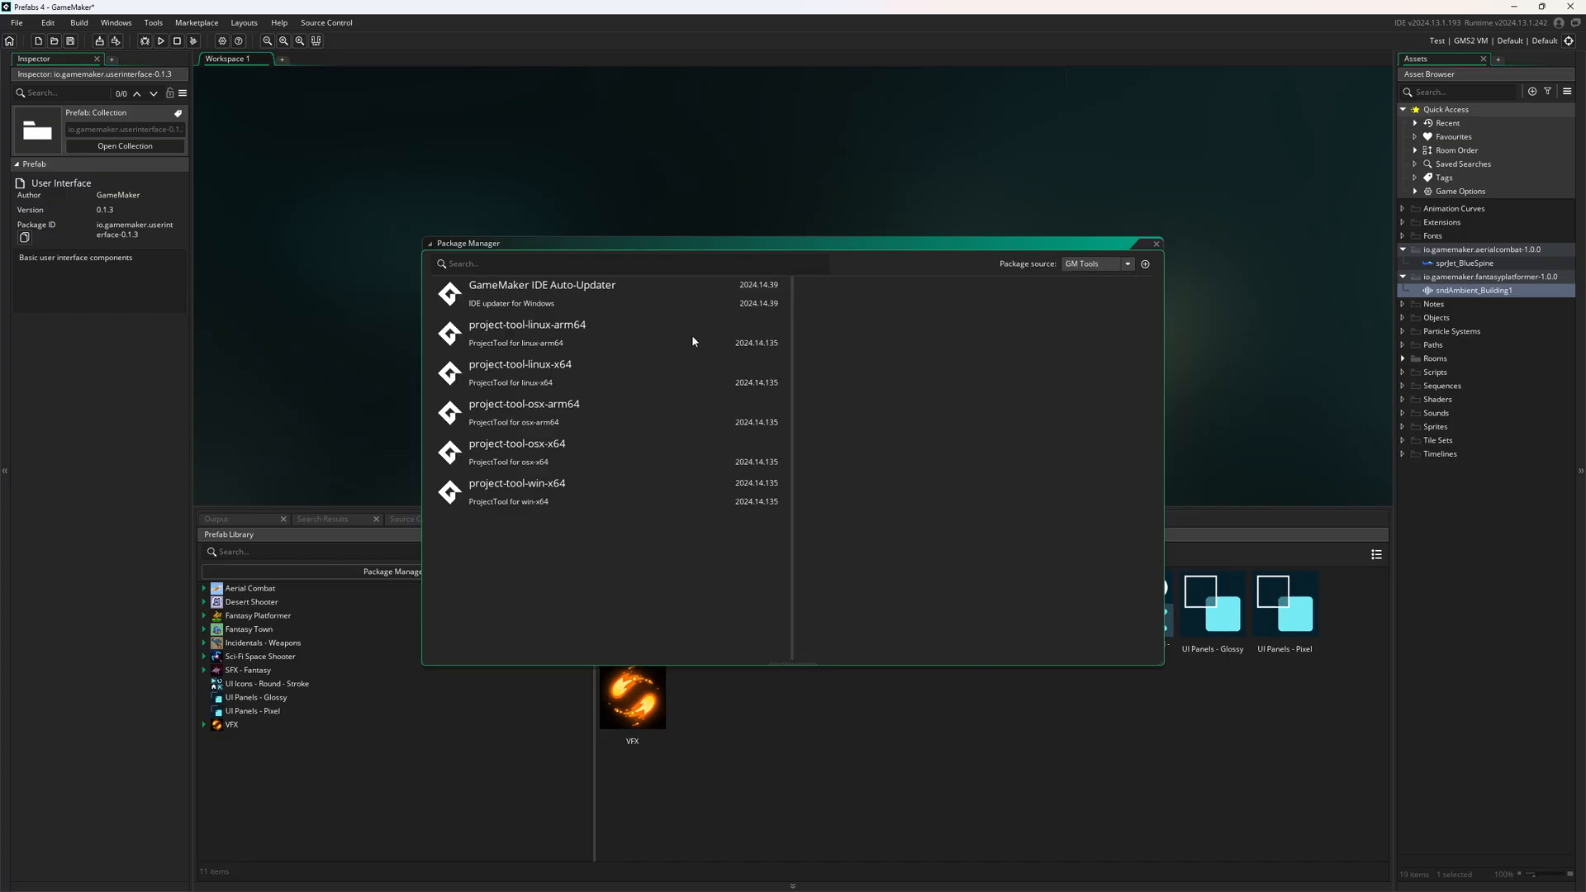
mouse_move(1050, 299)
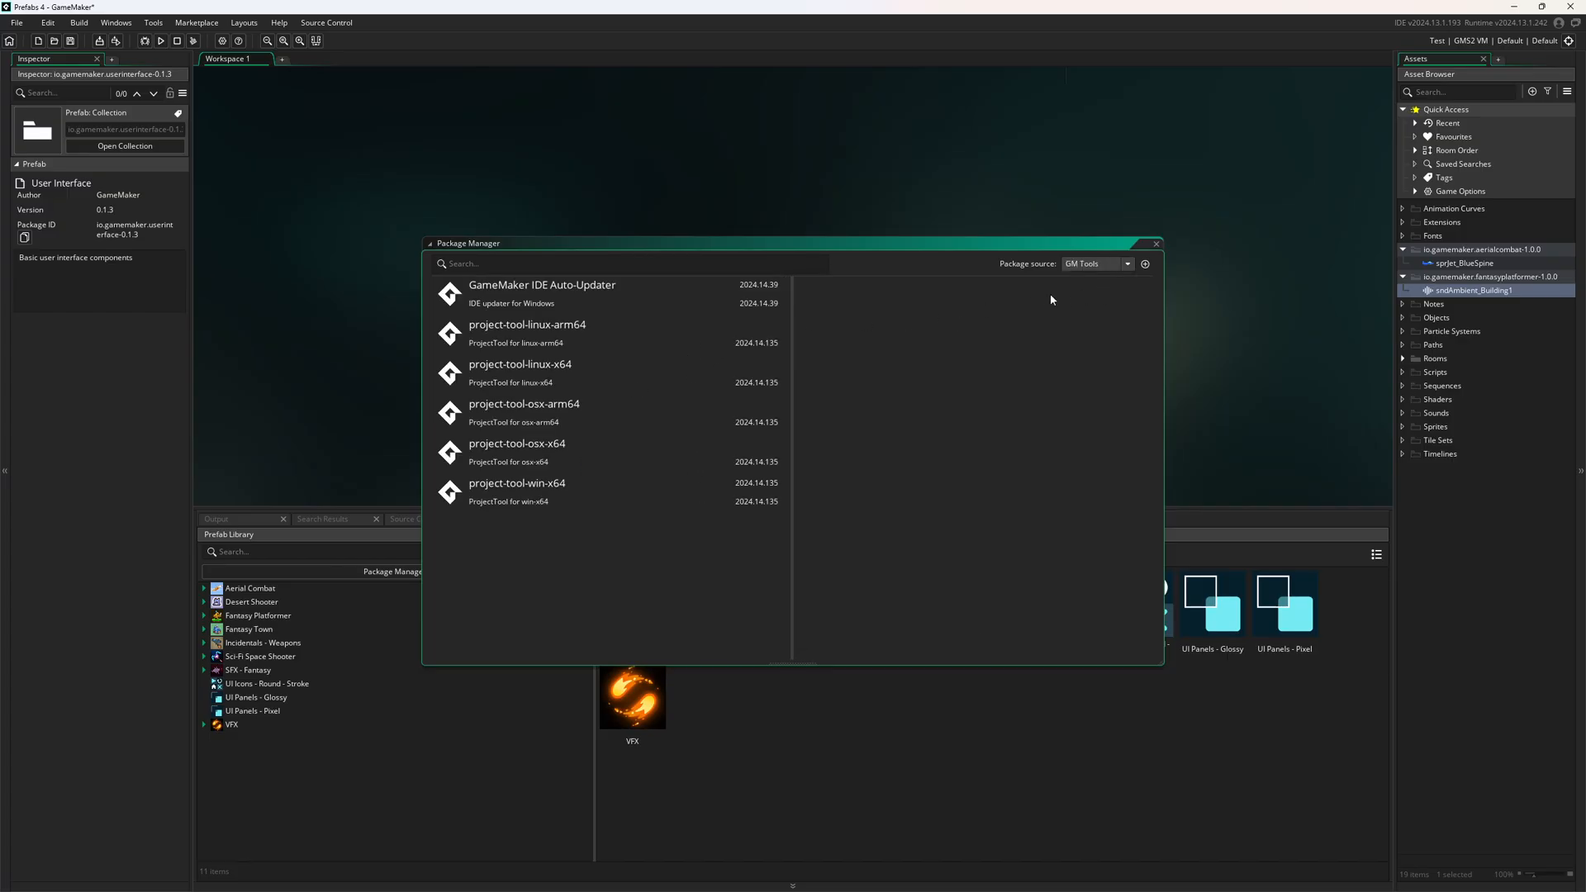
click(1096, 263)
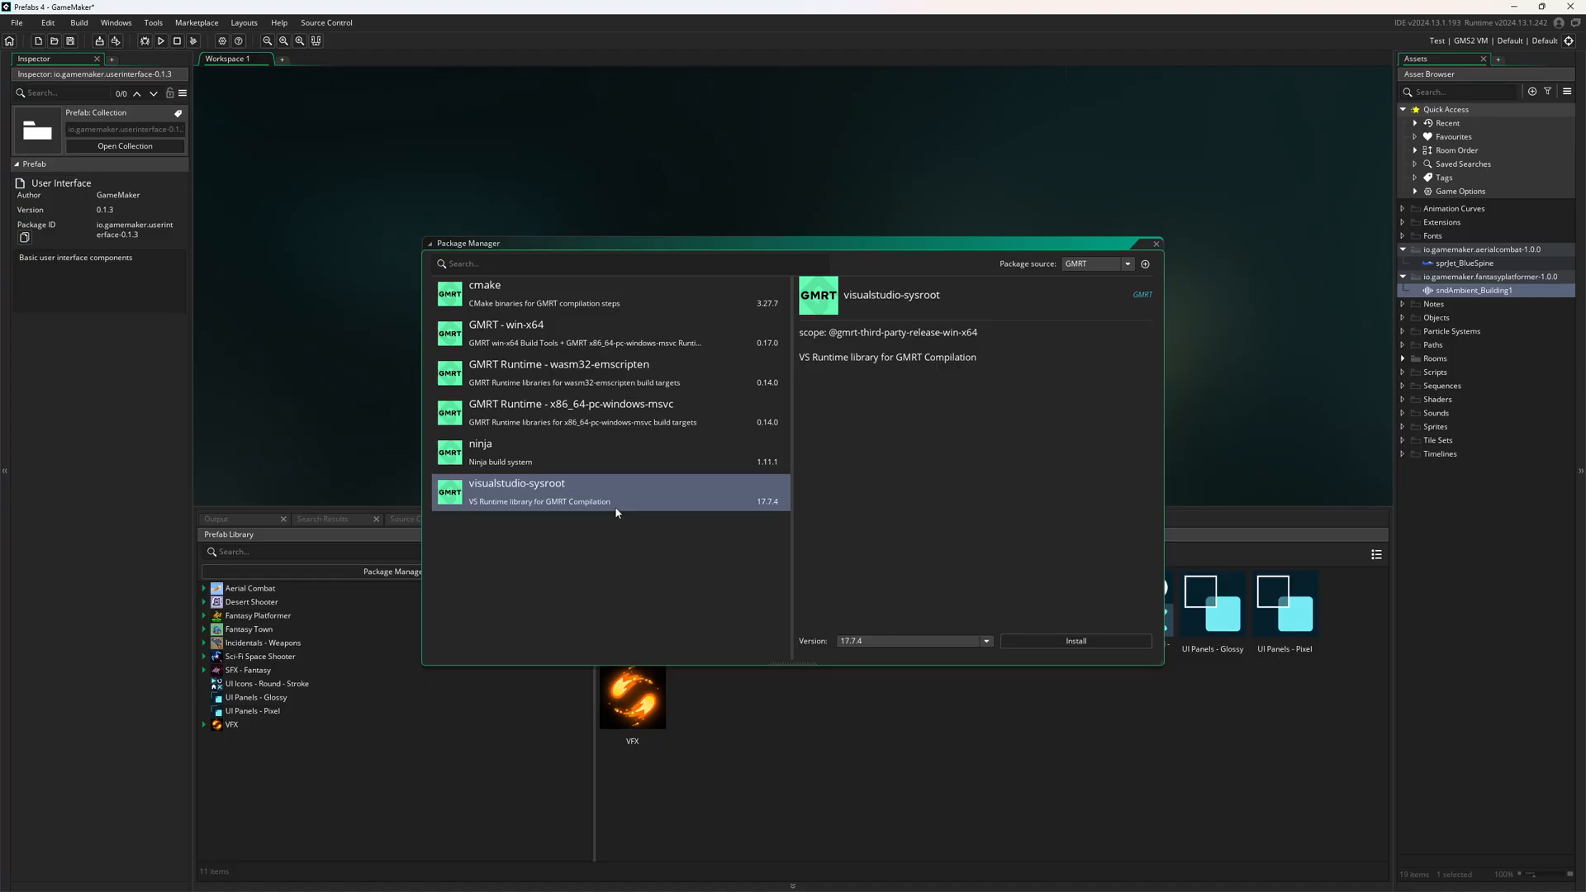
mouse_move(1090, 281)
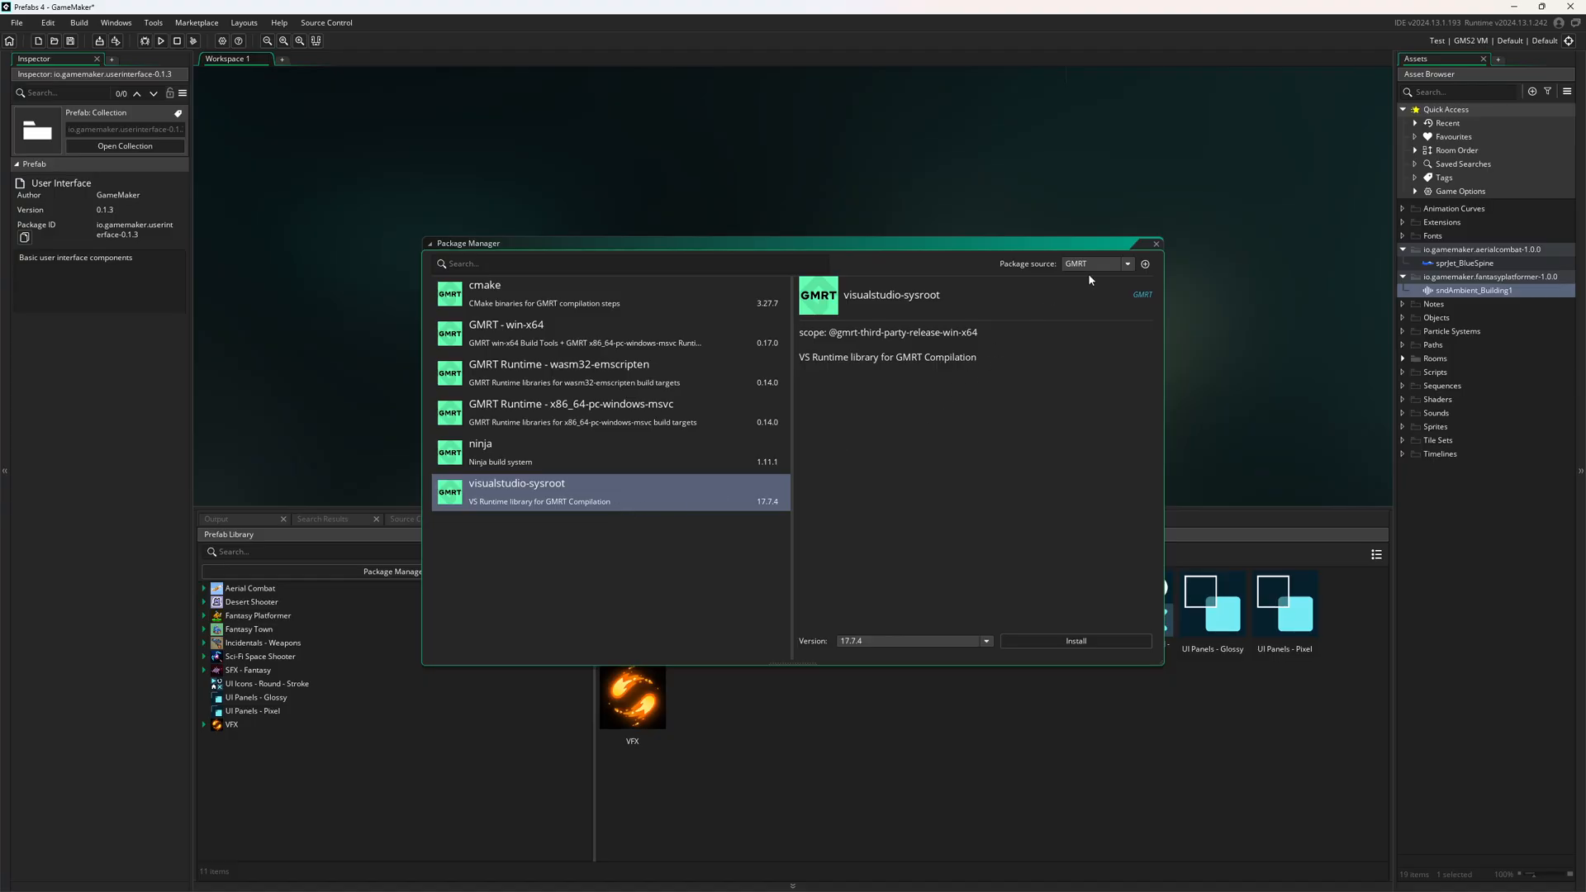
click(1097, 263)
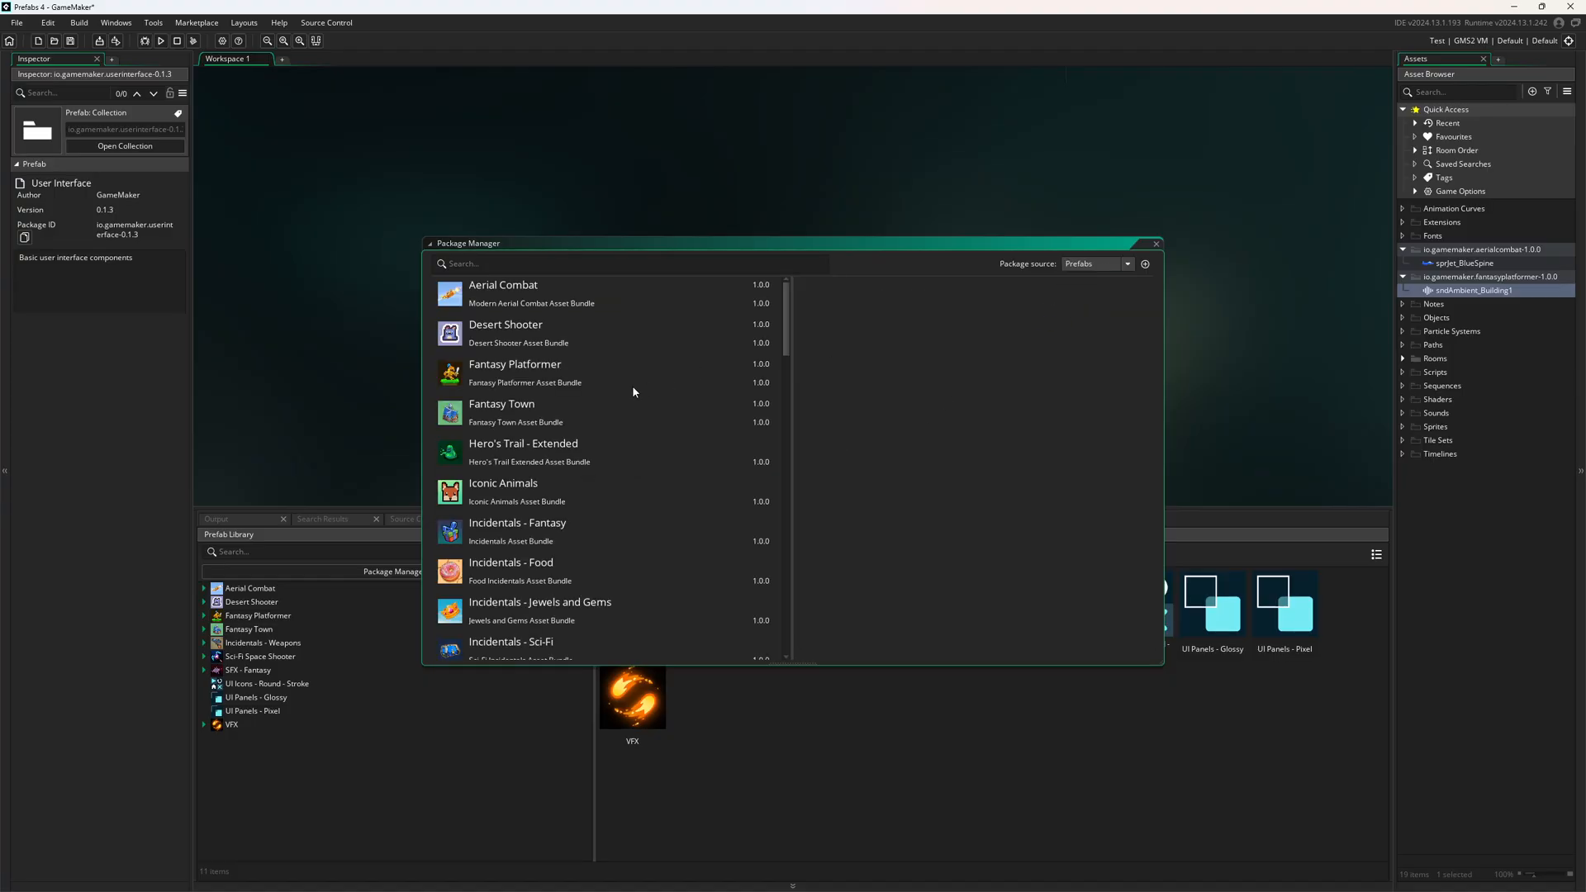
mouse_move(627, 312)
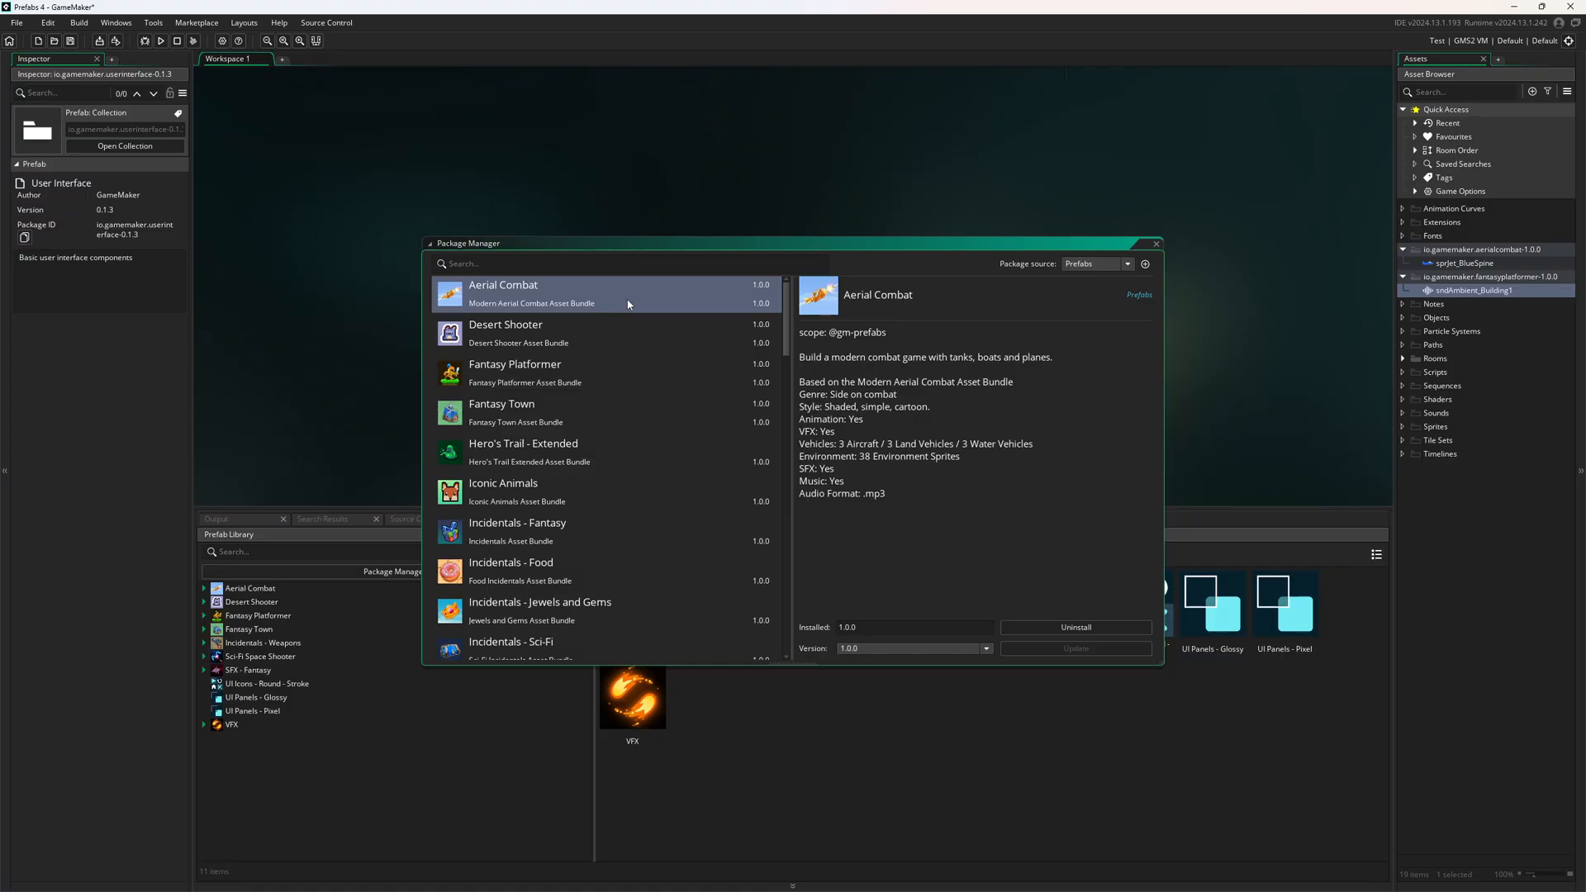
Step: Browse the Prefabs packages list and close the Package Manager
scroll(down, 3)
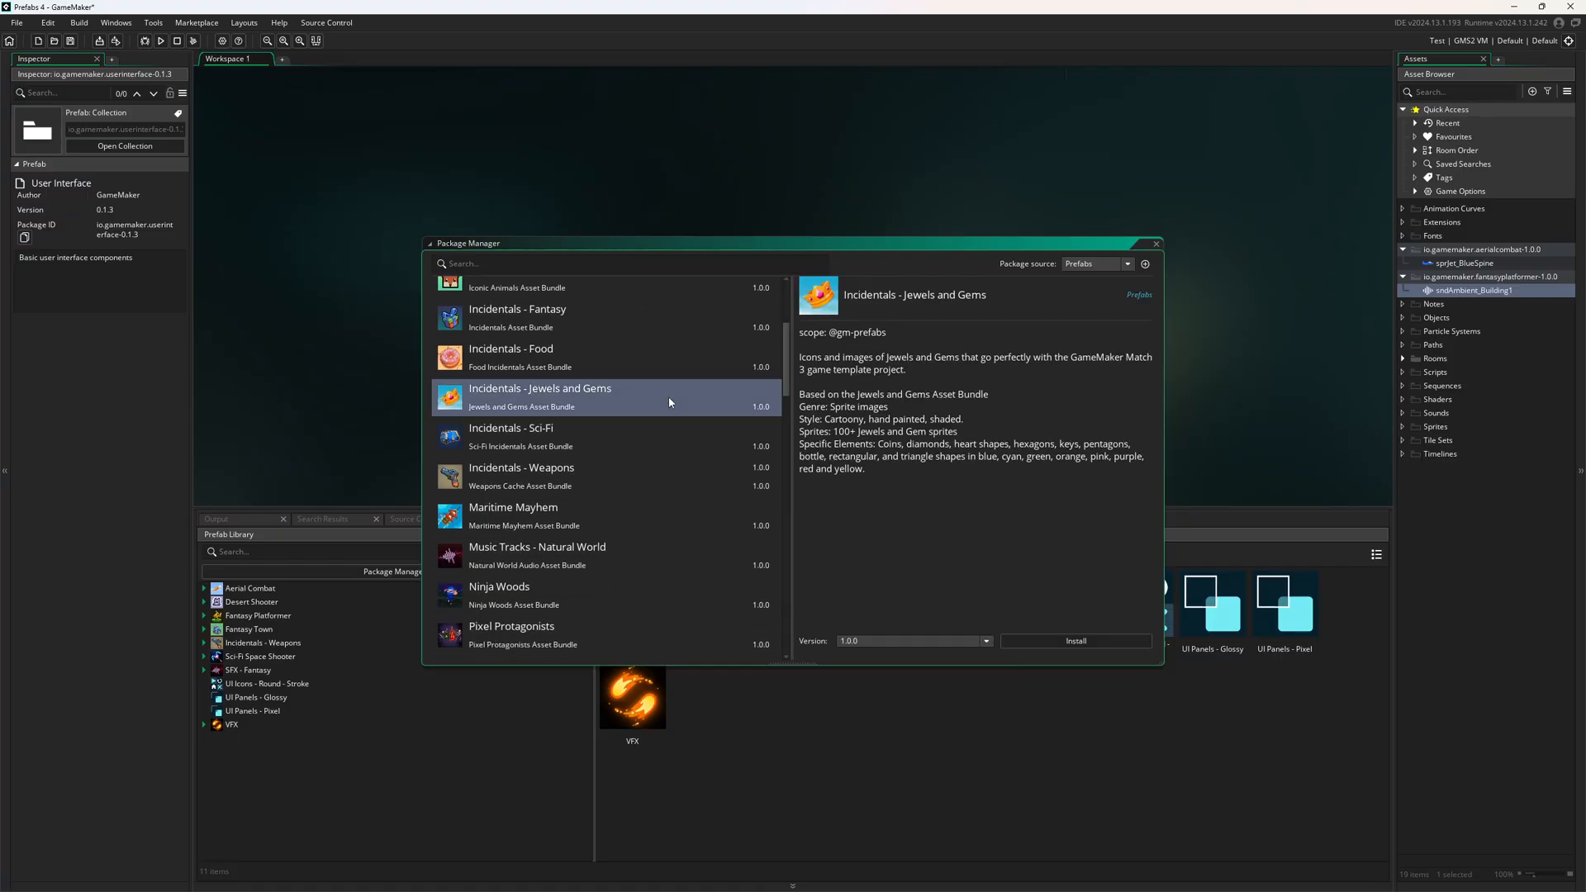
scroll(up, 3)
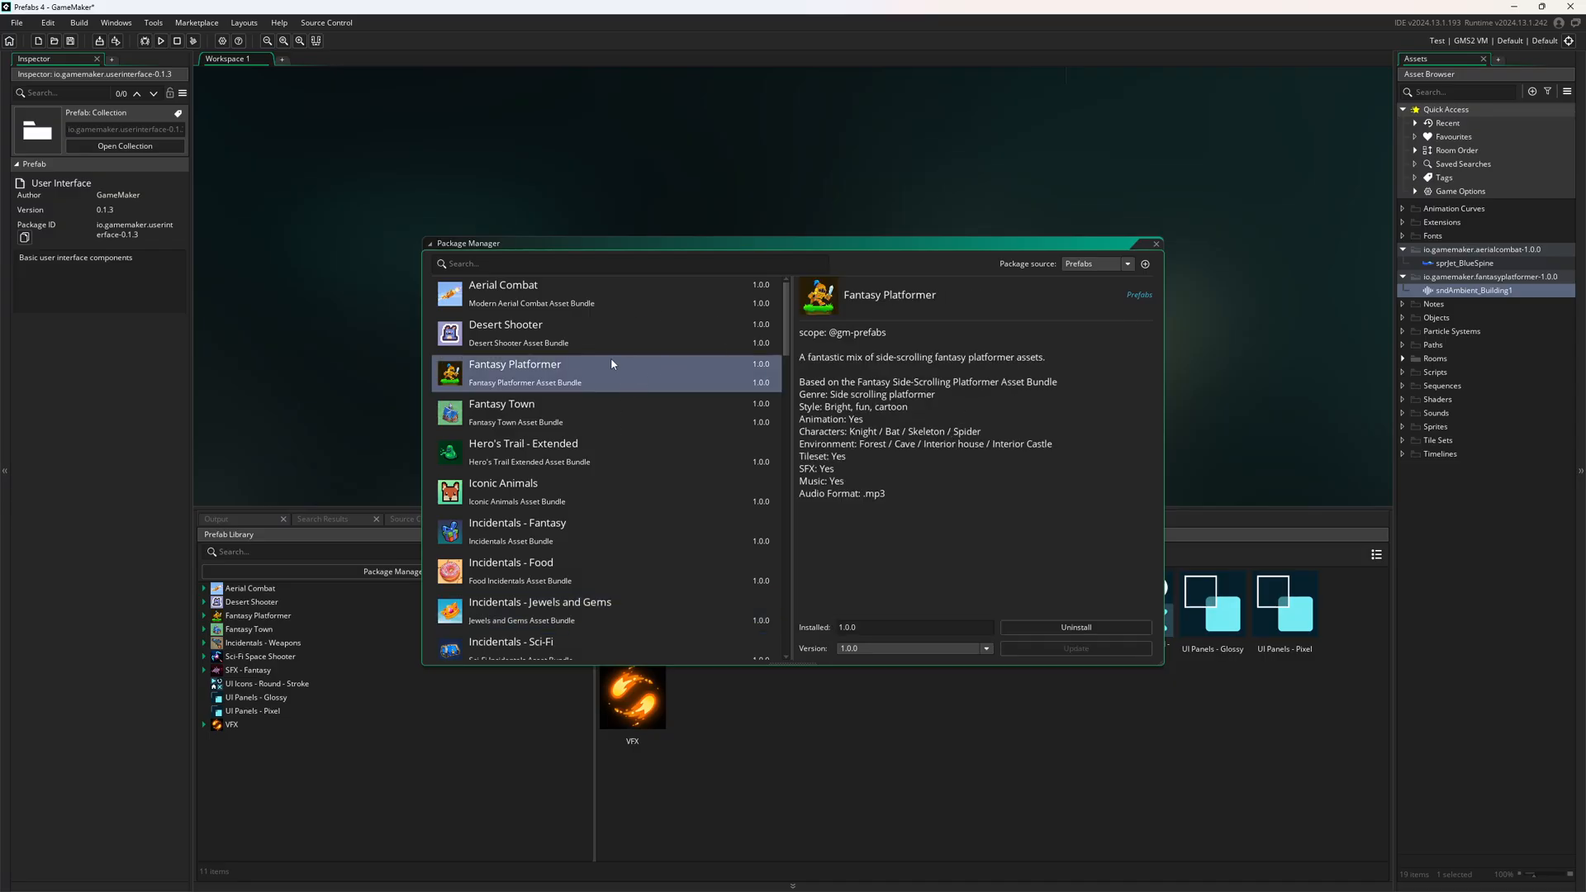
click(1155, 243)
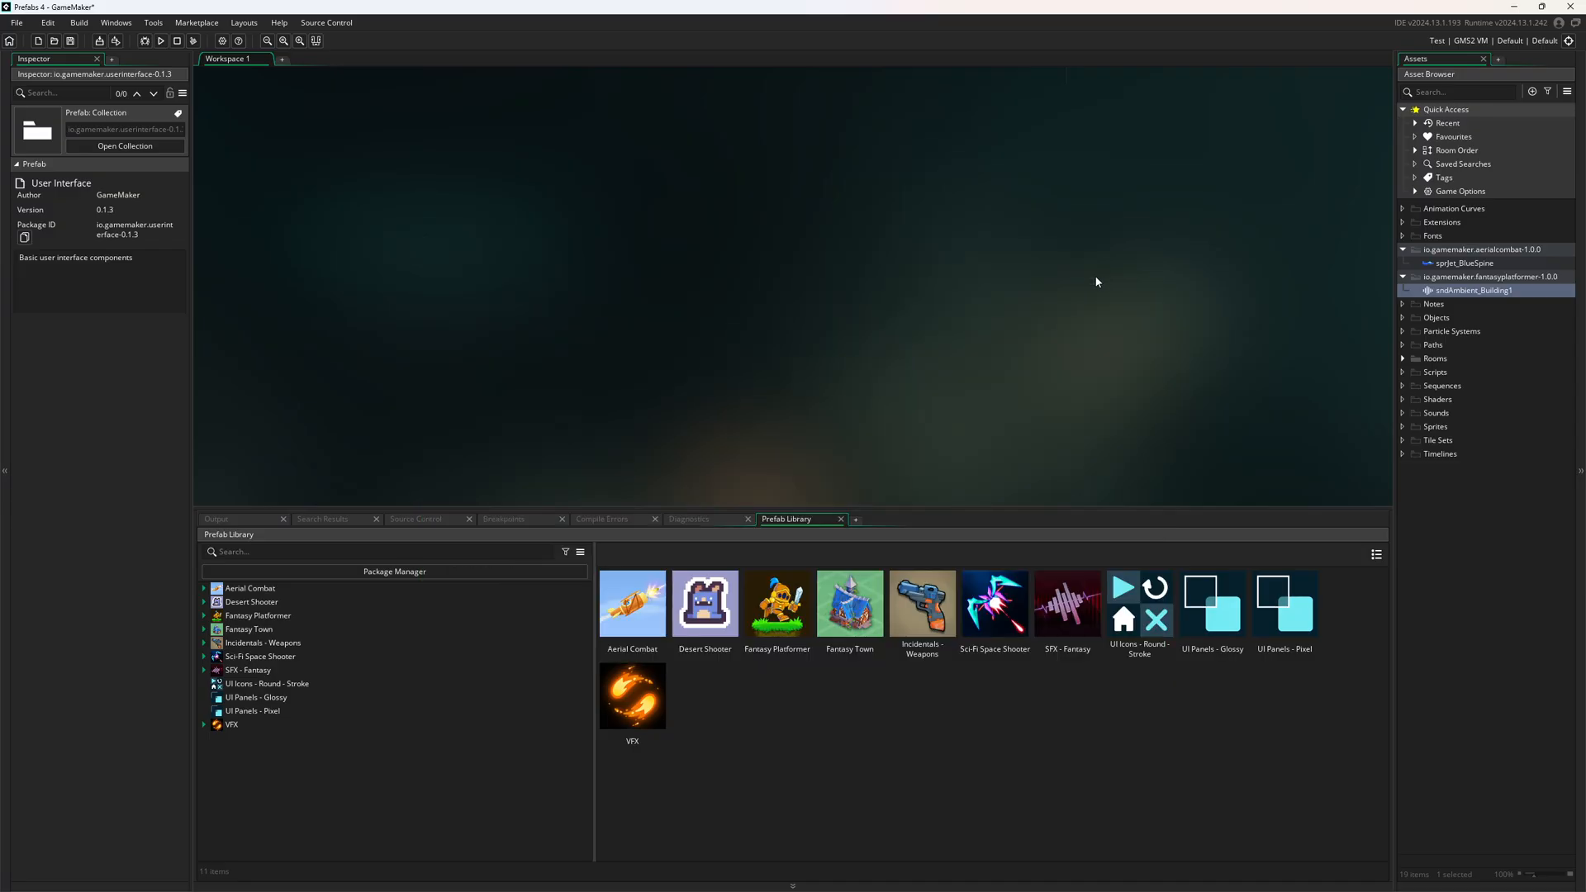